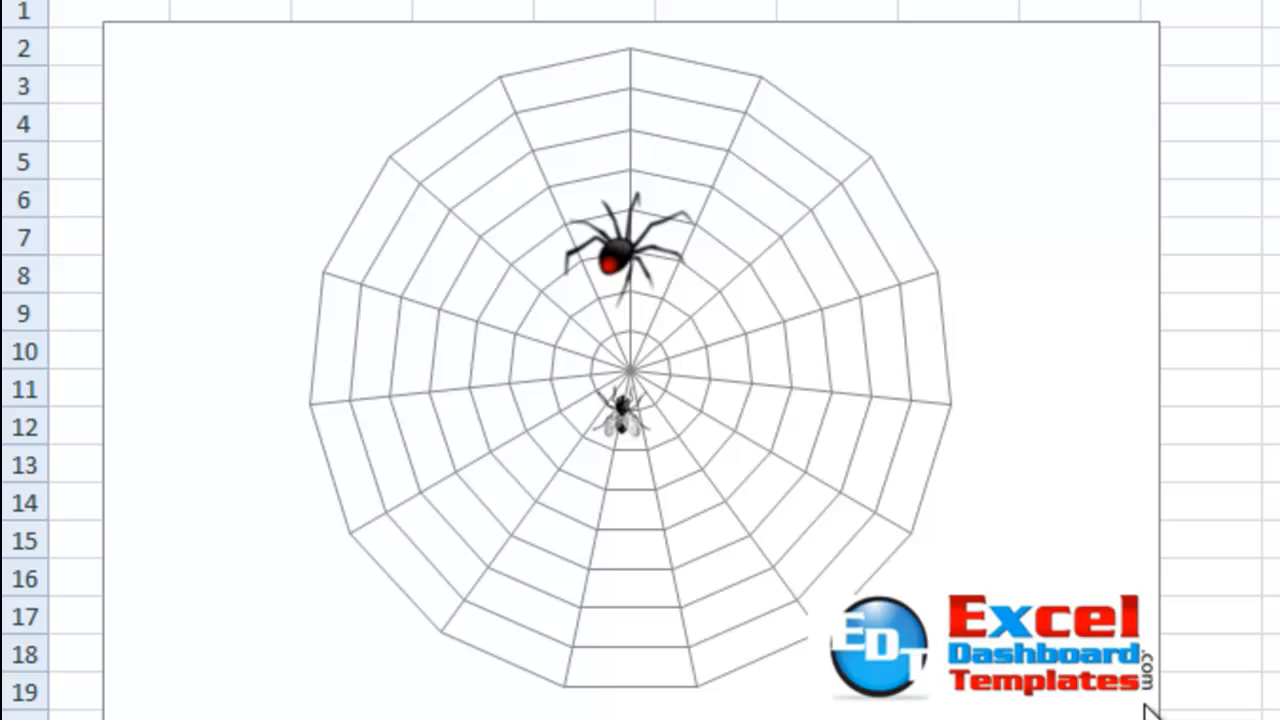
{"action": "mouse_move", "coordinate": [1130, 556]}
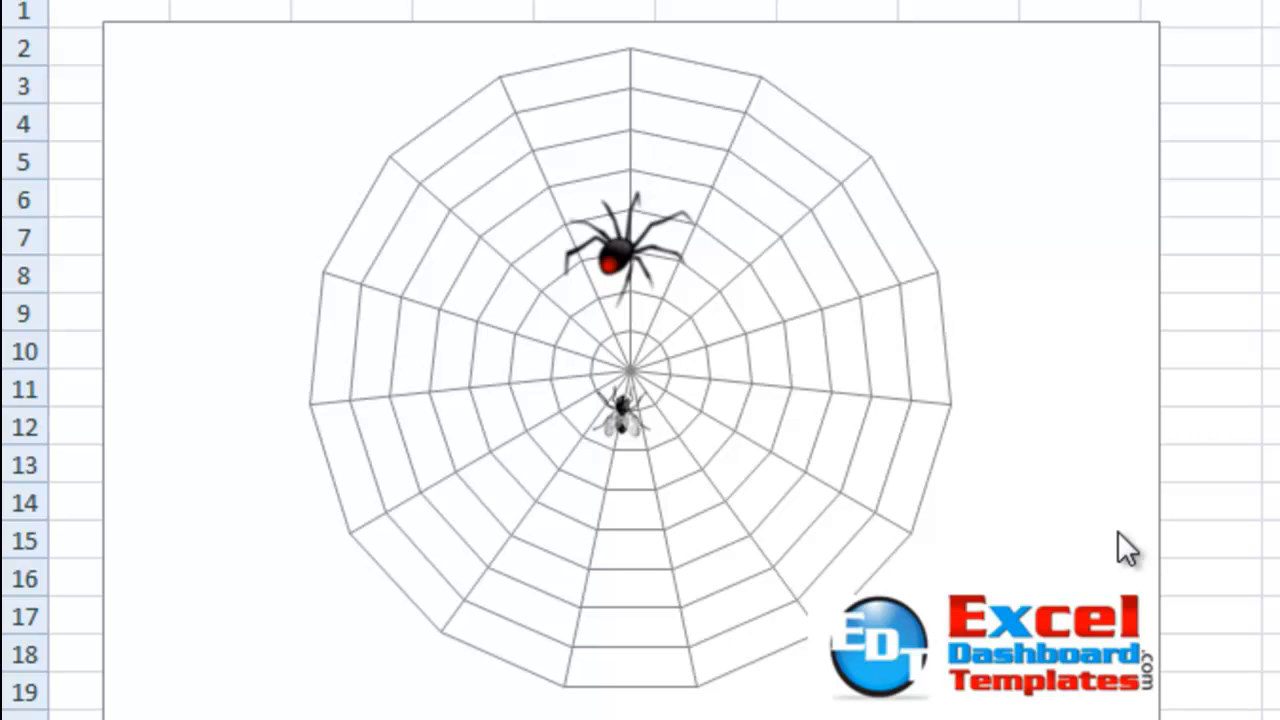
{"action": "mouse_move", "coordinate": [620, 336]}
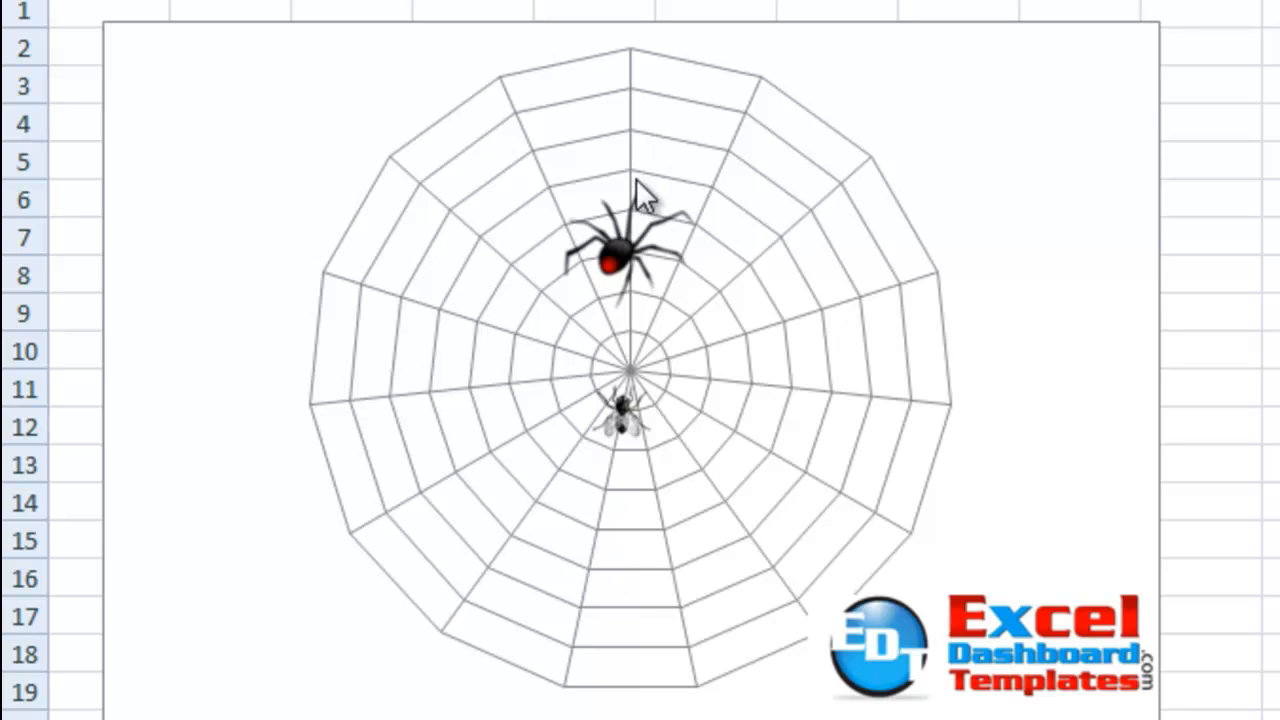
{"action": "mouse_move", "coordinate": [664, 452]}
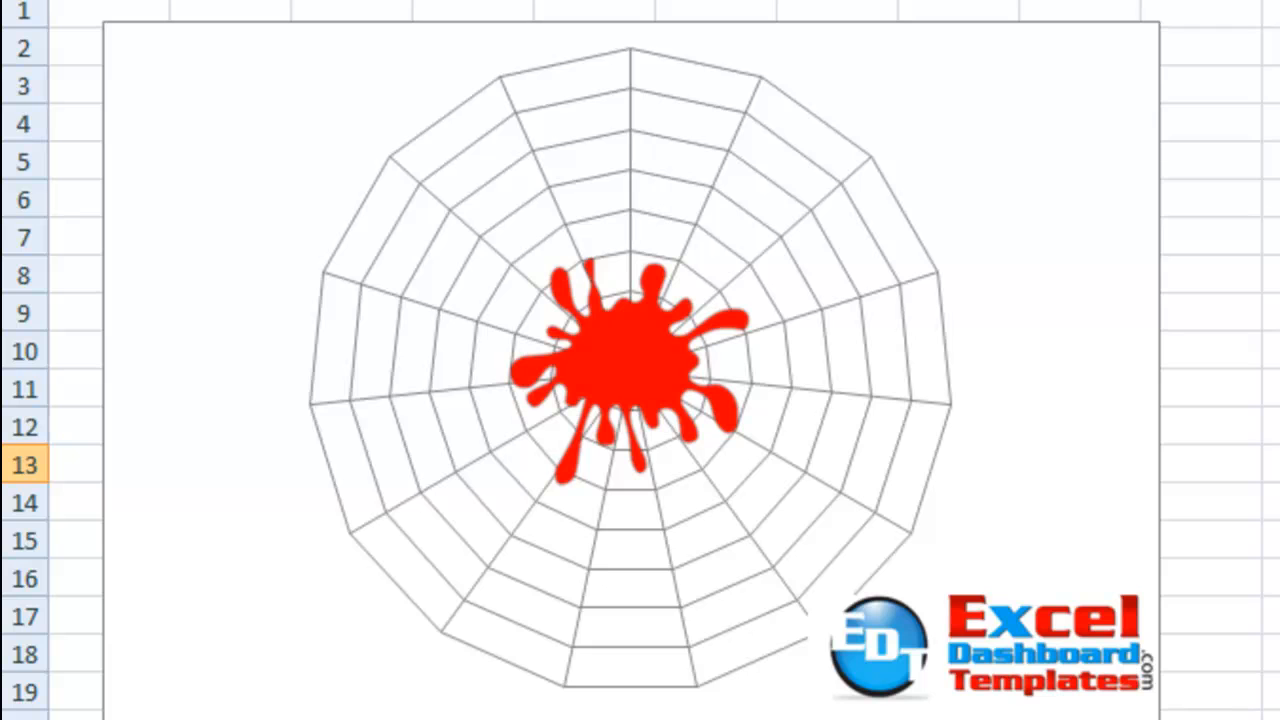
{"action": "mouse_move", "coordinate": [680, 310]}
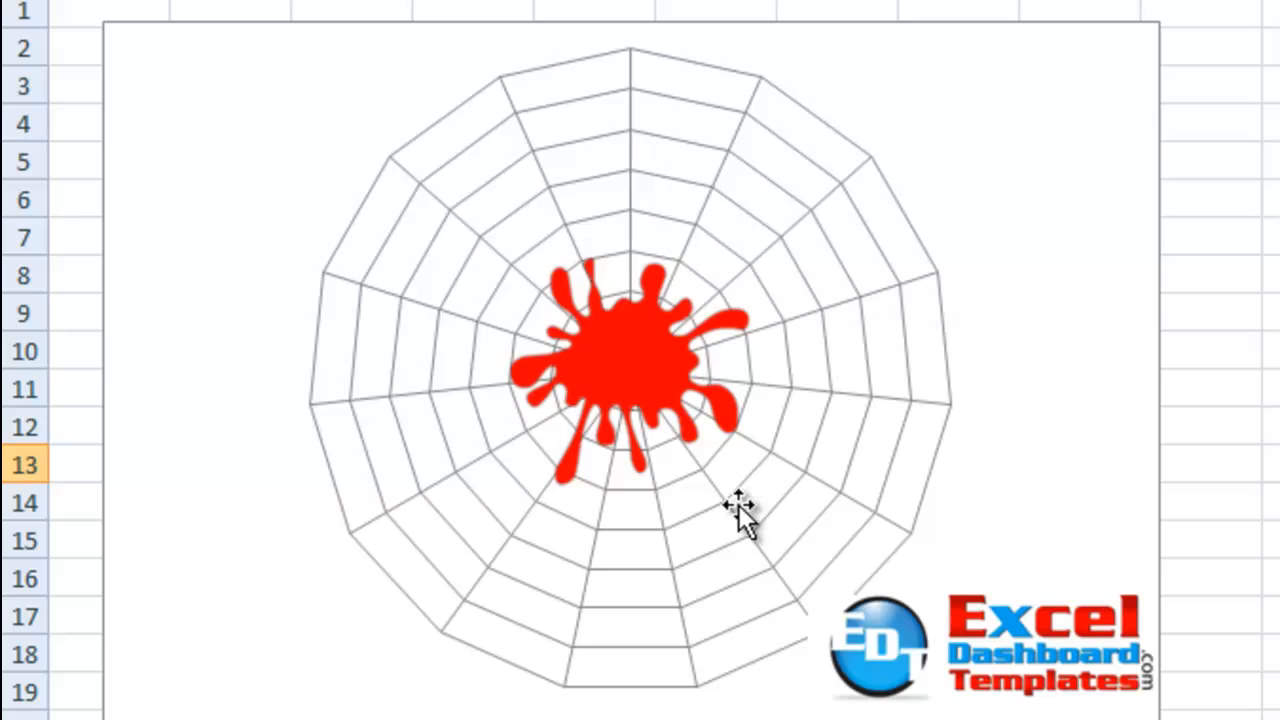
{"action": "mouse_move", "coordinate": [436, 710]}
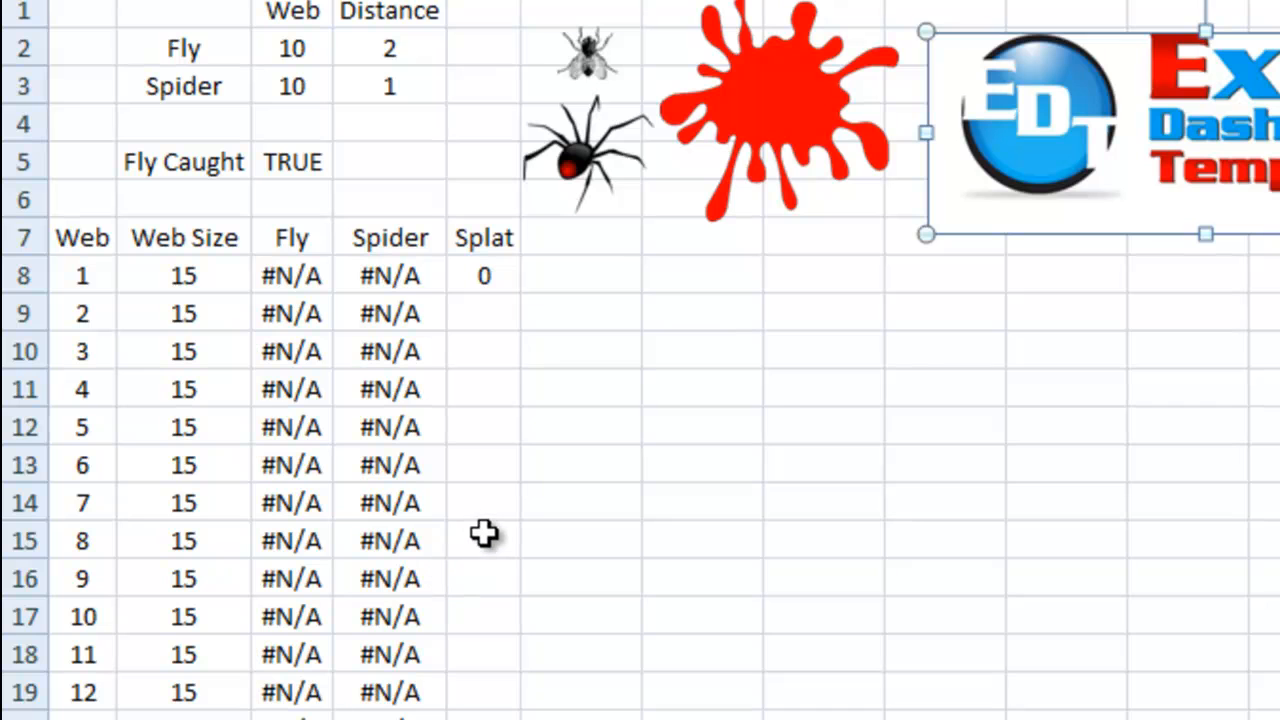
Deselect the logo picture so the data table behind the web chart is visible.
{"action": "left_click", "coordinate": [484, 540]}
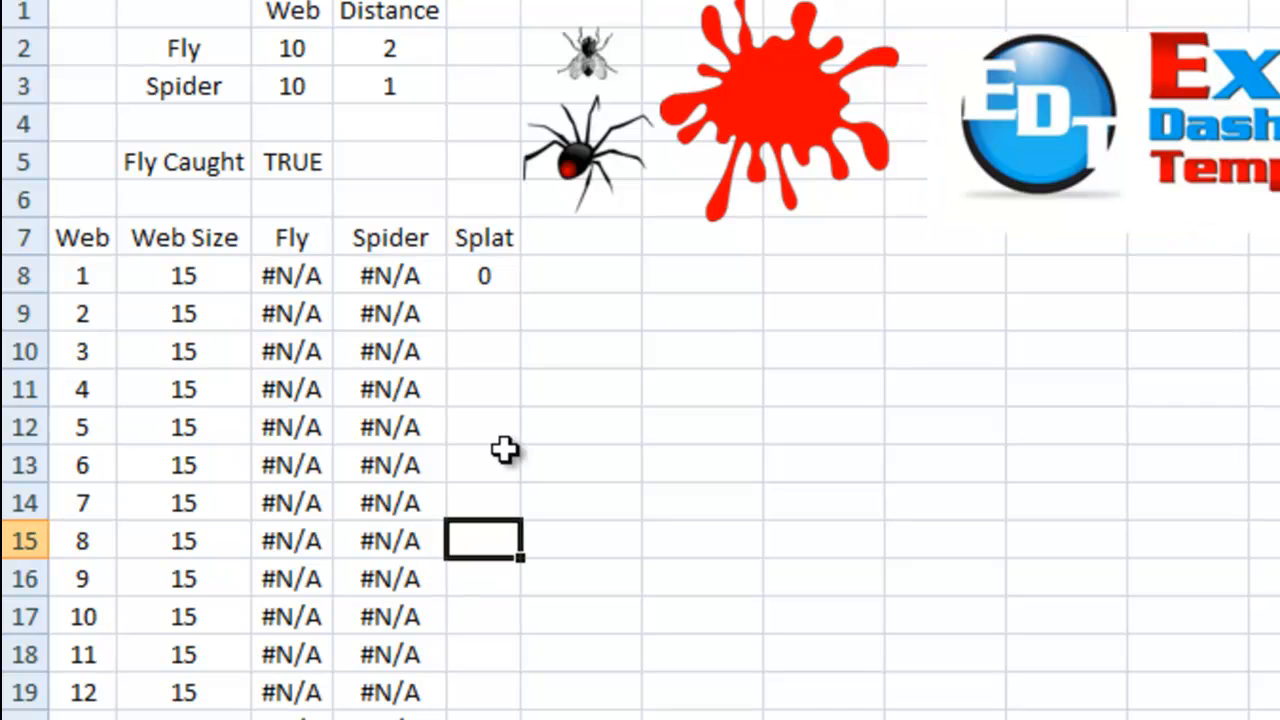
{"action": "mouse_move", "coordinate": [472, 412]}
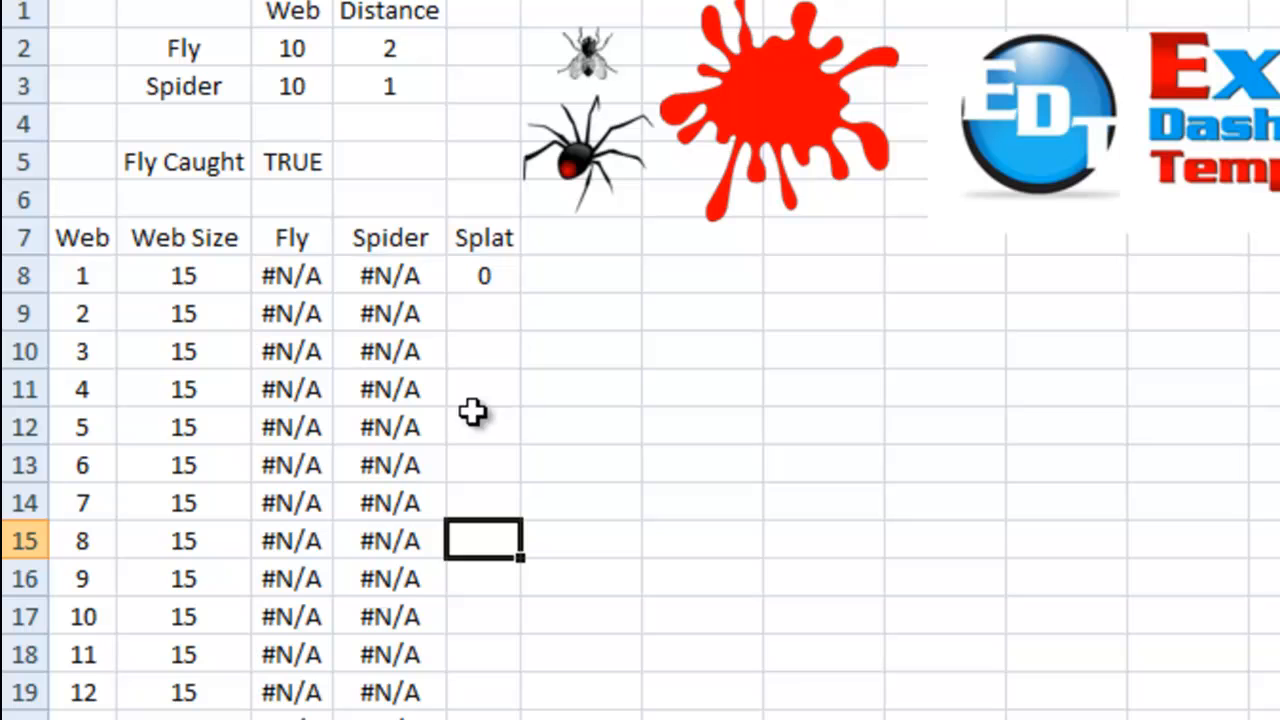
{"action": "mouse_move", "coordinate": [512, 606]}
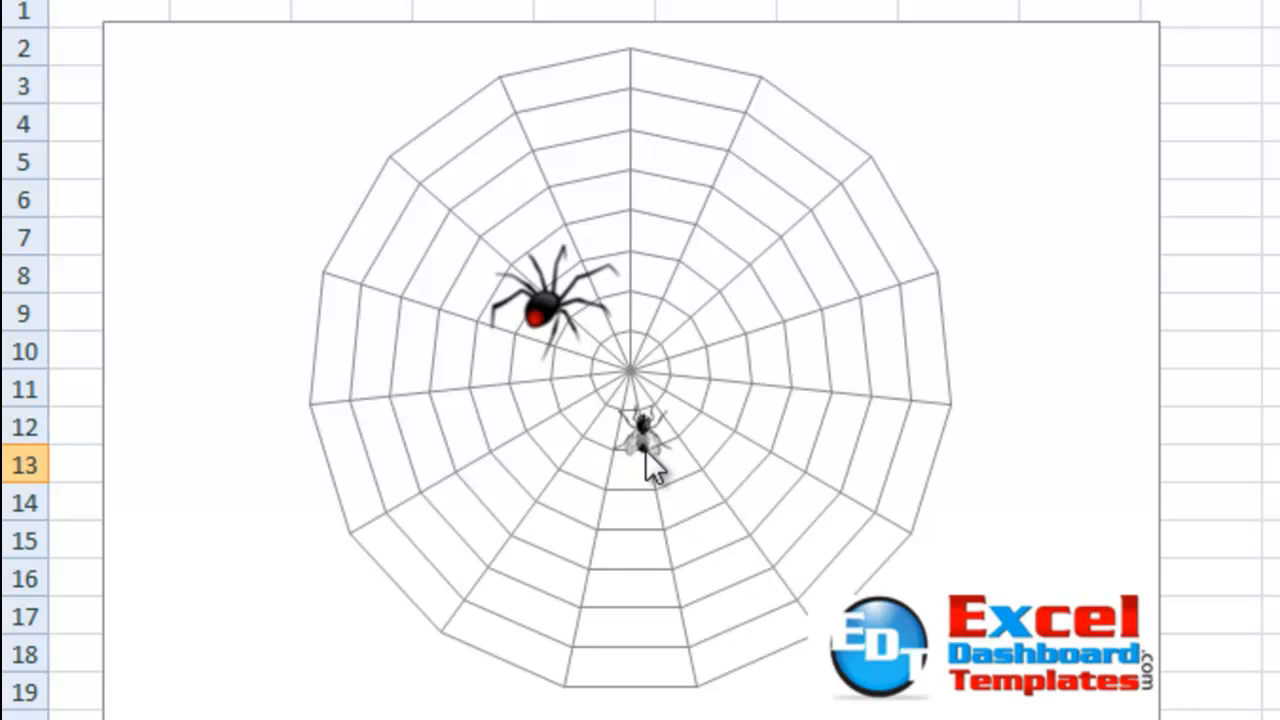
{"action": "mouse_move", "coordinate": [544, 330]}
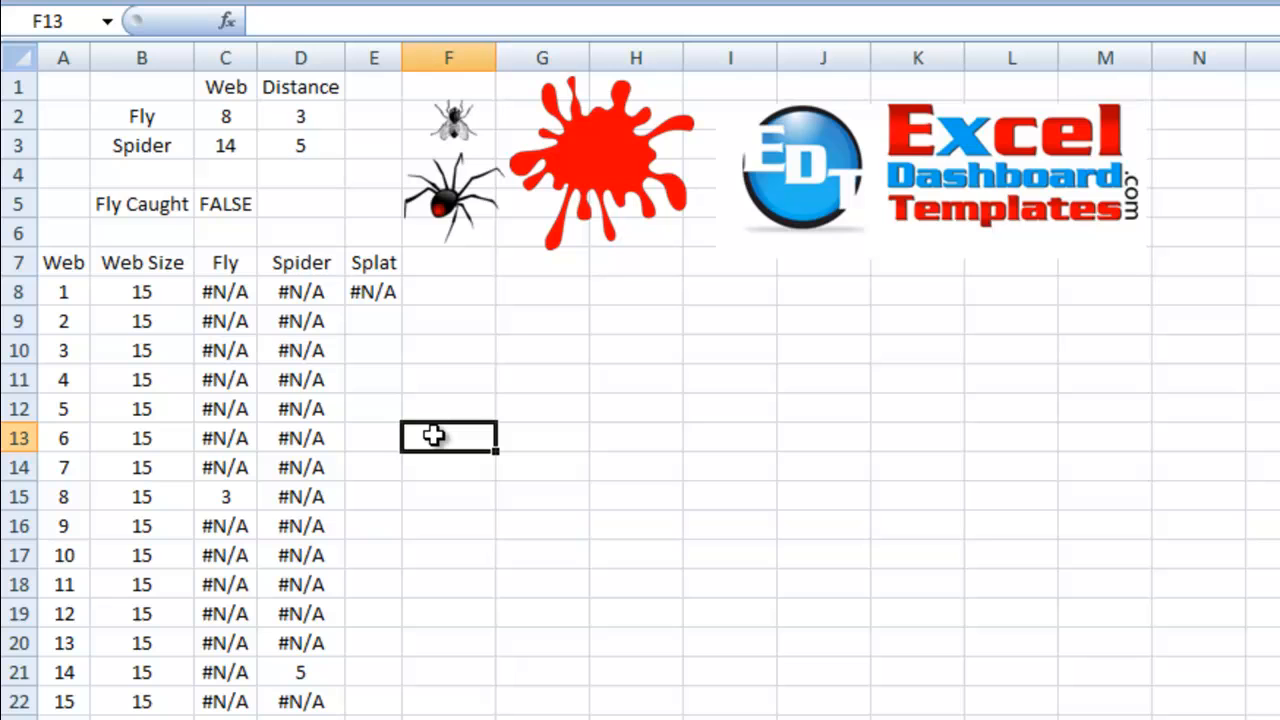
{"action": "mouse_move", "coordinate": [360, 392]}
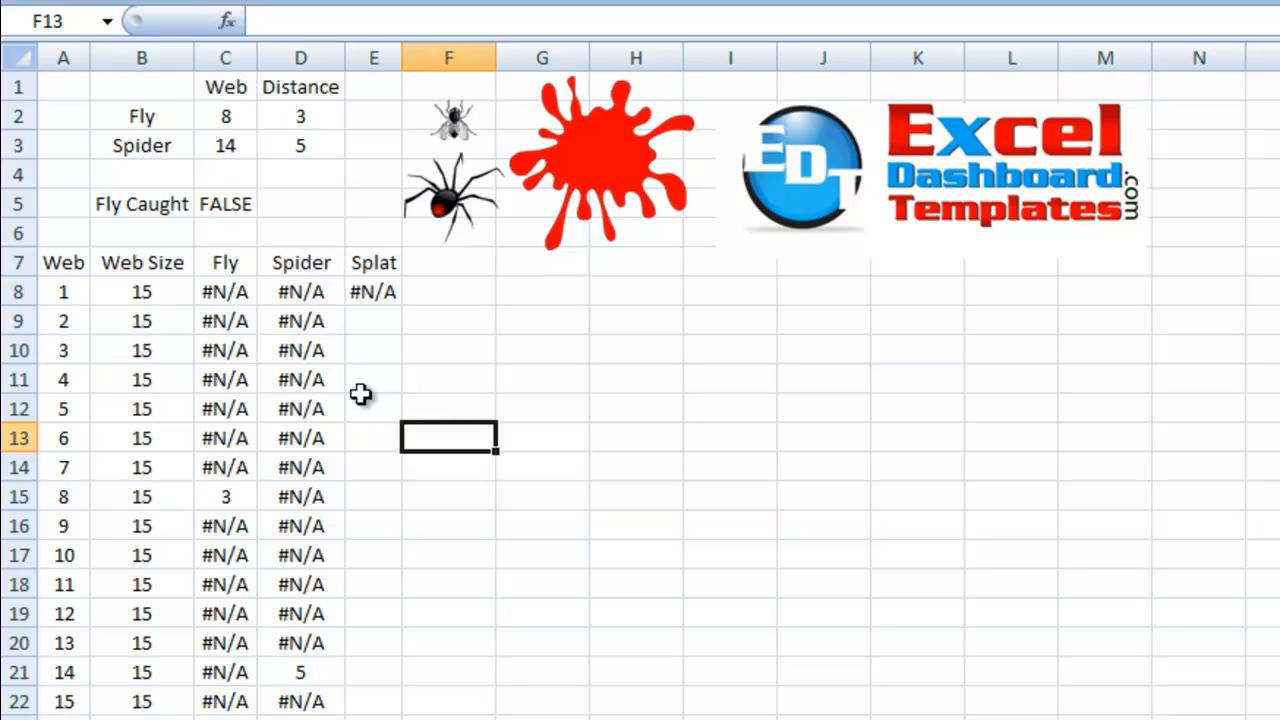
{"action": "mouse_move", "coordinate": [184, 120]}
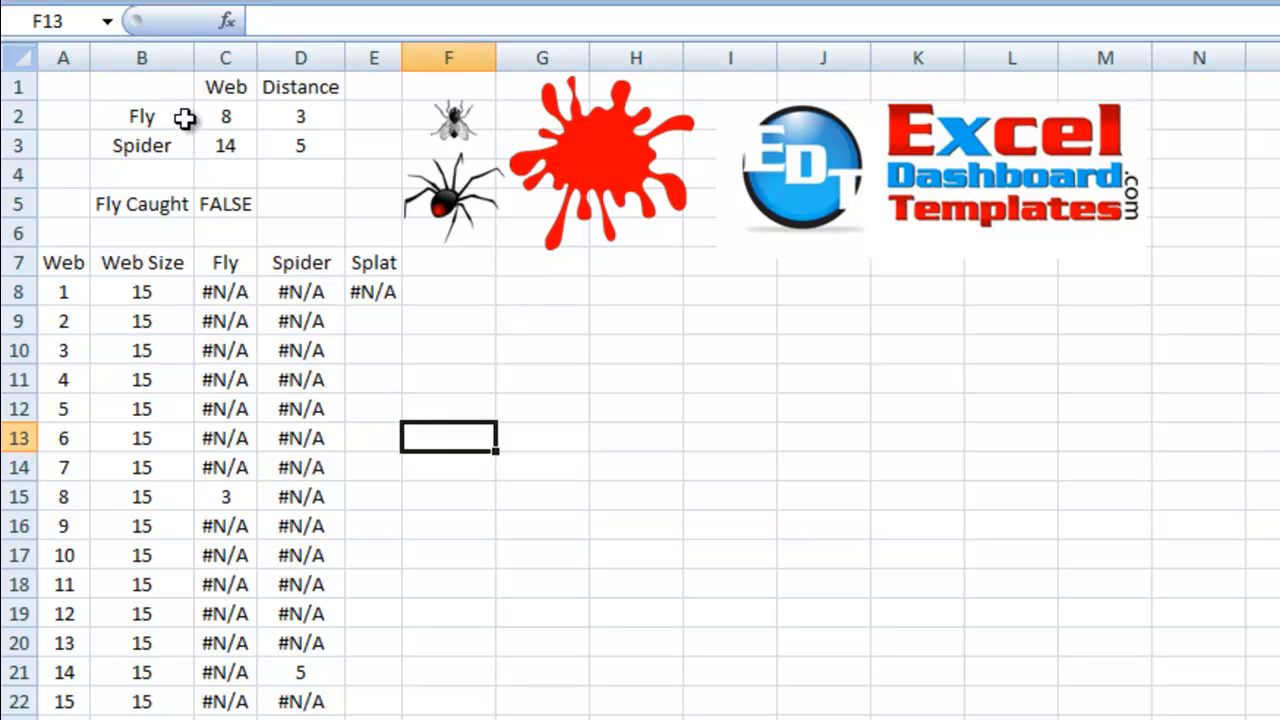
{"action": "mouse_move", "coordinate": [200, 128]}
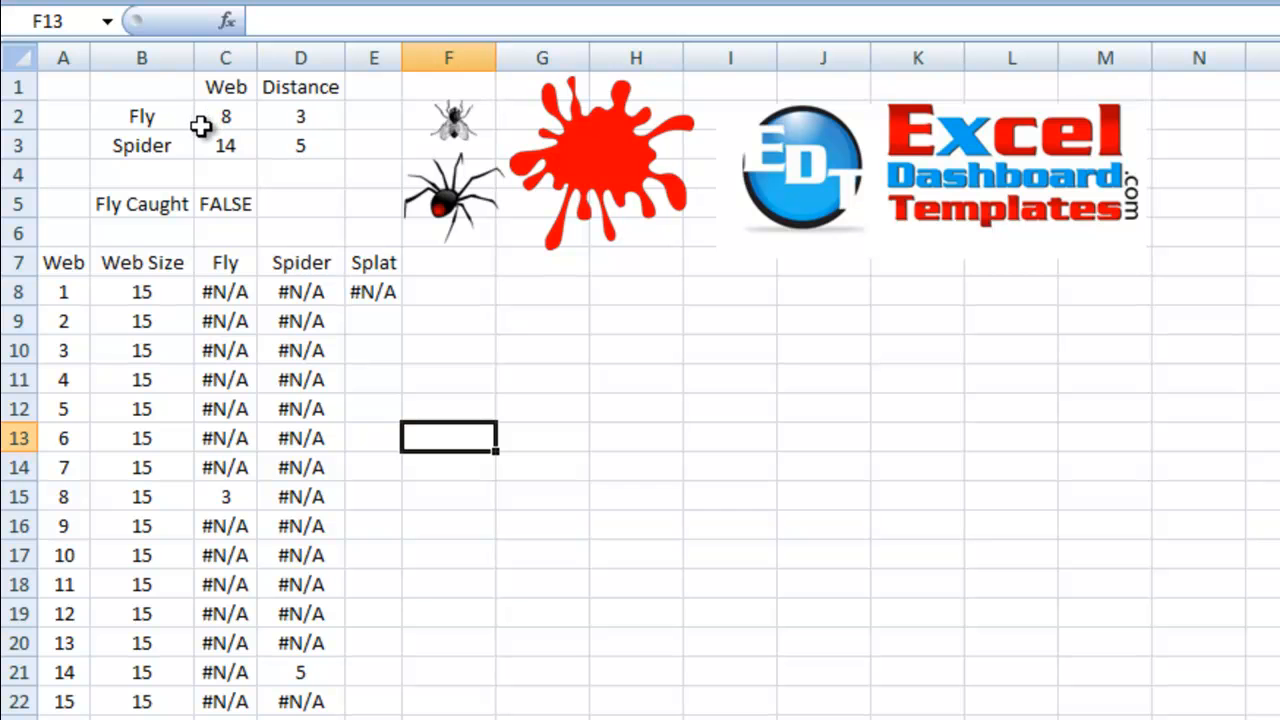
{"action": "mouse_move", "coordinate": [196, 130]}
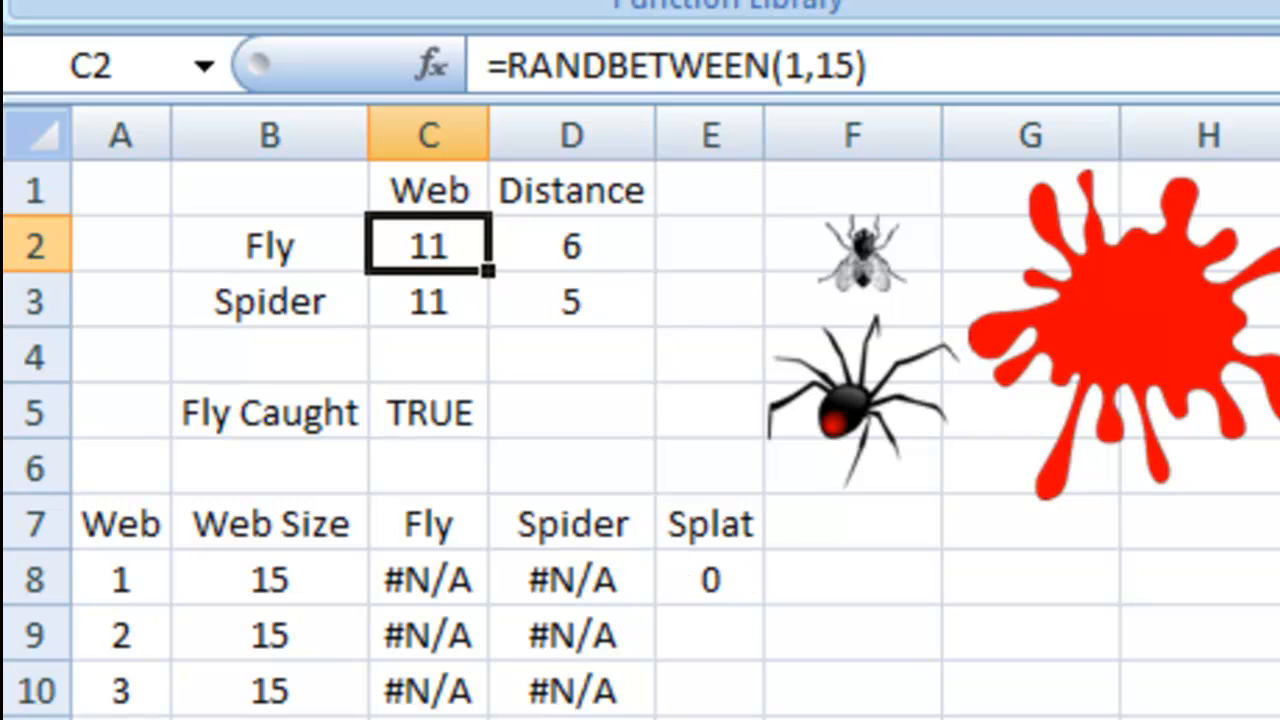
{"action": "mouse_move", "coordinate": [524, 280]}
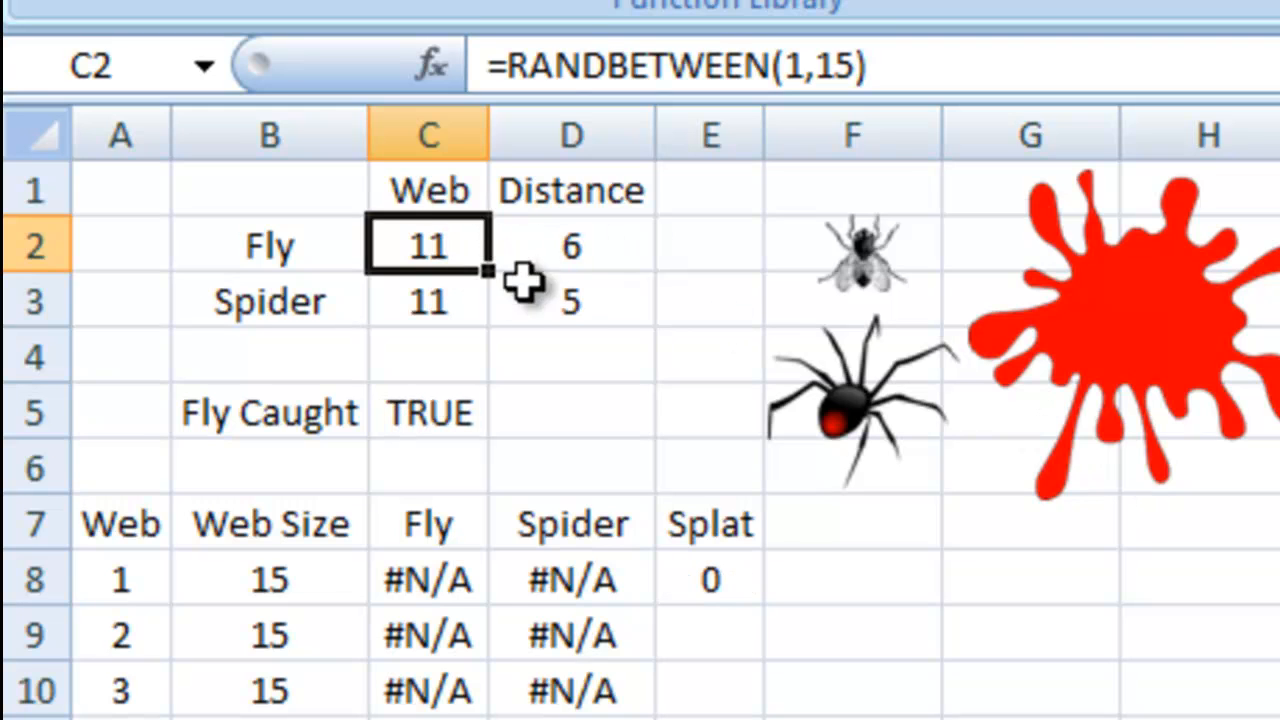
{"action": "mouse_move", "coordinate": [436, 190]}
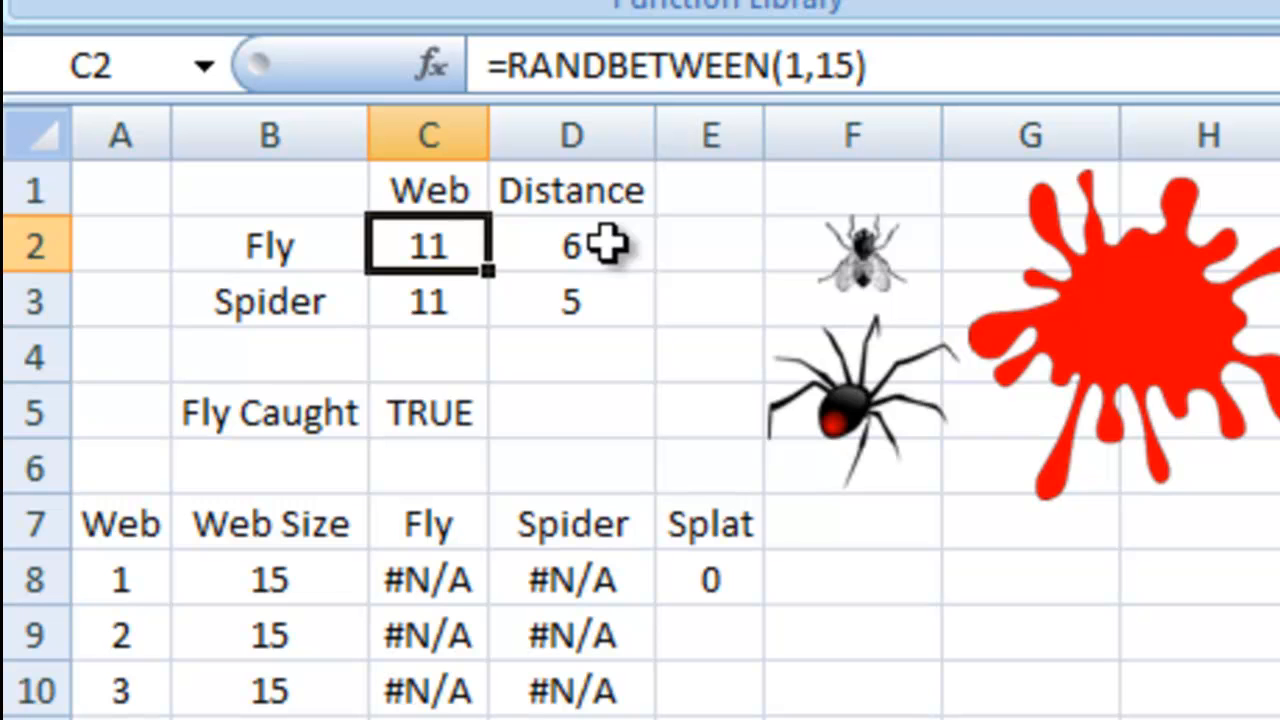
{"action": "mouse_move", "coordinate": [450, 258]}
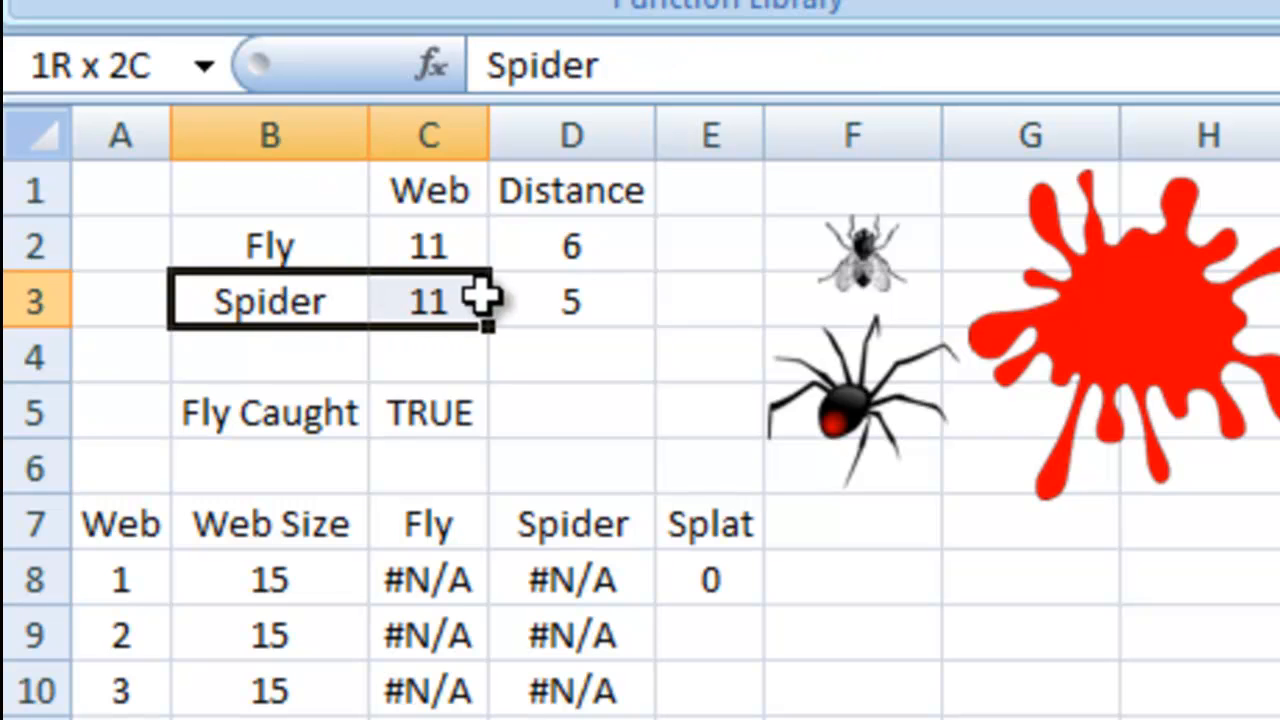
{"action": "left_click", "coordinate": [428, 300]}
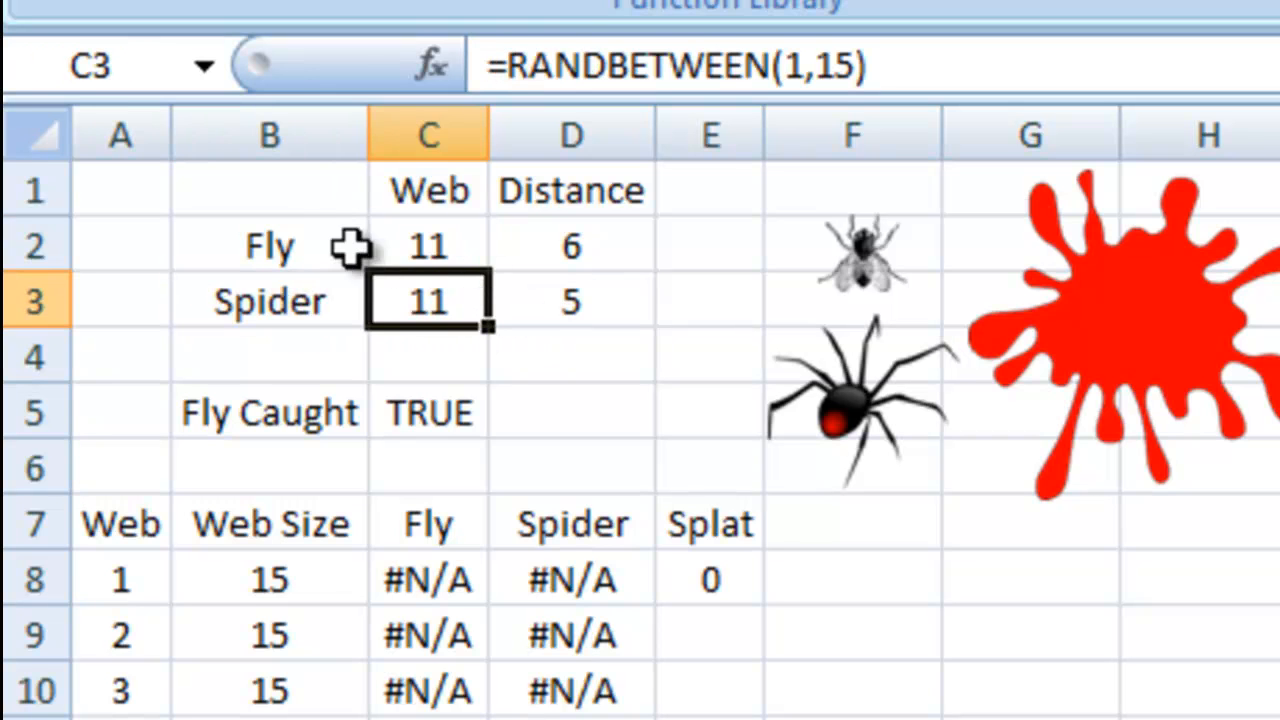
{"action": "mouse_move", "coordinate": [470, 300]}
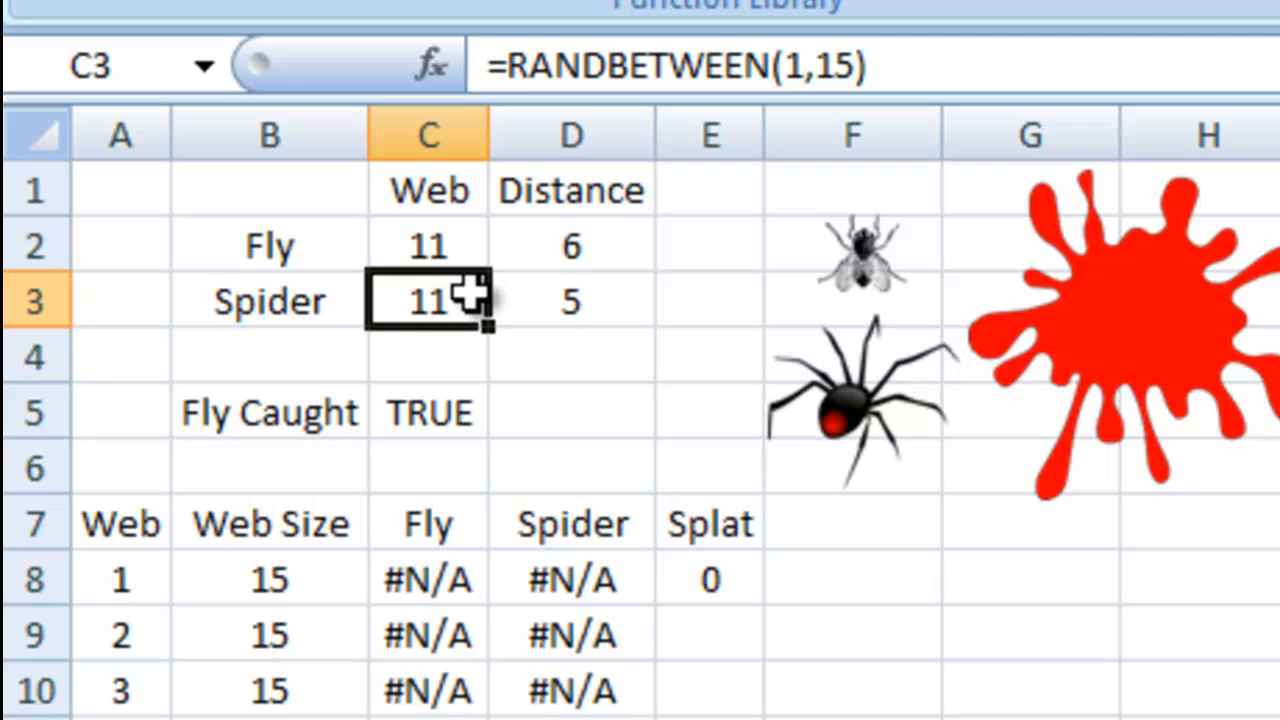
{"action": "left_click", "coordinate": [268, 412]}
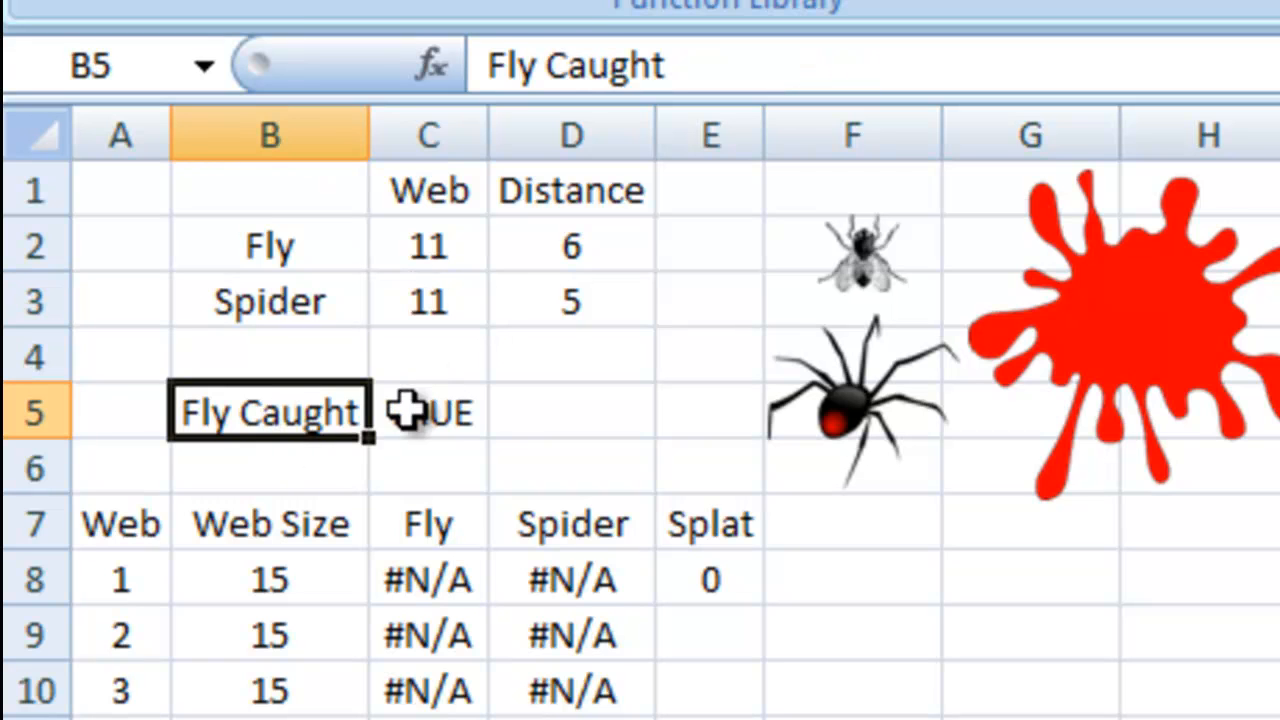
{"action": "left_click", "coordinate": [428, 412]}
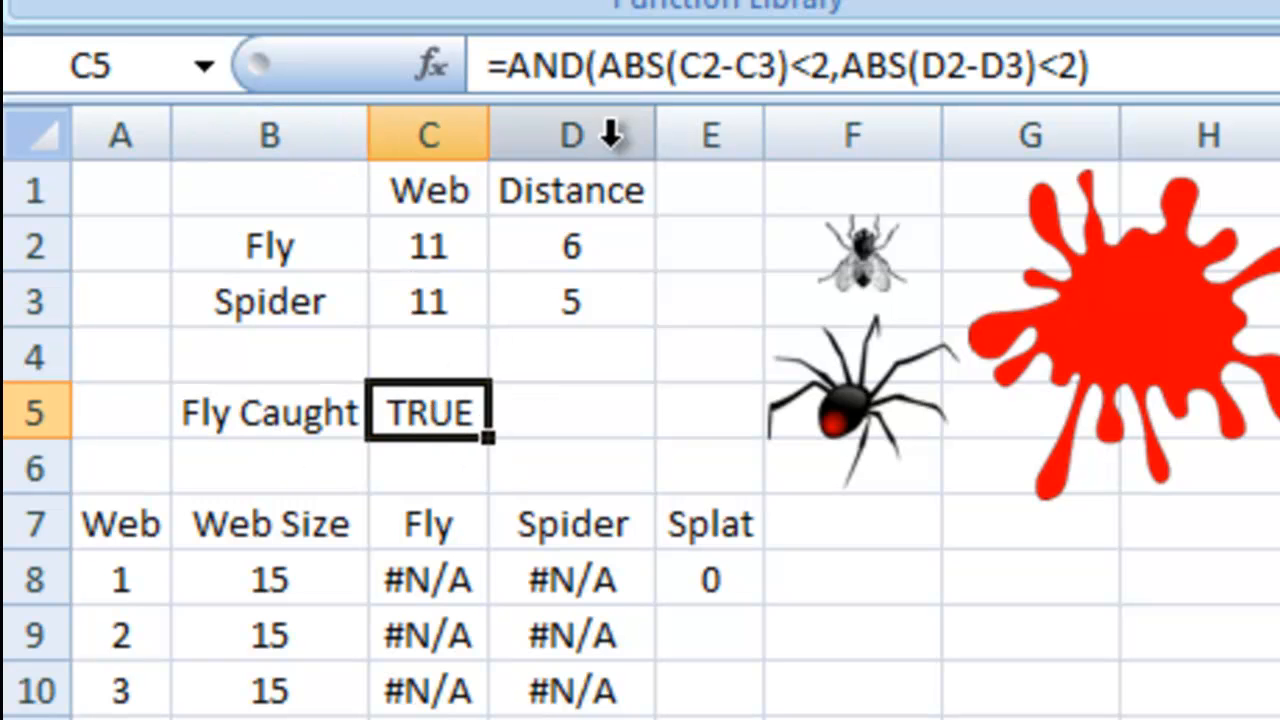
{"action": "mouse_move", "coordinate": [644, 64]}
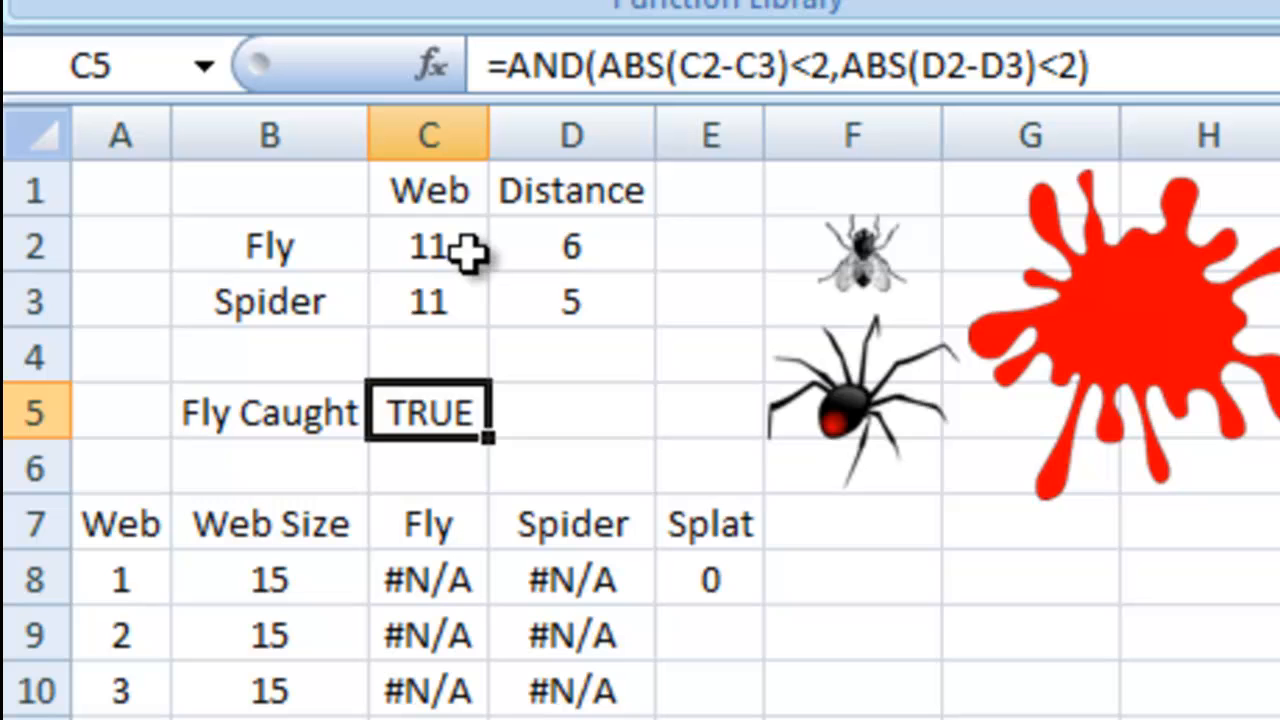
{"action": "mouse_move", "coordinate": [710, 110]}
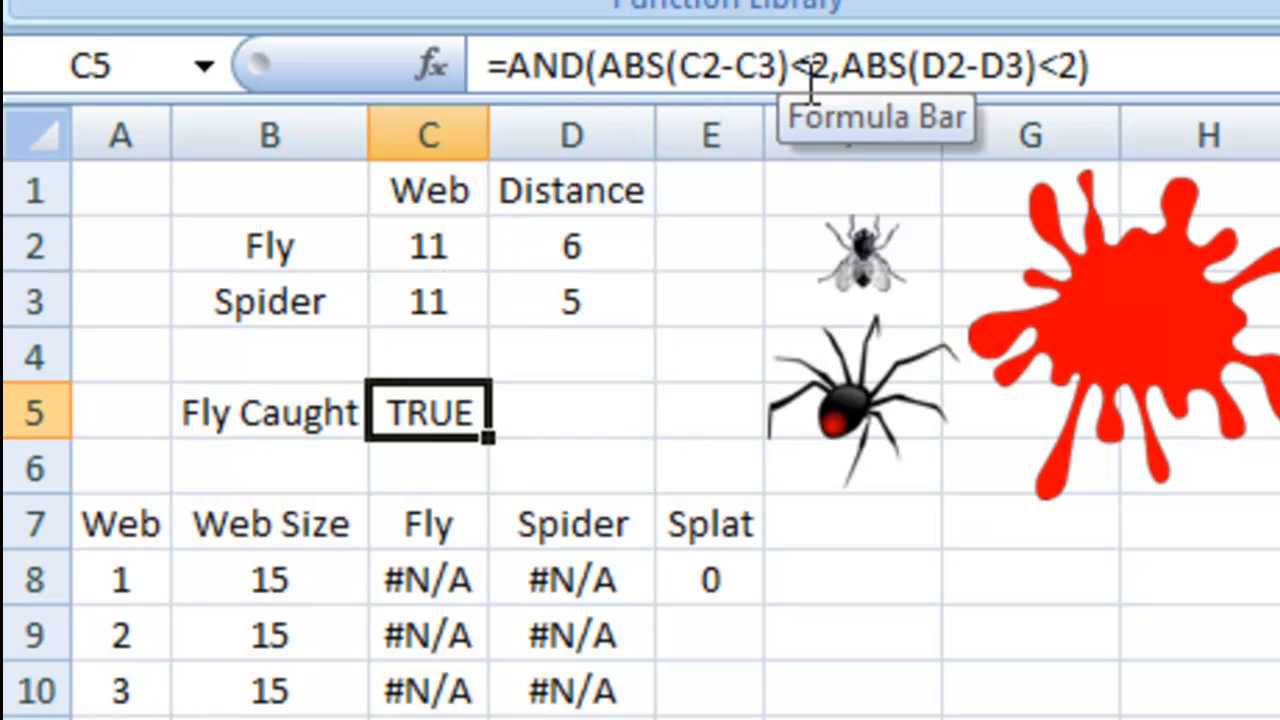
{"action": "mouse_move", "coordinate": [576, 270]}
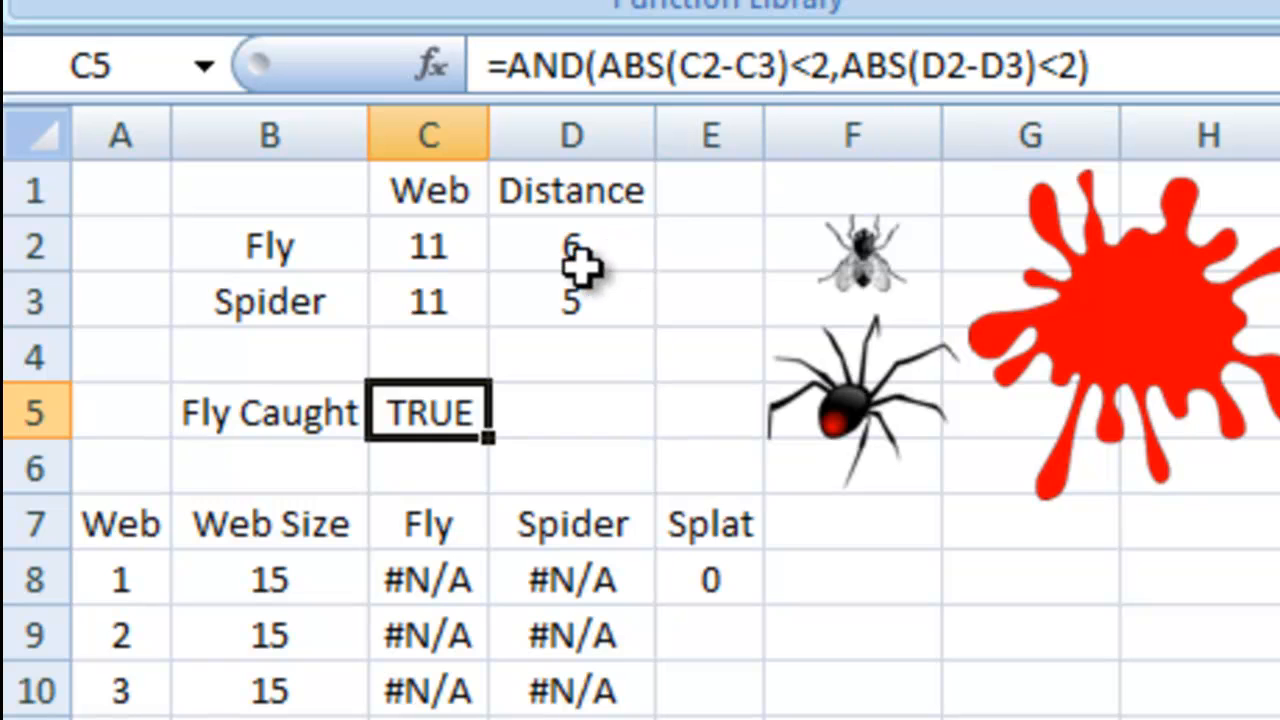
{"action": "left_click", "coordinate": [572, 300]}
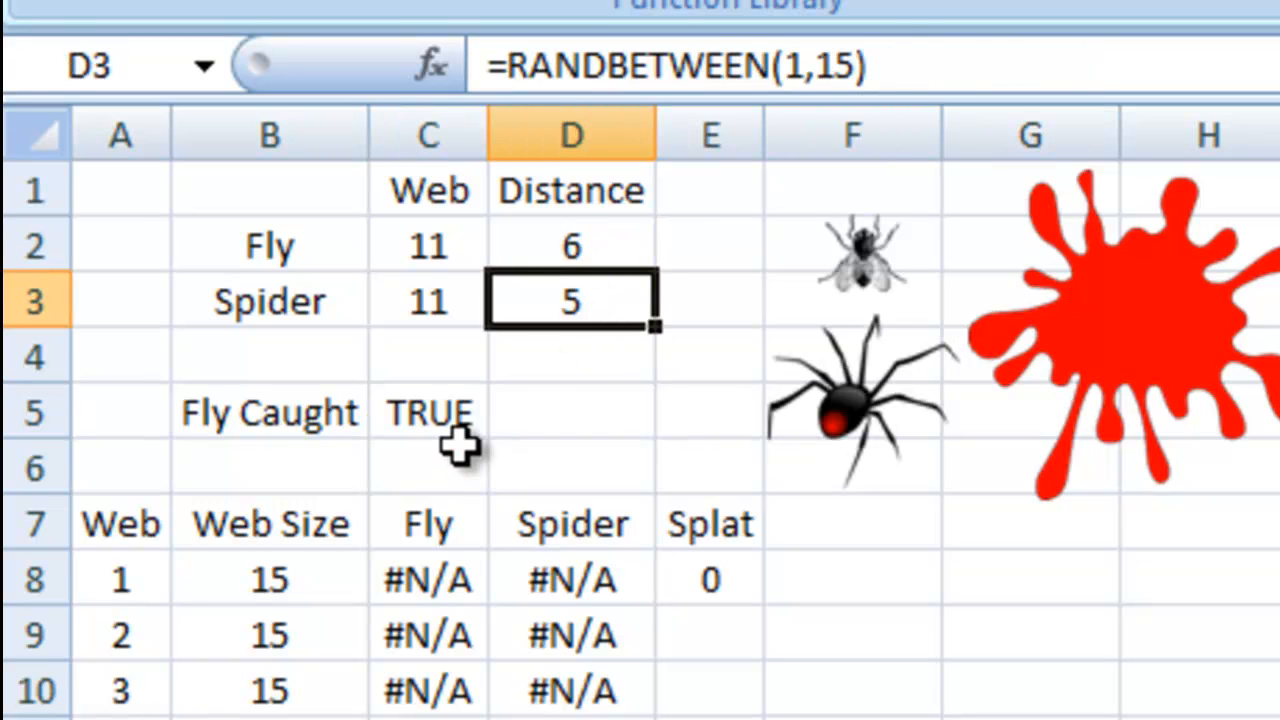
{"action": "left_click", "coordinate": [428, 412]}
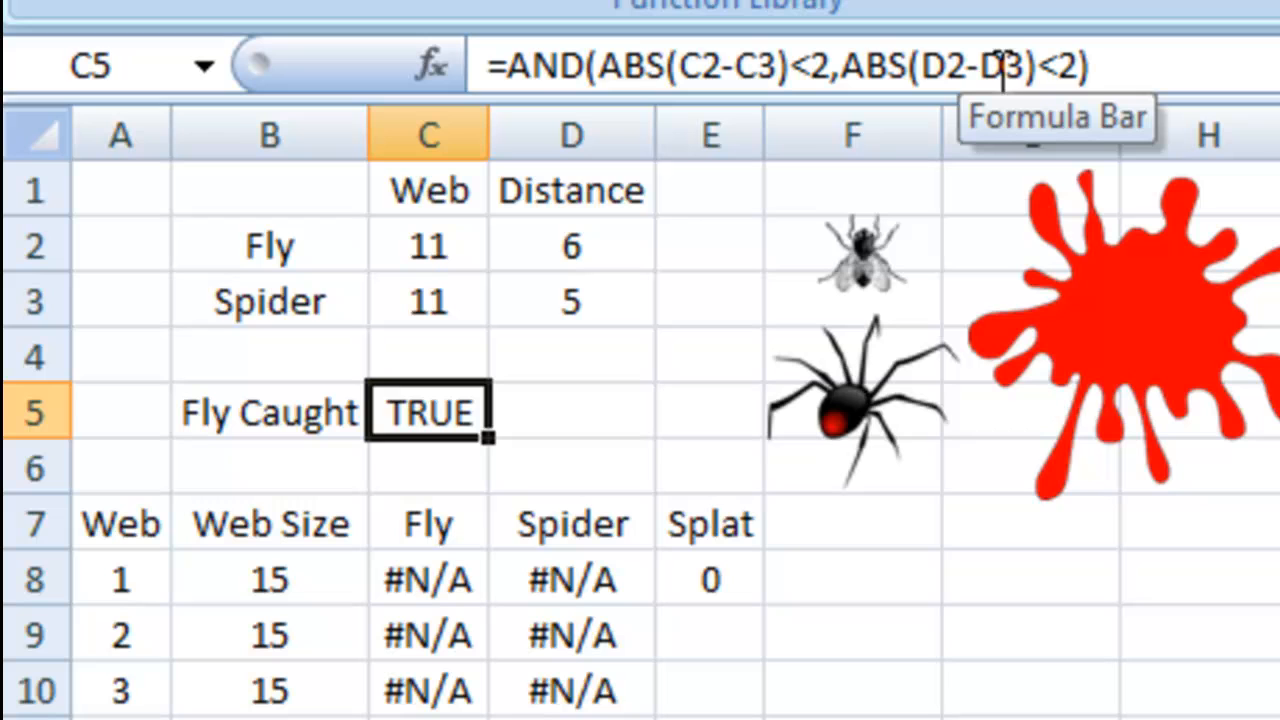
{"action": "mouse_move", "coordinate": [1070, 64]}
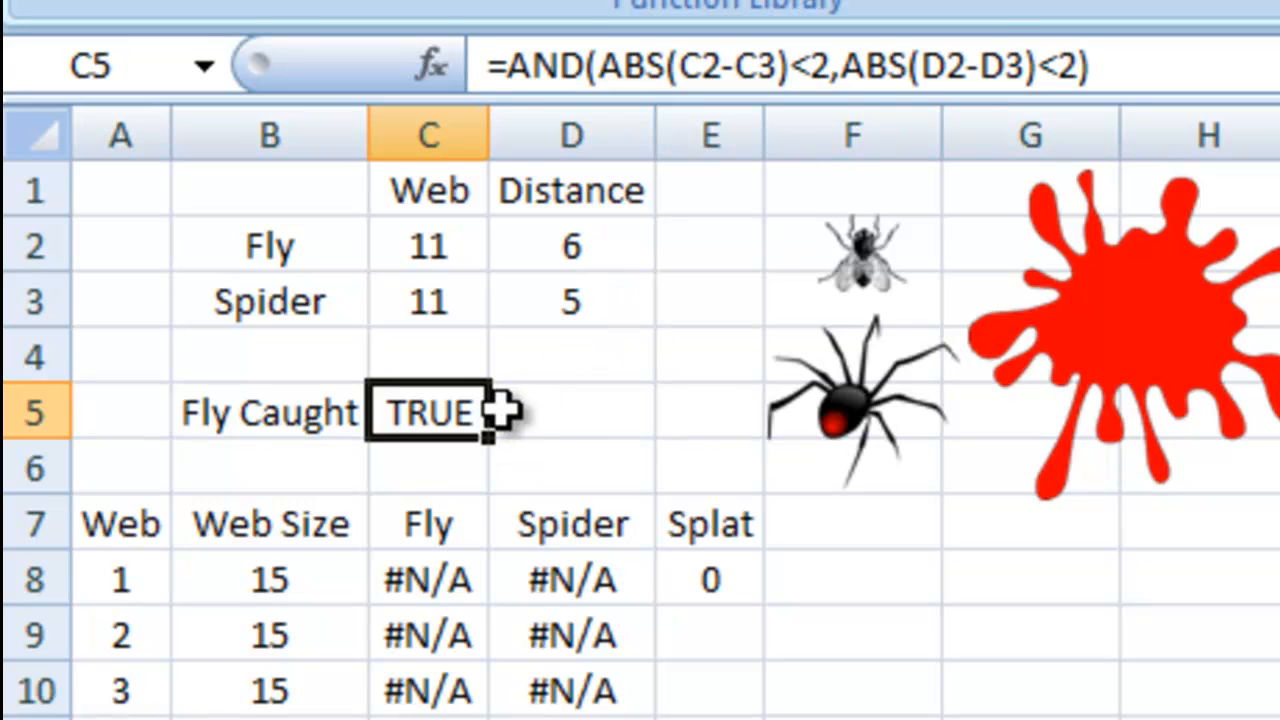
{"action": "mouse_move", "coordinate": [504, 410]}
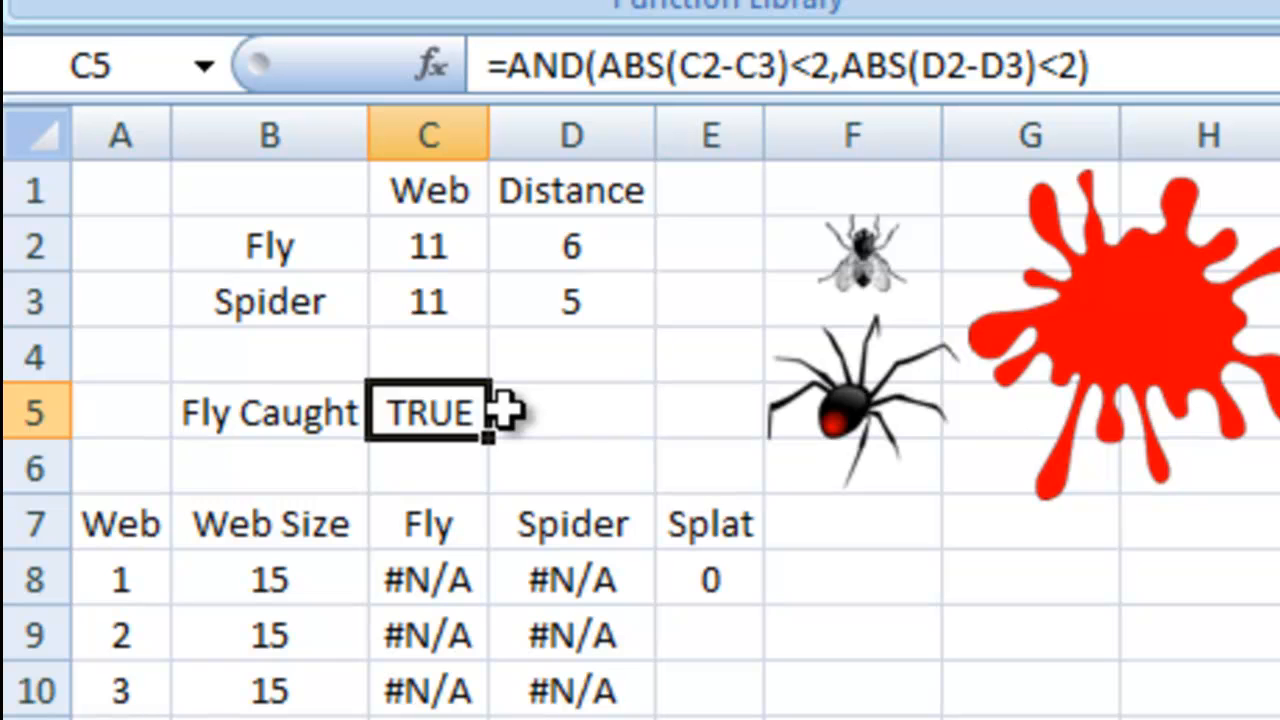
{"action": "mouse_move", "coordinate": [420, 412]}
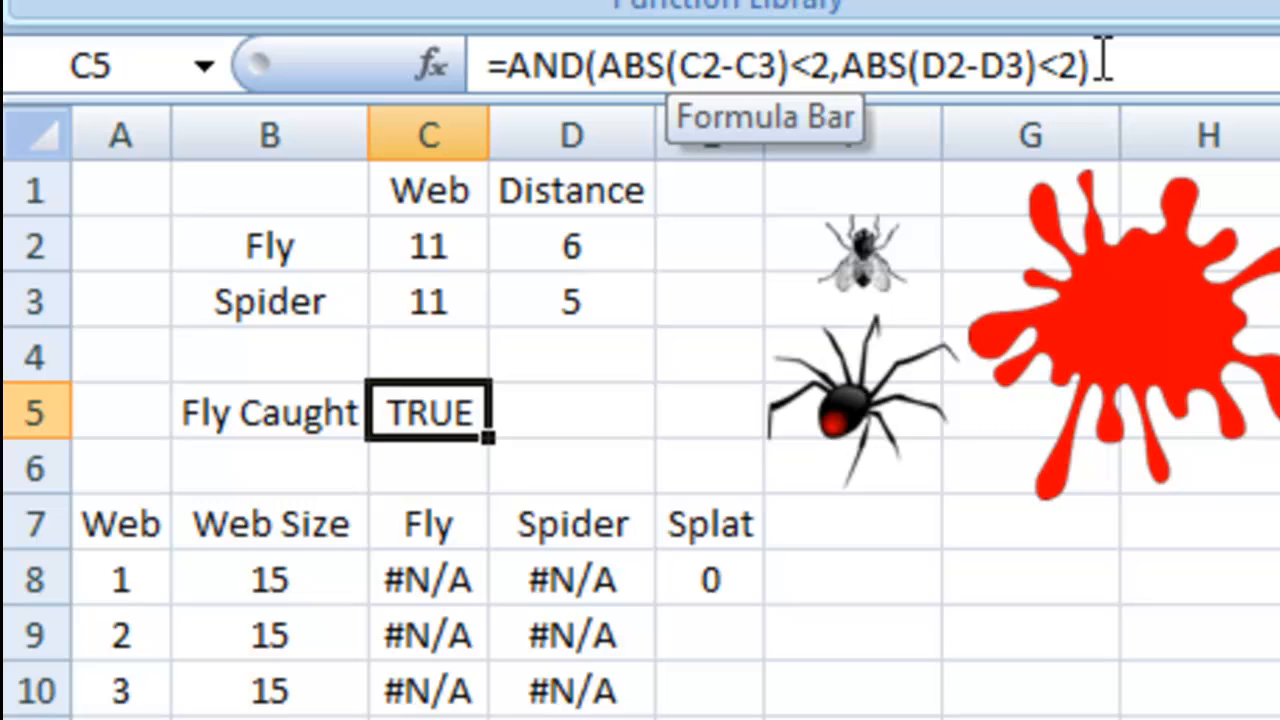
{"action": "mouse_move", "coordinate": [756, 184]}
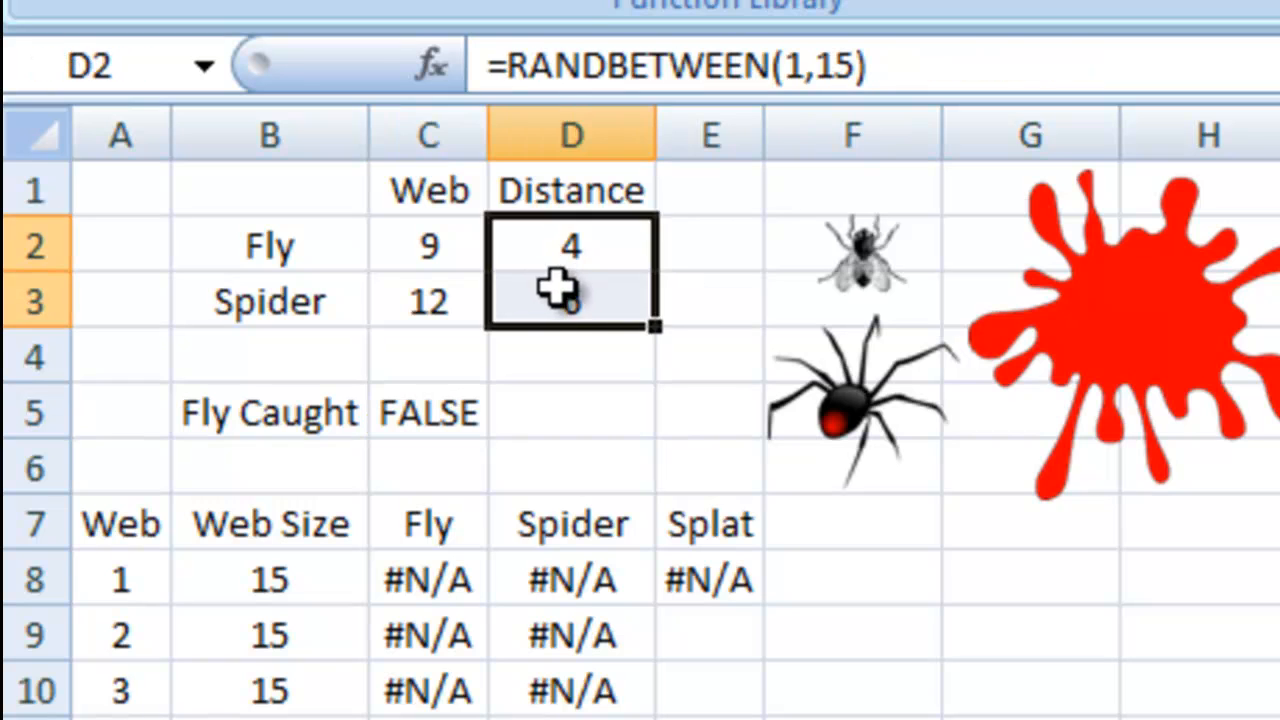
{"action": "left_click", "coordinate": [428, 246]}
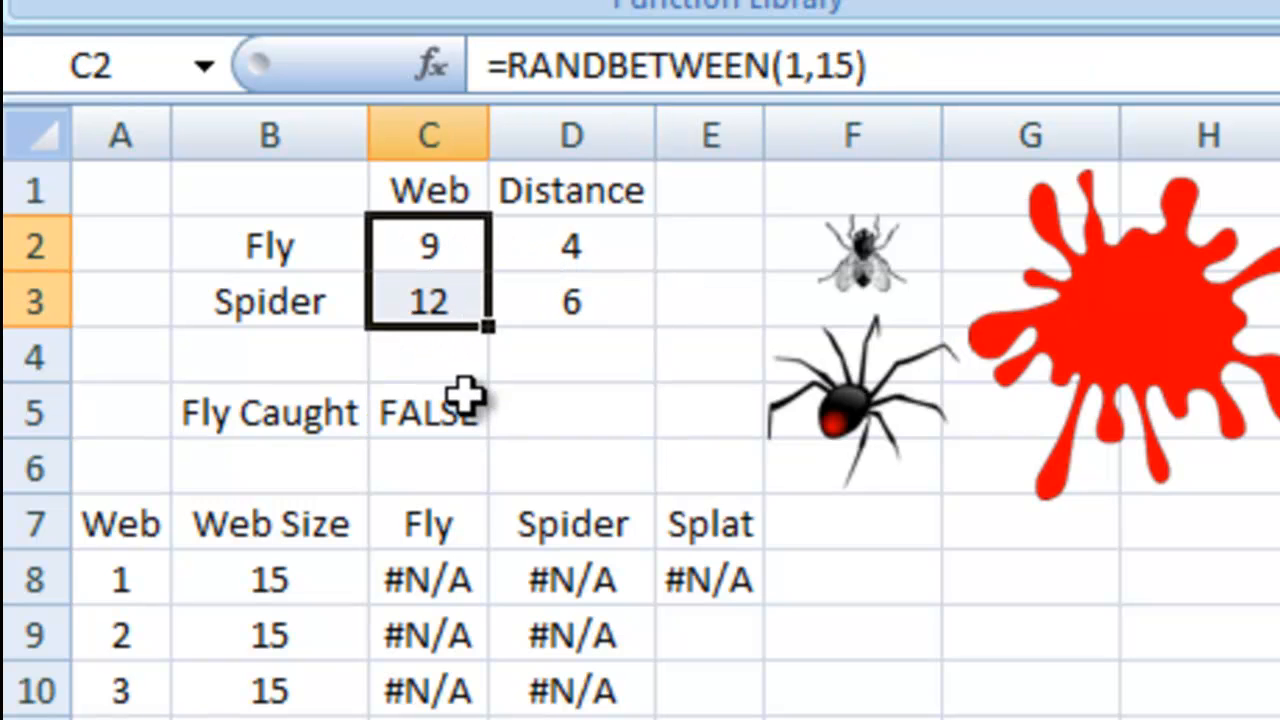
{"action": "left_click", "coordinate": [428, 412]}
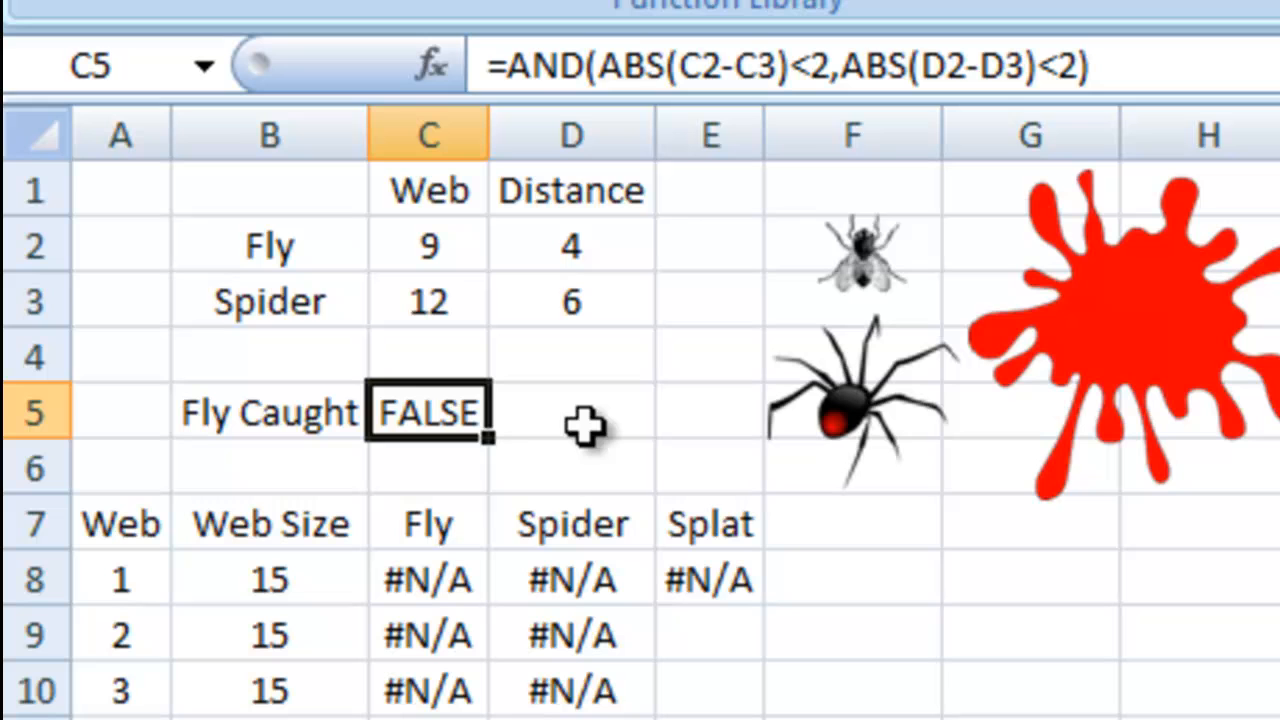
{"action": "mouse_move", "coordinate": [470, 490]}
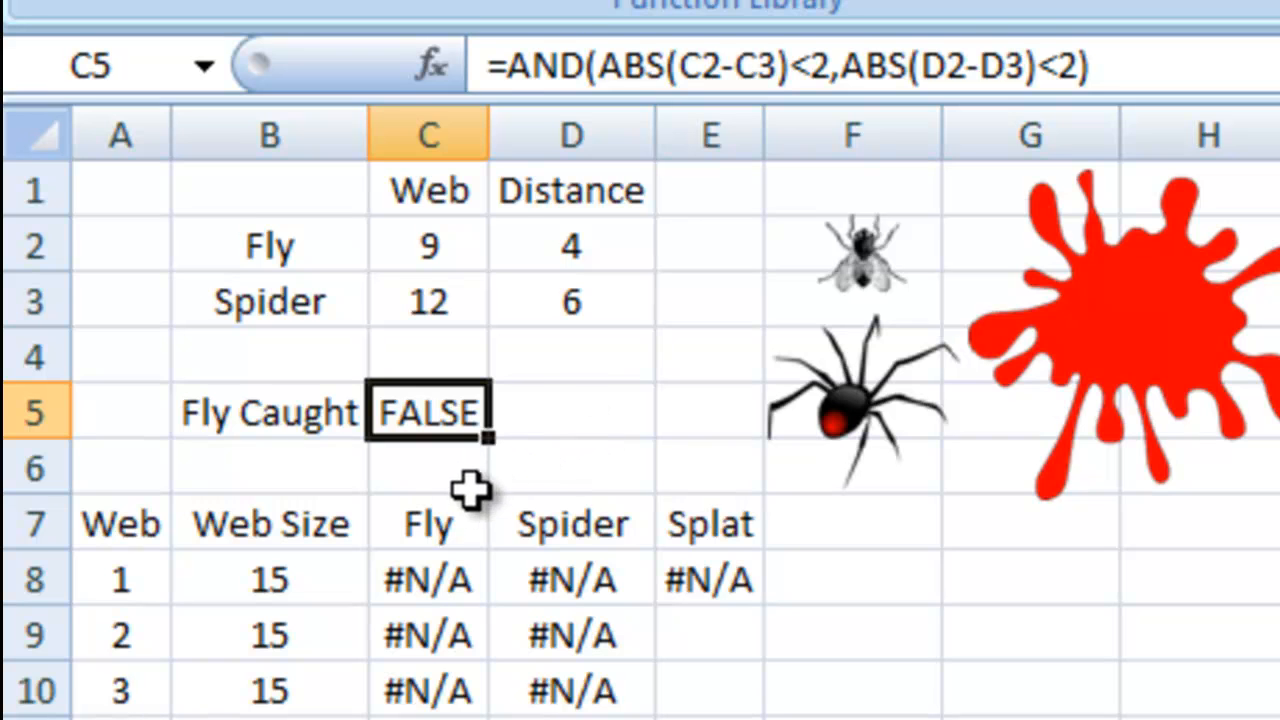
{"action": "mouse_move", "coordinate": [710, 516]}
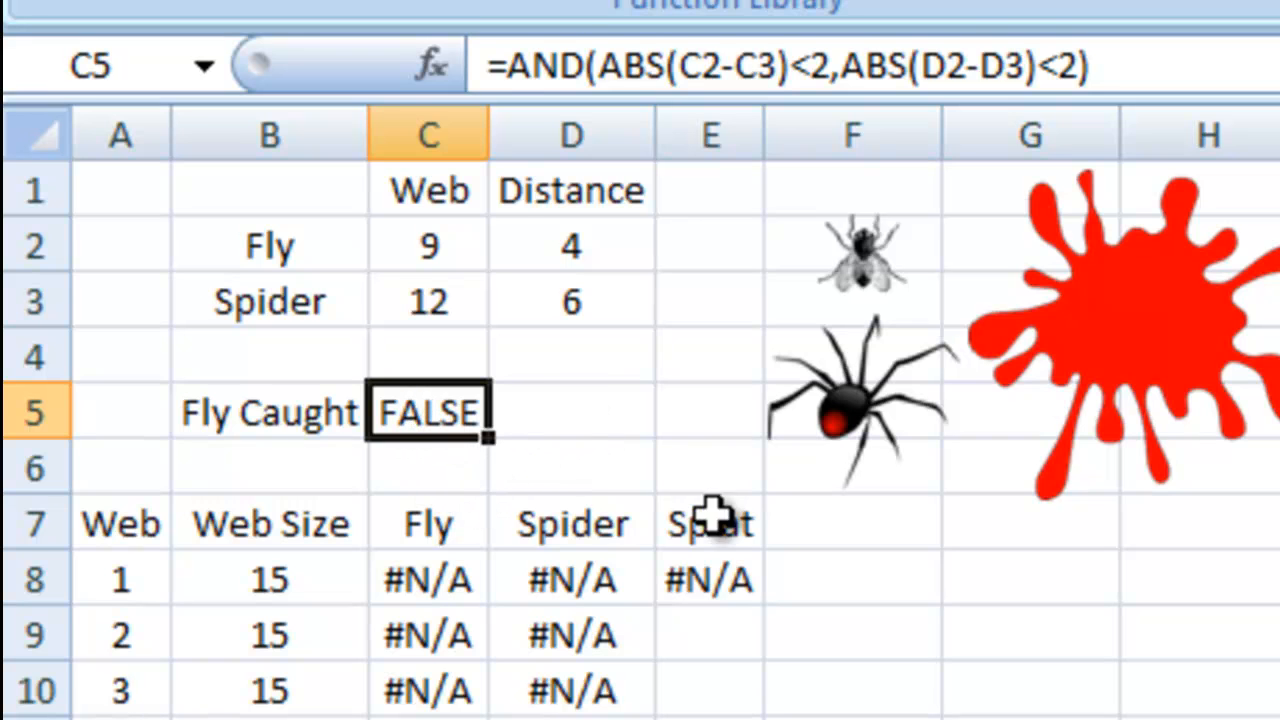
{"action": "mouse_move", "coordinate": [656, 350]}
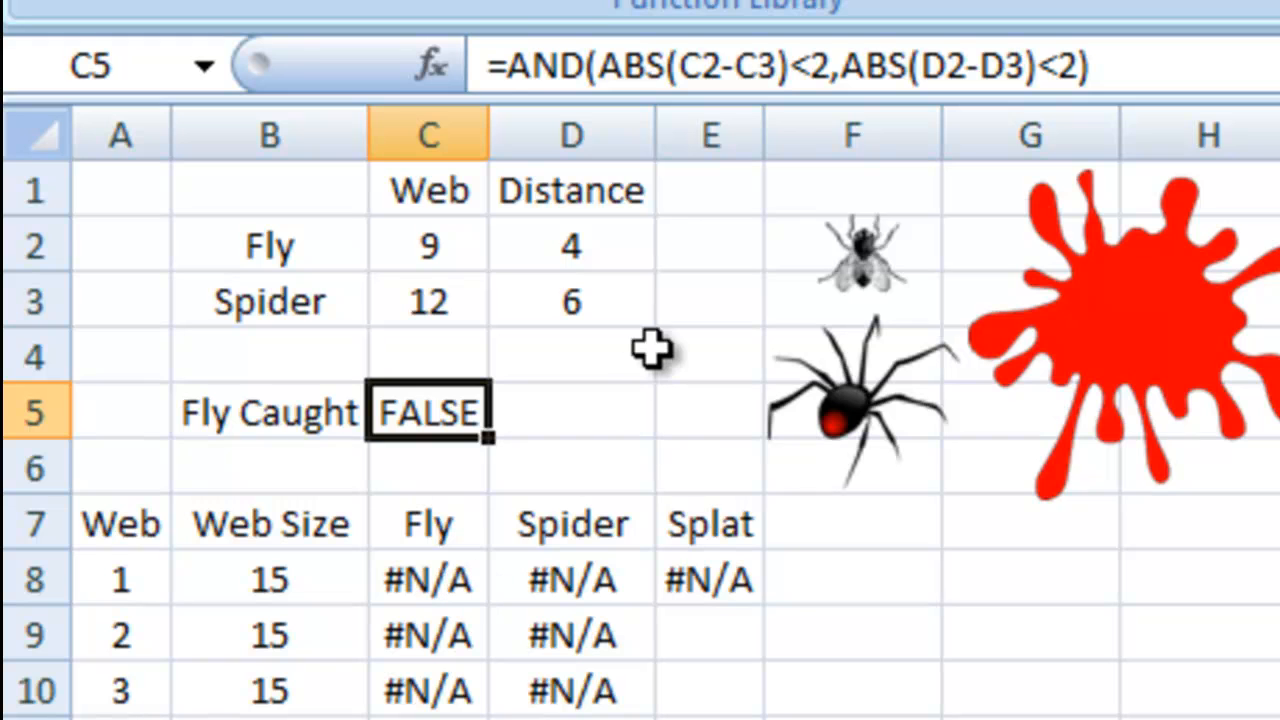
{"action": "mouse_move", "coordinate": [616, 504]}
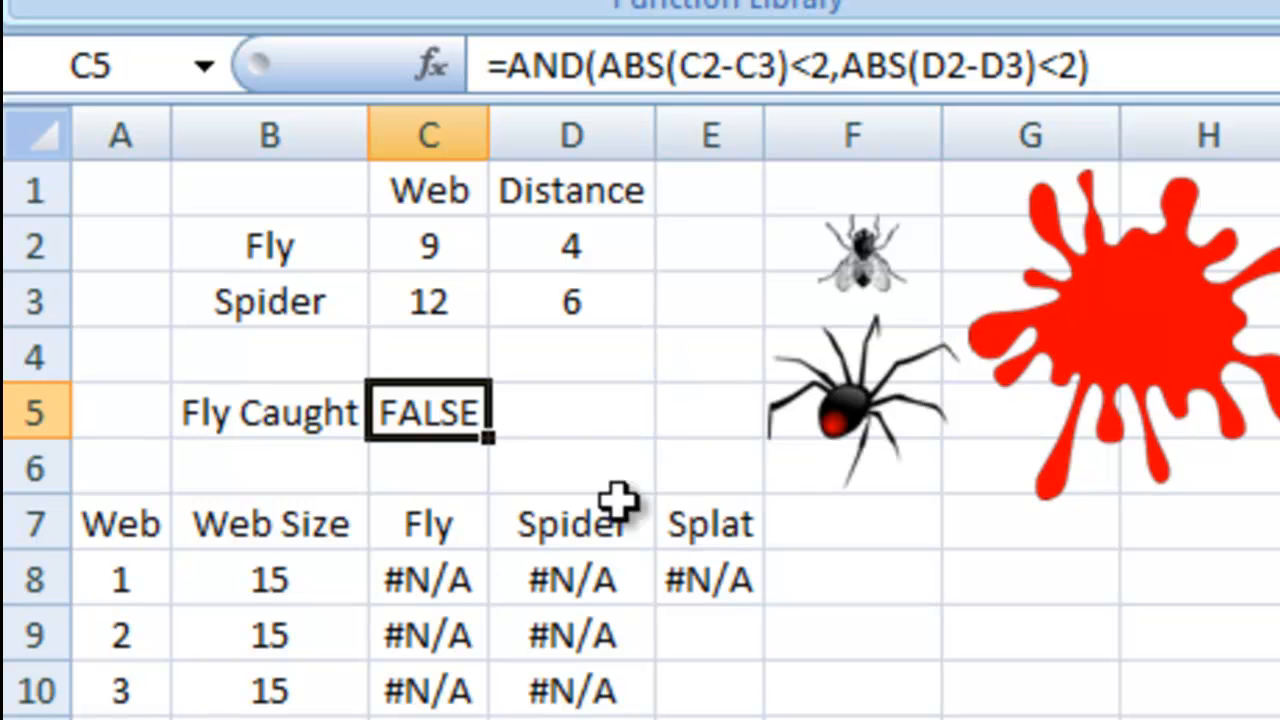
{"action": "left_click", "coordinate": [428, 580]}
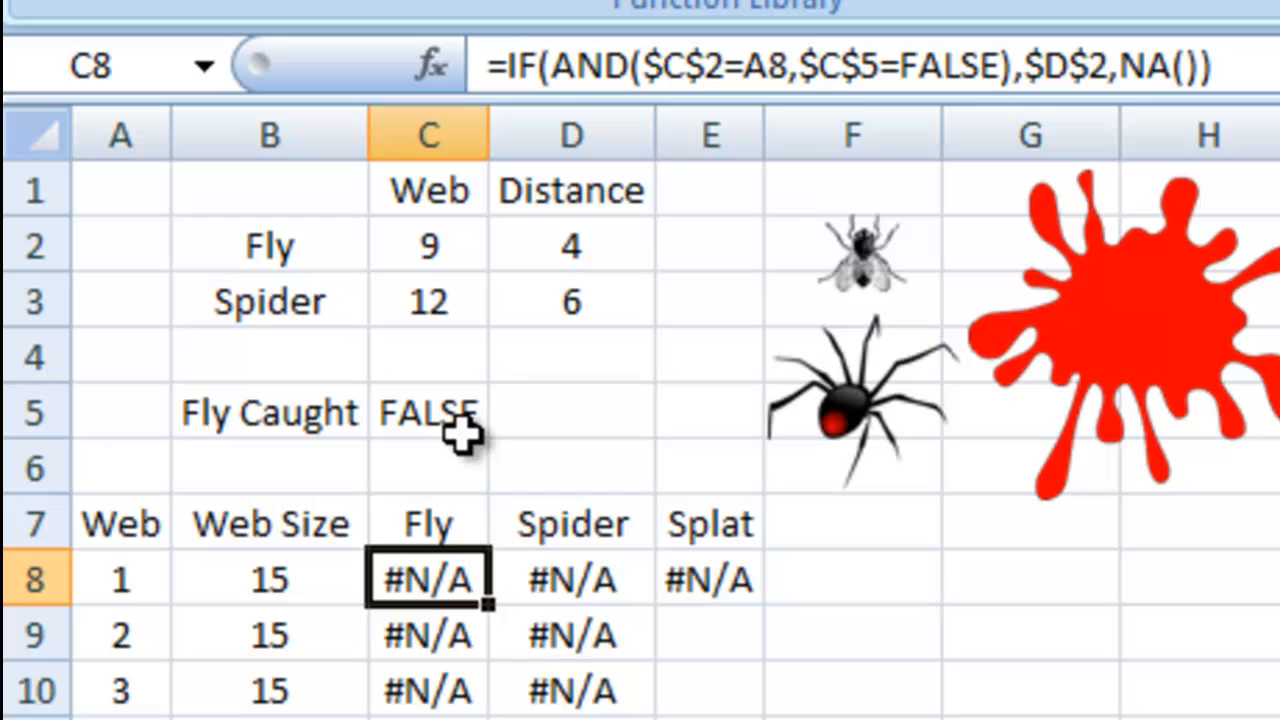
{"action": "left_click", "coordinate": [428, 412]}
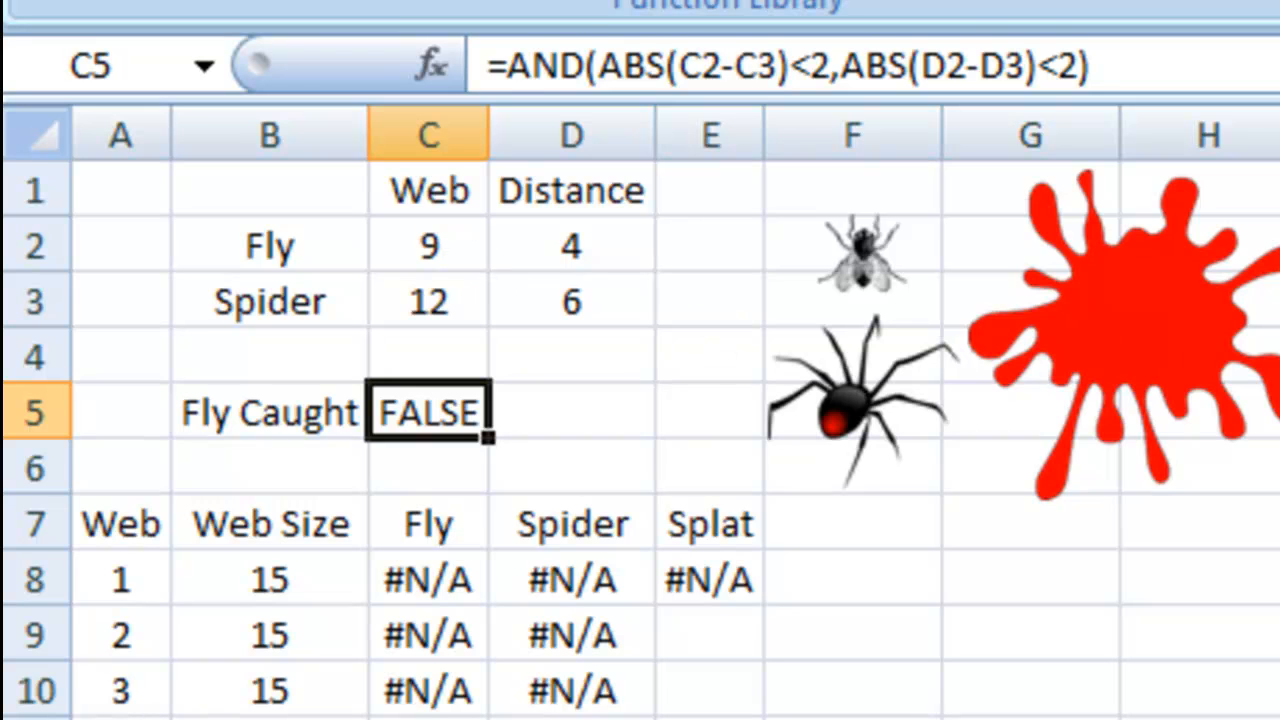
{"action": "mouse_move", "coordinate": [504, 244]}
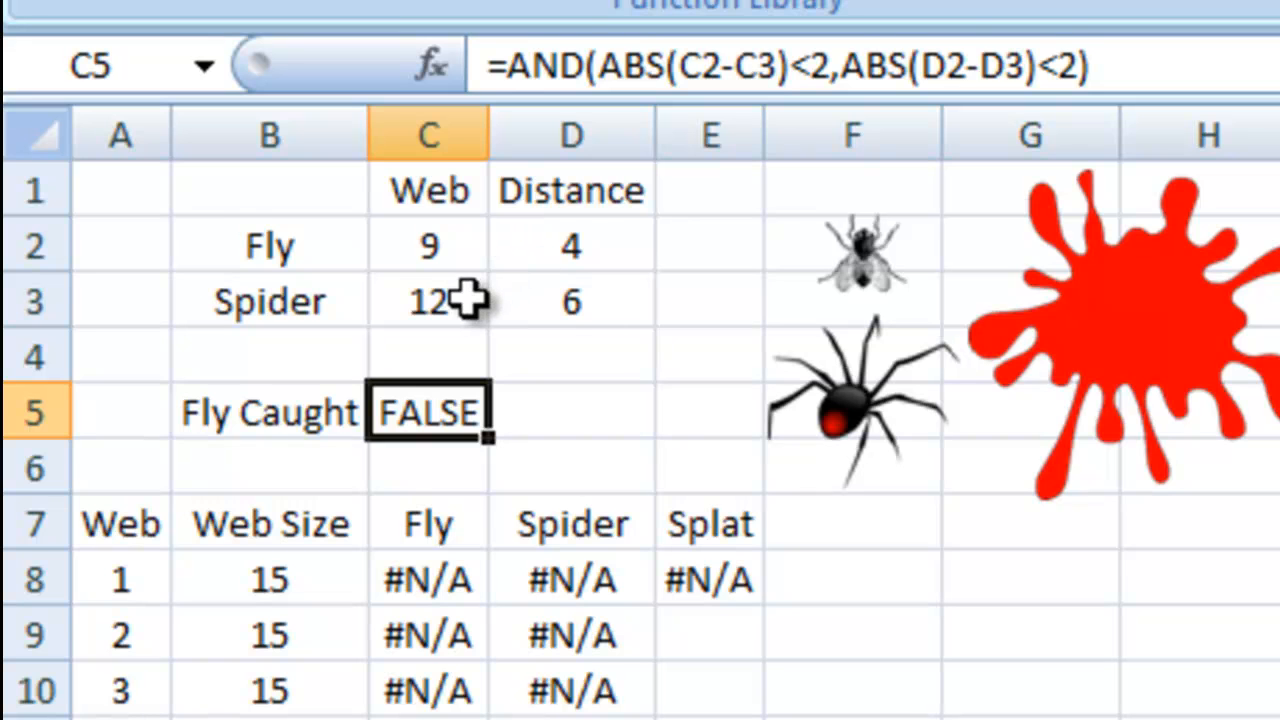
{"action": "mouse_move", "coordinate": [444, 636]}
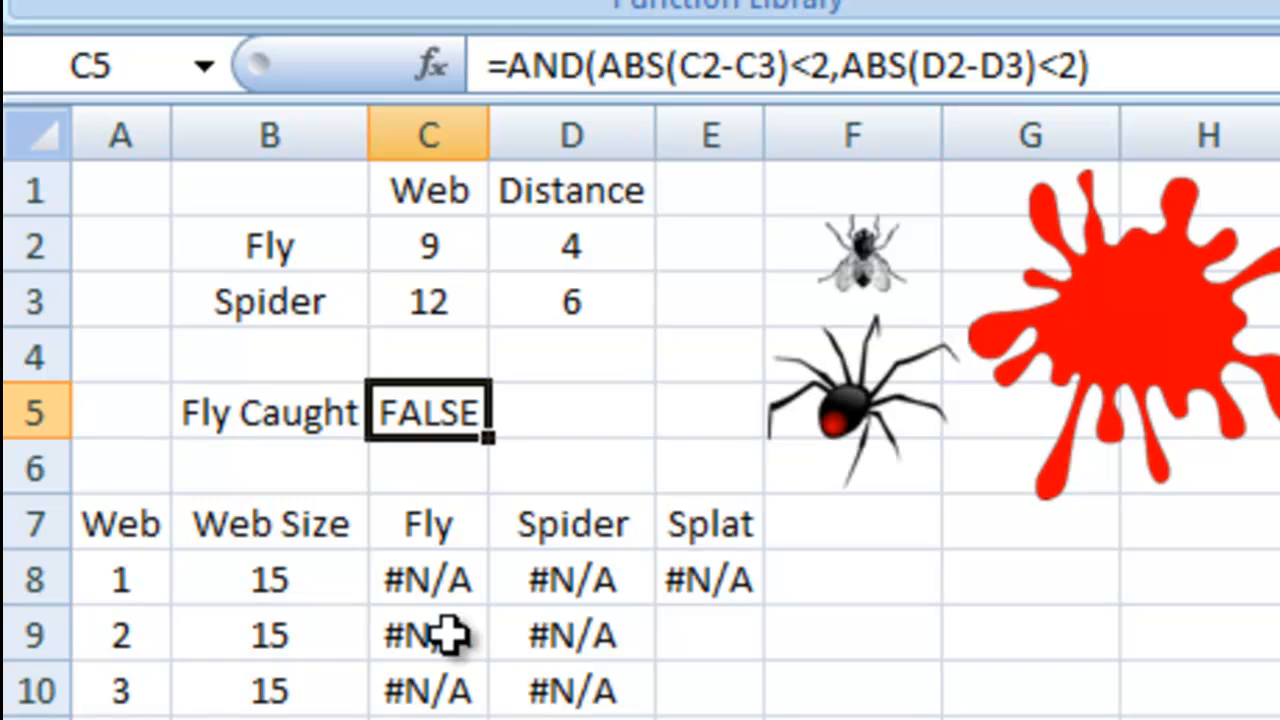
{"action": "left_click", "coordinate": [428, 636]}
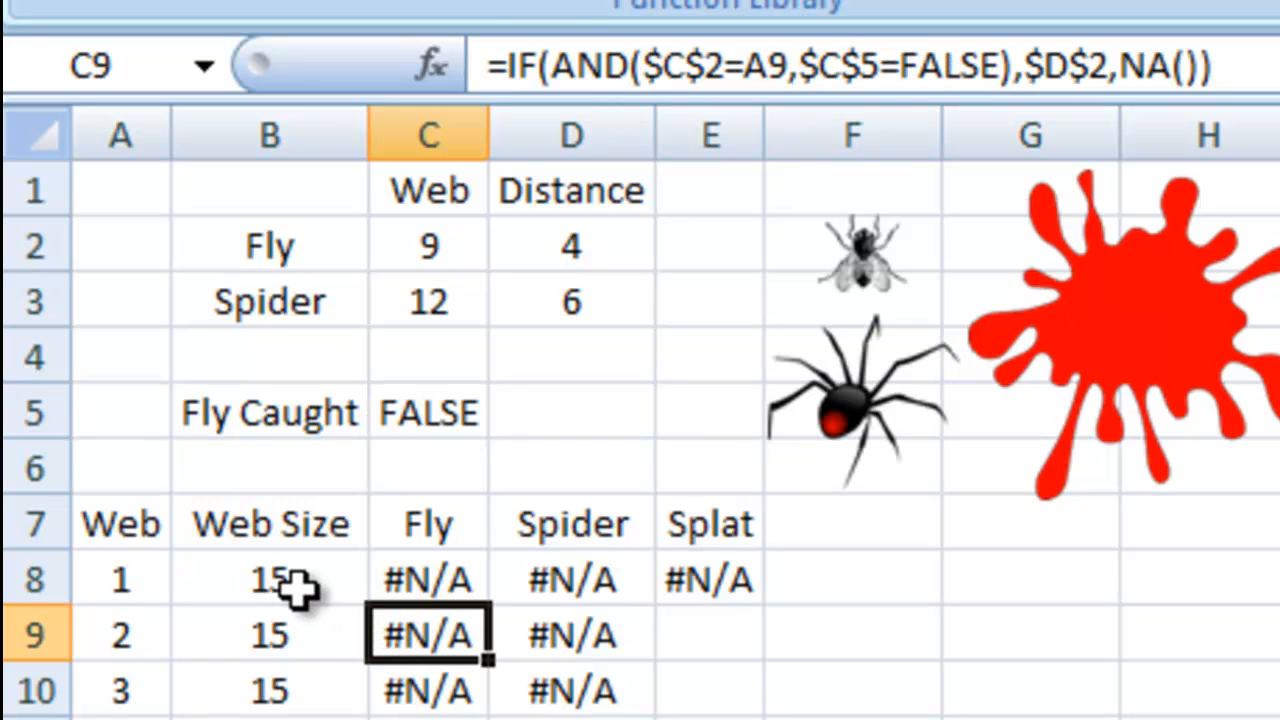
{"action": "left_click", "coordinate": [120, 578]}
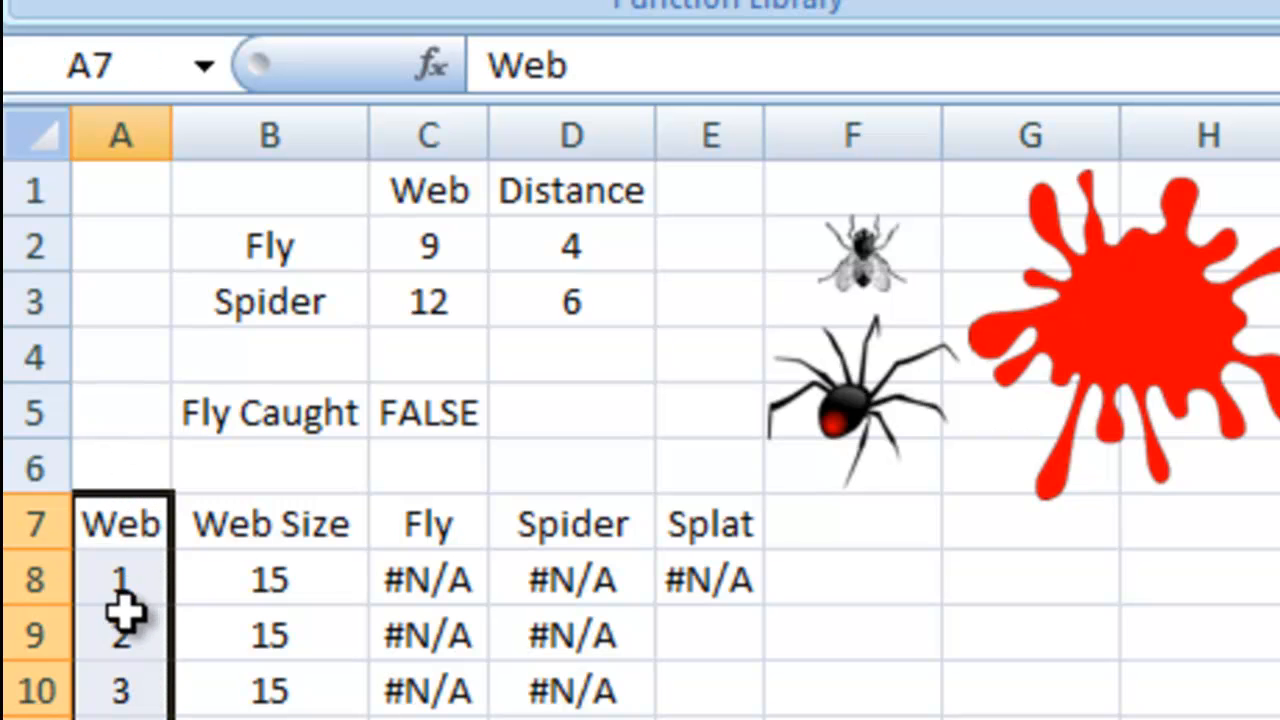
{"action": "left_click", "coordinate": [120, 636]}
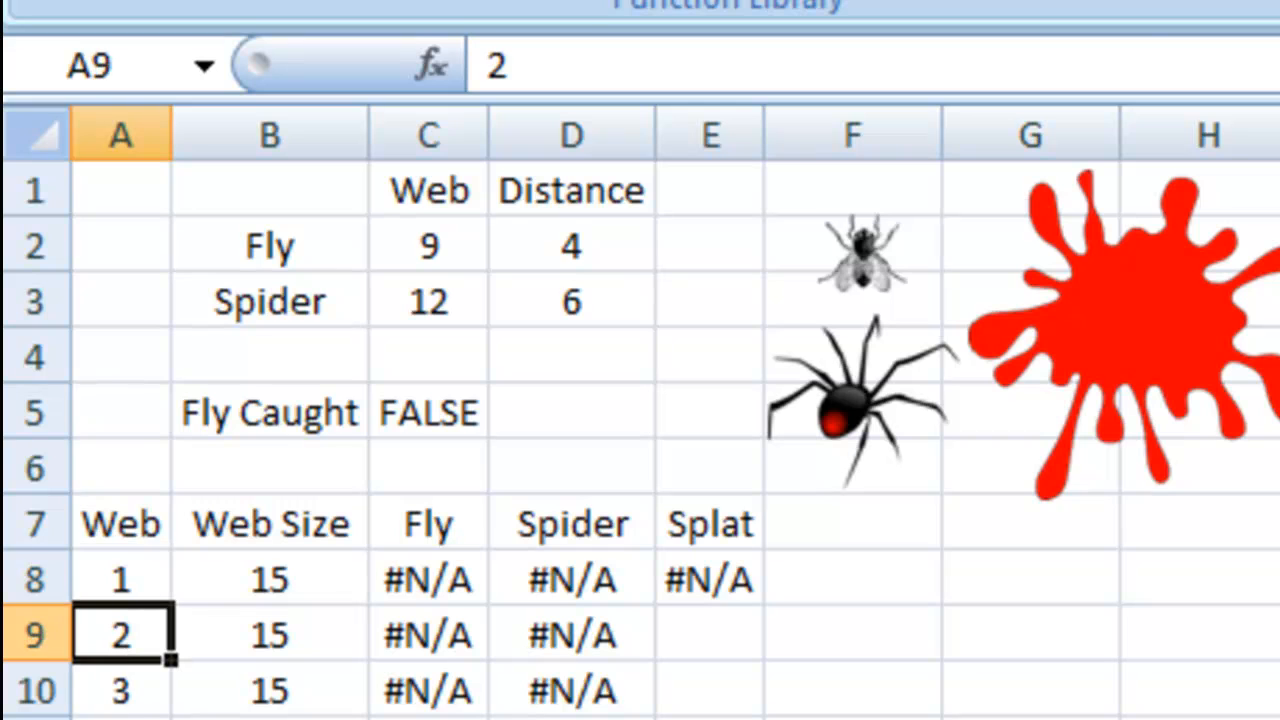
{"action": "mouse_move", "coordinate": [408, 240]}
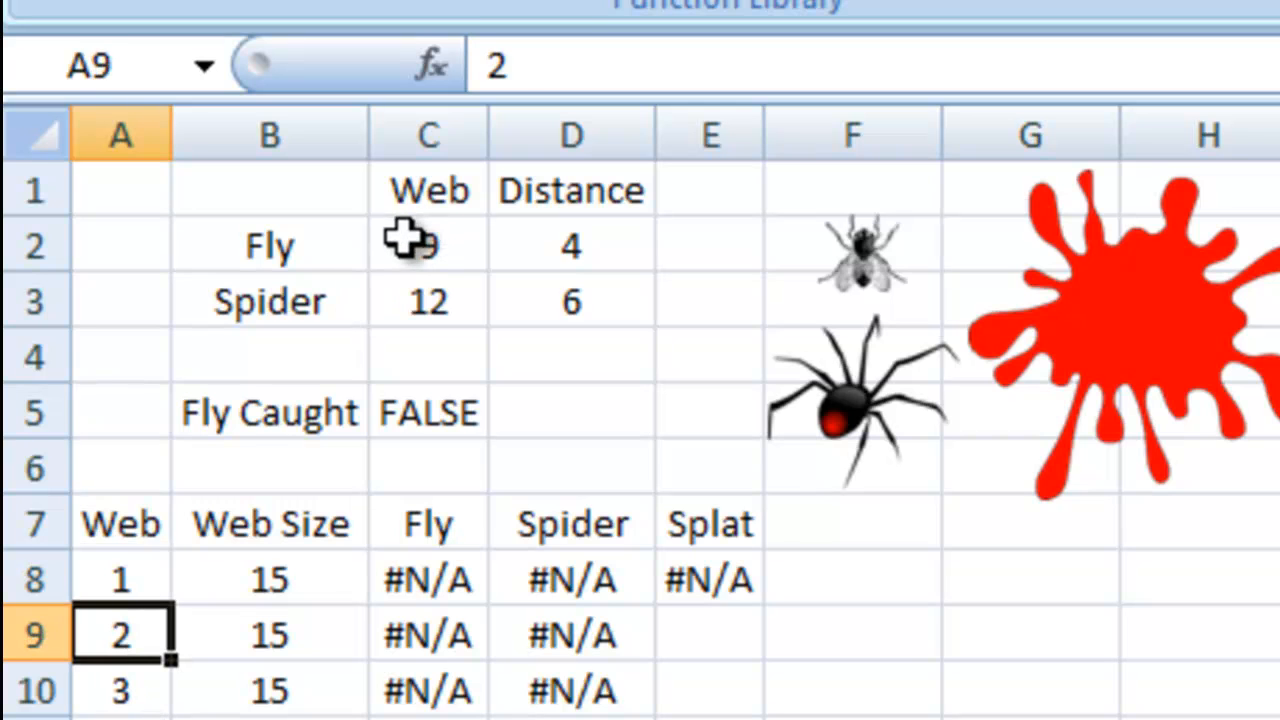
{"action": "left_click", "coordinate": [428, 246]}
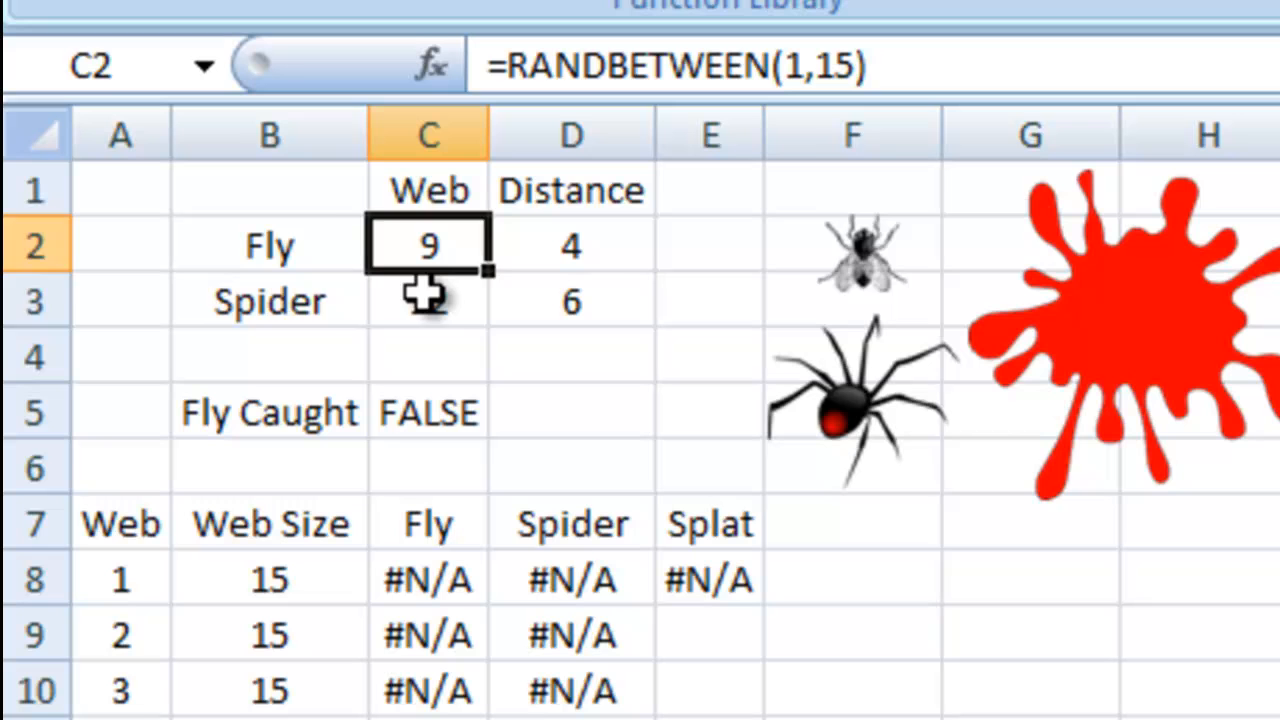
{"action": "left_click", "coordinate": [428, 300]}
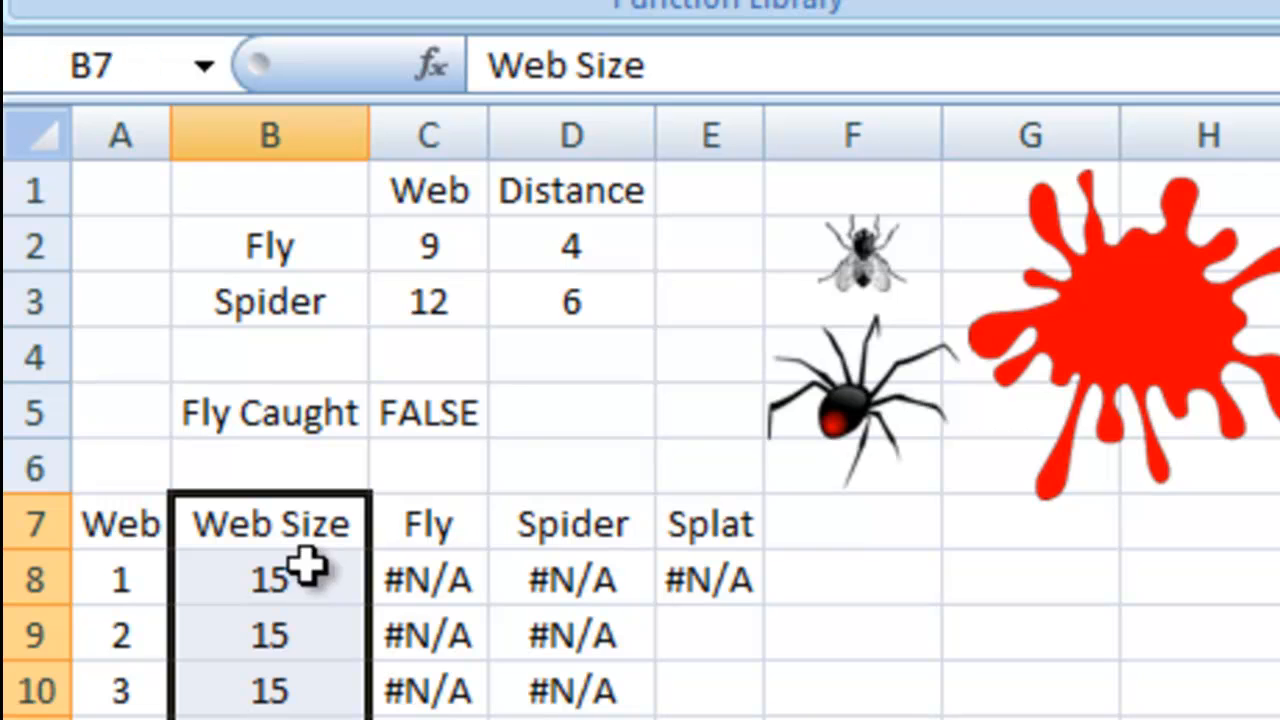
{"action": "mouse_move", "coordinate": [304, 536]}
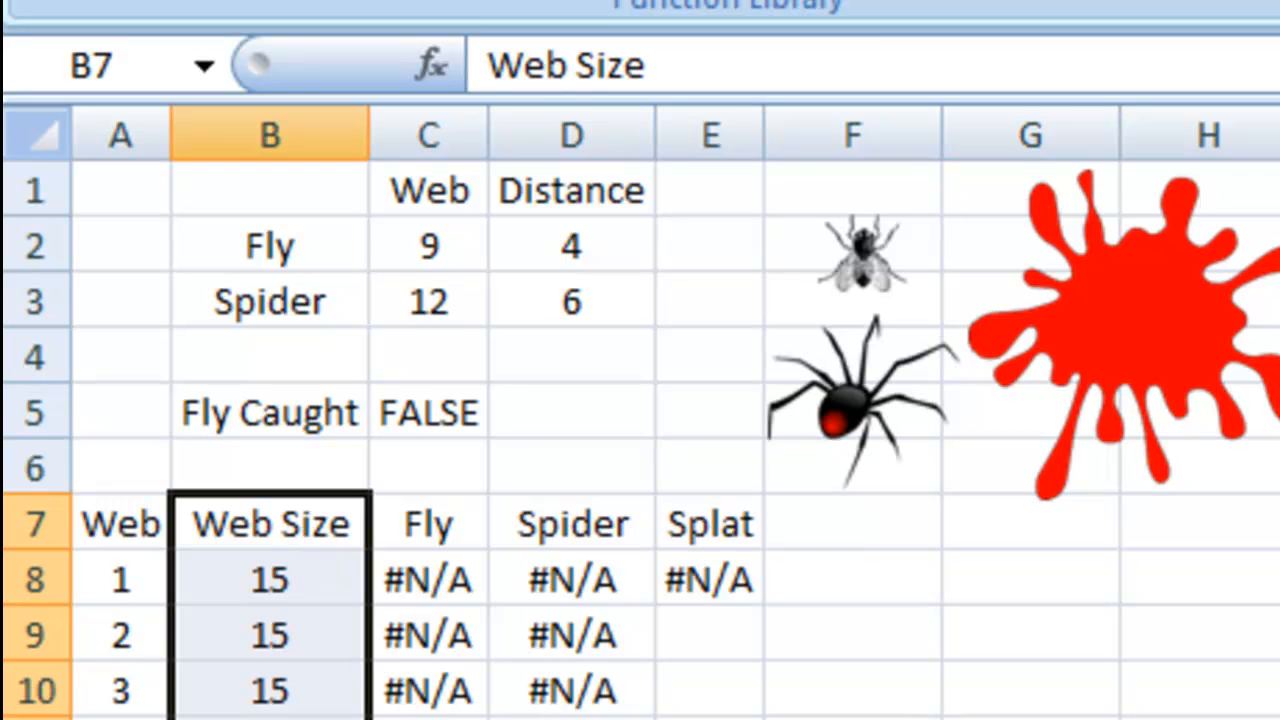
{"action": "mouse_move", "coordinate": [244, 520]}
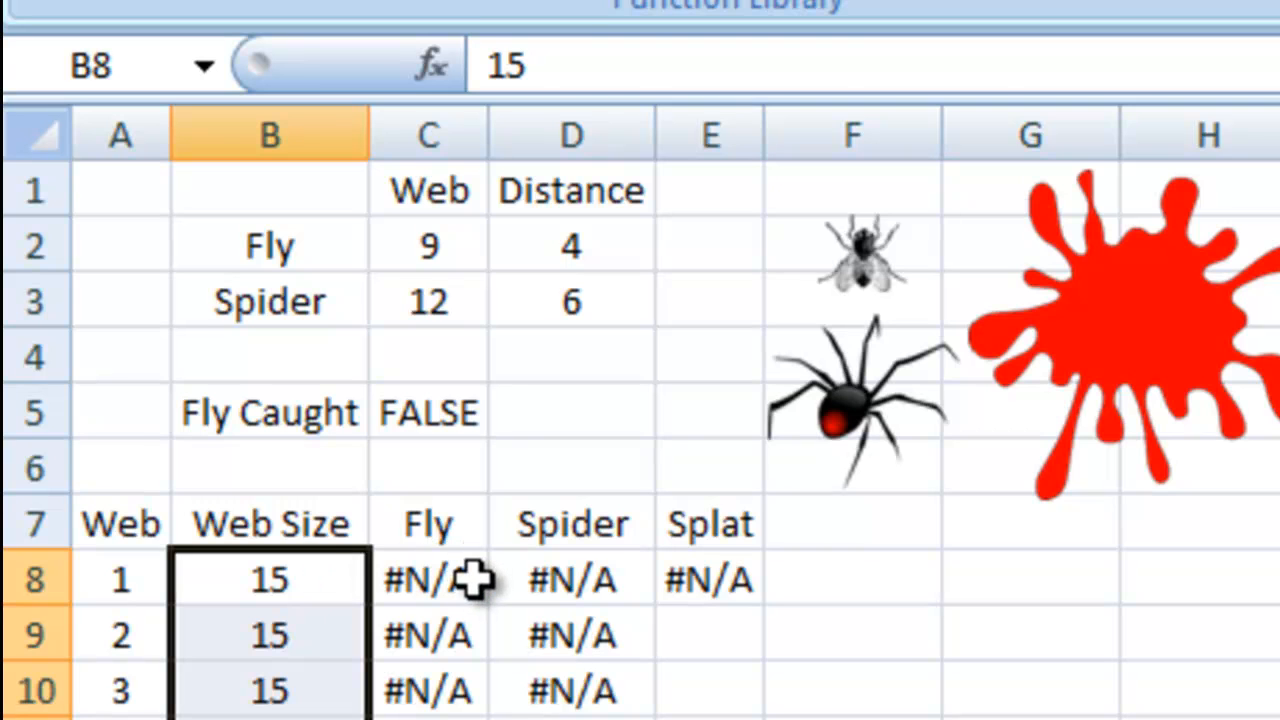
{"action": "left_click", "coordinate": [428, 580]}
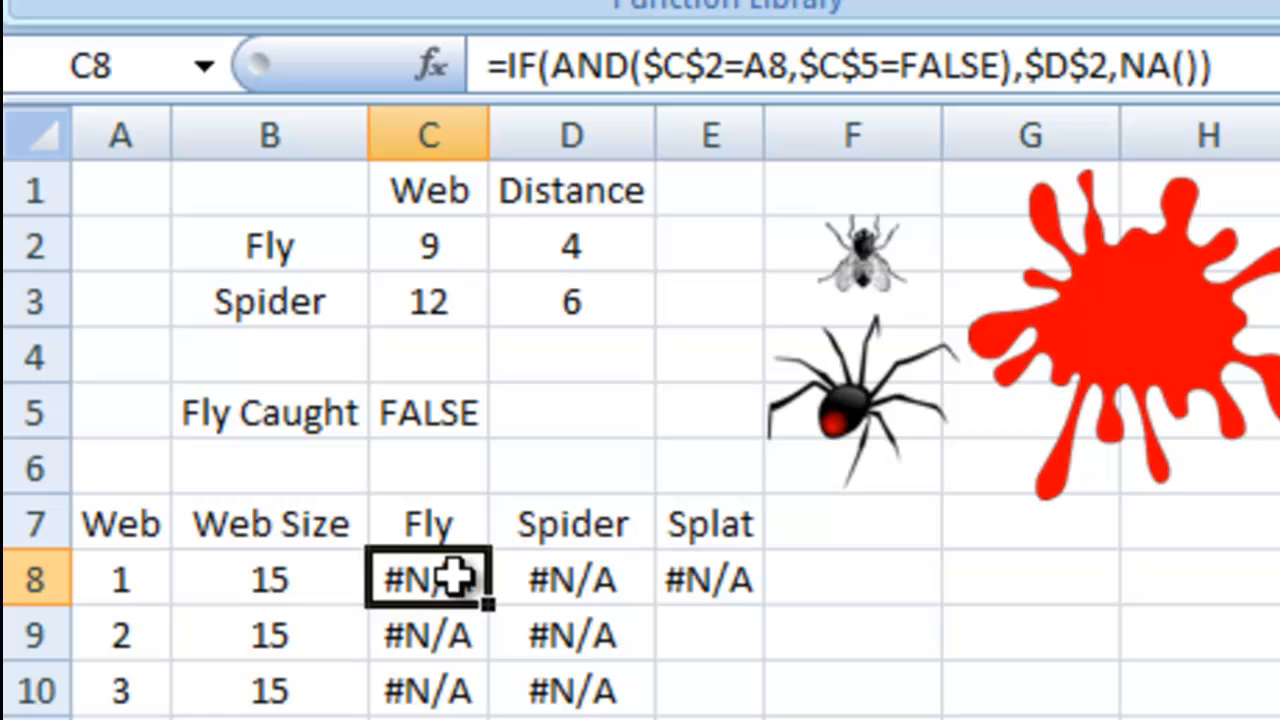
{"action": "left_click", "coordinate": [572, 580]}
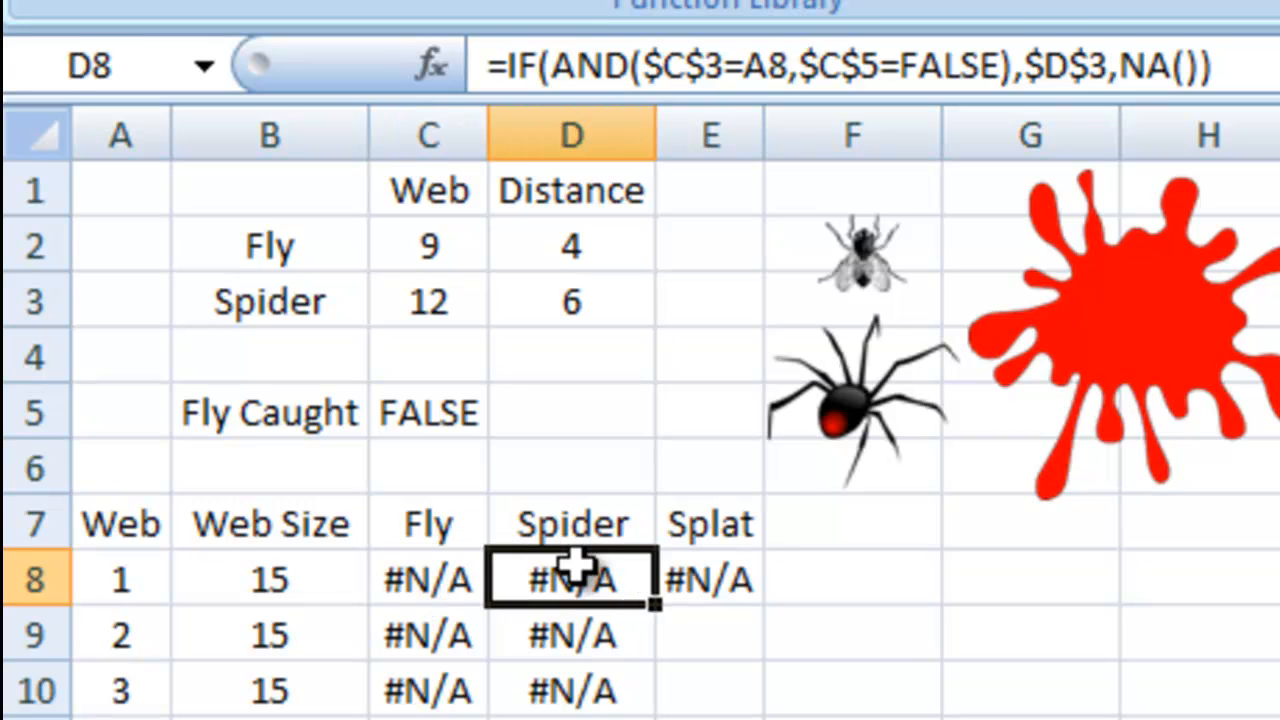
{"action": "left_click", "coordinate": [710, 580]}
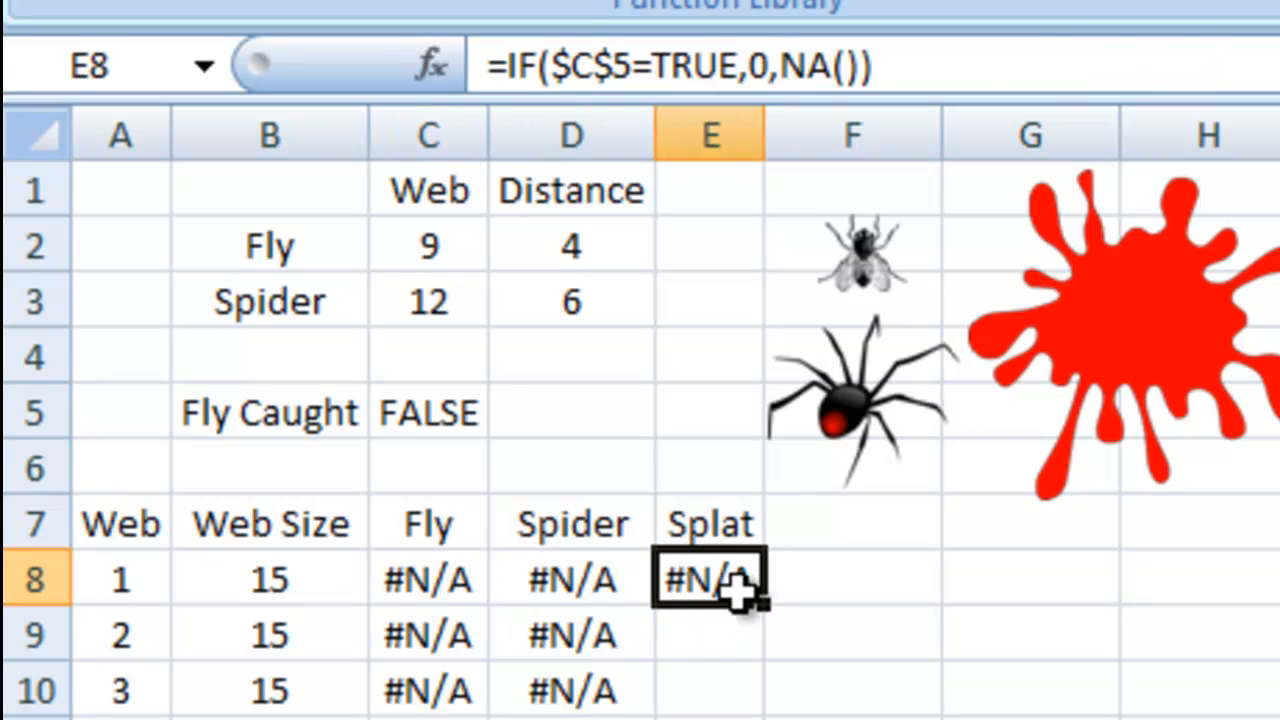
{"action": "left_click", "coordinate": [428, 580]}
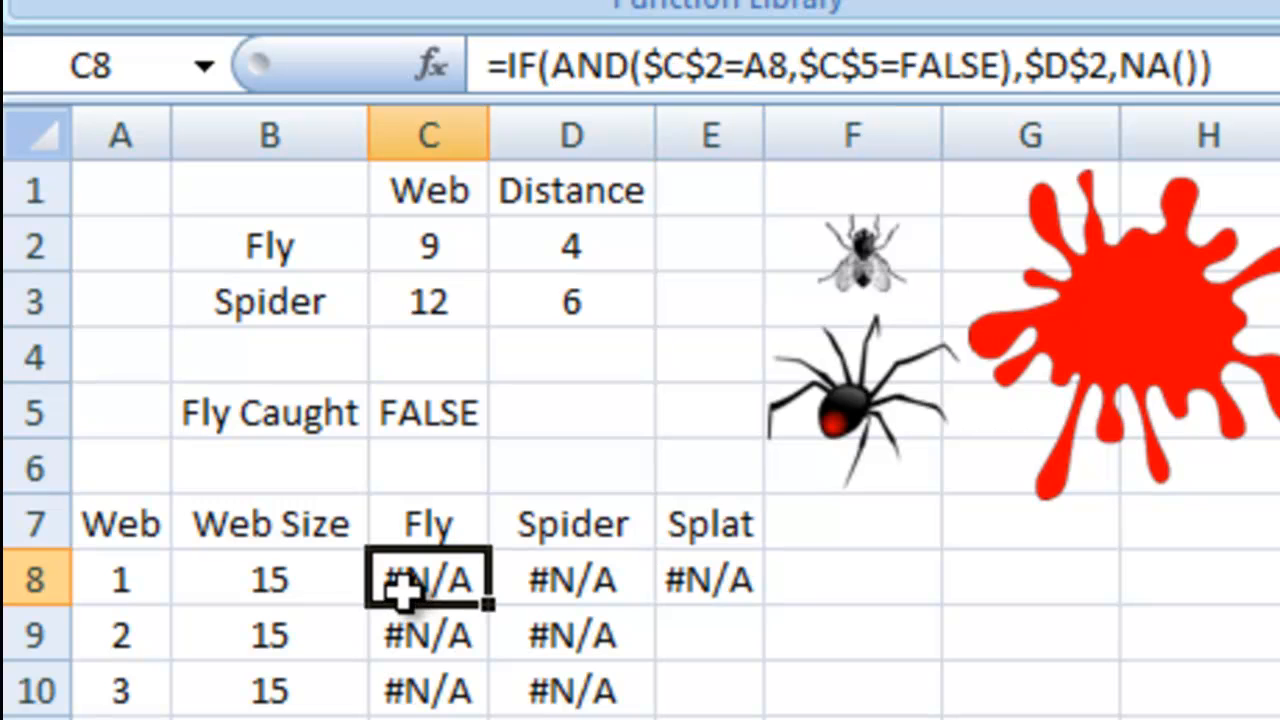
{"action": "mouse_move", "coordinate": [480, 544]}
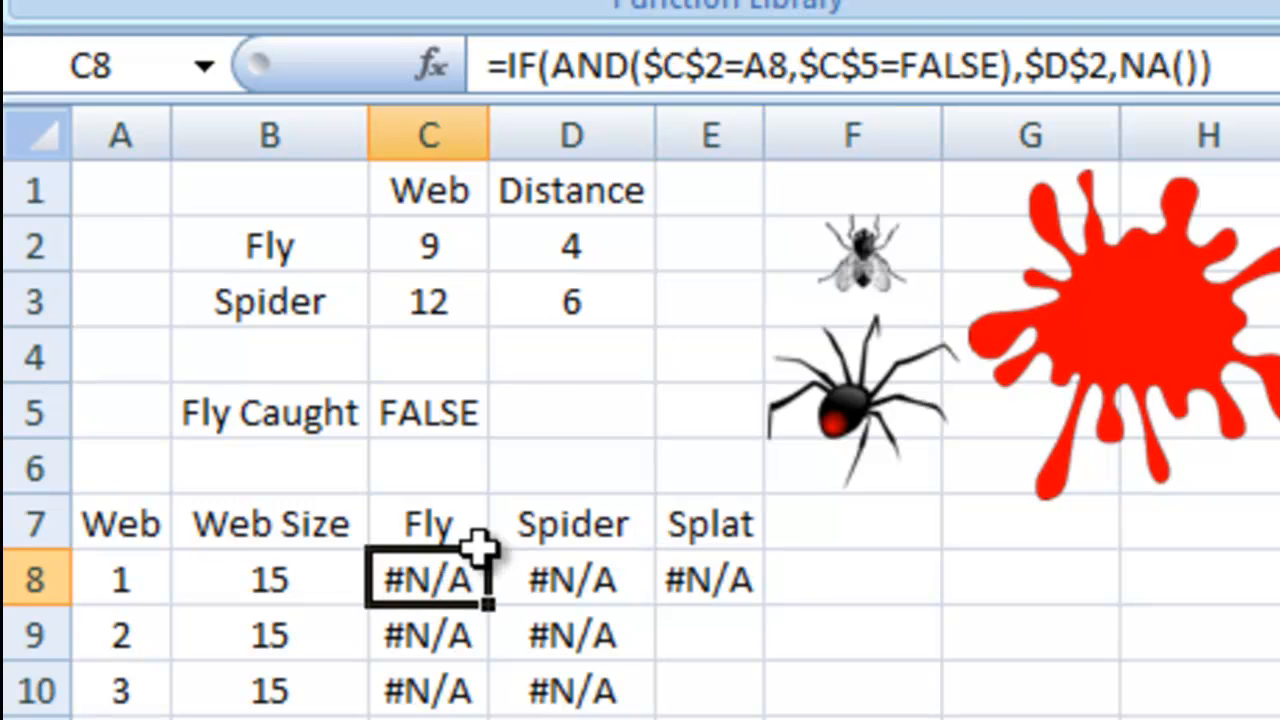
{"action": "mouse_move", "coordinate": [480, 120]}
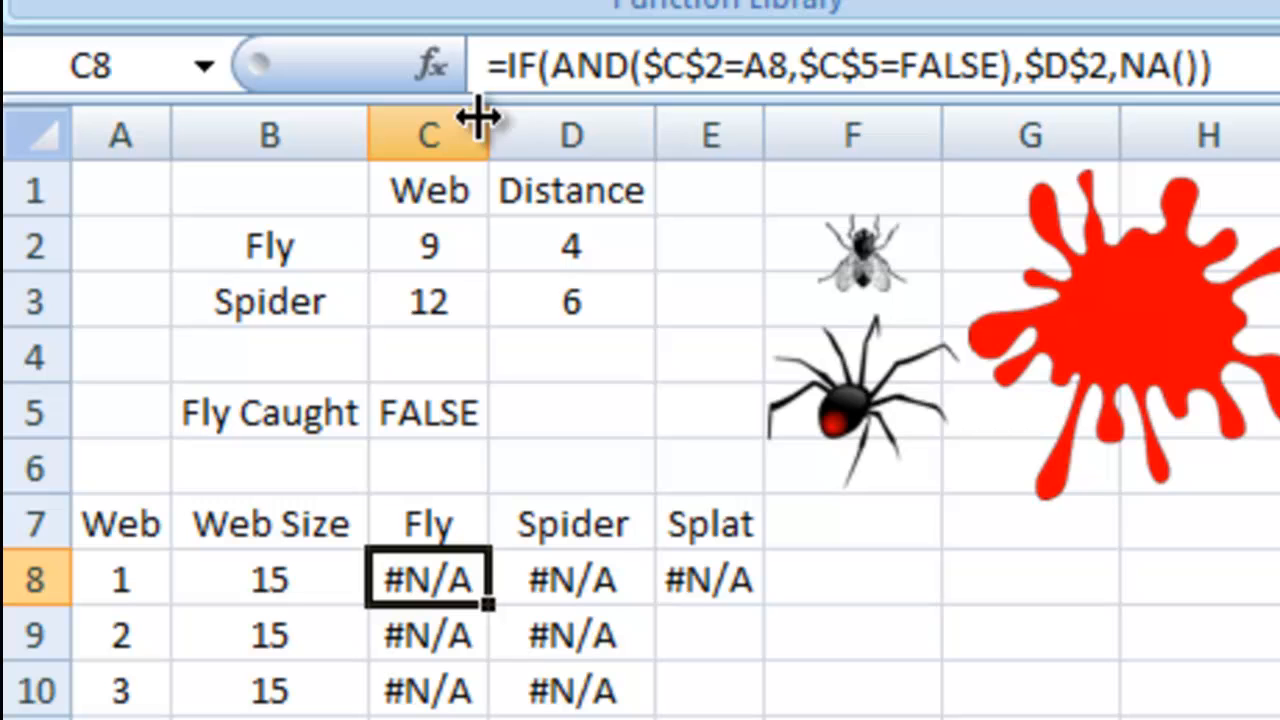
{"action": "mouse_move", "coordinate": [640, 64]}
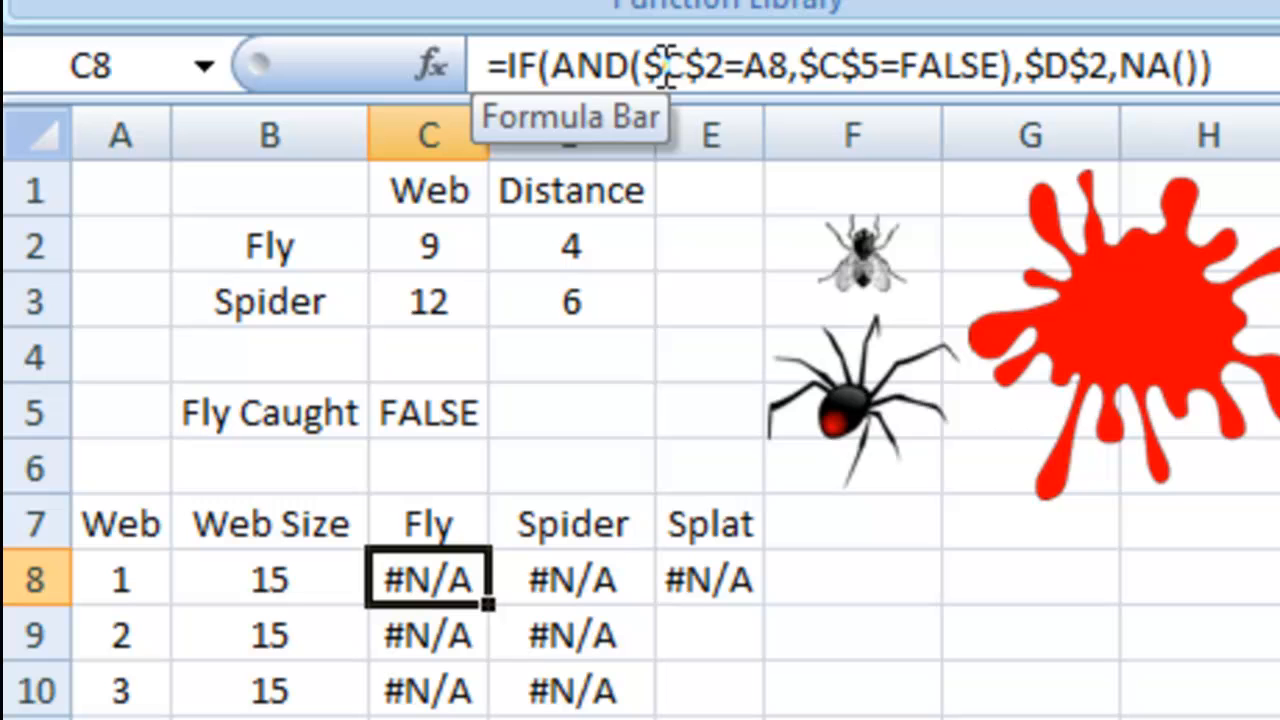
{"action": "mouse_move", "coordinate": [750, 64]}
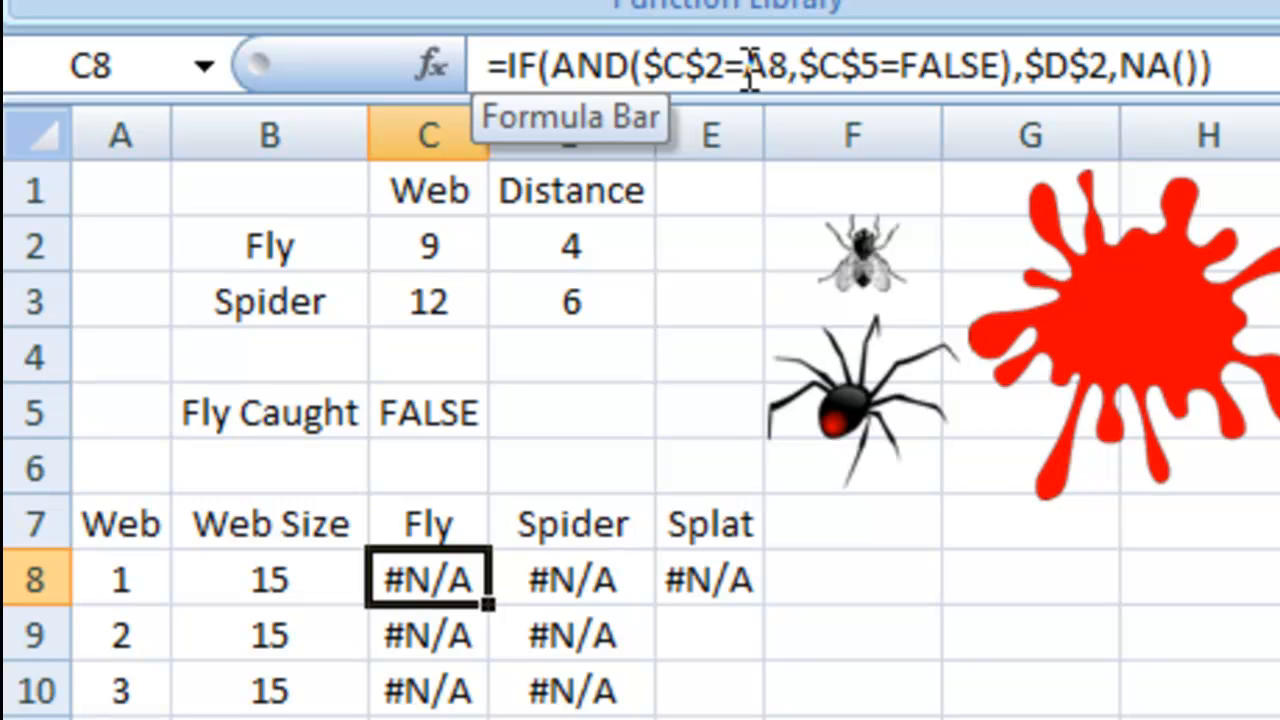
{"action": "mouse_move", "coordinate": [130, 600]}
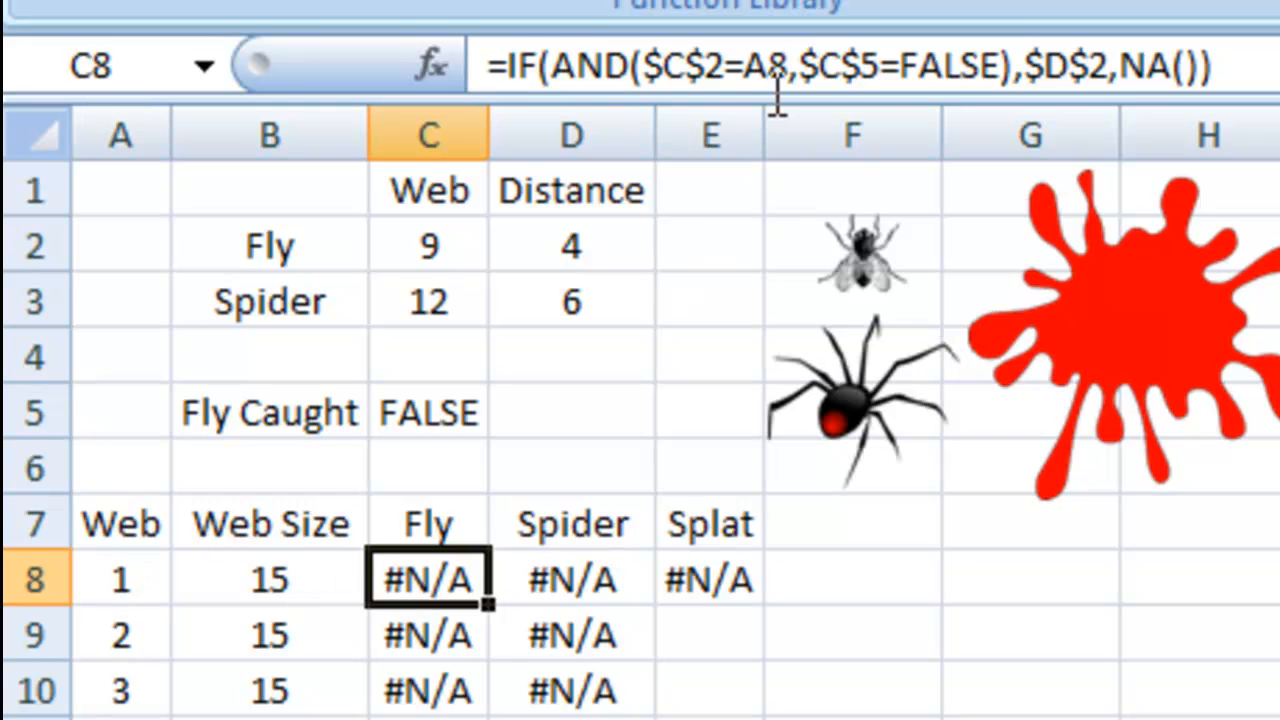
{"action": "mouse_move", "coordinate": [370, 424]}
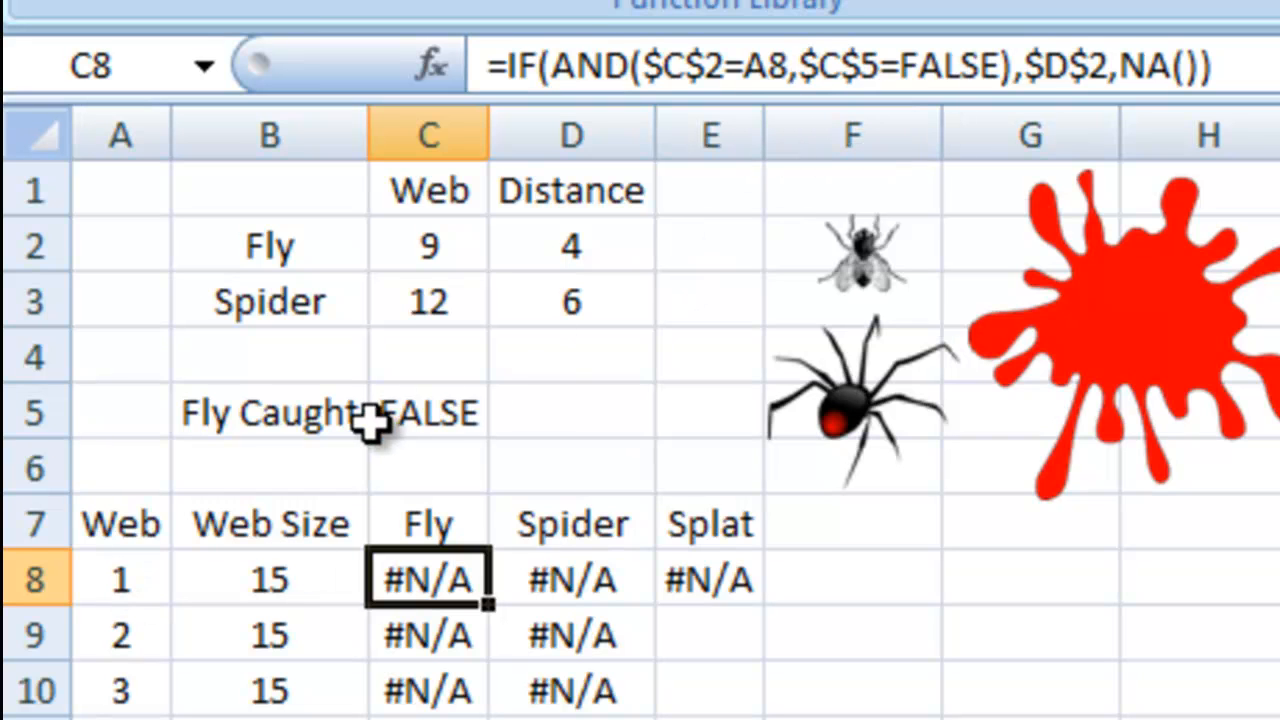
{"action": "mouse_move", "coordinate": [884, 64]}
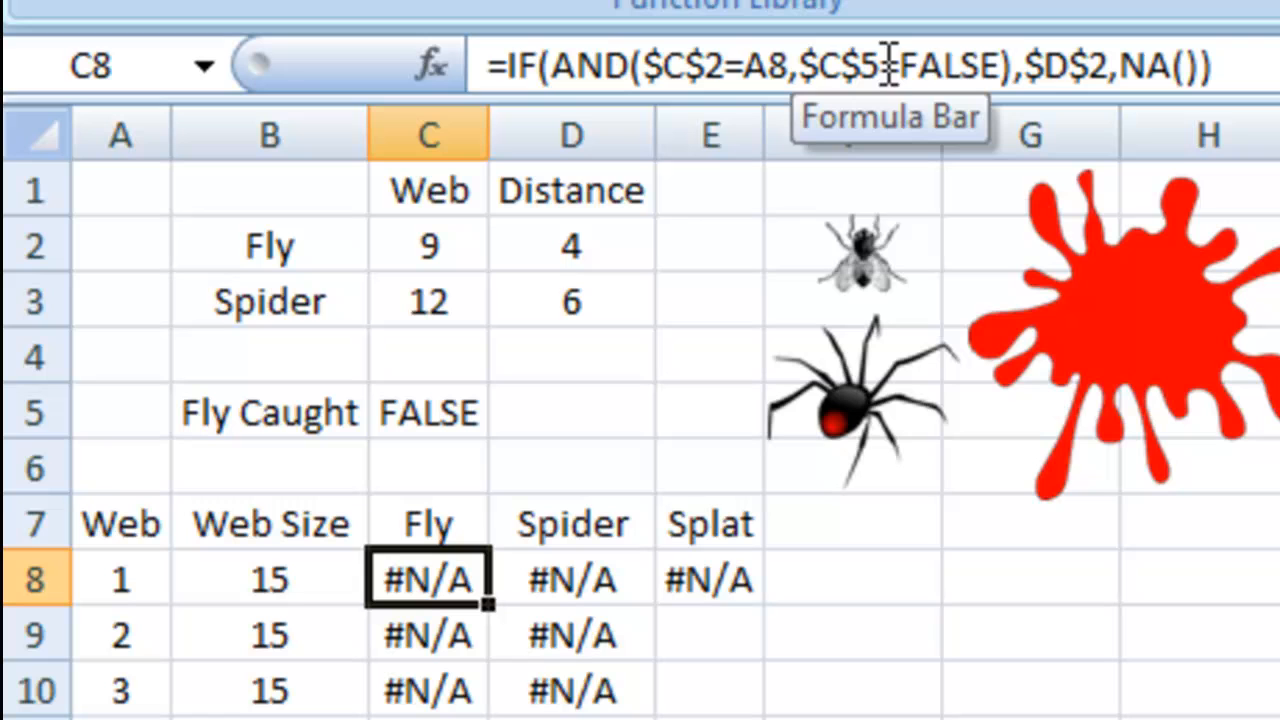
{"action": "mouse_move", "coordinate": [876, 160]}
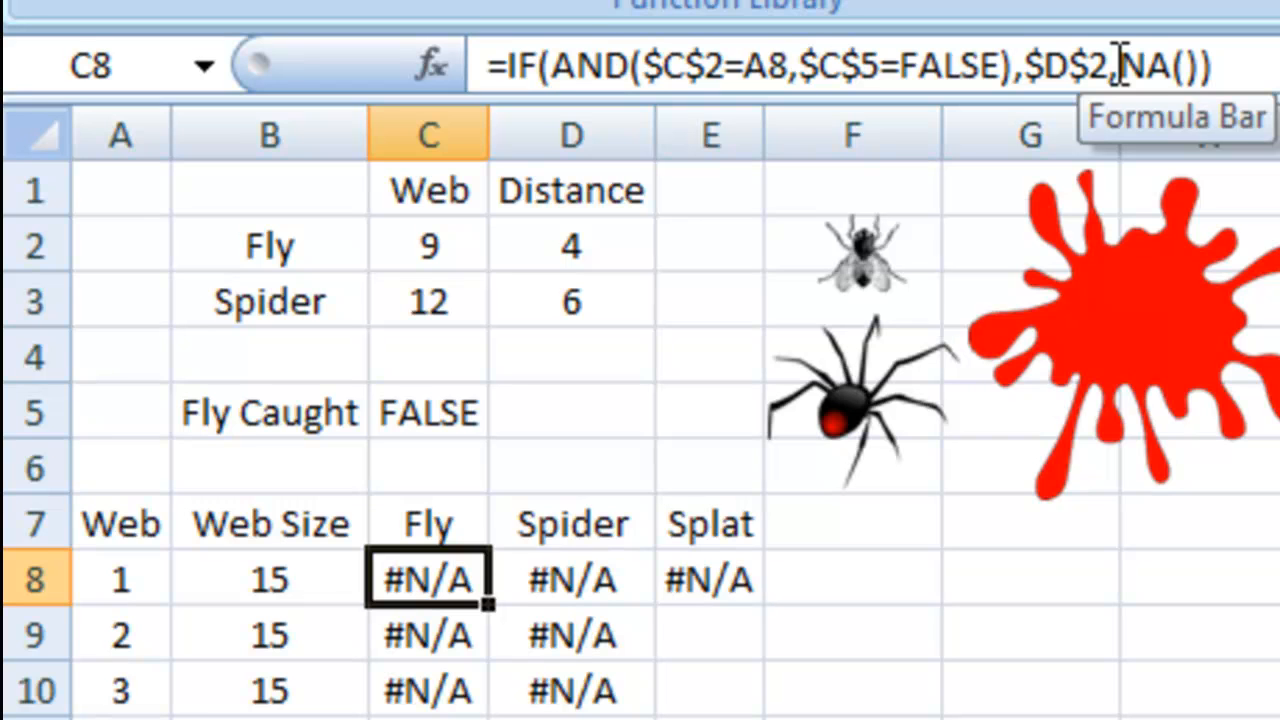
Show the first Spider row formula, then the Splat formula =IF($C$5=TRUE,0,NA()) in E8.
{"action": "left_click", "coordinate": [572, 580]}
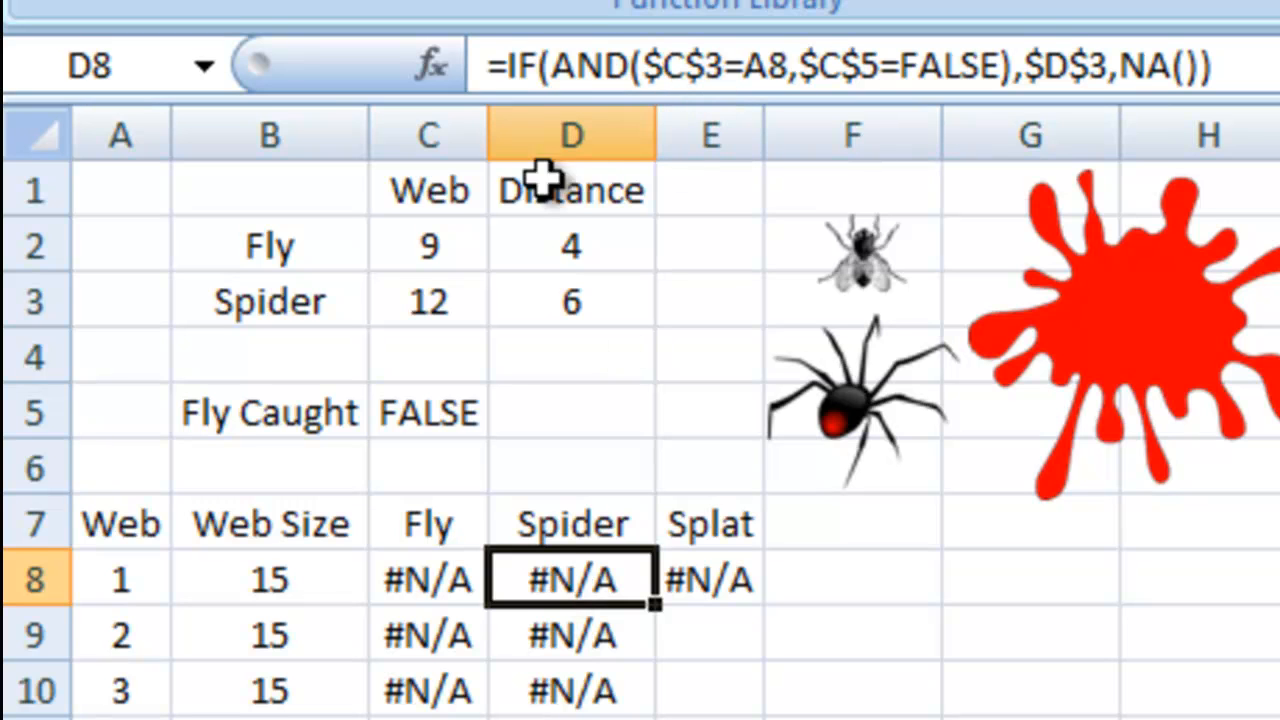
{"action": "mouse_move", "coordinate": [222, 620]}
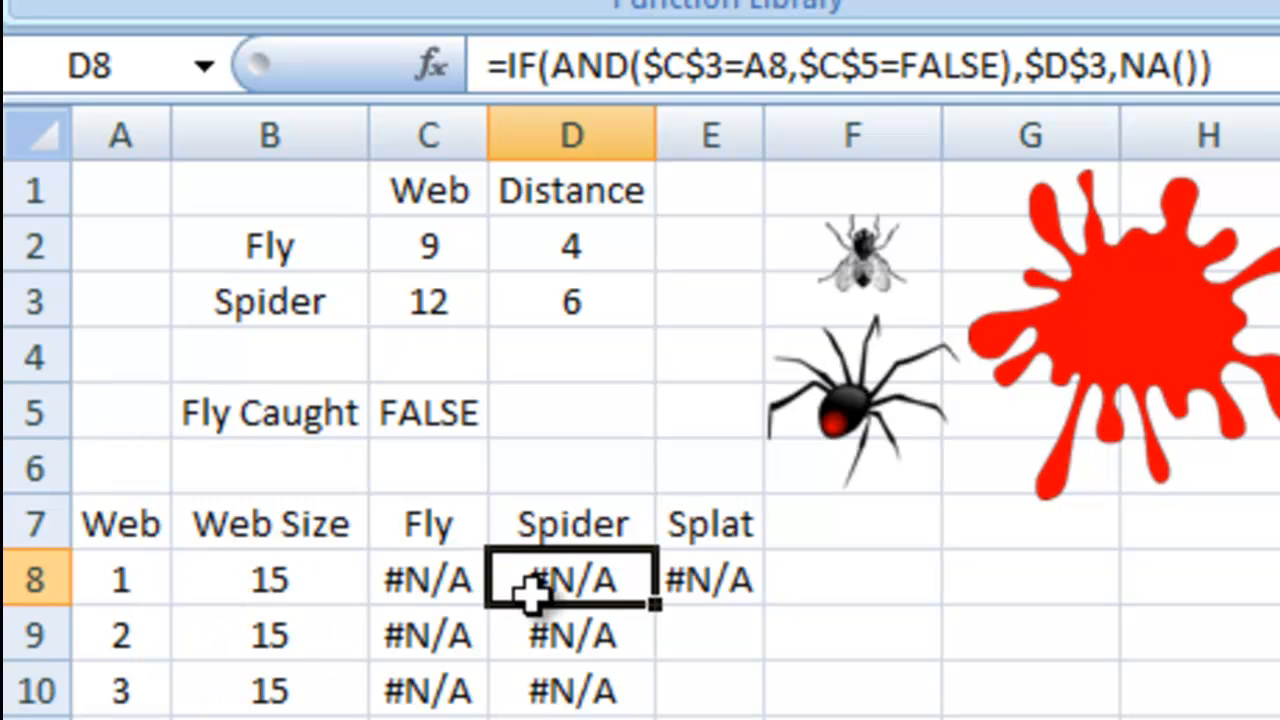
{"action": "mouse_move", "coordinate": [544, 304]}
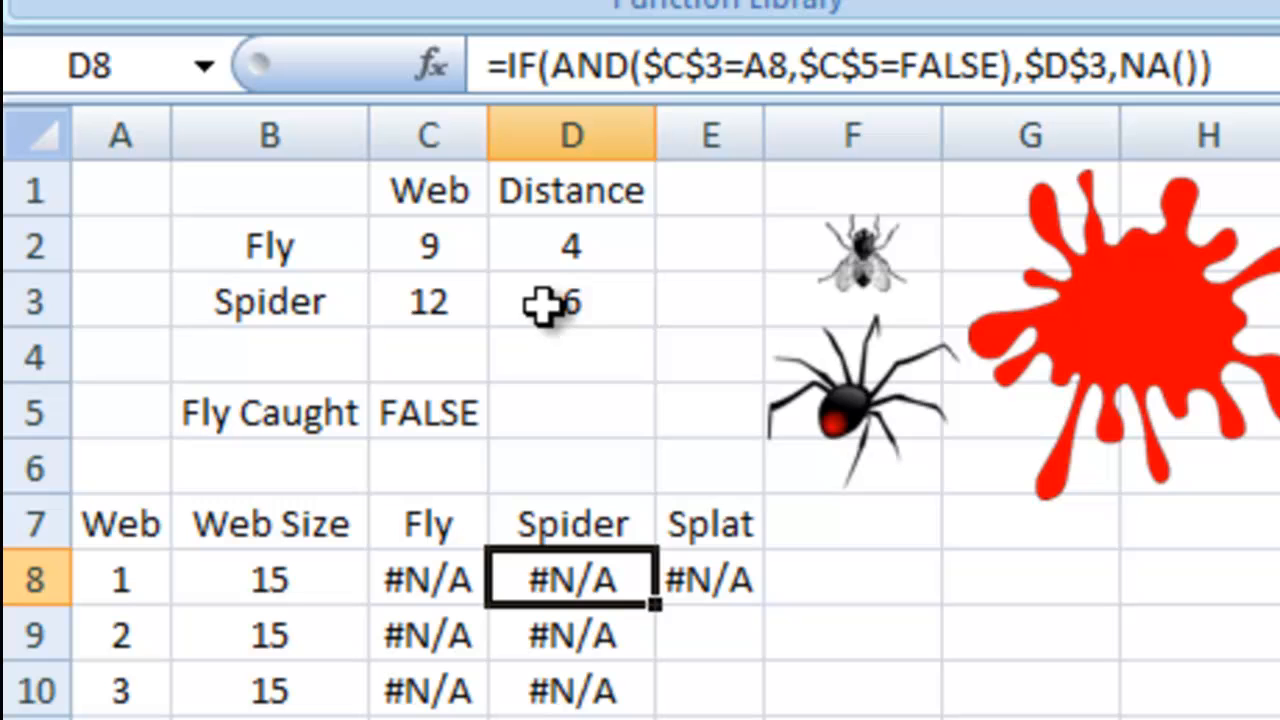
{"action": "mouse_move", "coordinate": [600, 304]}
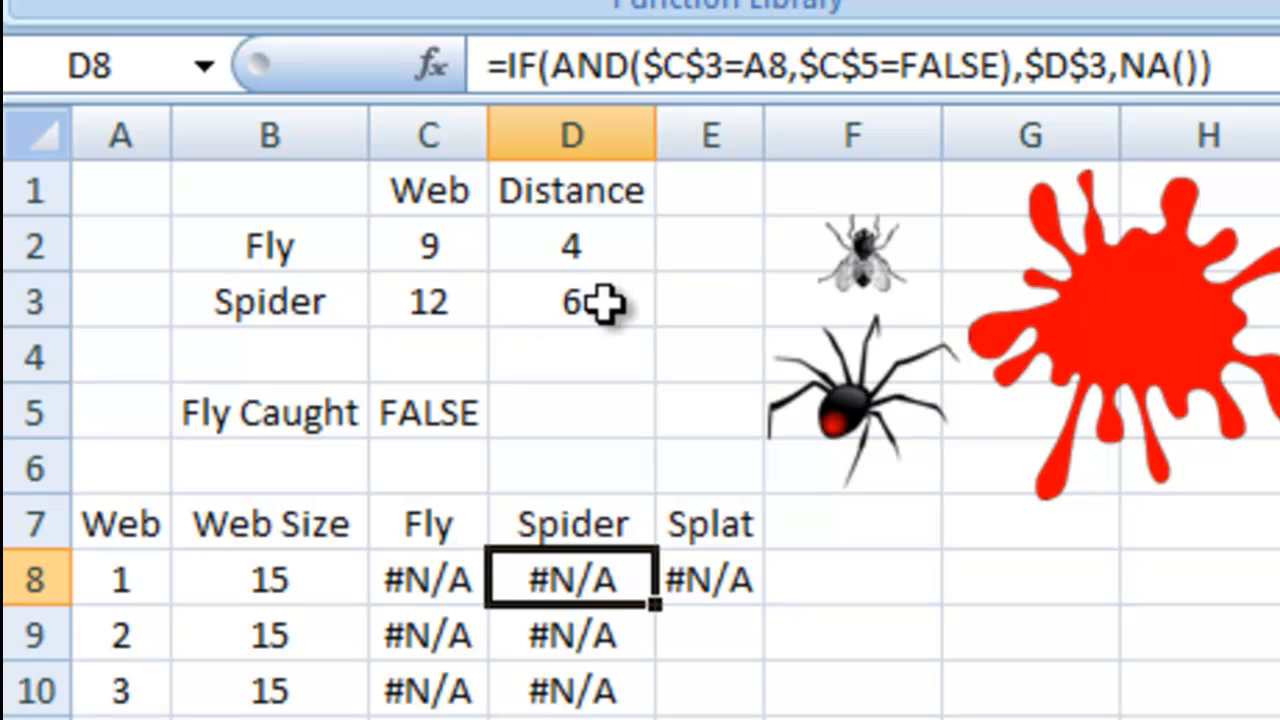
{"action": "mouse_move", "coordinate": [676, 584]}
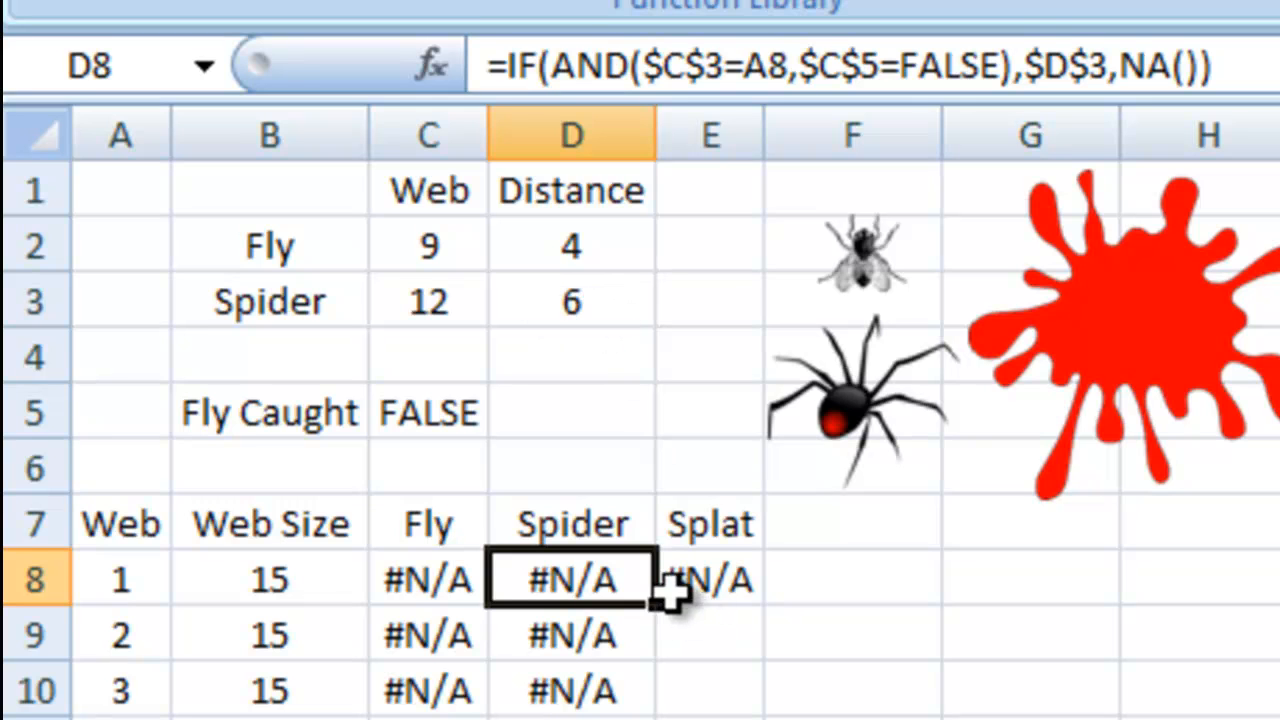
{"action": "left_click", "coordinate": [712, 578]}
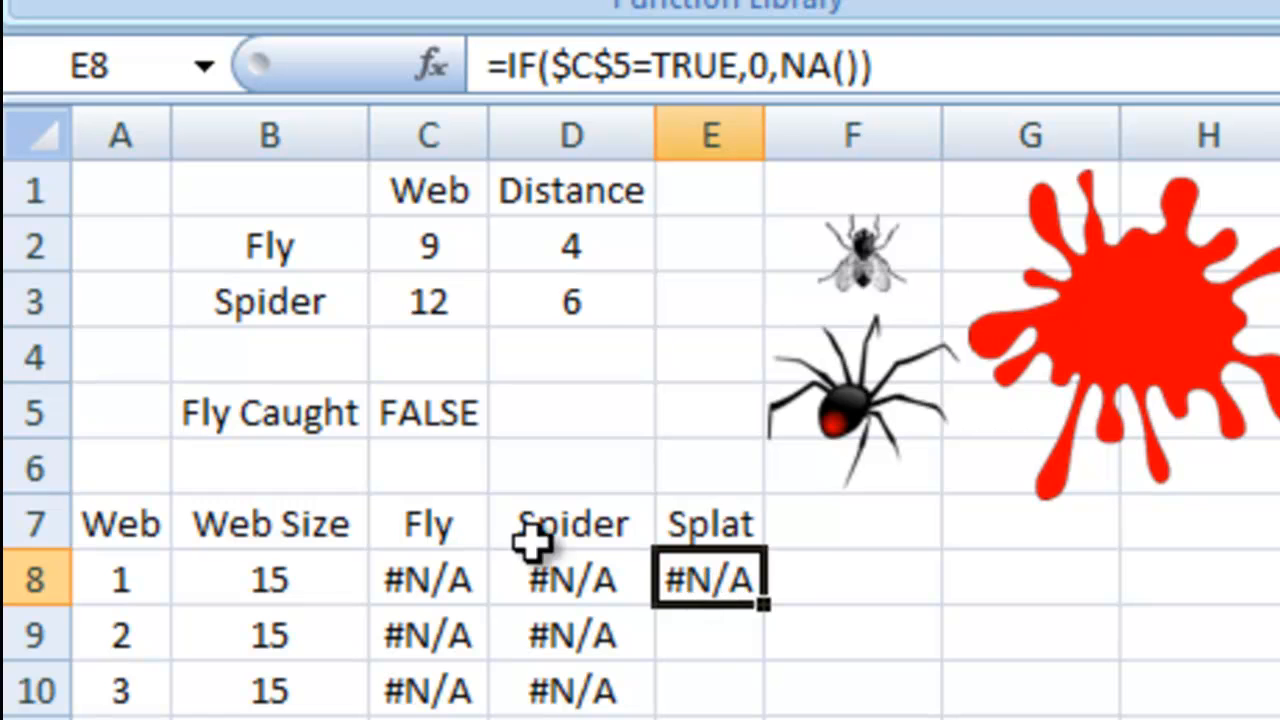
{"action": "mouse_move", "coordinate": [444, 414]}
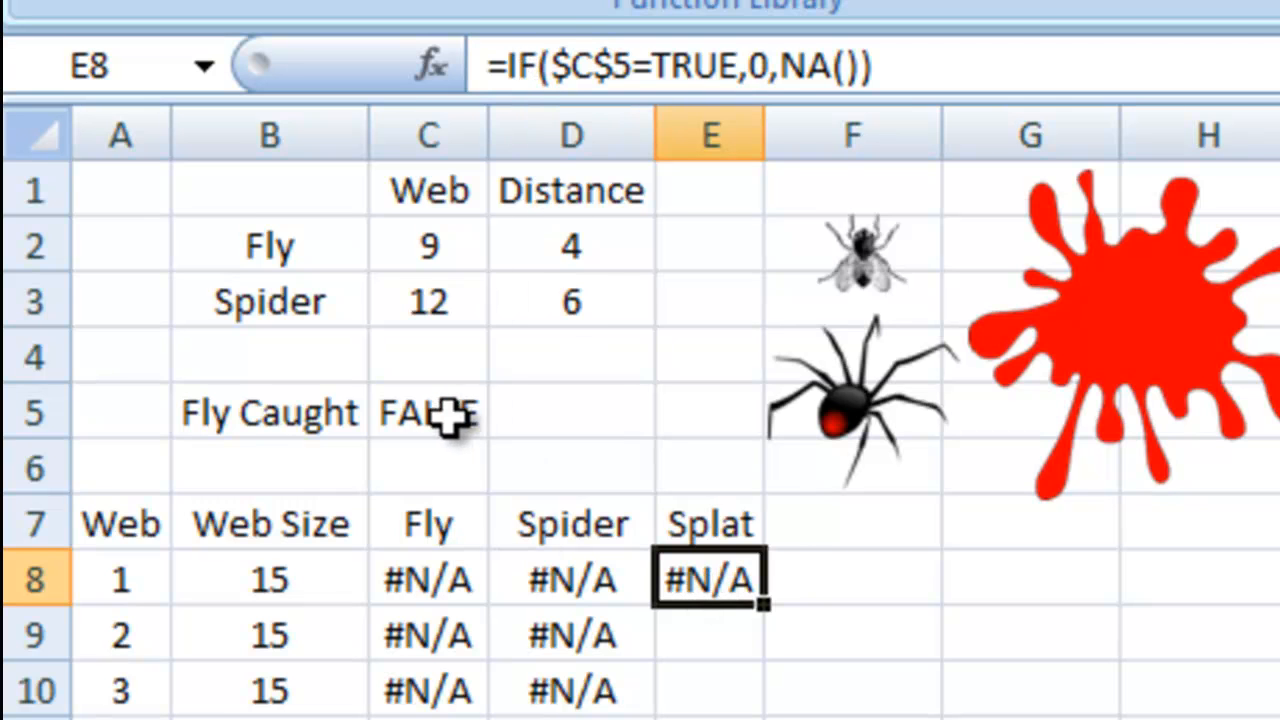
{"action": "mouse_move", "coordinate": [750, 64]}
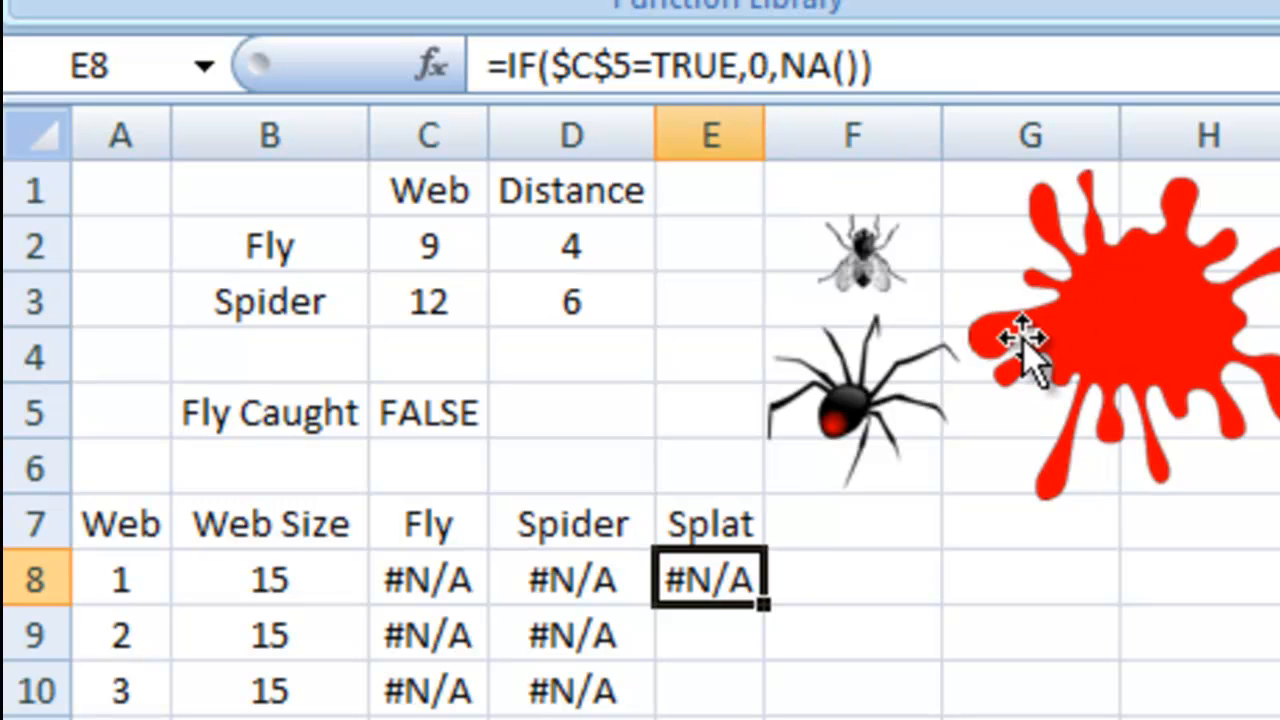
{"action": "mouse_move", "coordinate": [762, 148]}
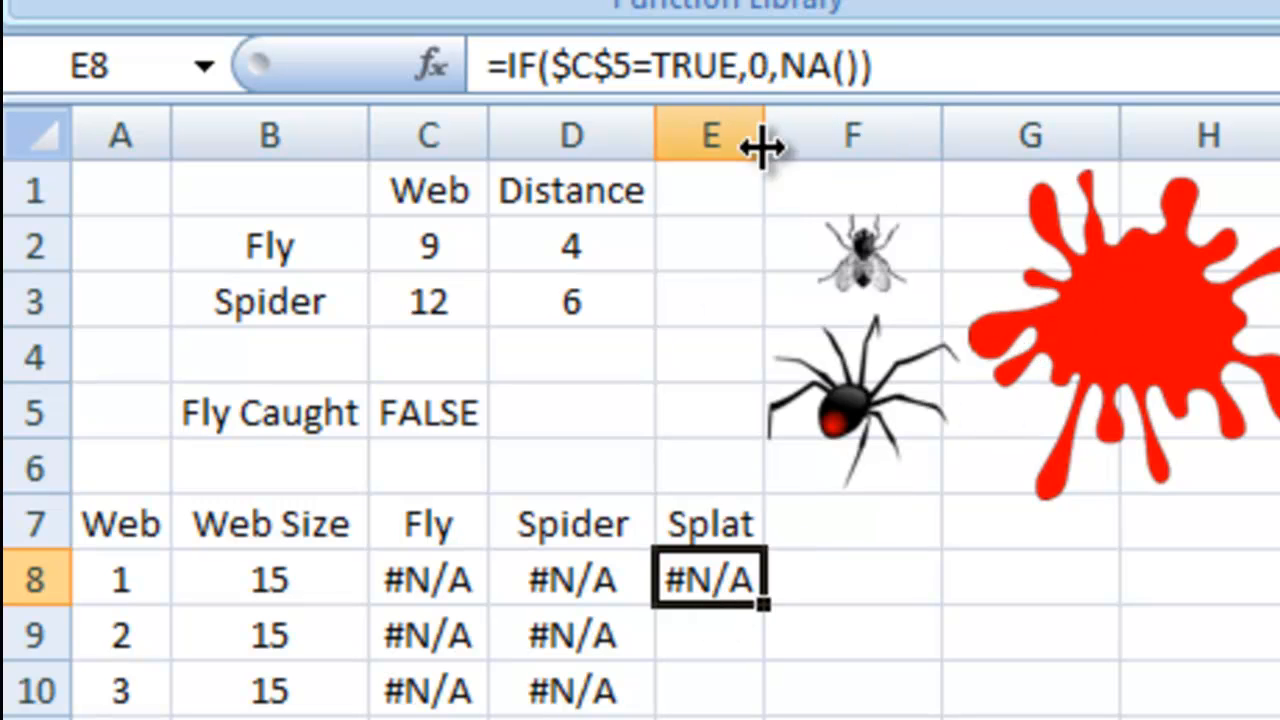
{"action": "mouse_move", "coordinate": [800, 64]}
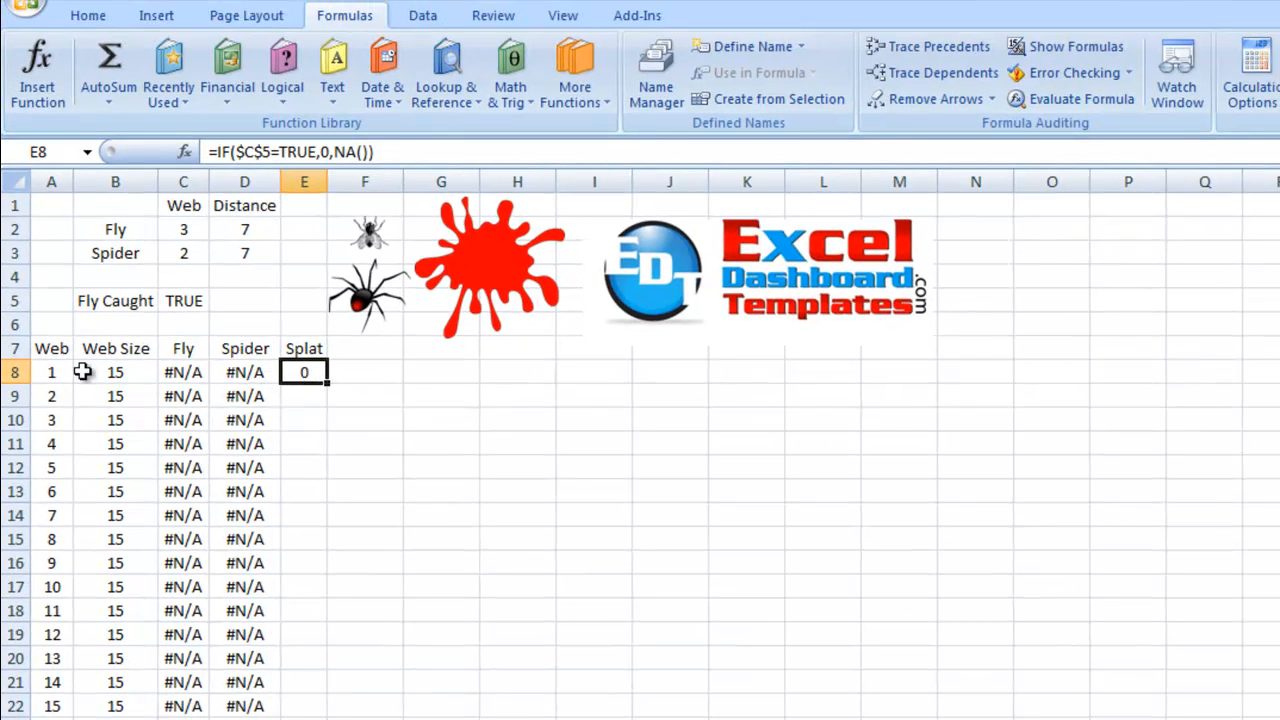
{"action": "mouse_move", "coordinate": [100, 350]}
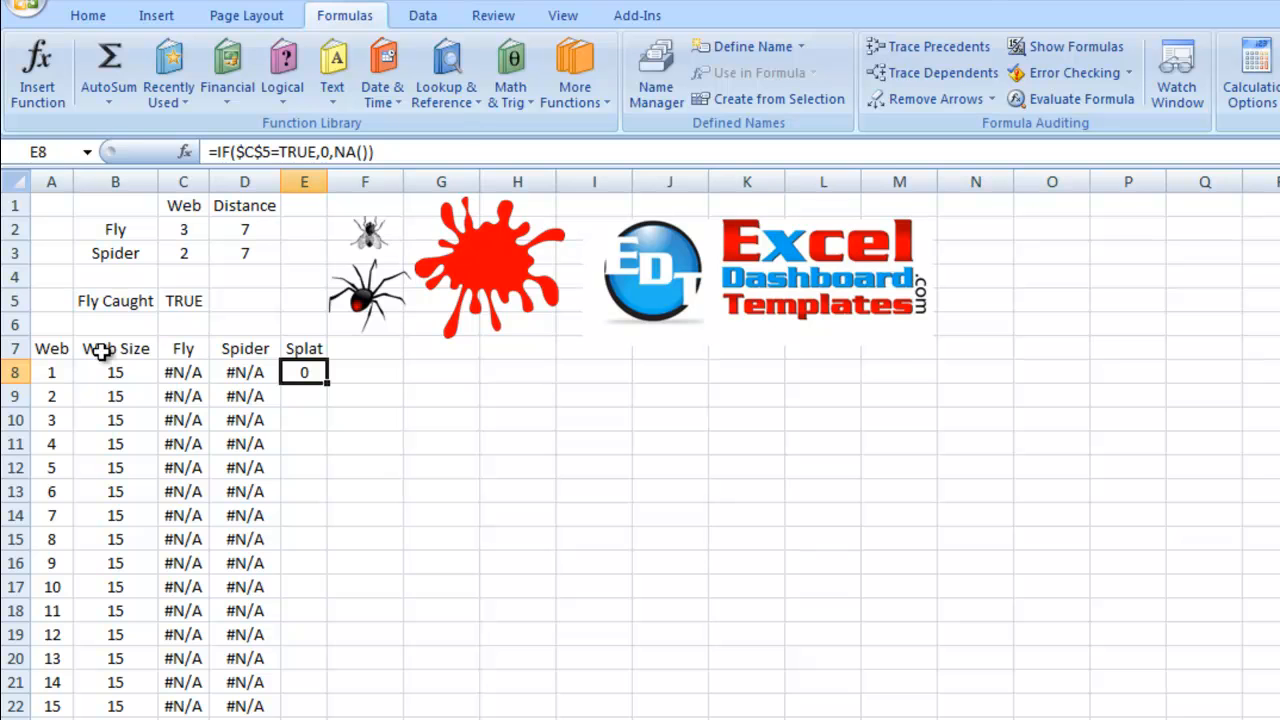
Select the Web Size through Splat table and bring up the other chart types including Radar.
{"action": "left_click", "coordinate": [116, 348]}
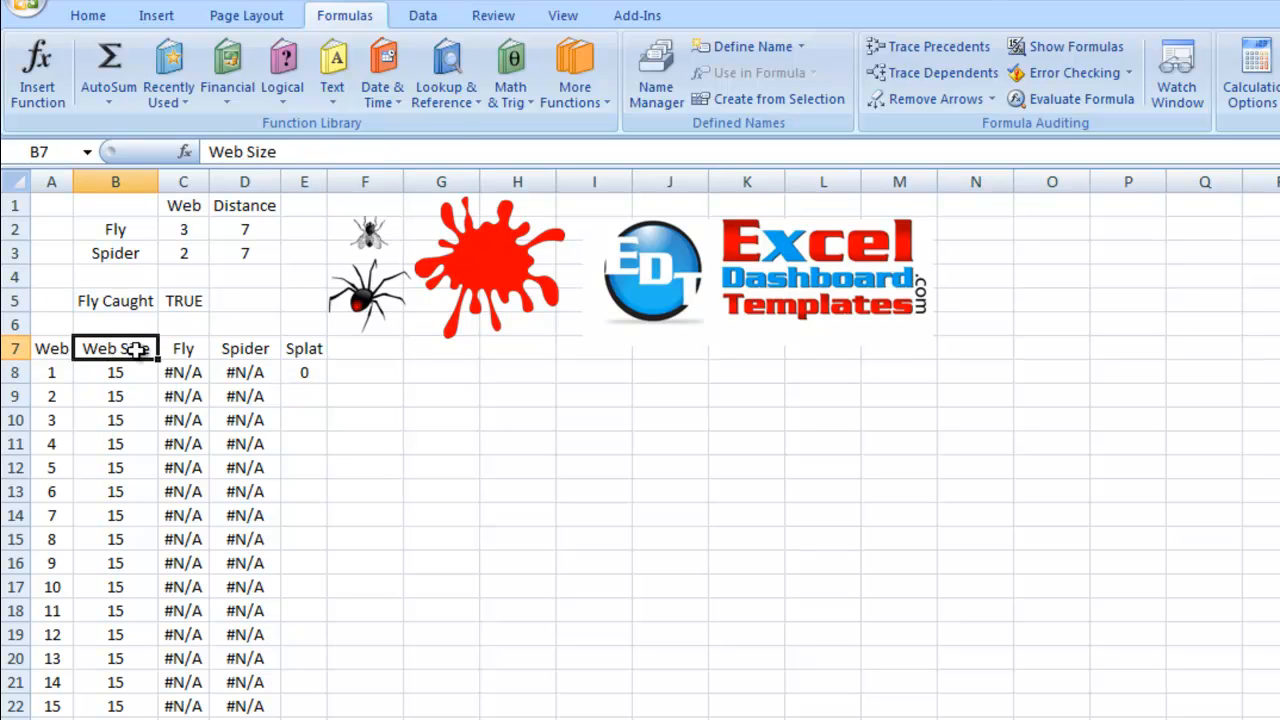
{"action": "left_click_drag", "start_coordinate": [116, 348], "coordinate": [304, 372]}
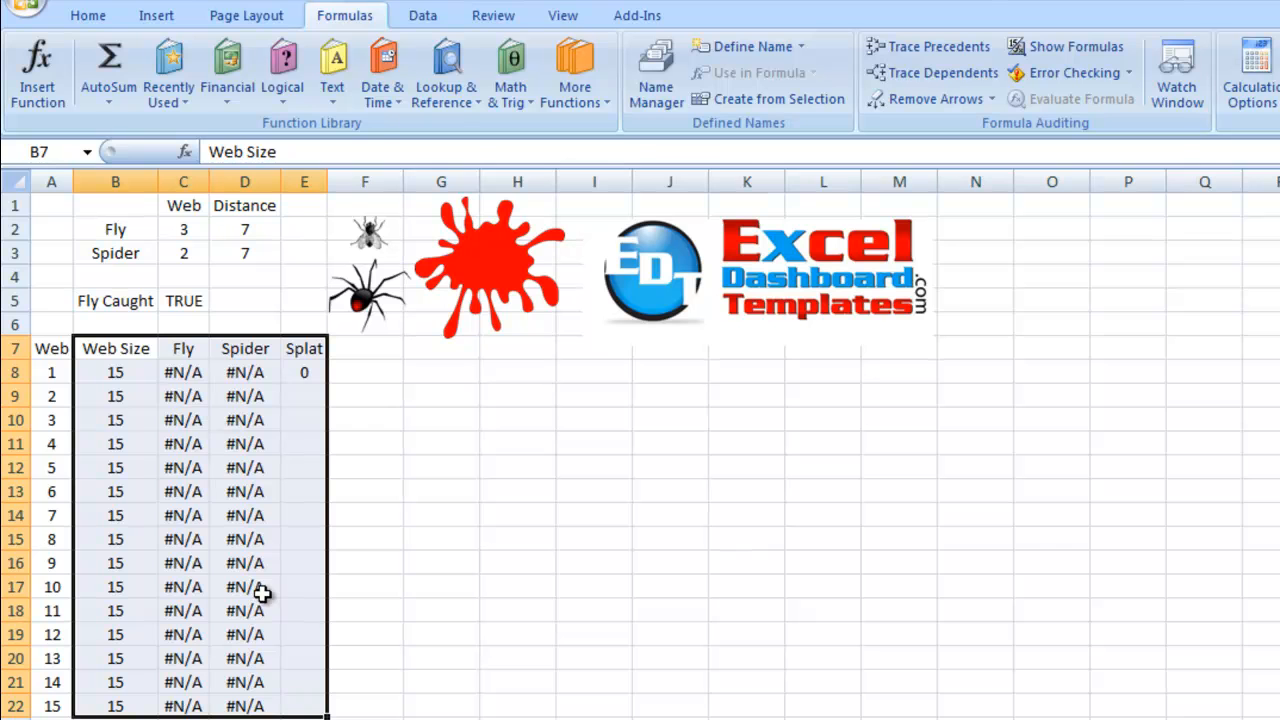
{"action": "left_click", "coordinate": [156, 16]}
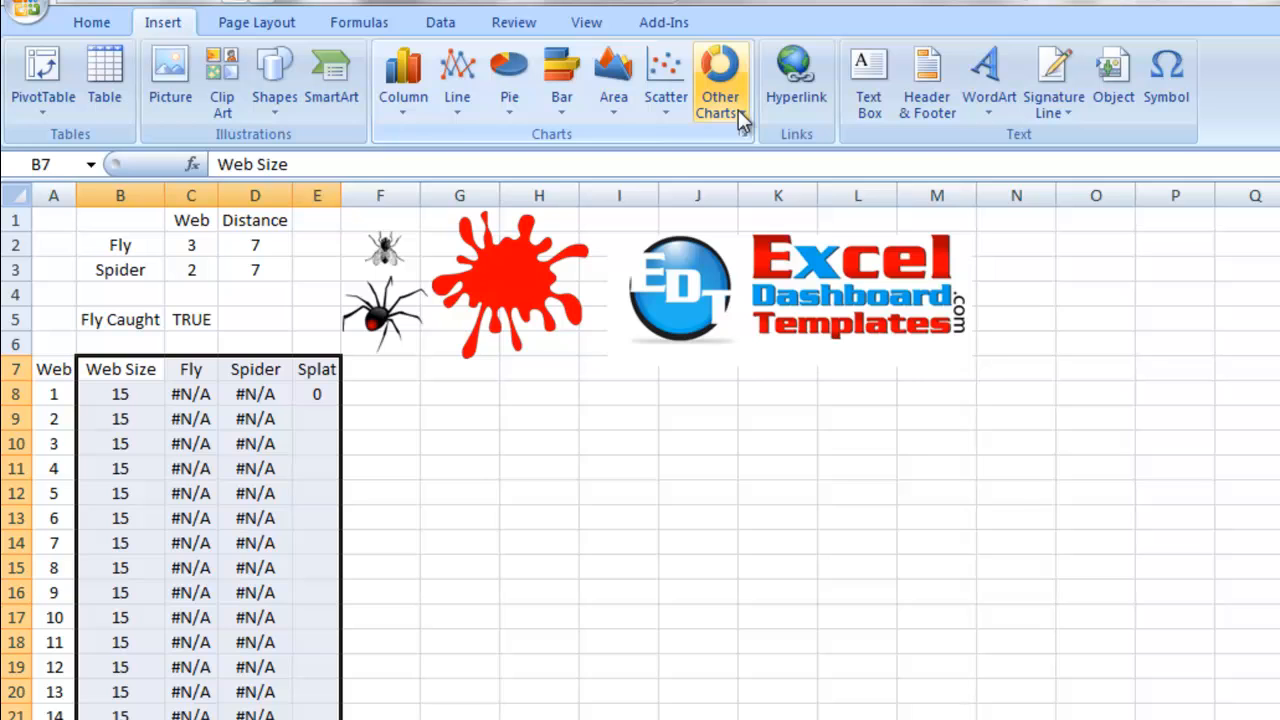
{"action": "left_click", "coordinate": [720, 80]}
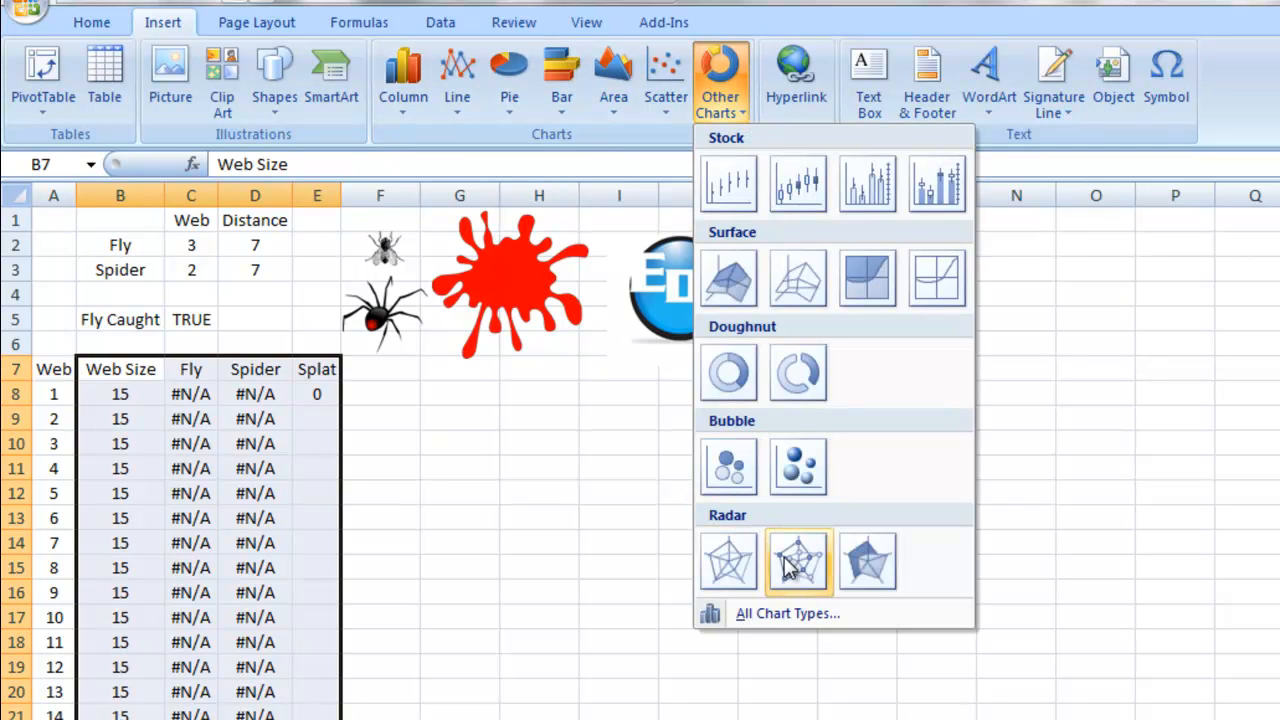
{"action": "mouse_move", "coordinate": [796, 562]}
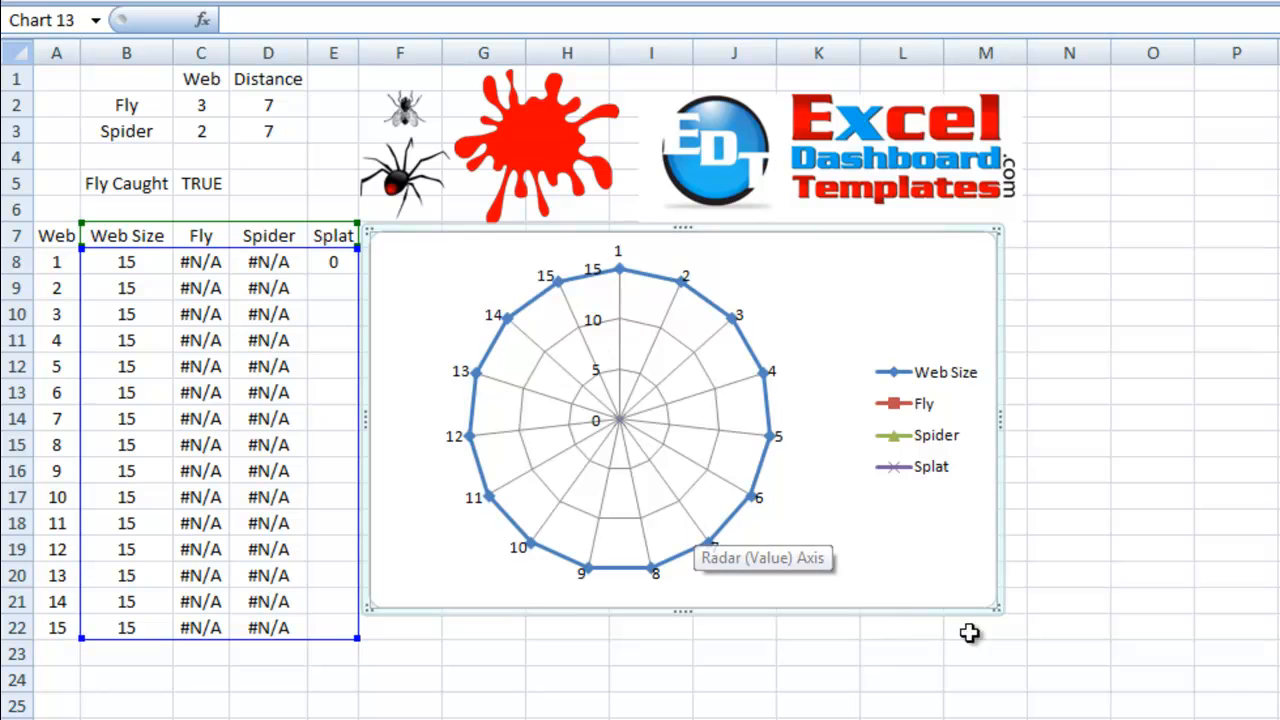
{"action": "mouse_move", "coordinate": [1002, 614]}
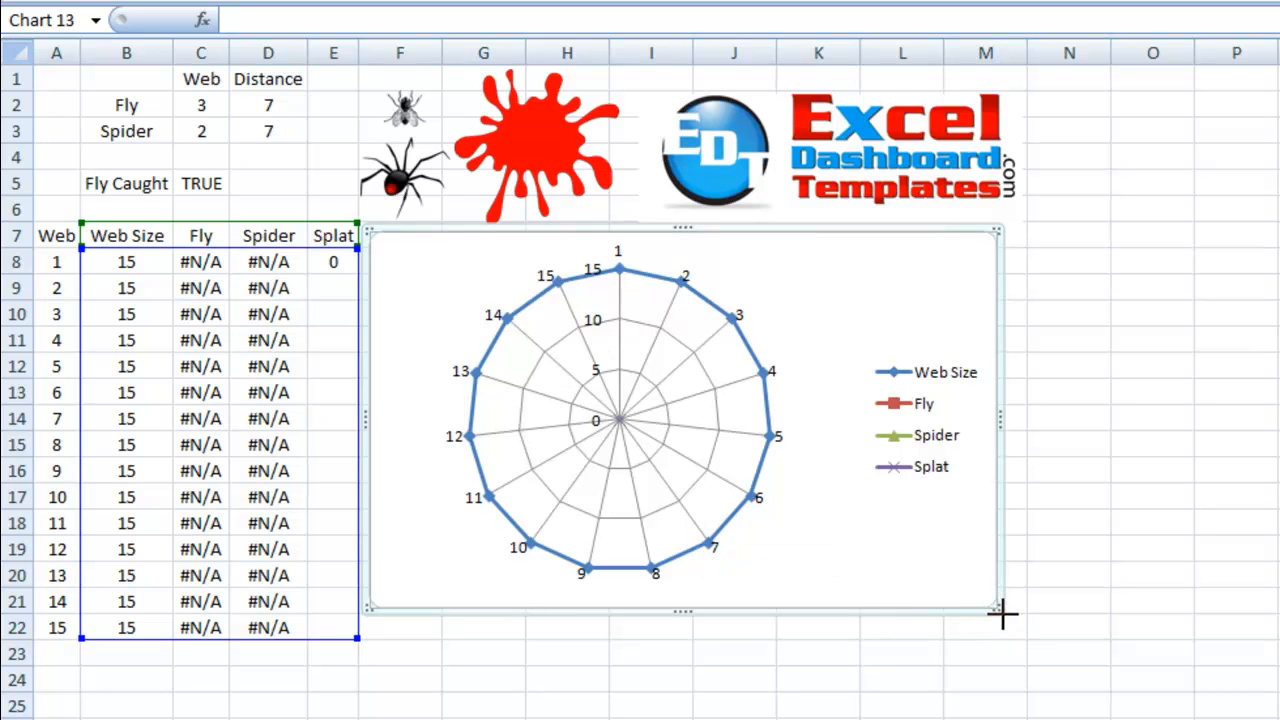
Enlarge the inserted radar chart by dragging its corner handle.
{"action": "left_click_drag", "start_coordinate": [1000, 610], "coordinate": [1024, 630]}
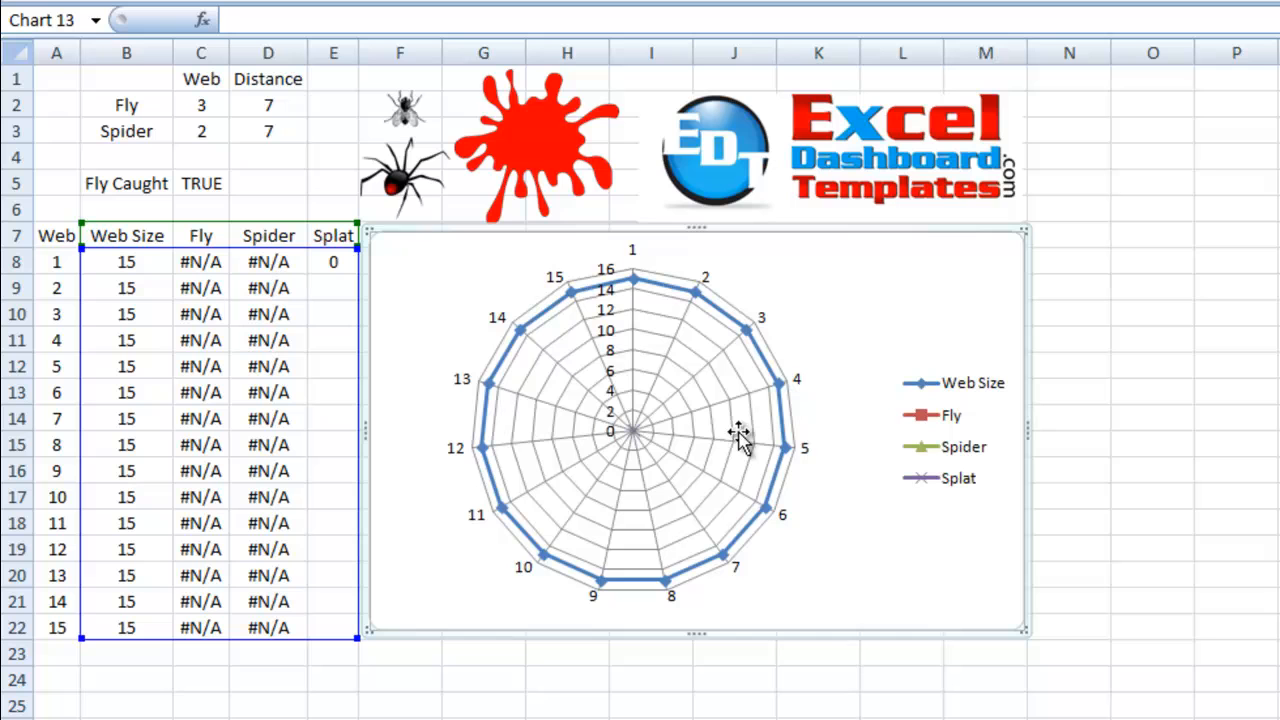
{"action": "mouse_move", "coordinate": [724, 348]}
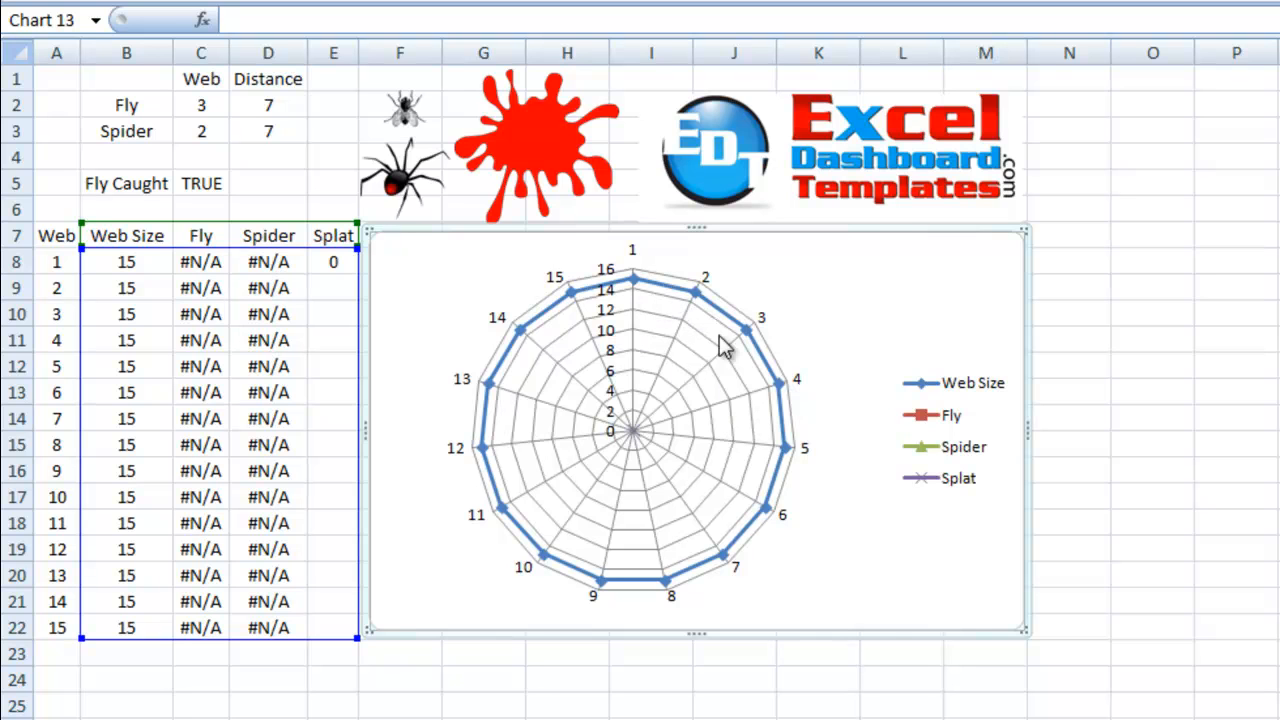
{"action": "mouse_move", "coordinate": [730, 440]}
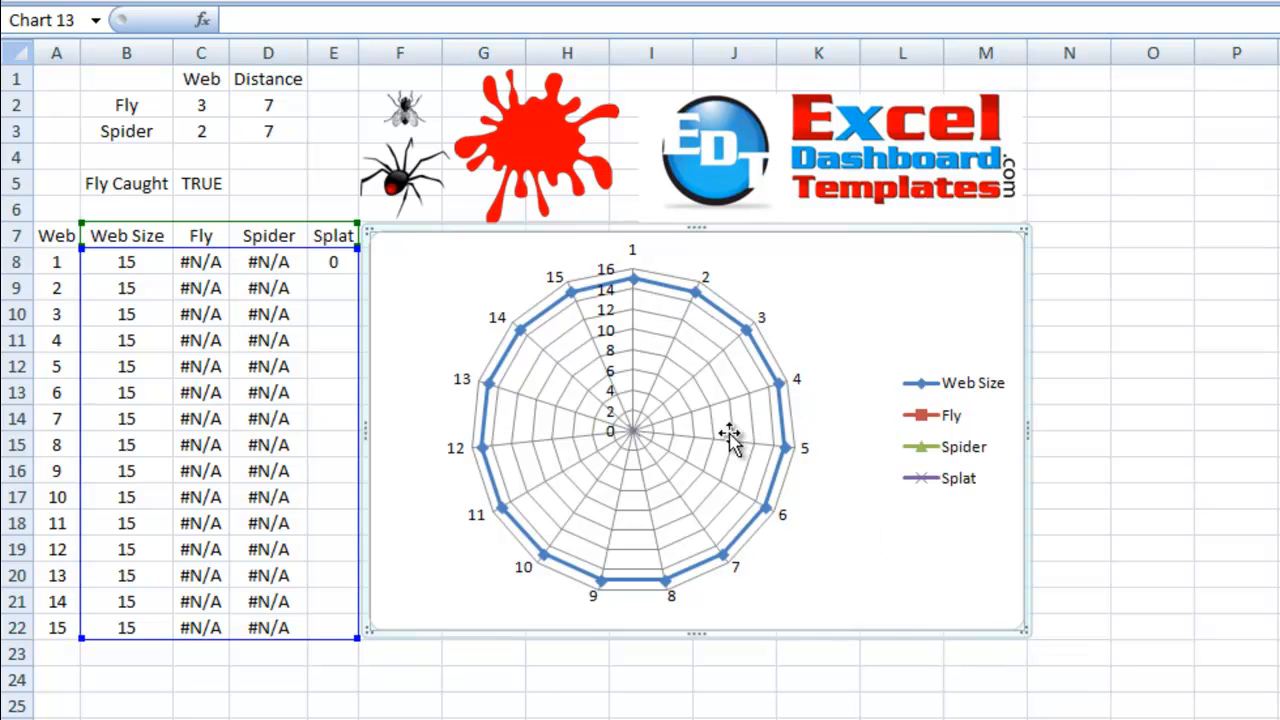
{"action": "mouse_move", "coordinate": [576, 380]}
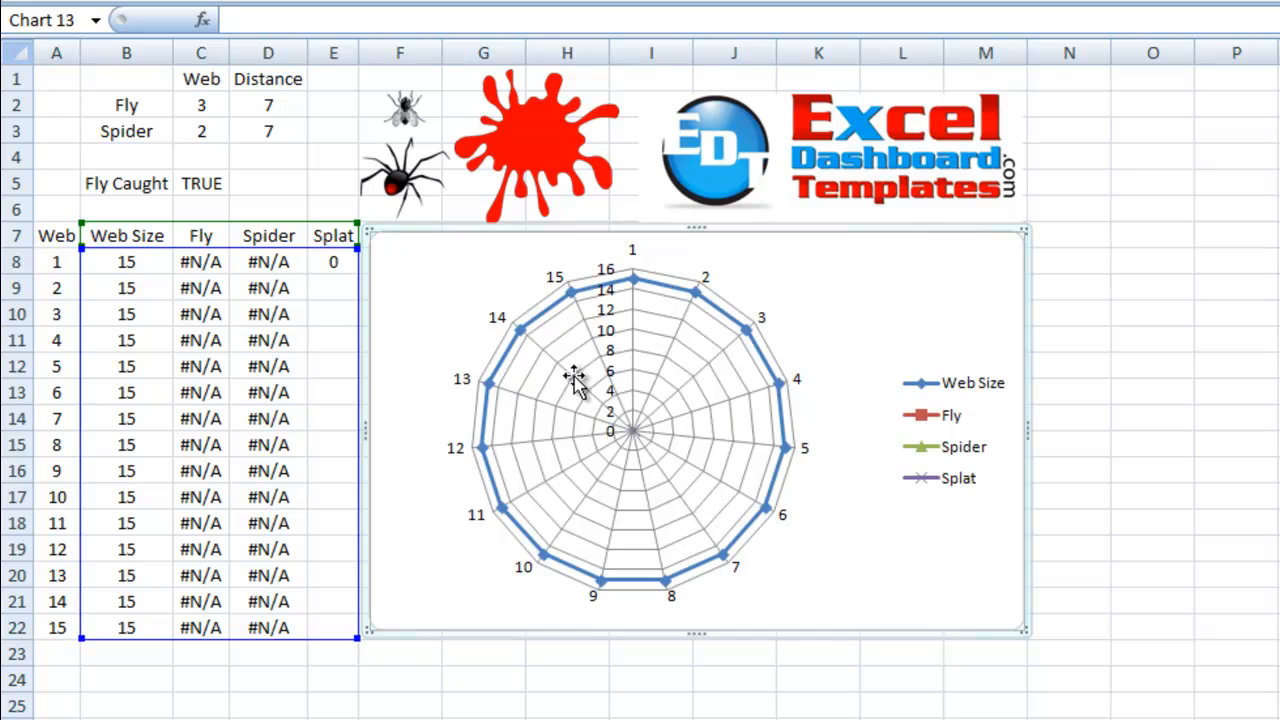
{"action": "mouse_move", "coordinate": [640, 338]}
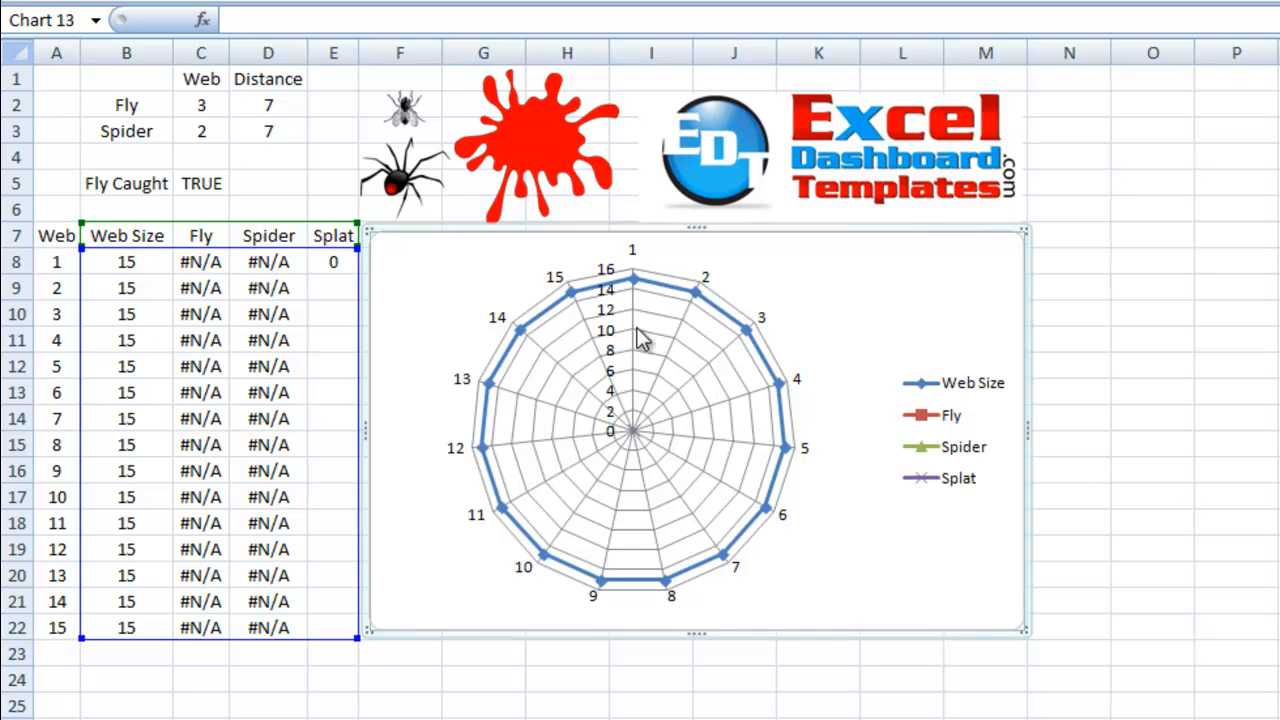
{"action": "mouse_move", "coordinate": [612, 332]}
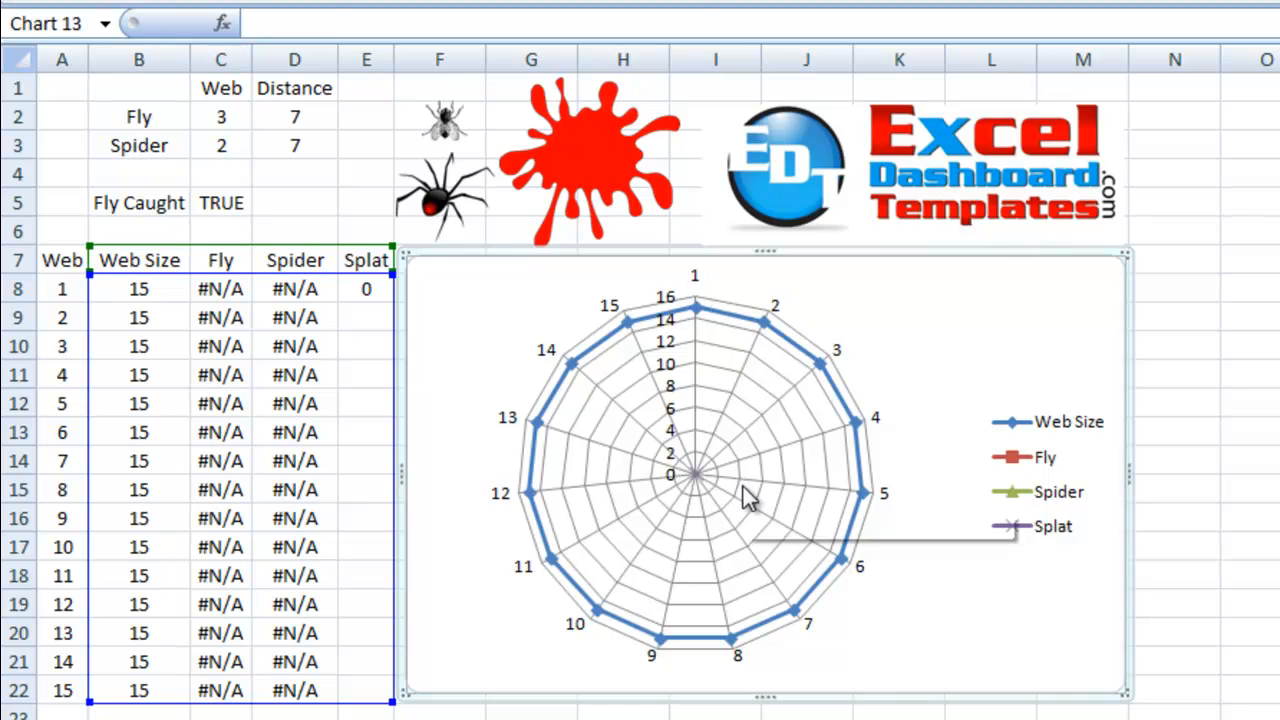
{"action": "mouse_move", "coordinate": [748, 490]}
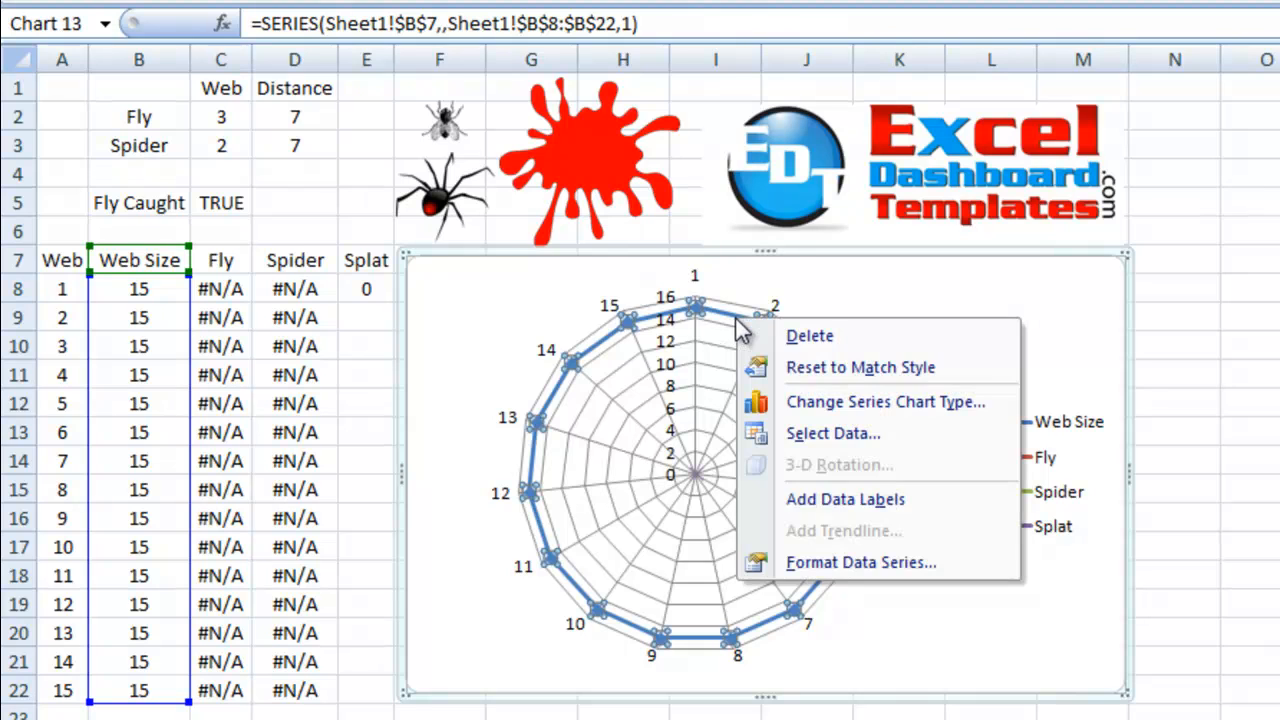
Set the Web Size series line colour to No line so it disappears from the chart.
{"action": "left_click", "coordinate": [800, 564]}
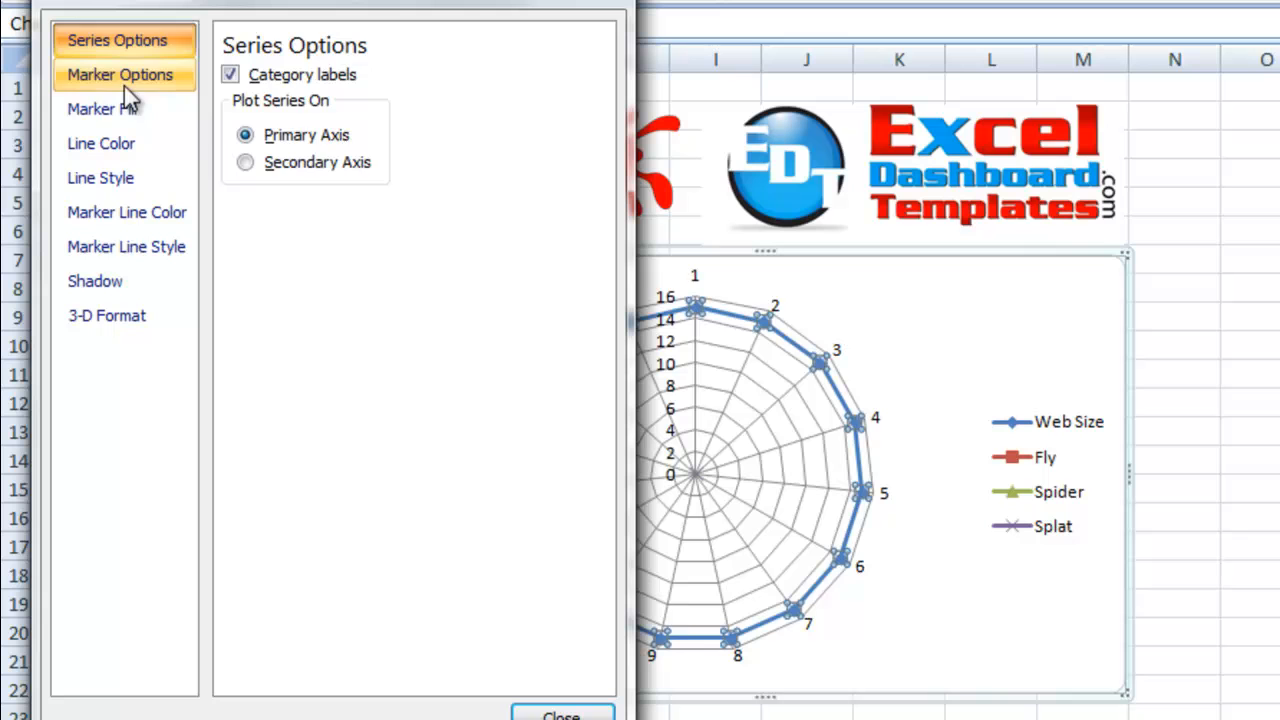
{"action": "left_click", "coordinate": [100, 144]}
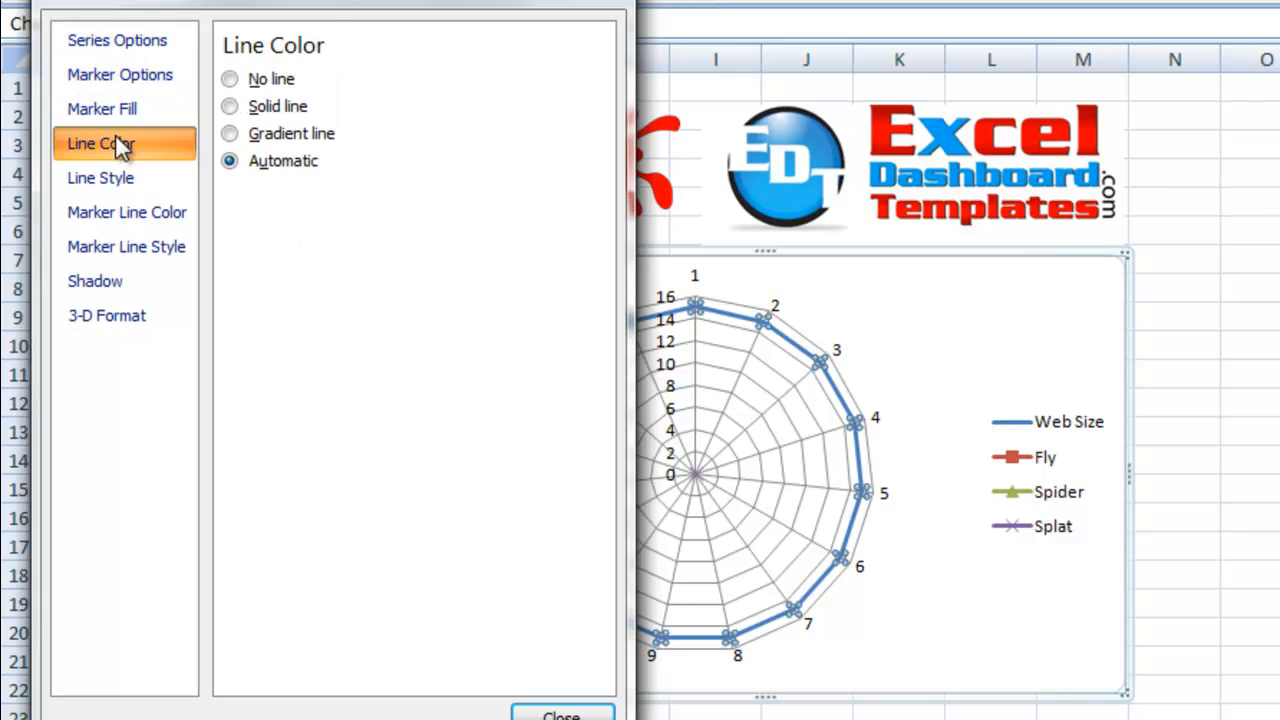
{"action": "left_click", "coordinate": [228, 80]}
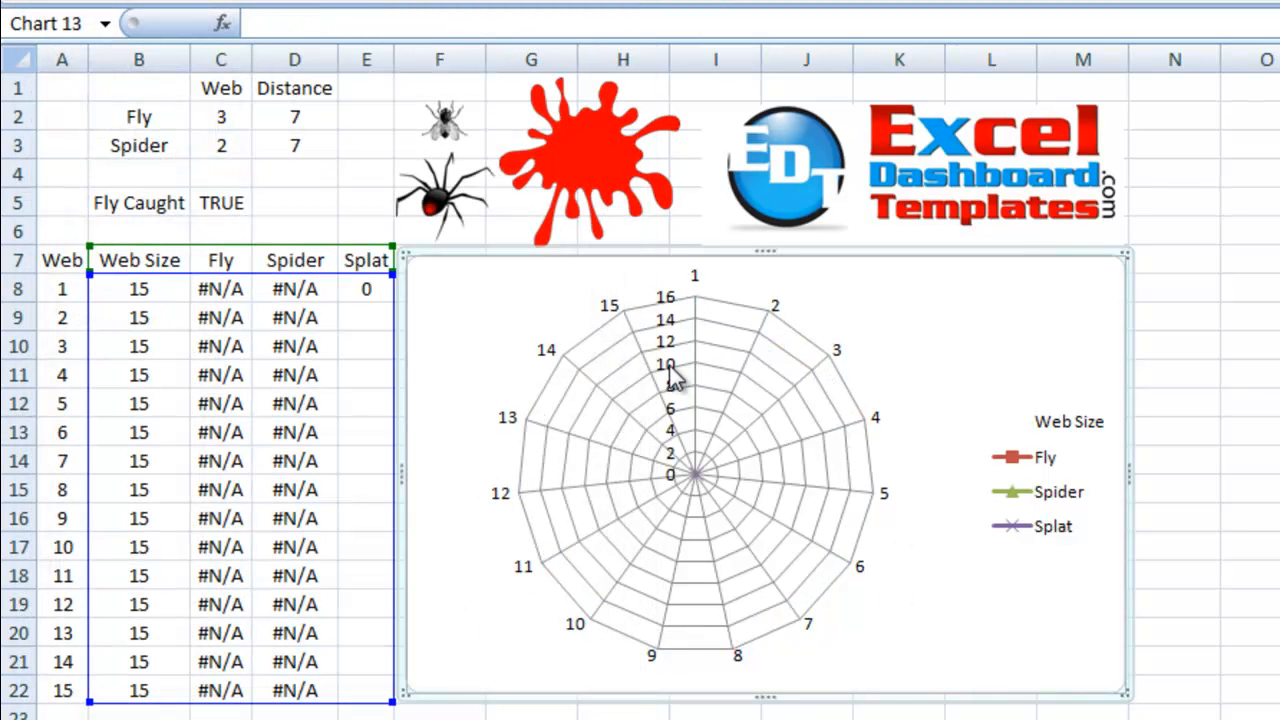
{"action": "mouse_move", "coordinate": [672, 380]}
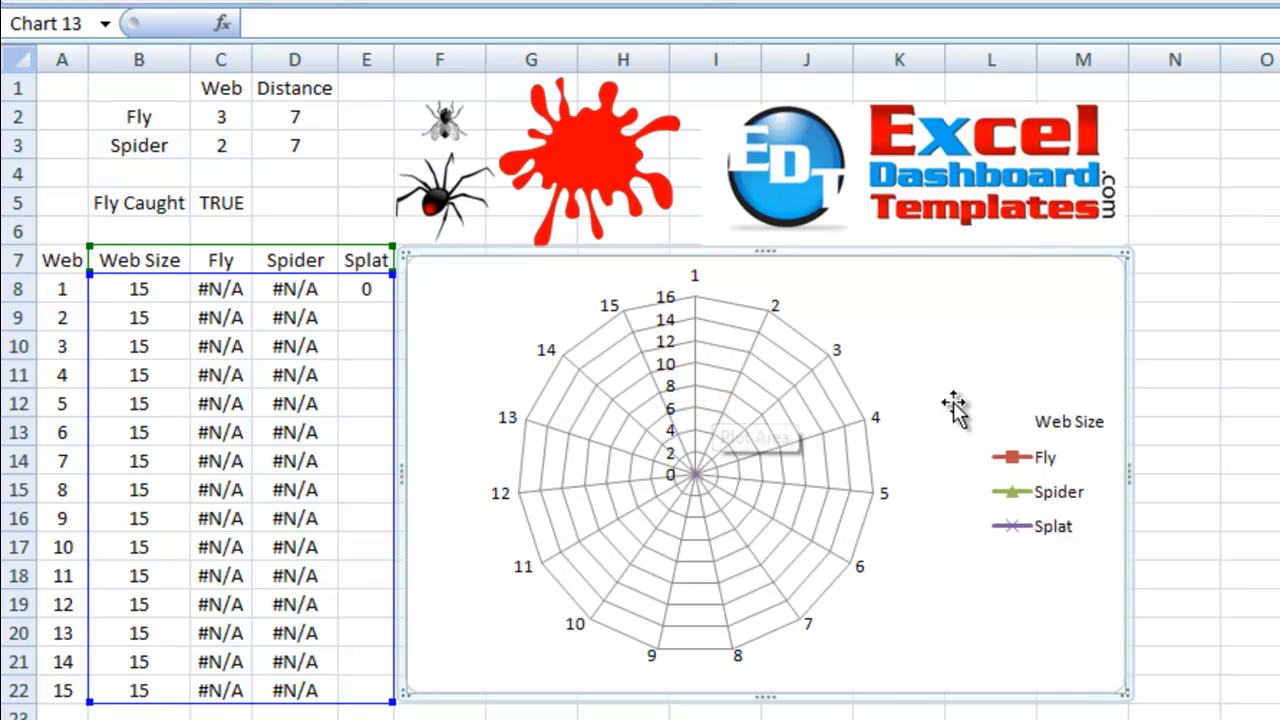
Select the legend for deletion, then select the radar chart's value axis.
{"action": "left_click", "coordinate": [1050, 492]}
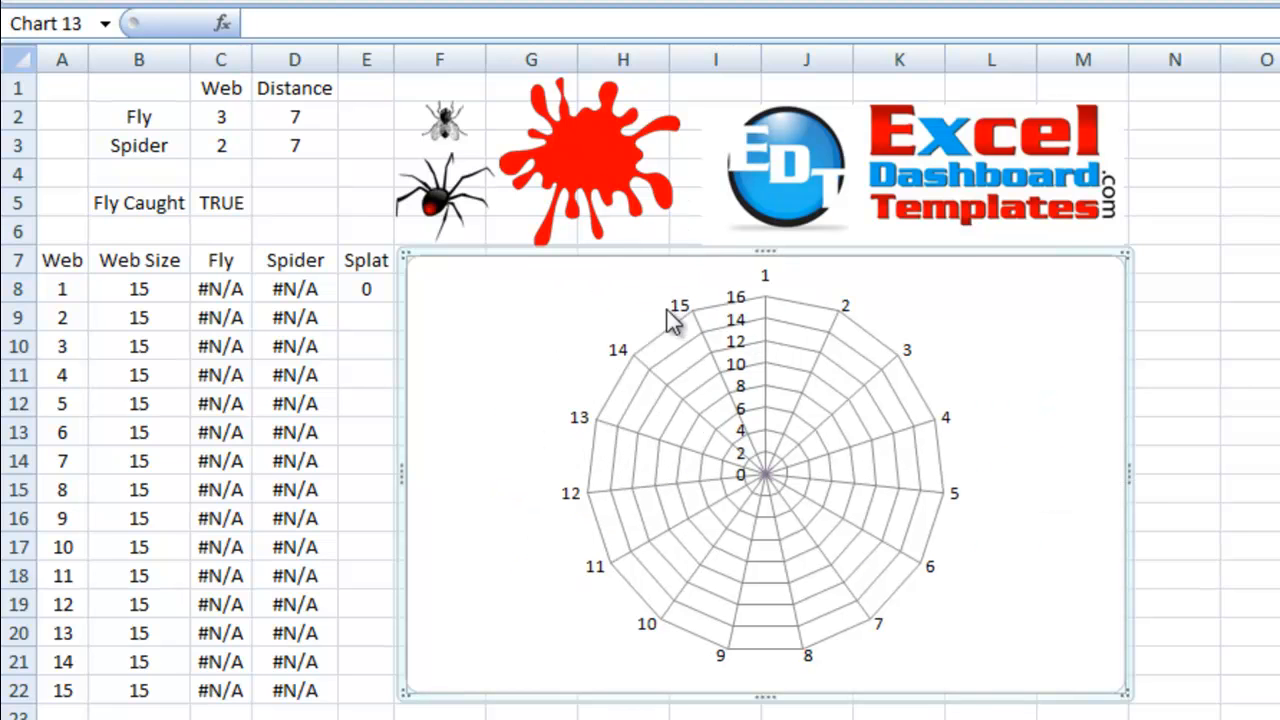
{"action": "mouse_move", "coordinate": [580, 464]}
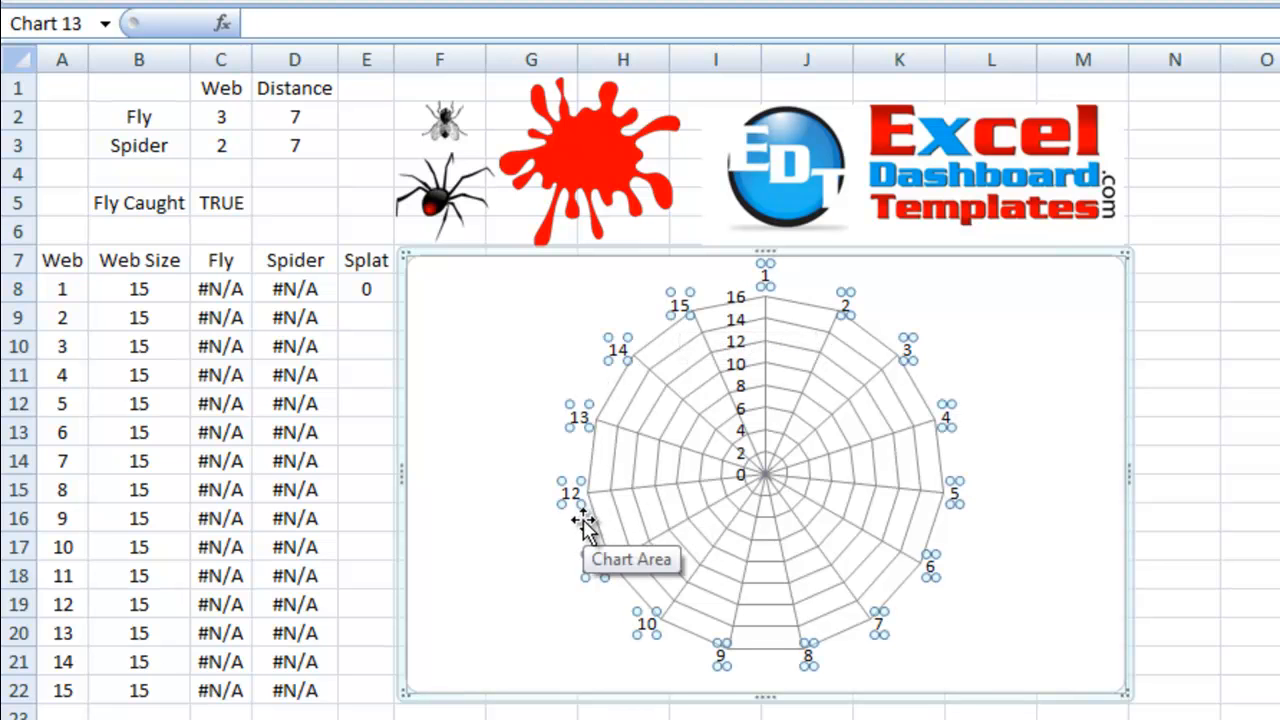
{"action": "mouse_move", "coordinate": [890, 640]}
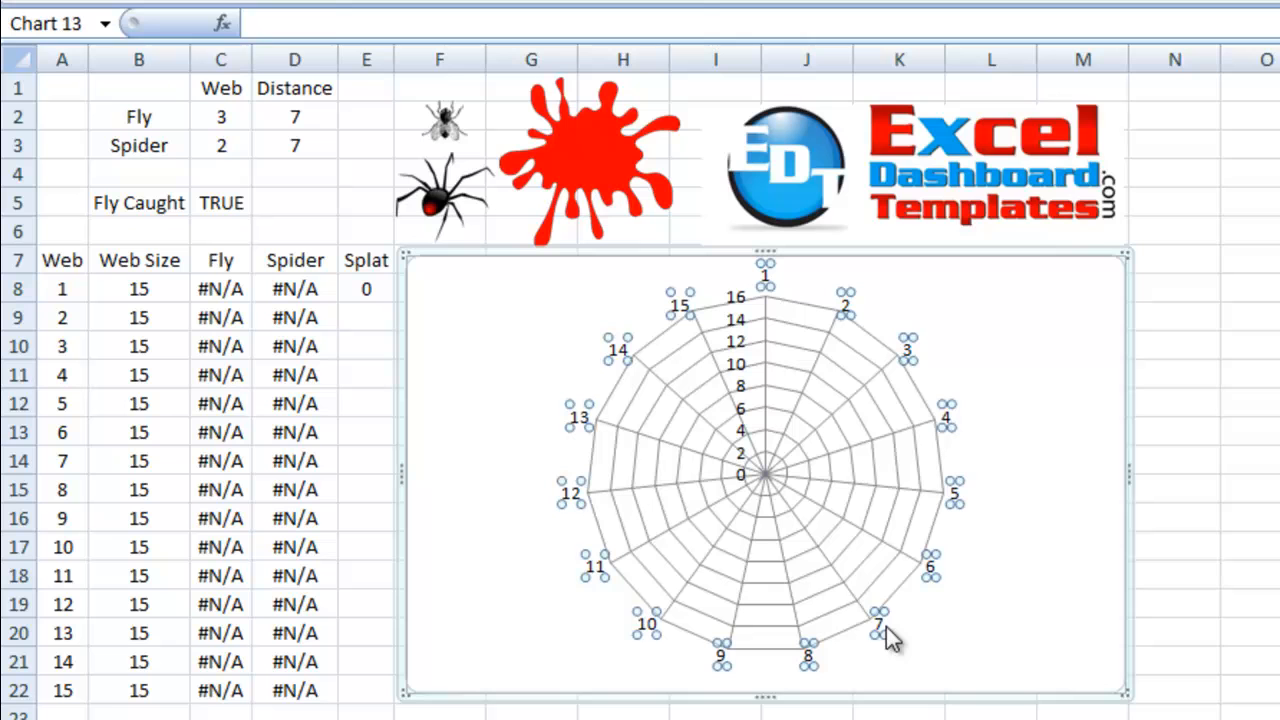
{"action": "mouse_move", "coordinate": [884, 632]}
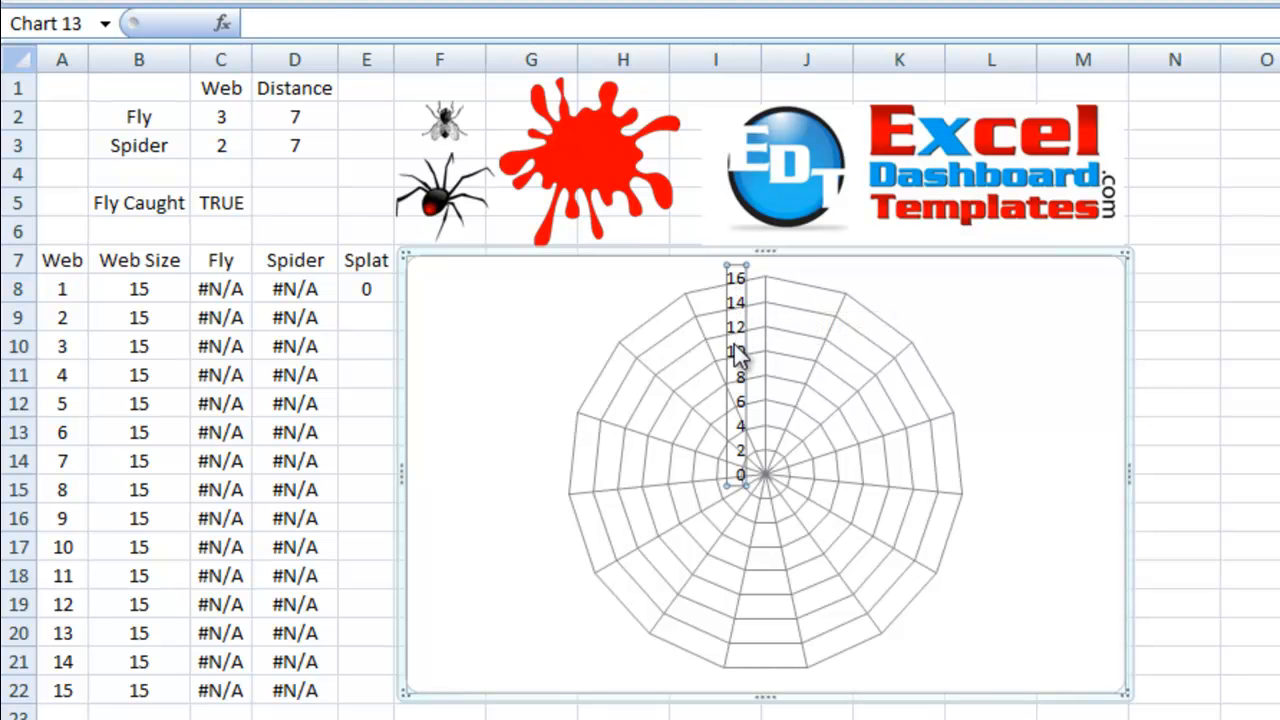
{"action": "left_click", "coordinate": [760, 414]}
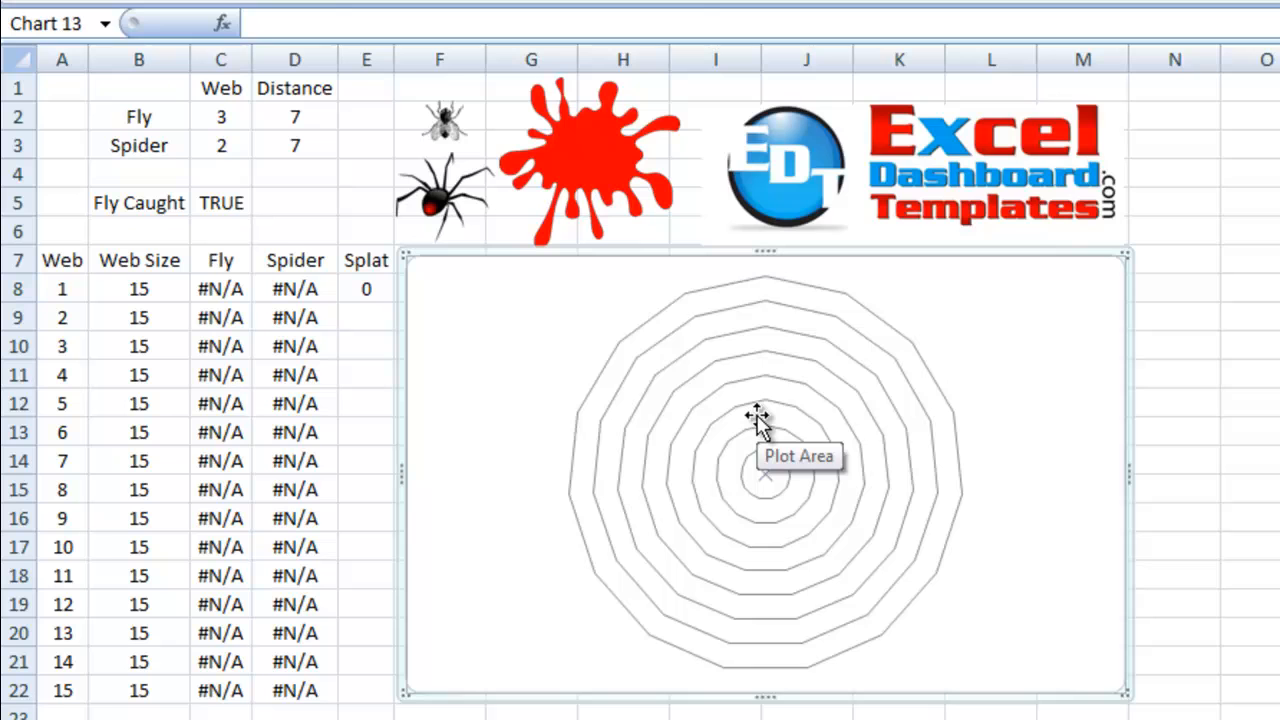
{"action": "mouse_move", "coordinate": [896, 598]}
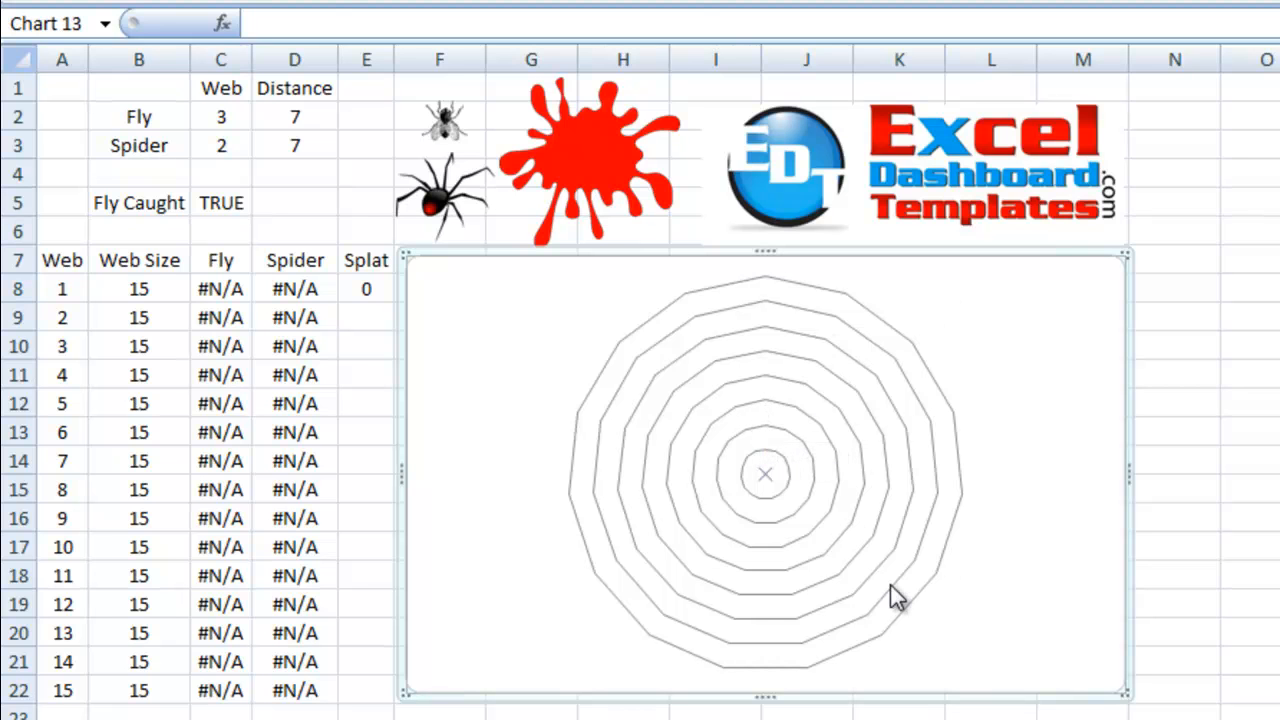
{"action": "mouse_move", "coordinate": [890, 596]}
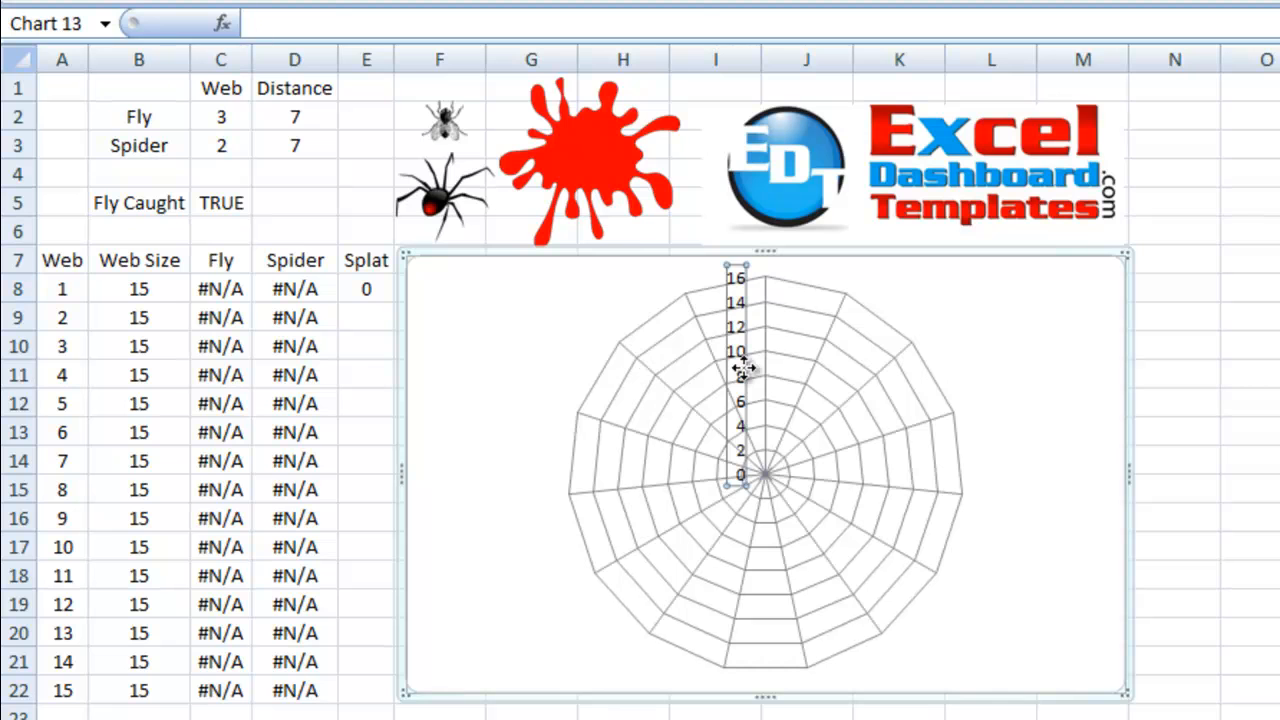
Set the value axis labels to None in Format Axis and close it.
{"action": "right_click", "coordinate": [740, 372]}
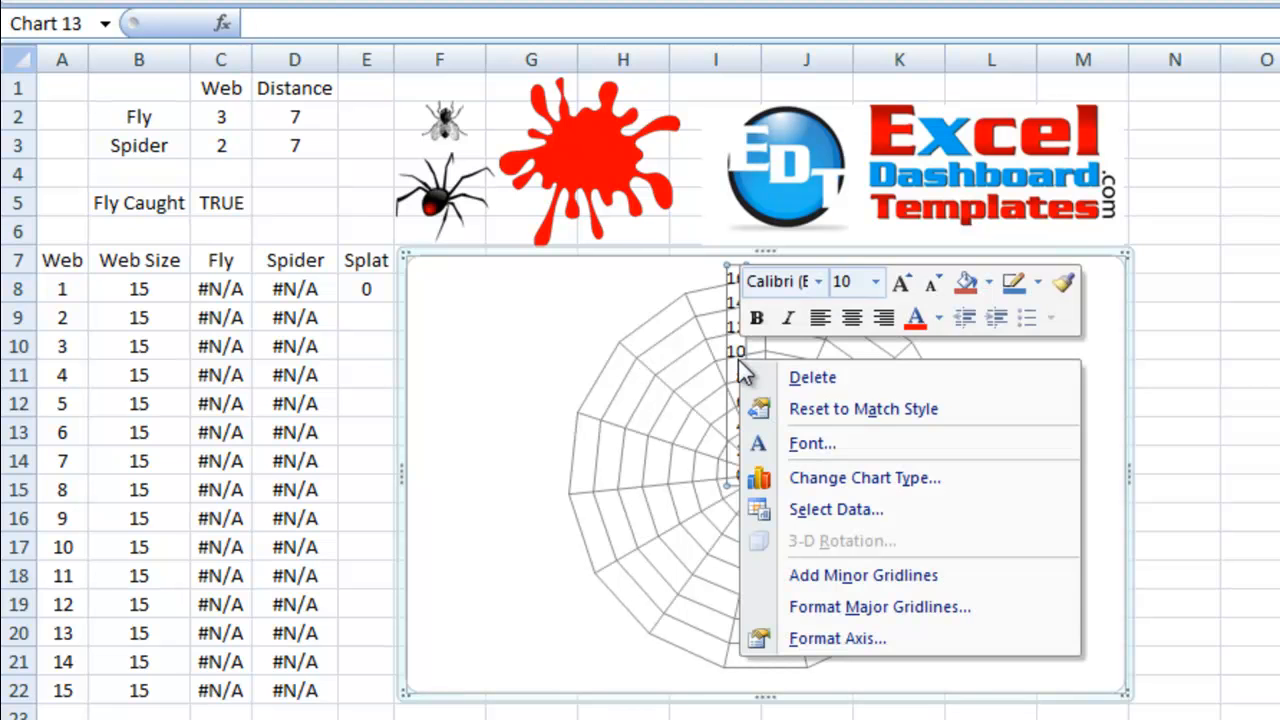
{"action": "mouse_move", "coordinate": [836, 638]}
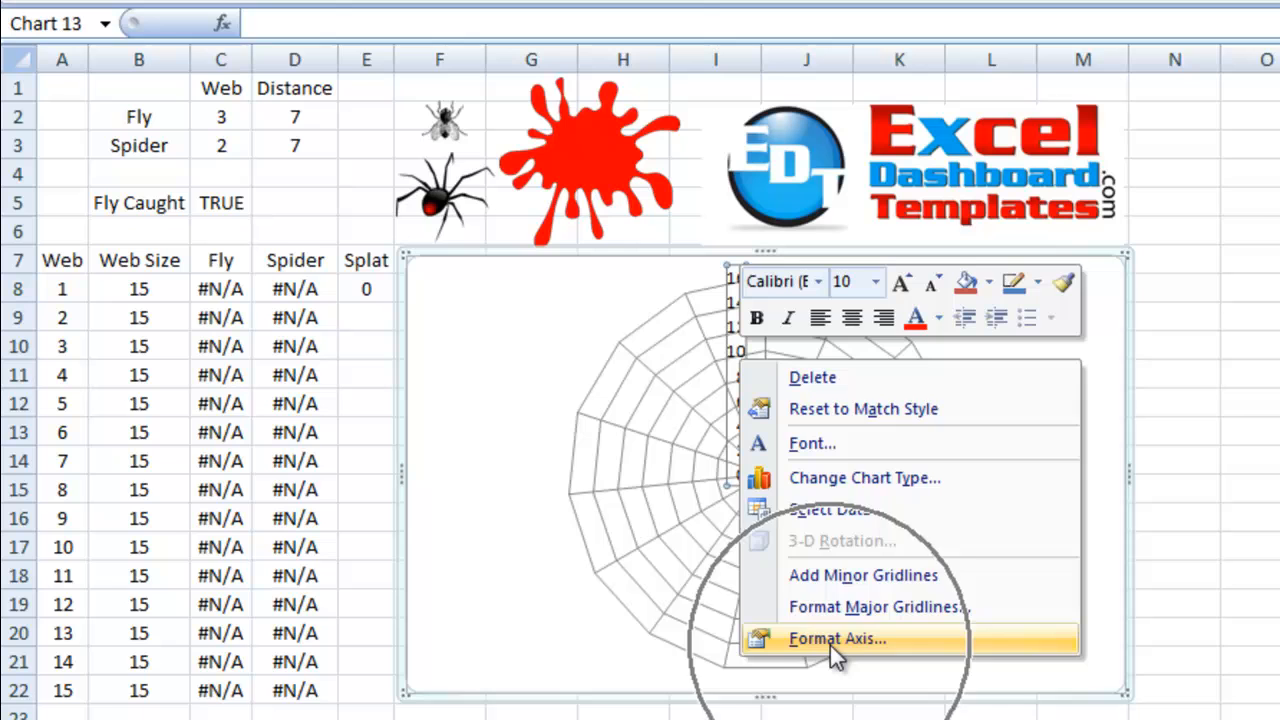
{"action": "left_click", "coordinate": [838, 638]}
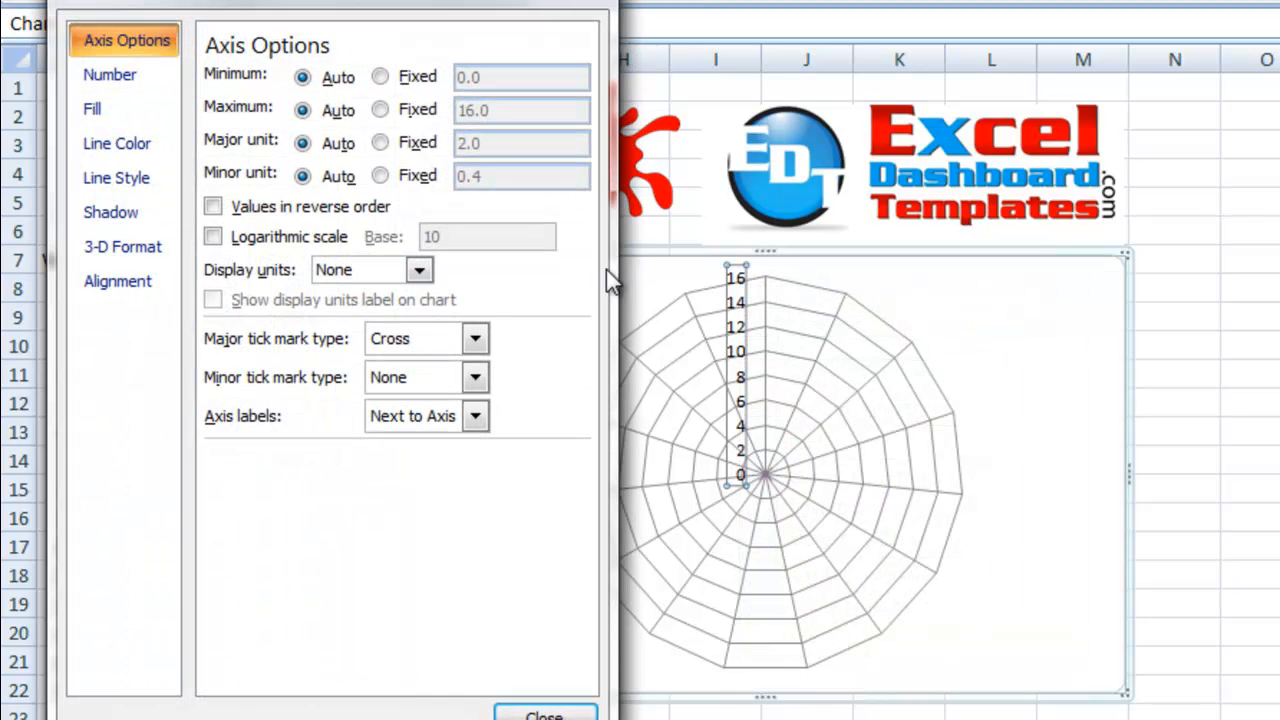
{"action": "mouse_move", "coordinate": [296, 320]}
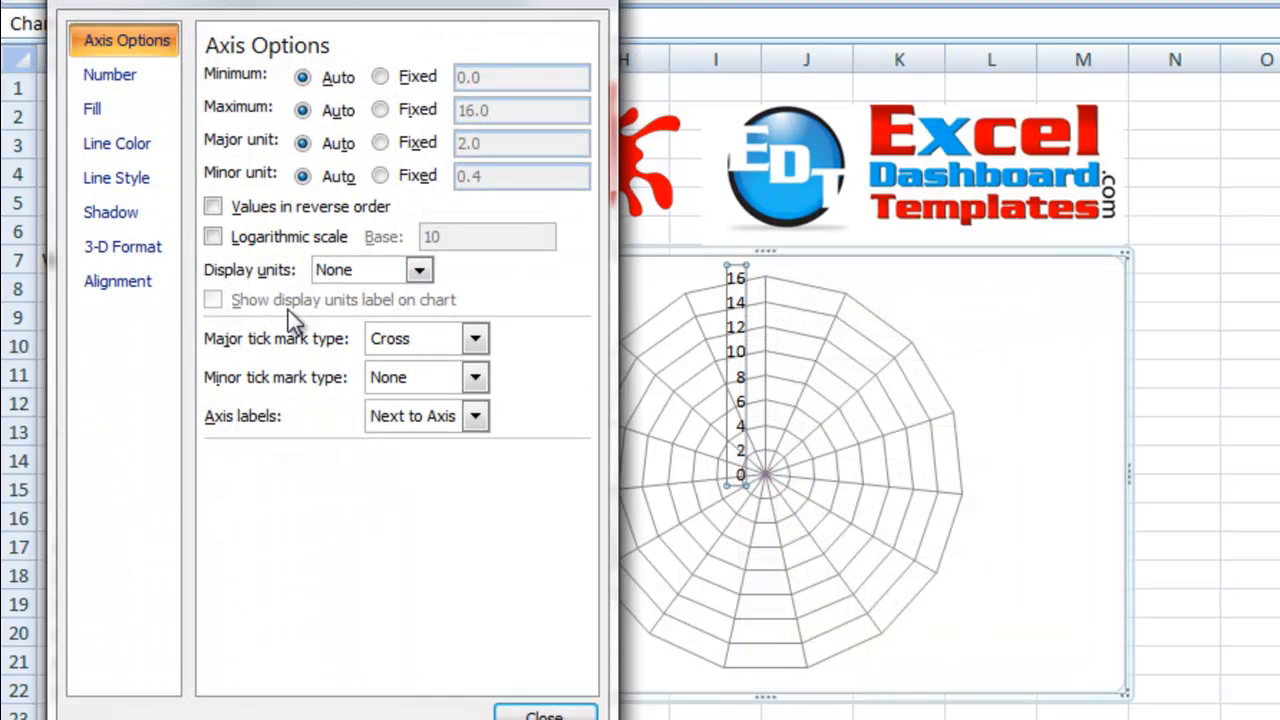
{"action": "mouse_move", "coordinate": [276, 414]}
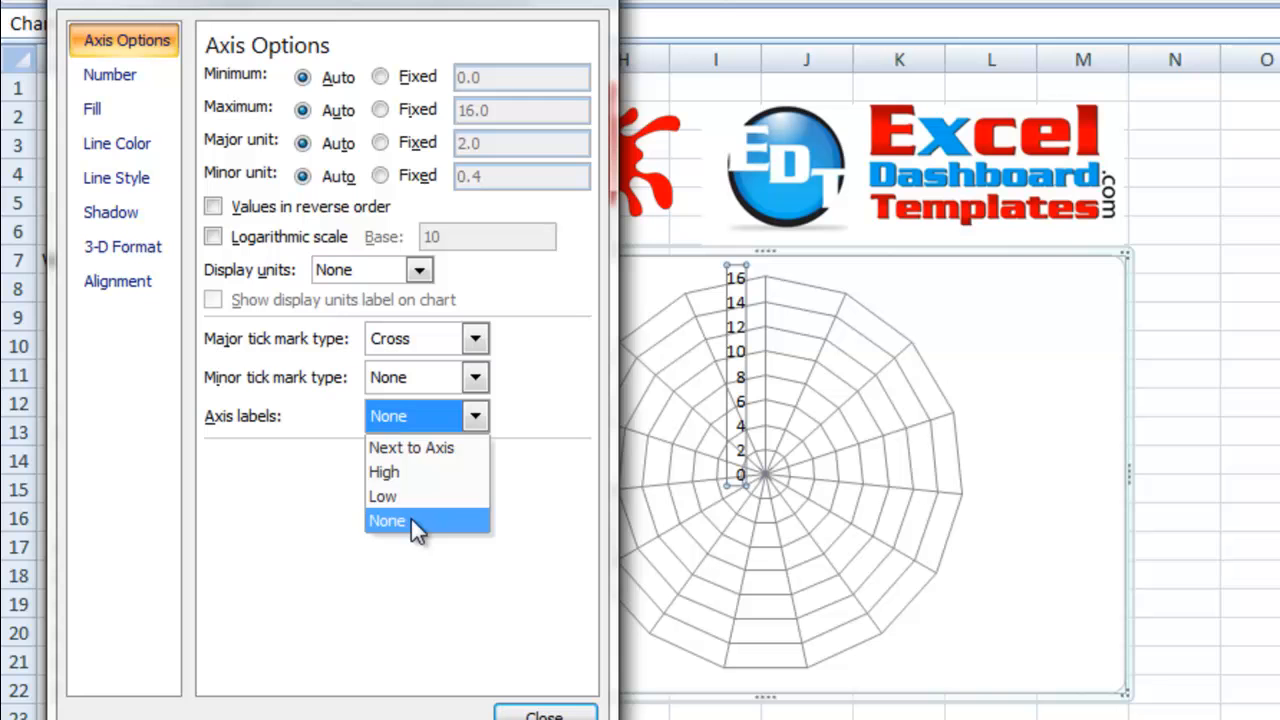
{"action": "left_click", "coordinate": [388, 520]}
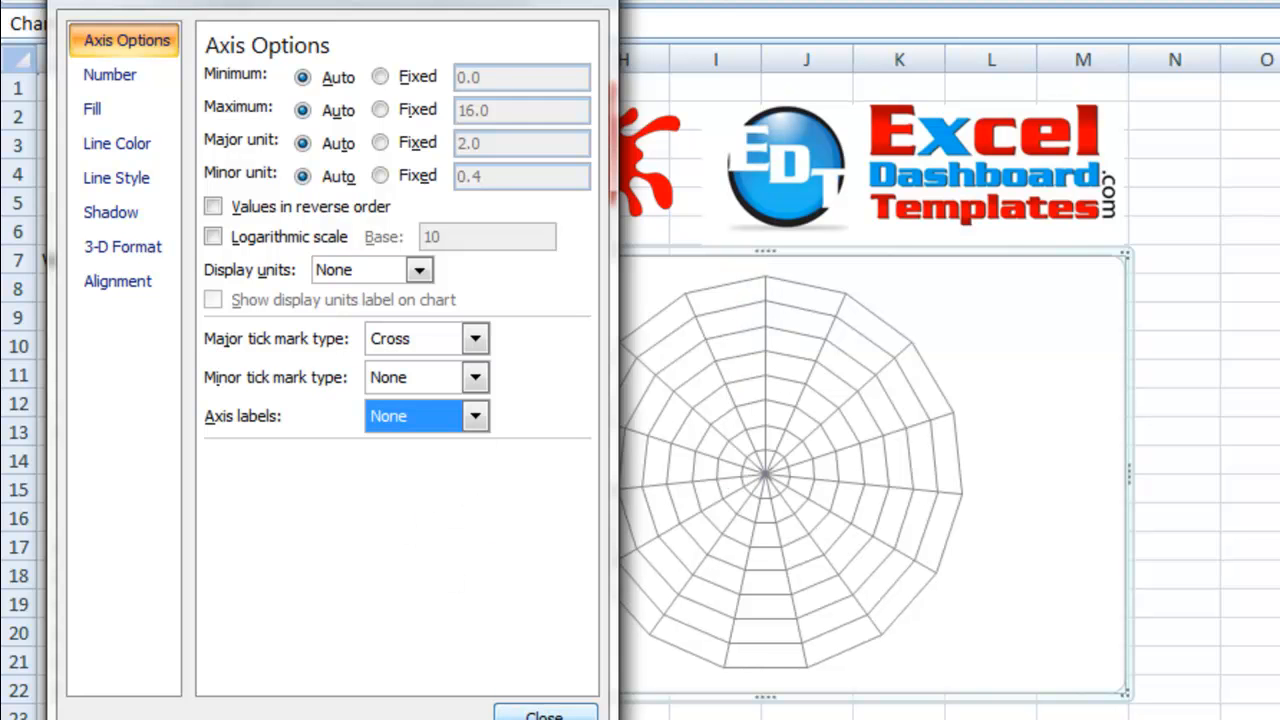
{"action": "left_click", "coordinate": [544, 712]}
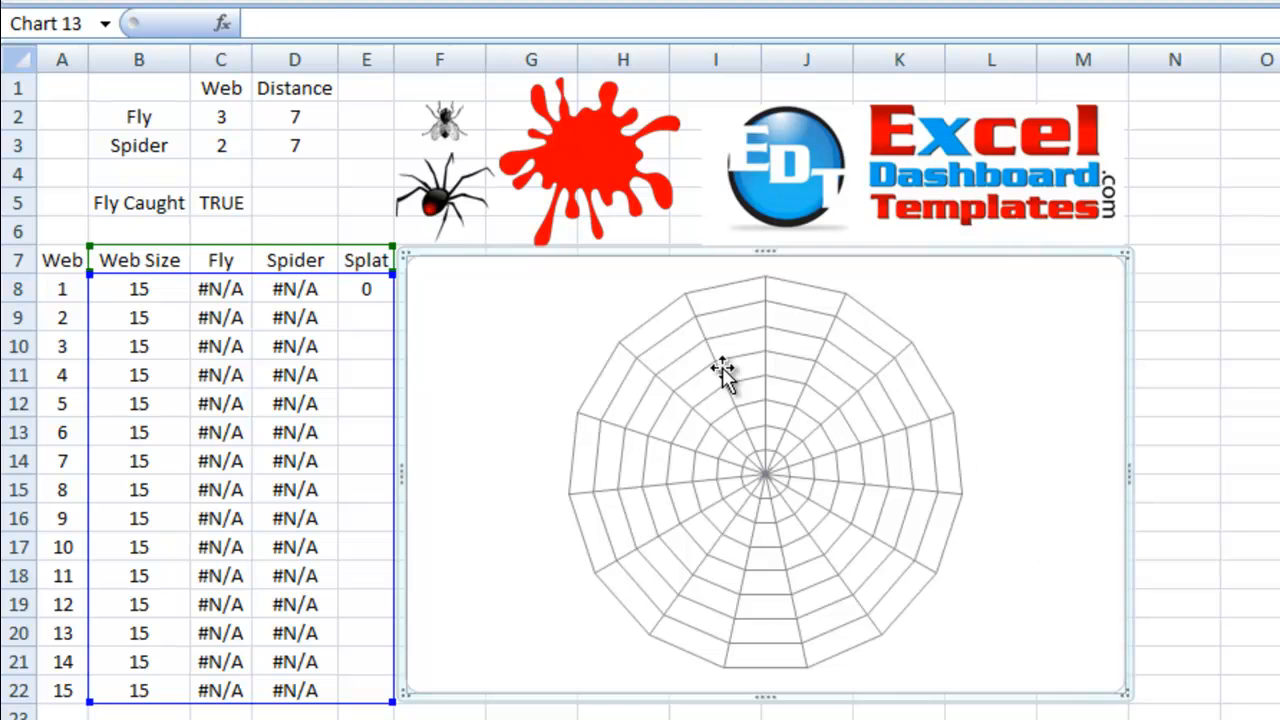
{"action": "mouse_move", "coordinate": [738, 504]}
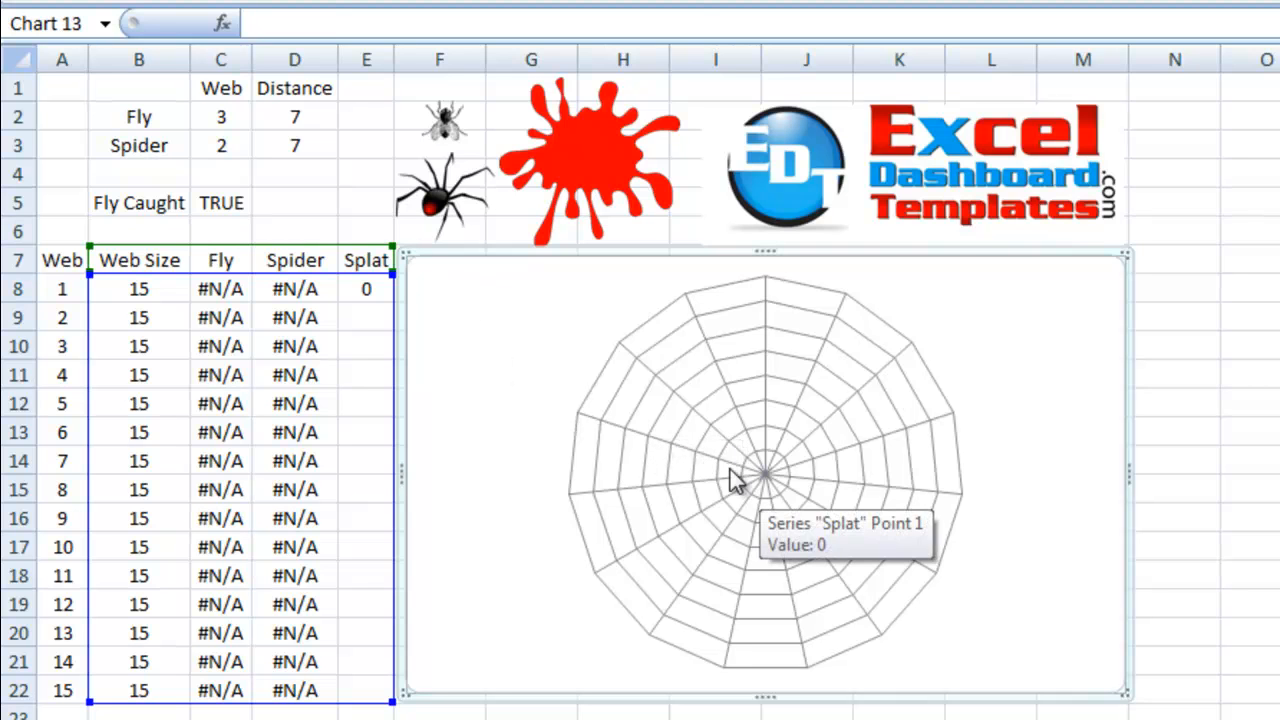
{"action": "mouse_move", "coordinate": [592, 192]}
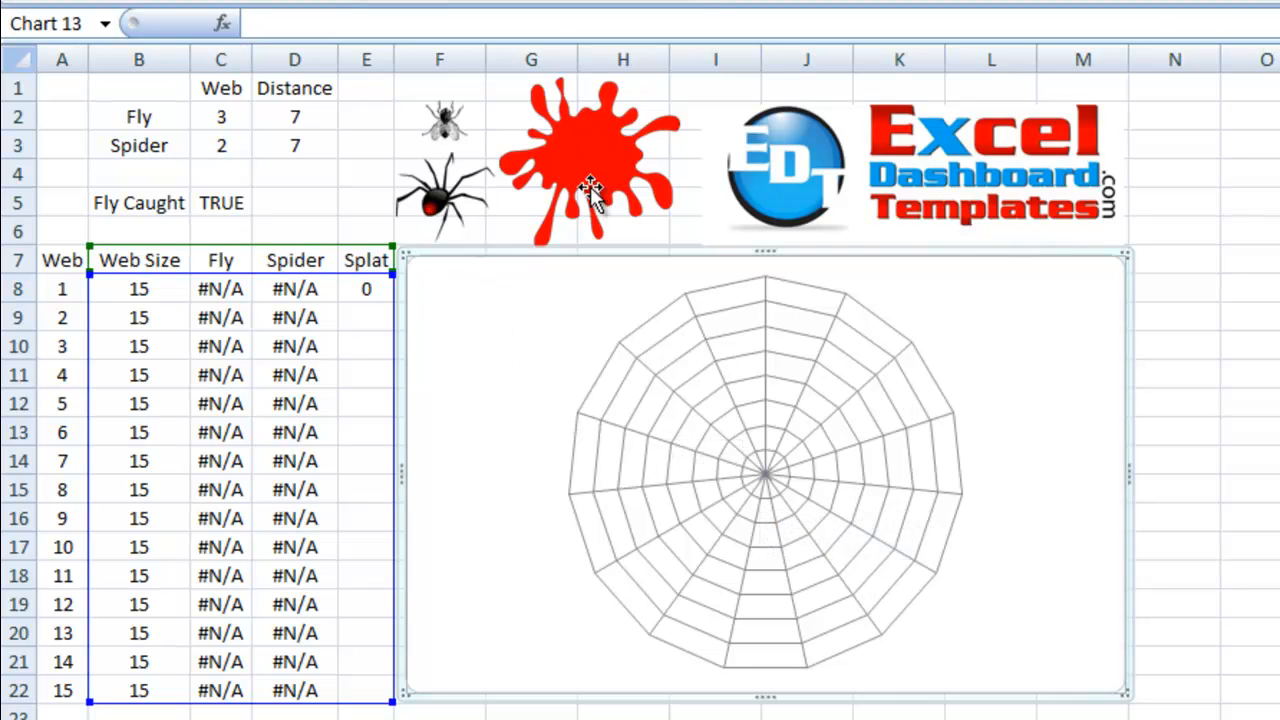
{"action": "mouse_move", "coordinate": [1100, 390]}
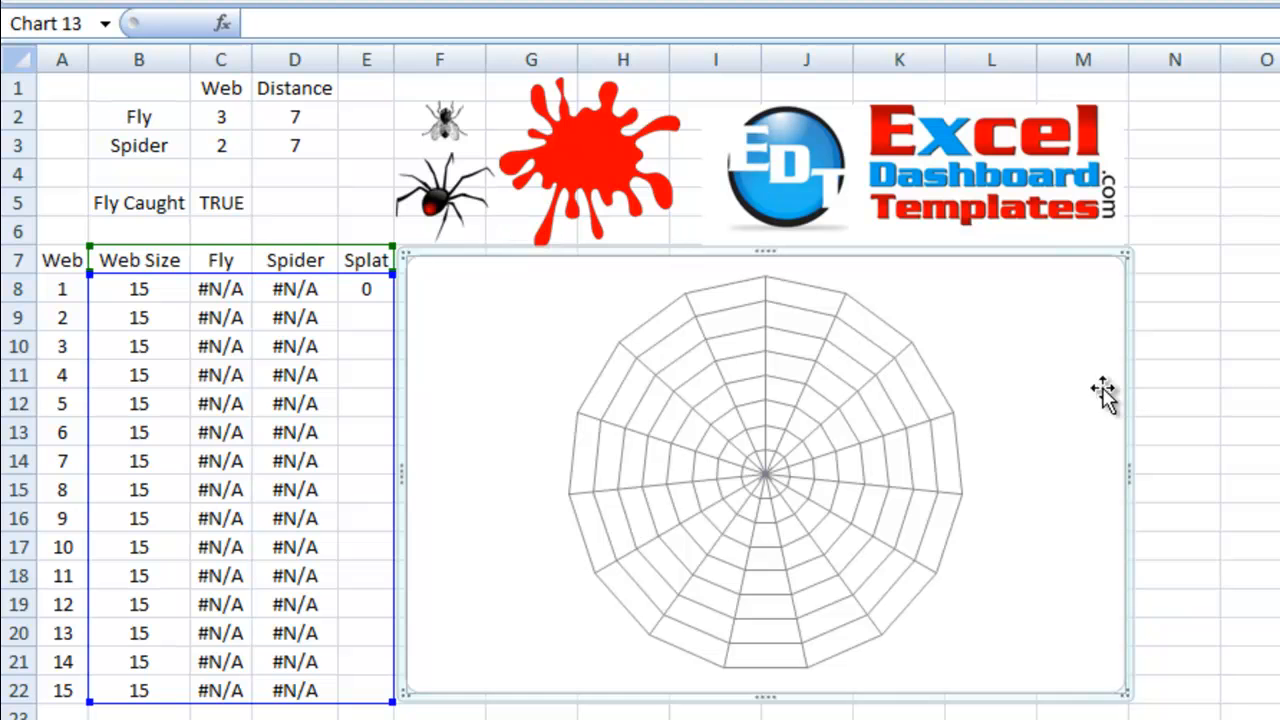
Deselect the chart and switch to the Formulas ribbon for recalculation.
{"action": "left_click", "coordinate": [1172, 404]}
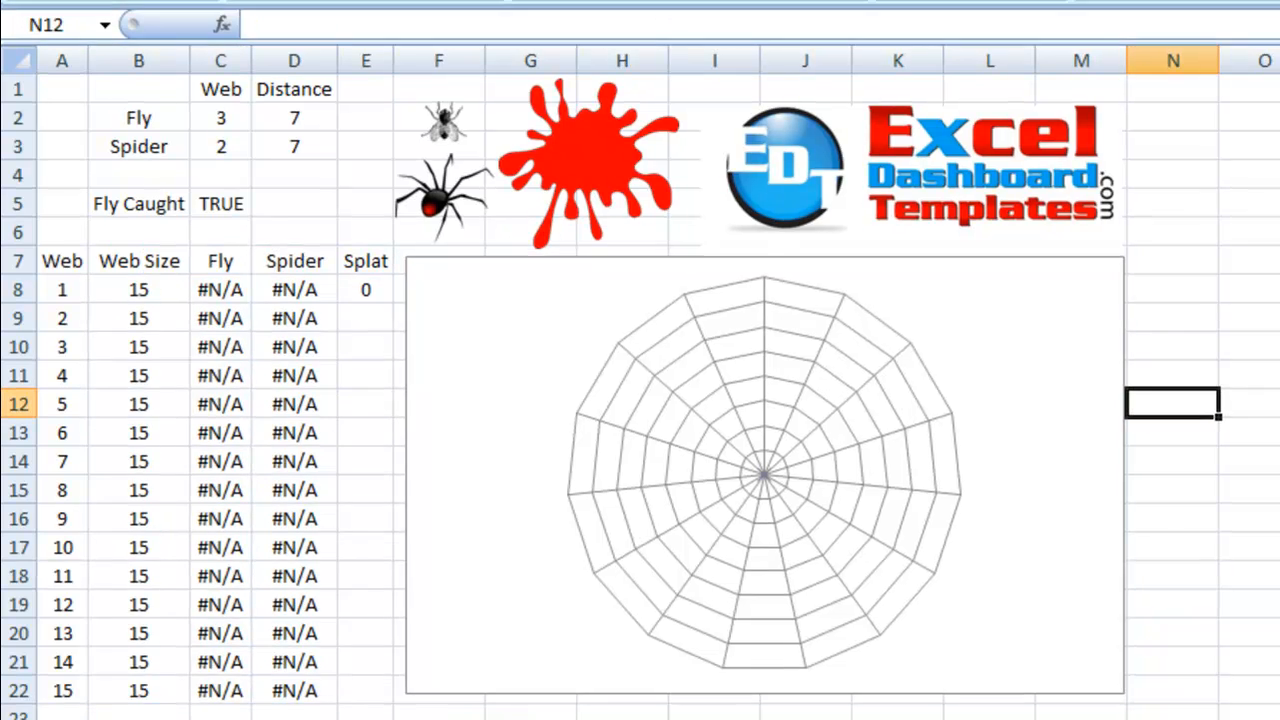
{"action": "left_click", "coordinate": [420, 18]}
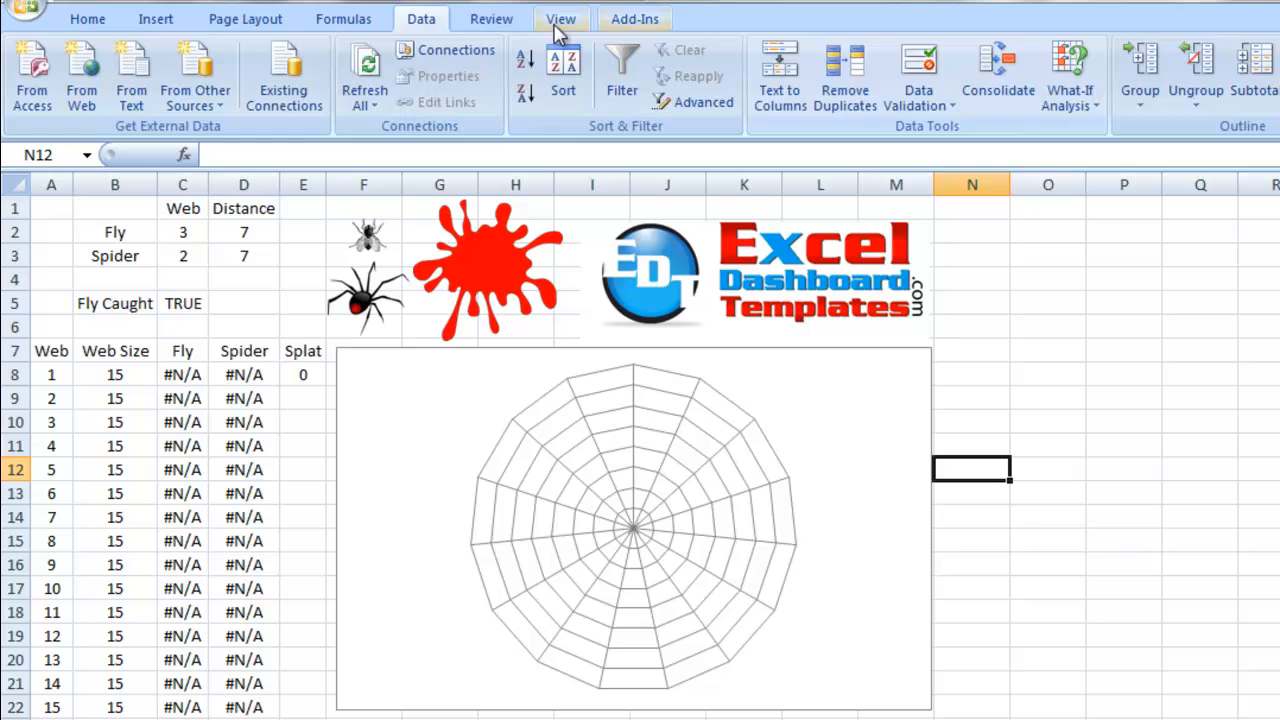
{"action": "left_click", "coordinate": [344, 18]}
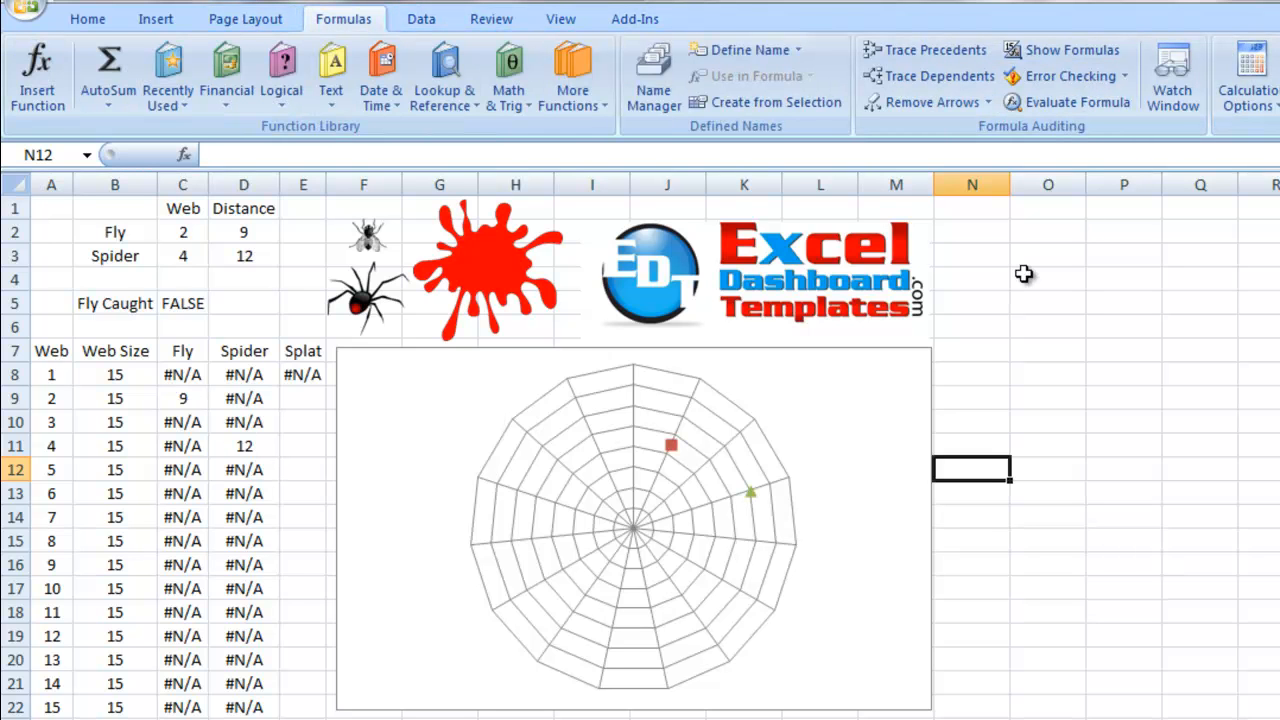
{"action": "mouse_move", "coordinate": [768, 476]}
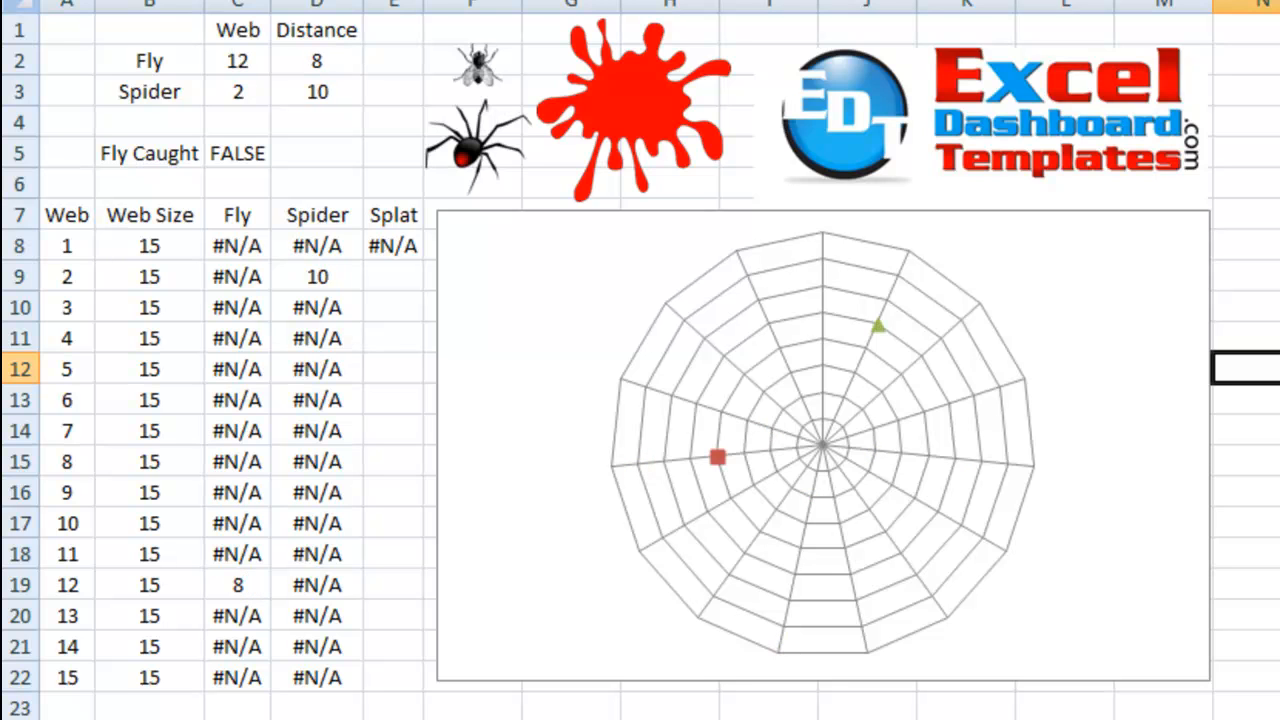
{"action": "mouse_move", "coordinate": [950, 284]}
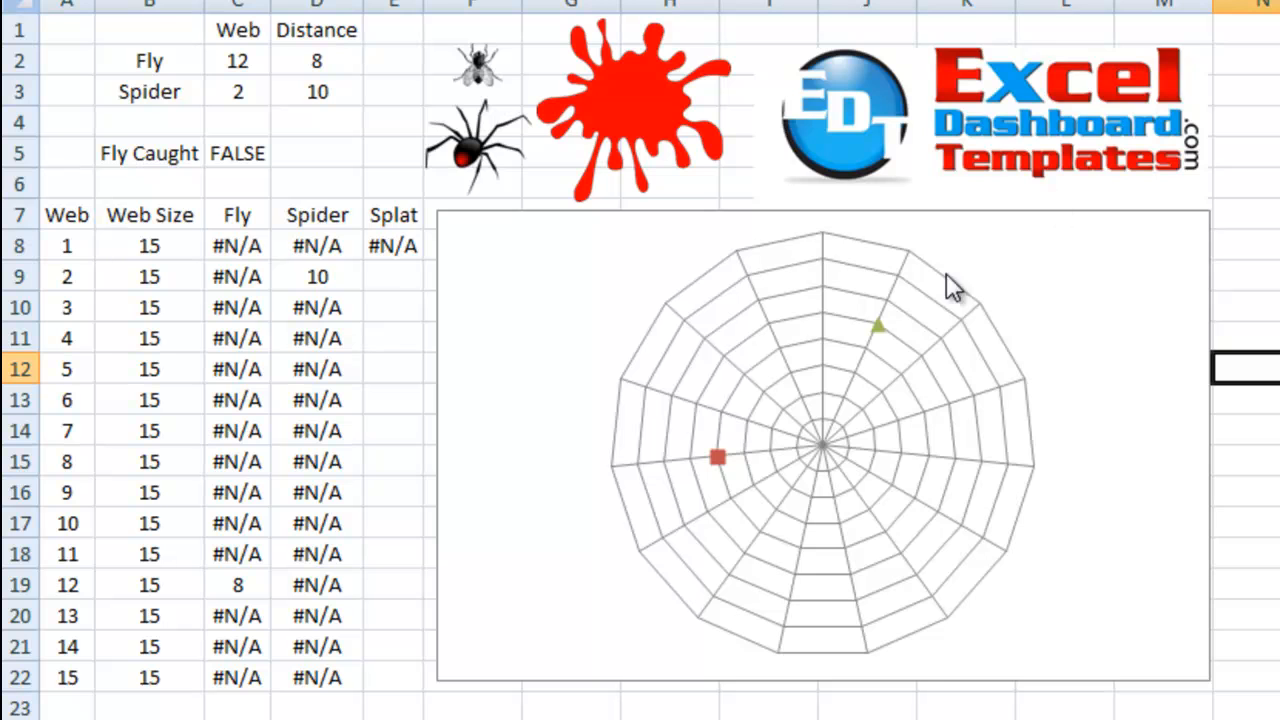
{"action": "mouse_move", "coordinate": [406, 500]}
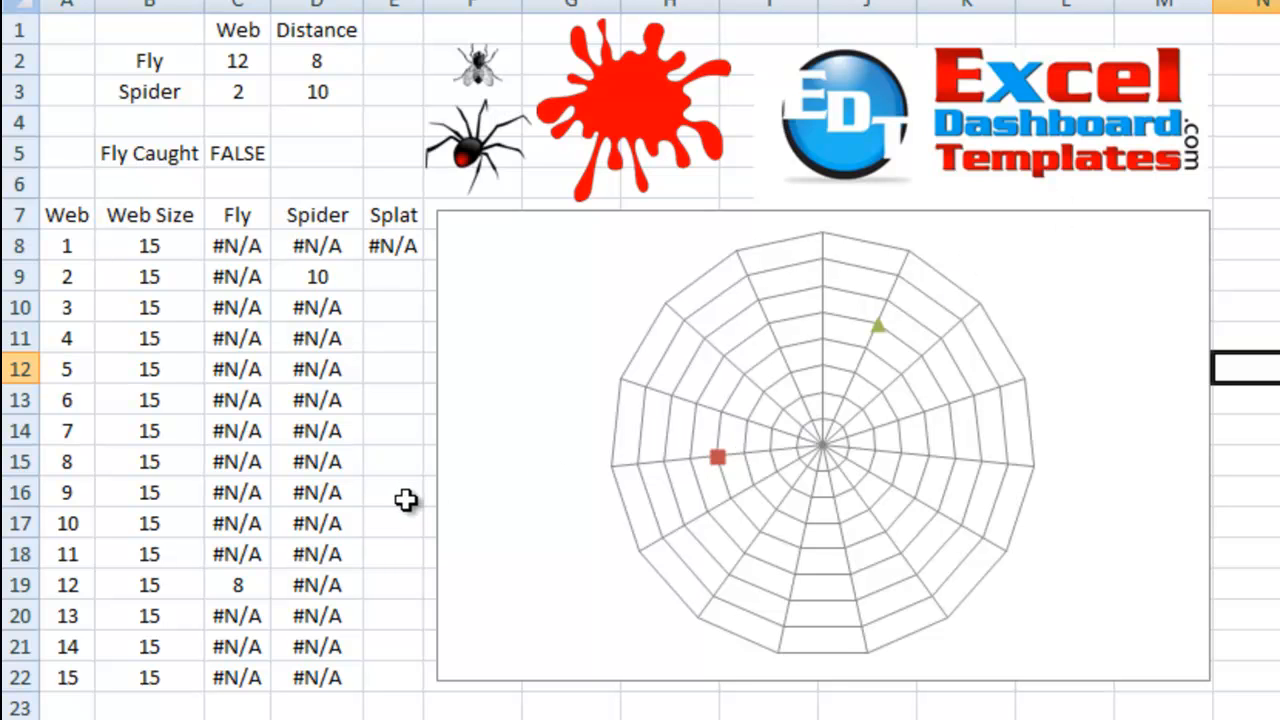
{"action": "mouse_move", "coordinate": [884, 360]}
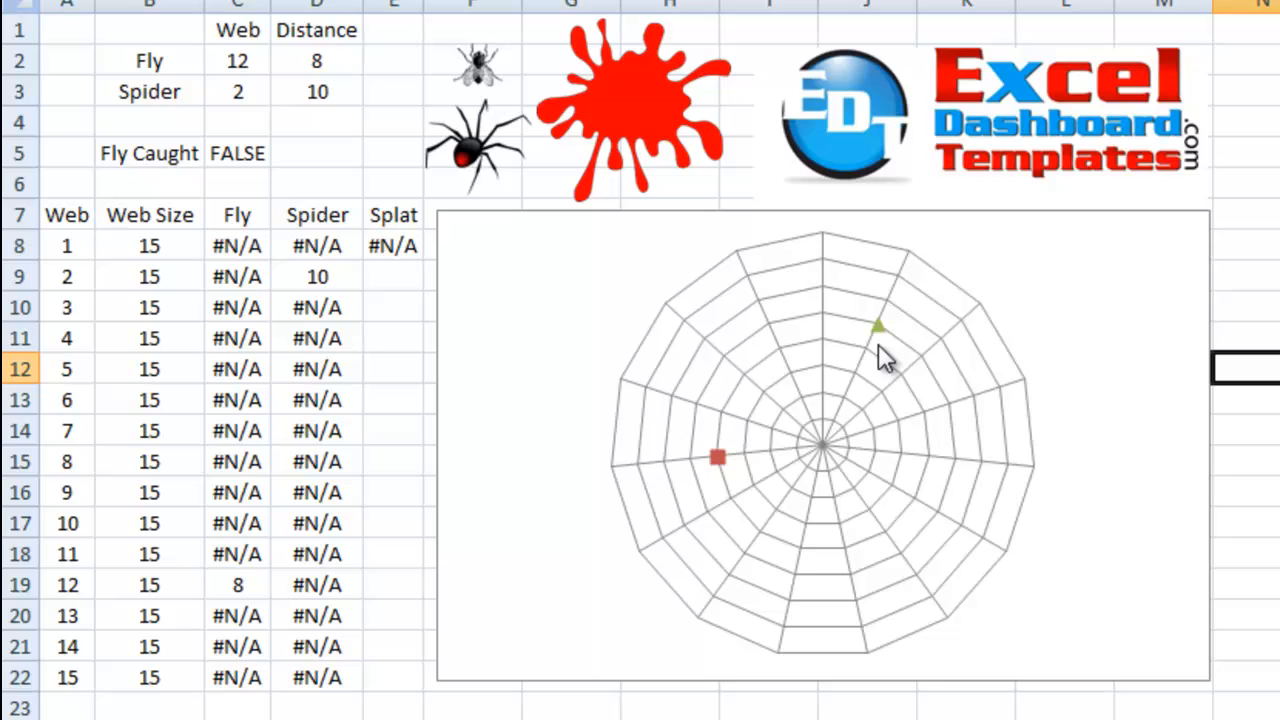
{"action": "mouse_move", "coordinate": [360, 248]}
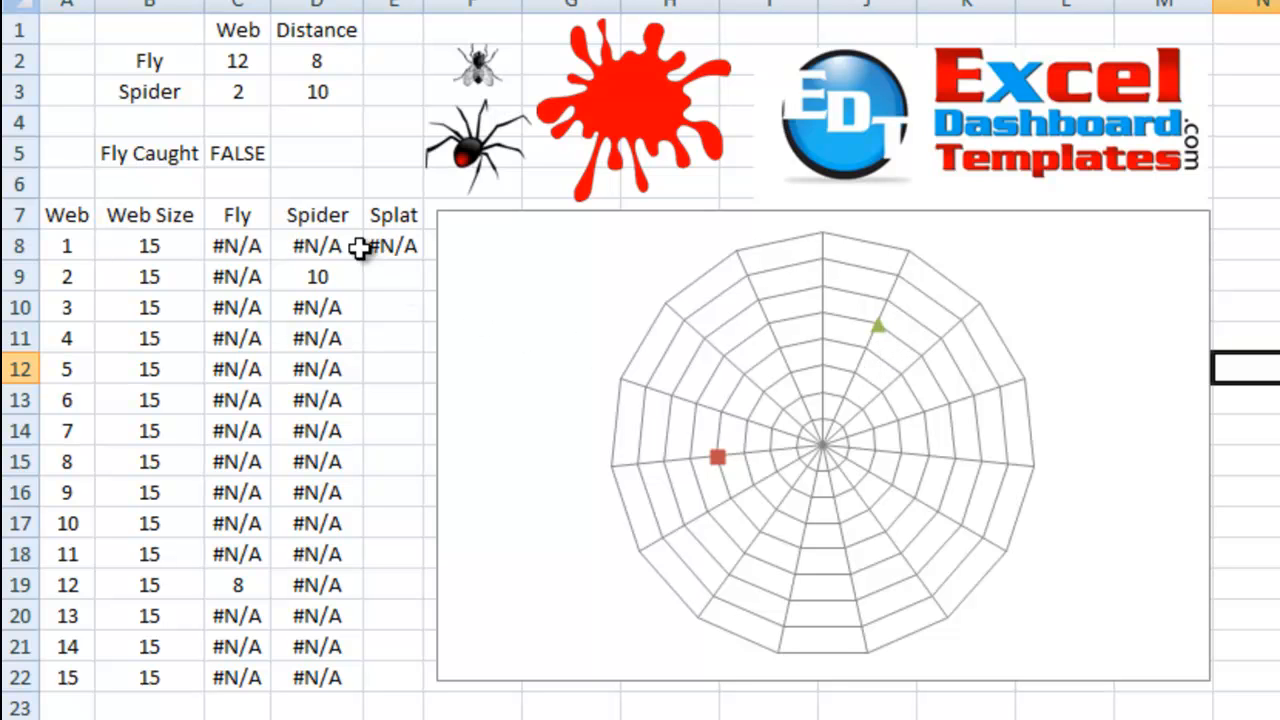
{"action": "mouse_move", "coordinate": [302, 262]}
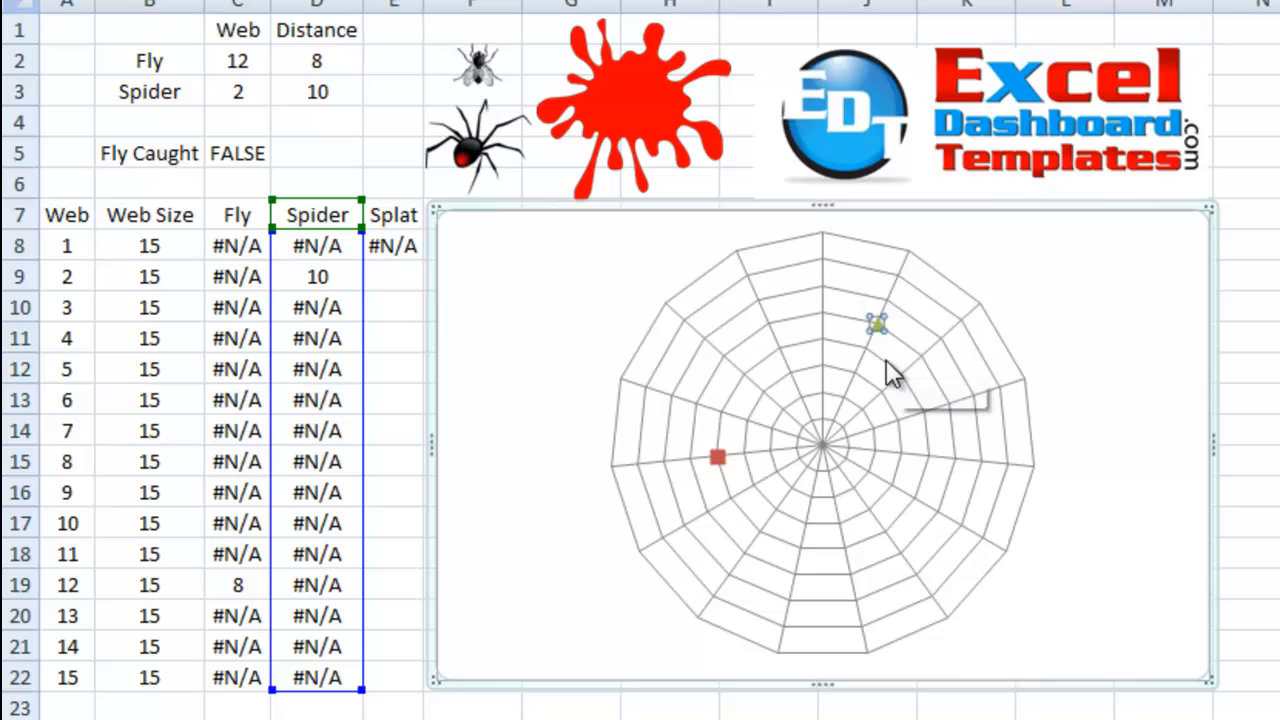
{"action": "mouse_move", "coordinate": [680, 244]}
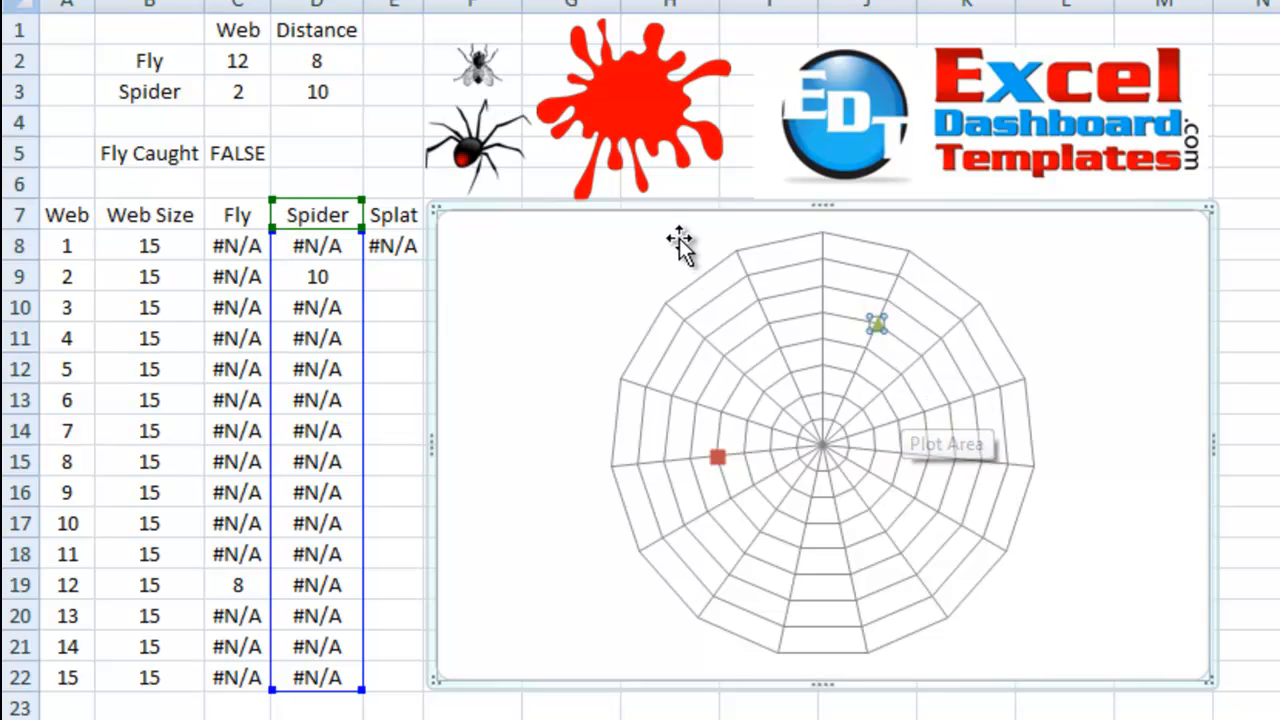
{"action": "mouse_move", "coordinate": [490, 156]}
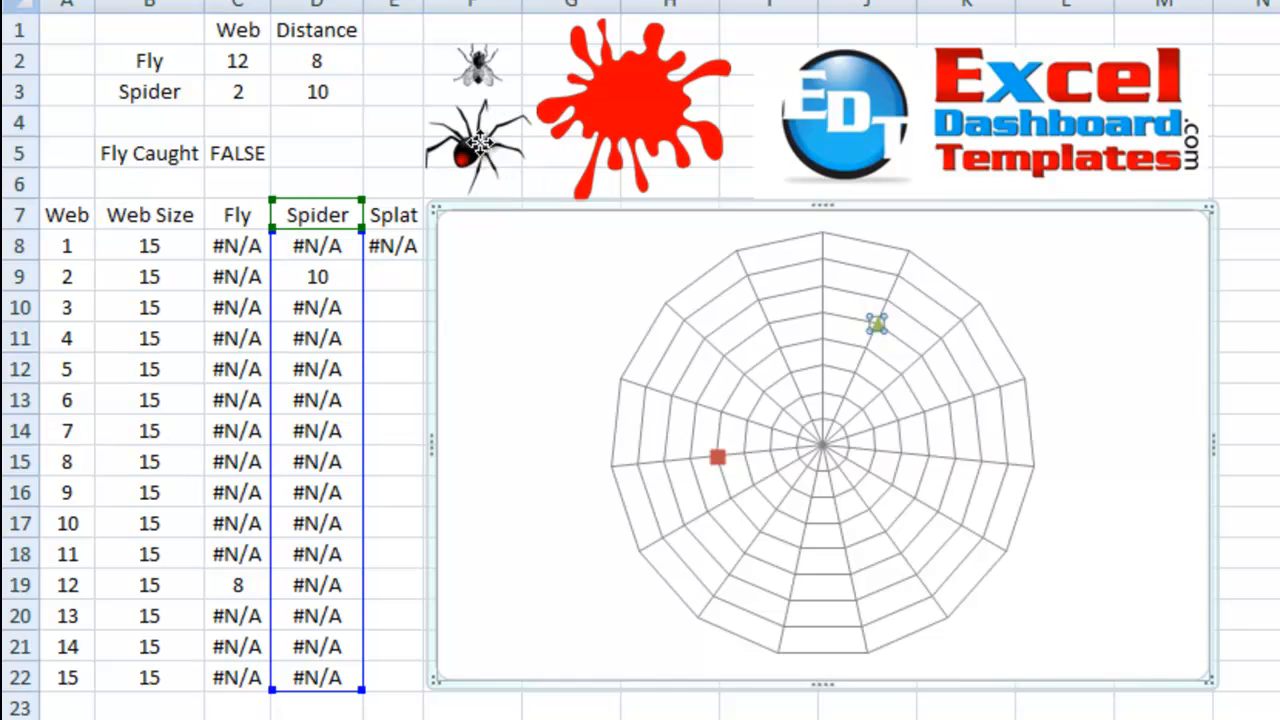
Select the spider picture and shrink it to match the fly image.
{"action": "left_click", "coordinate": [630, 100]}
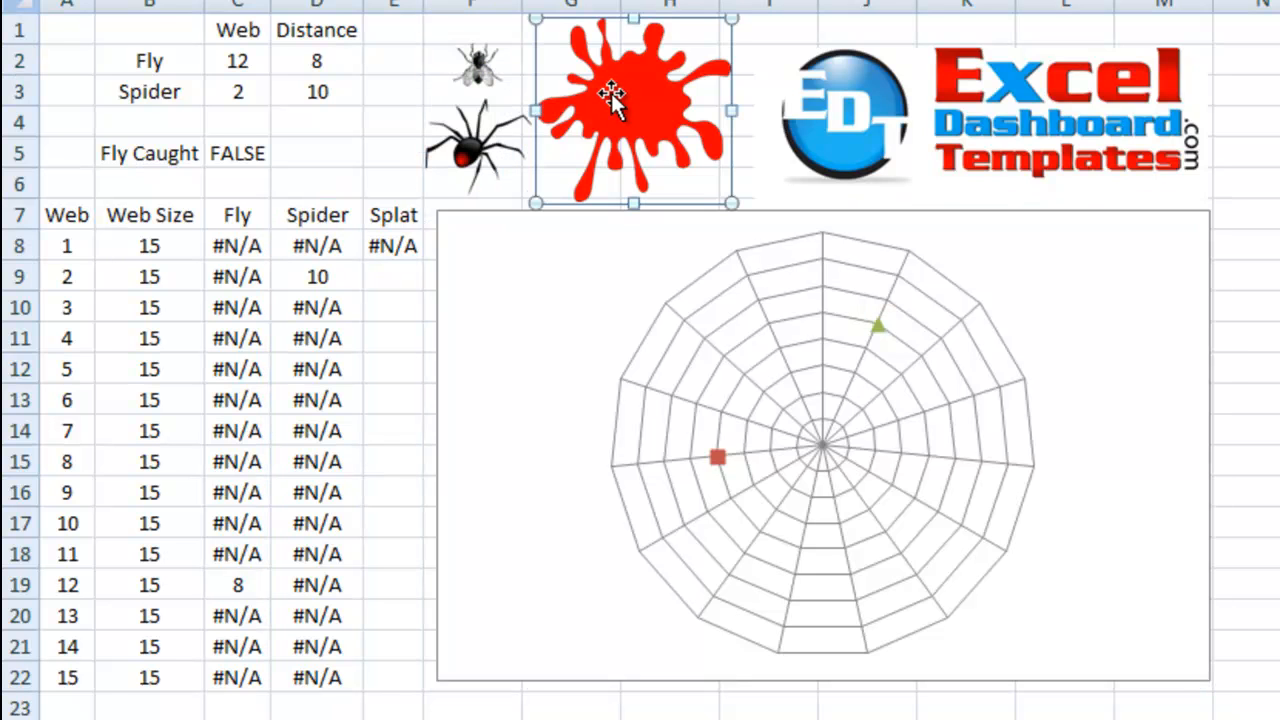
{"action": "left_click", "coordinate": [478, 64]}
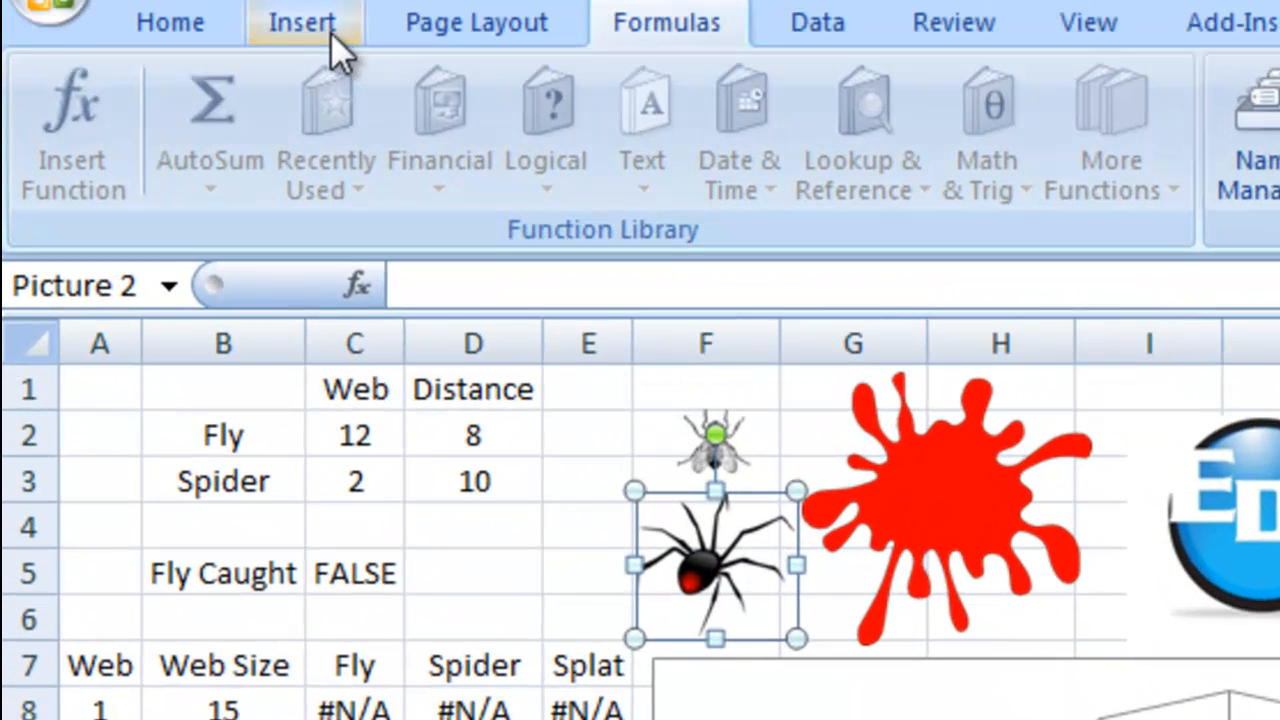
{"action": "left_click", "coordinate": [304, 22]}
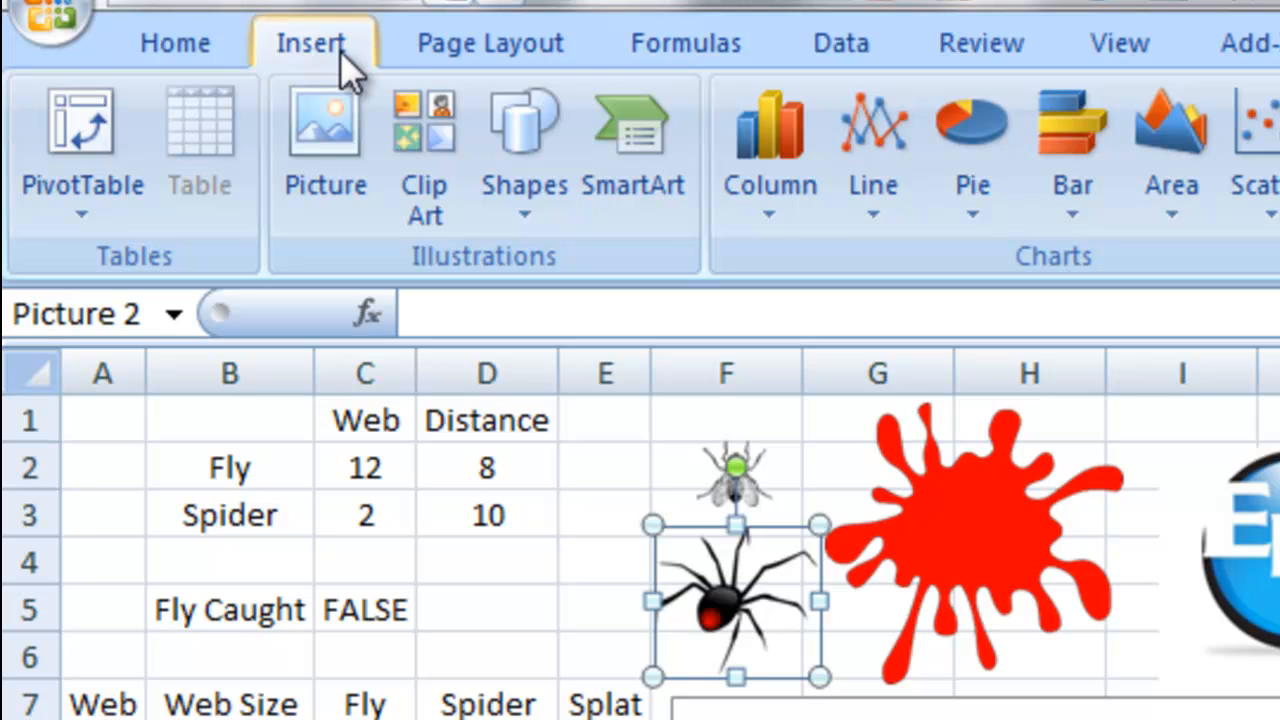
{"action": "mouse_move", "coordinate": [424, 150]}
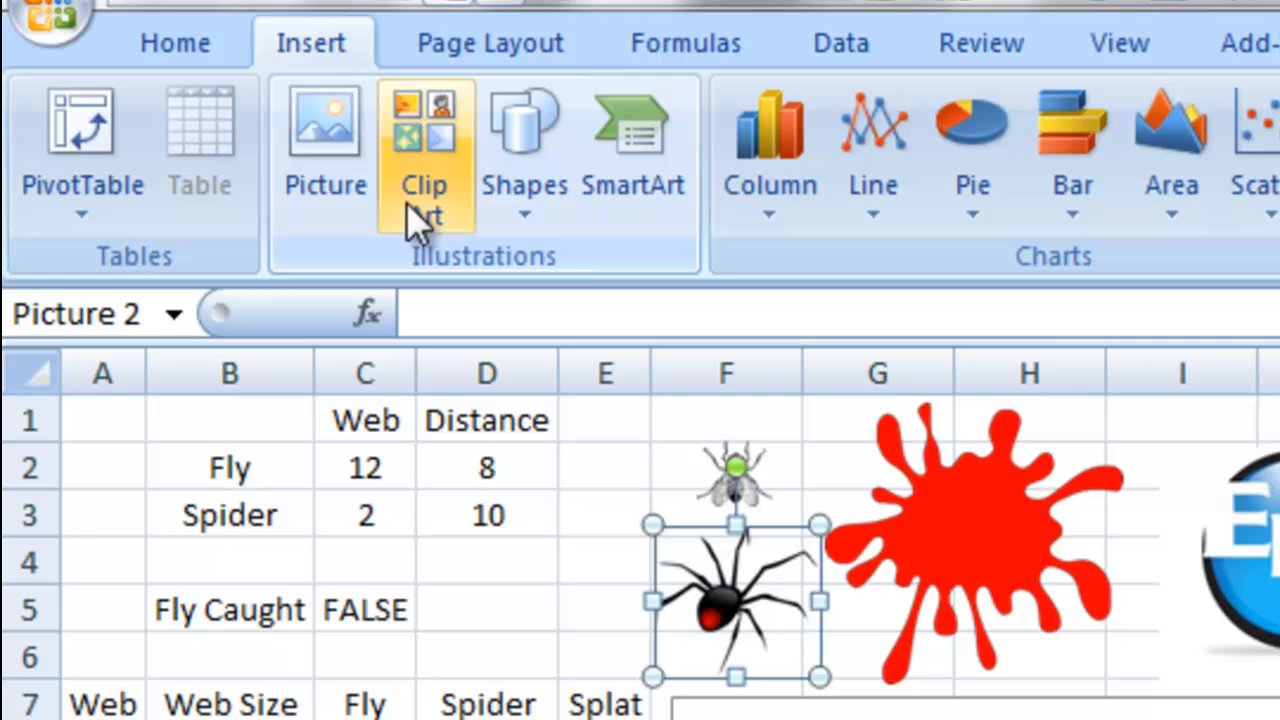
{"action": "left_click", "coordinate": [424, 160]}
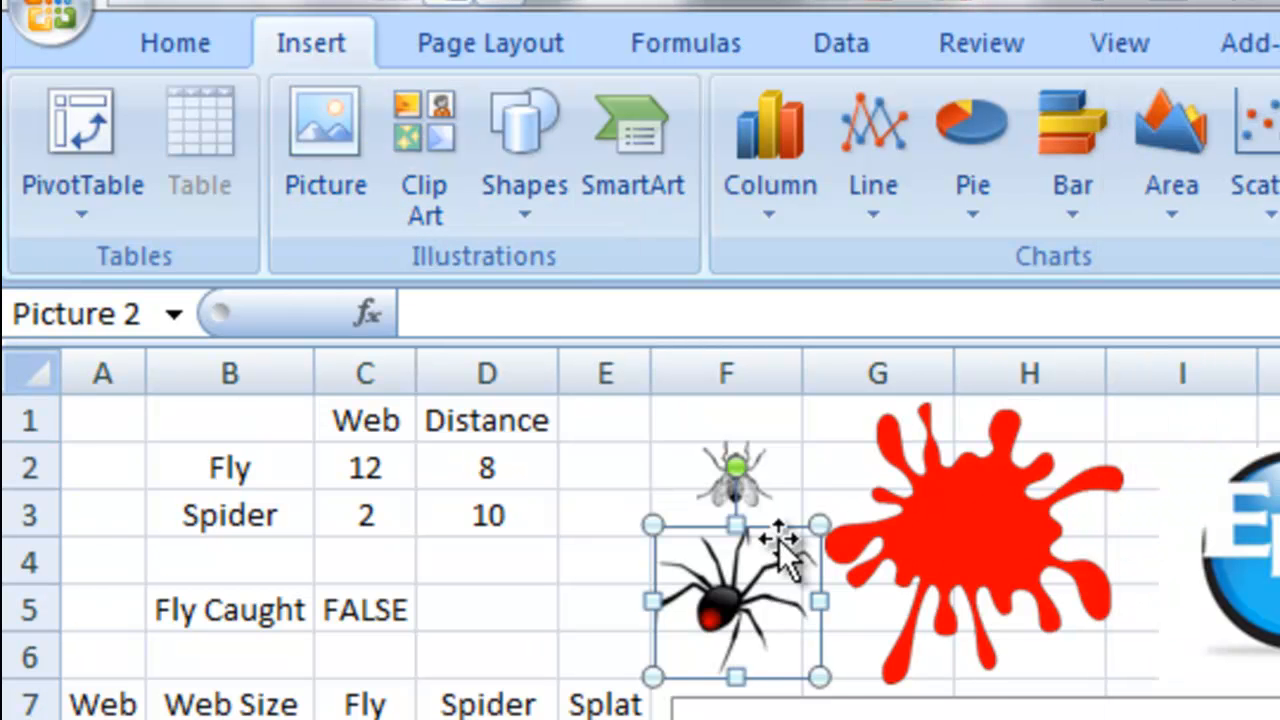
{"action": "mouse_move", "coordinate": [604, 596]}
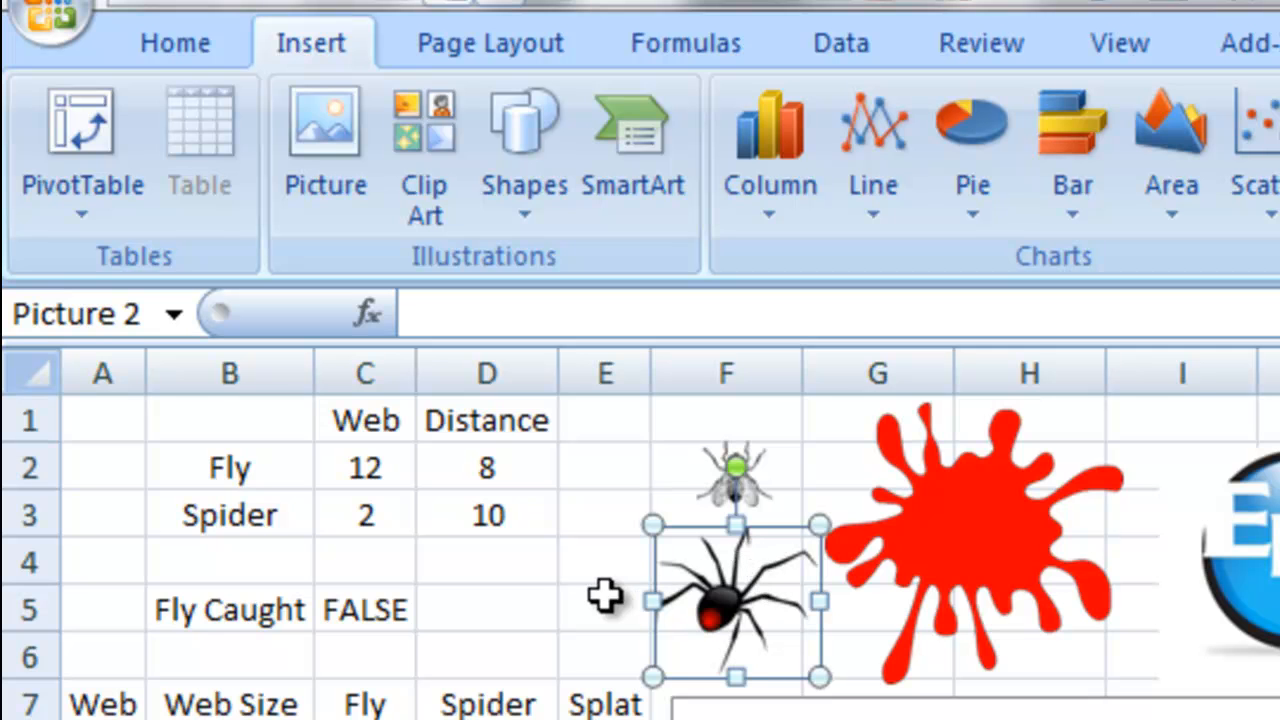
{"action": "left_click", "coordinate": [604, 610]}
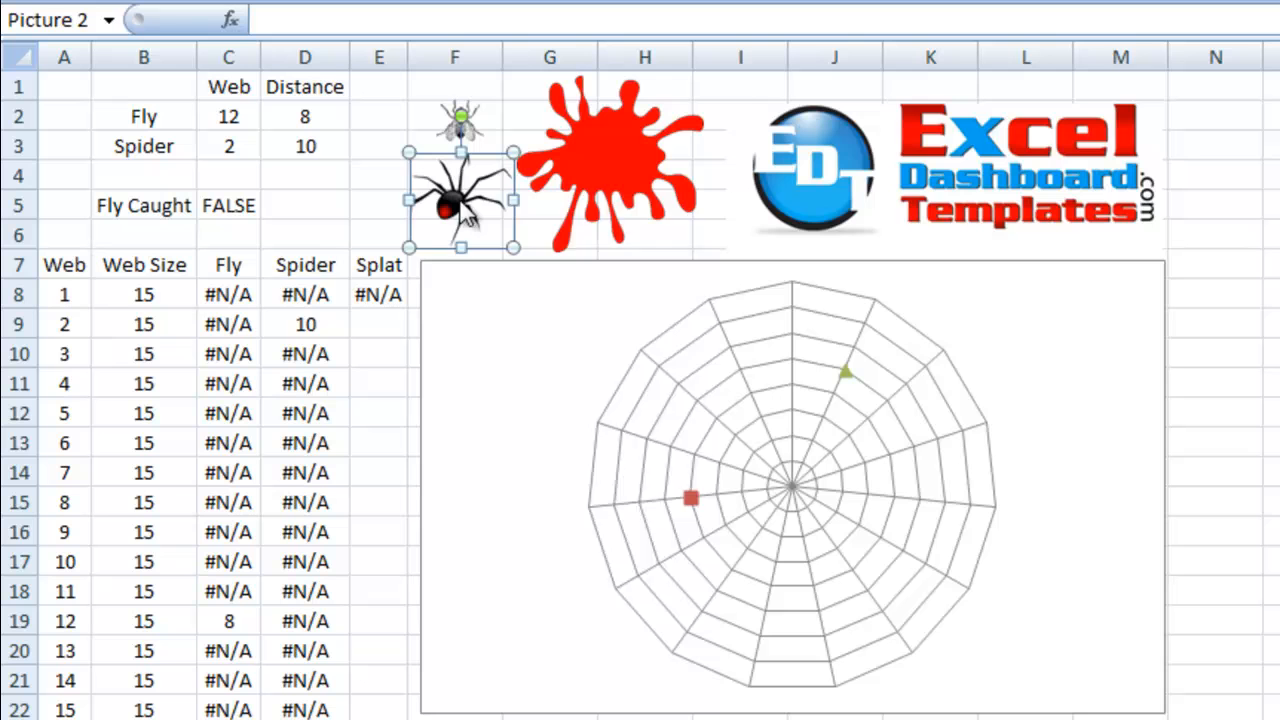
Copy the spider picture and bring up the Spider data series options for pasting.
{"action": "right_click", "coordinate": [456, 204]}
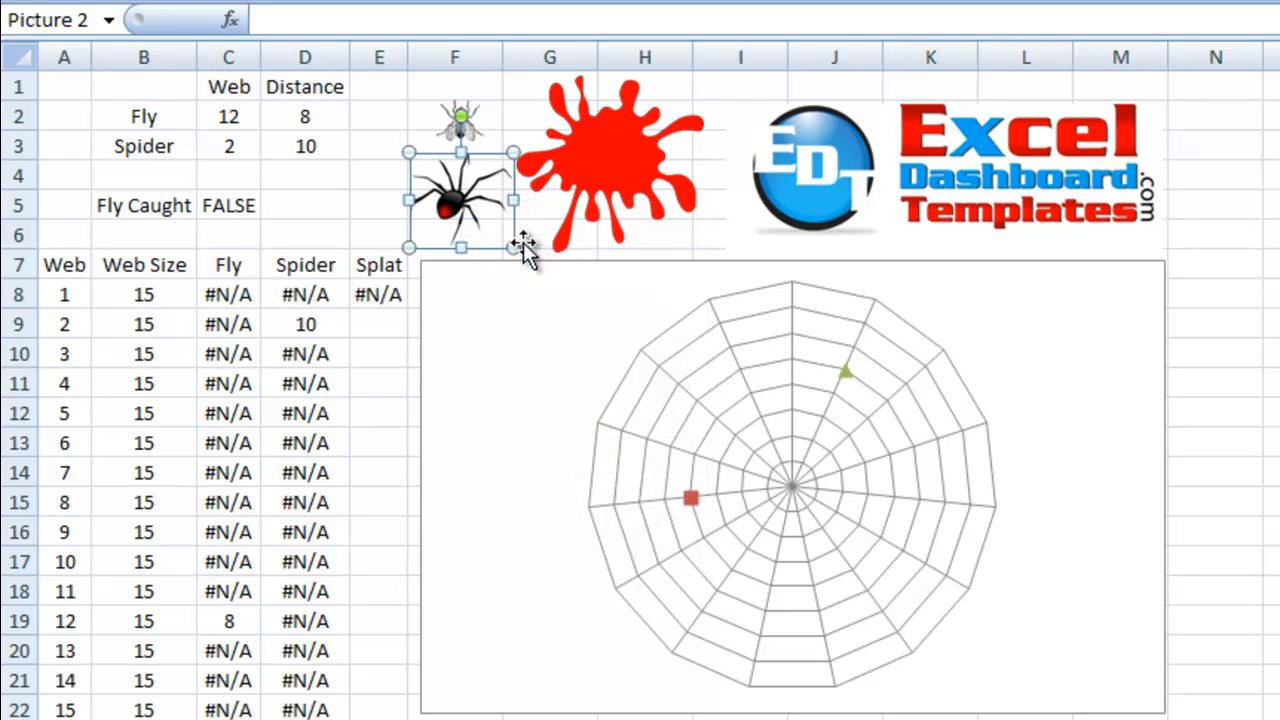
{"action": "left_click", "coordinate": [848, 388]}
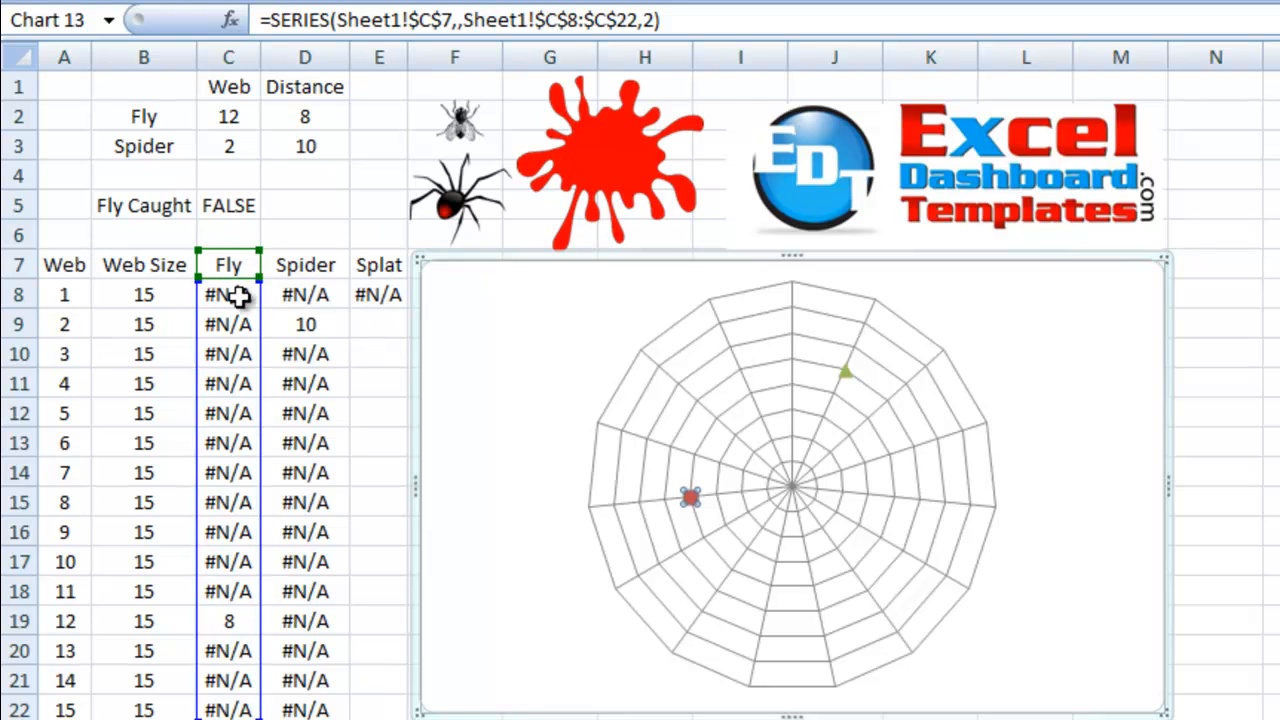
{"action": "mouse_move", "coordinate": [844, 384]}
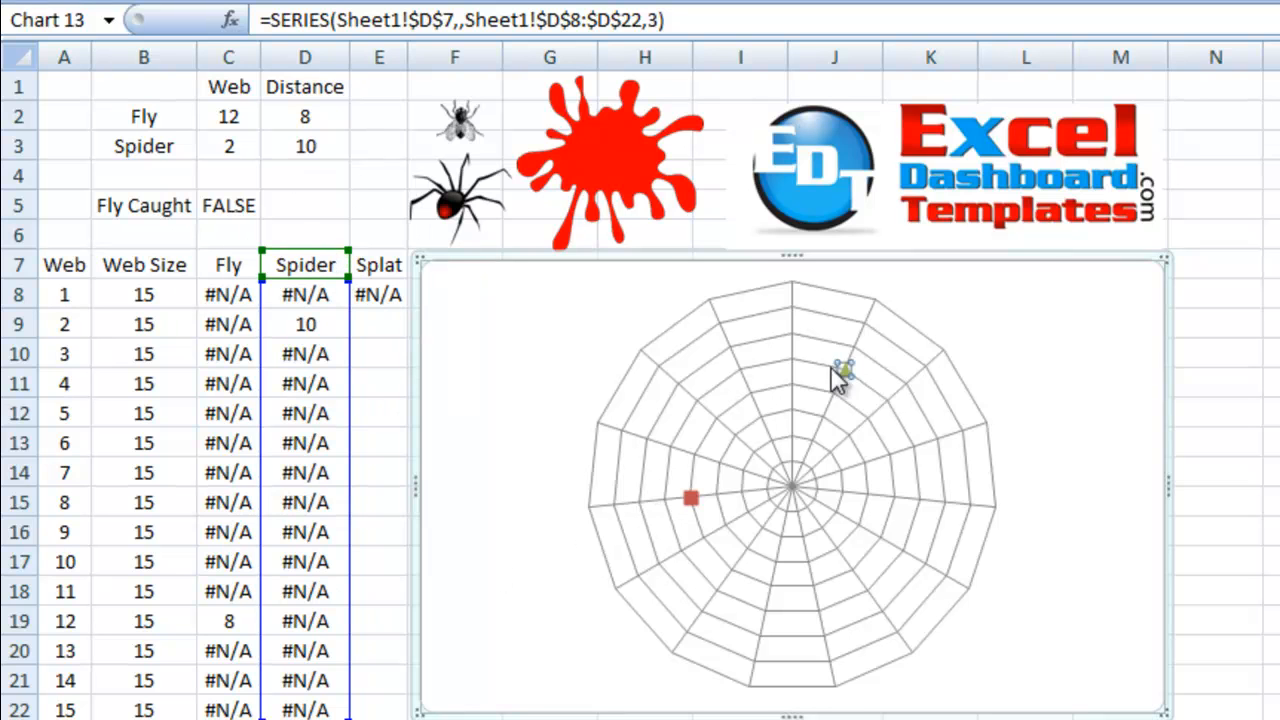
{"action": "right_click", "coordinate": [844, 372]}
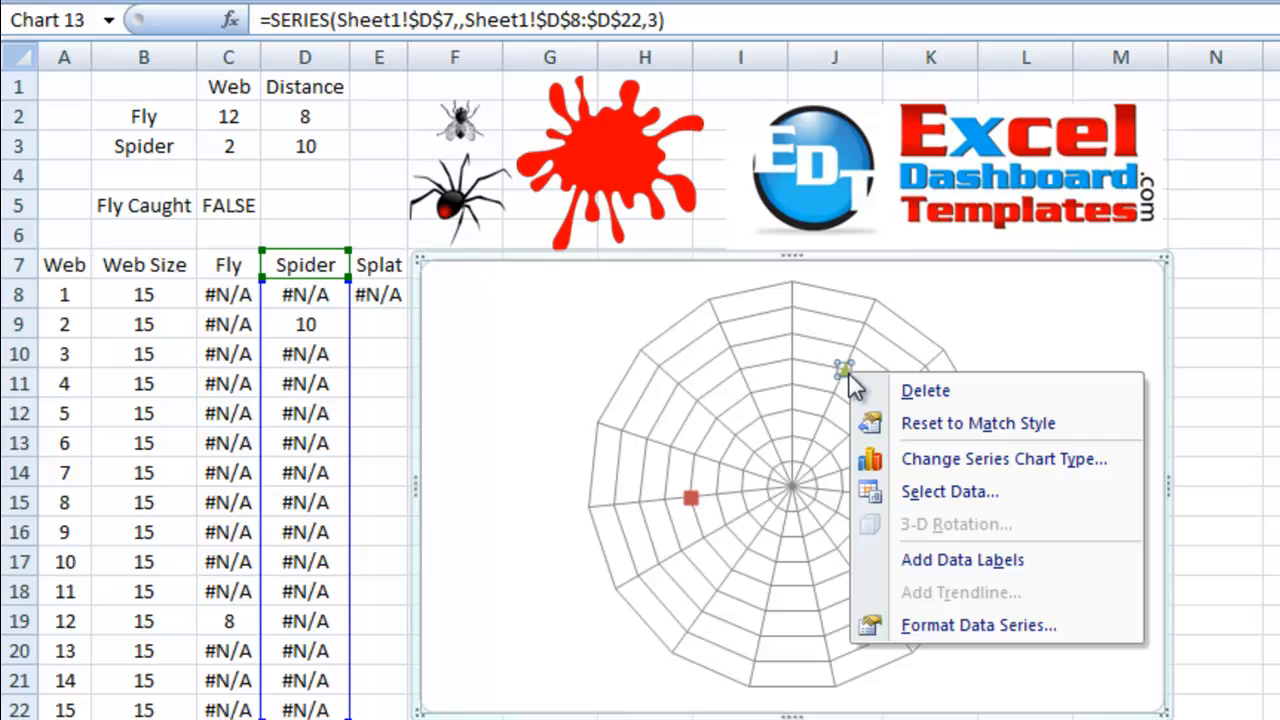
{"action": "mouse_move", "coordinate": [960, 624]}
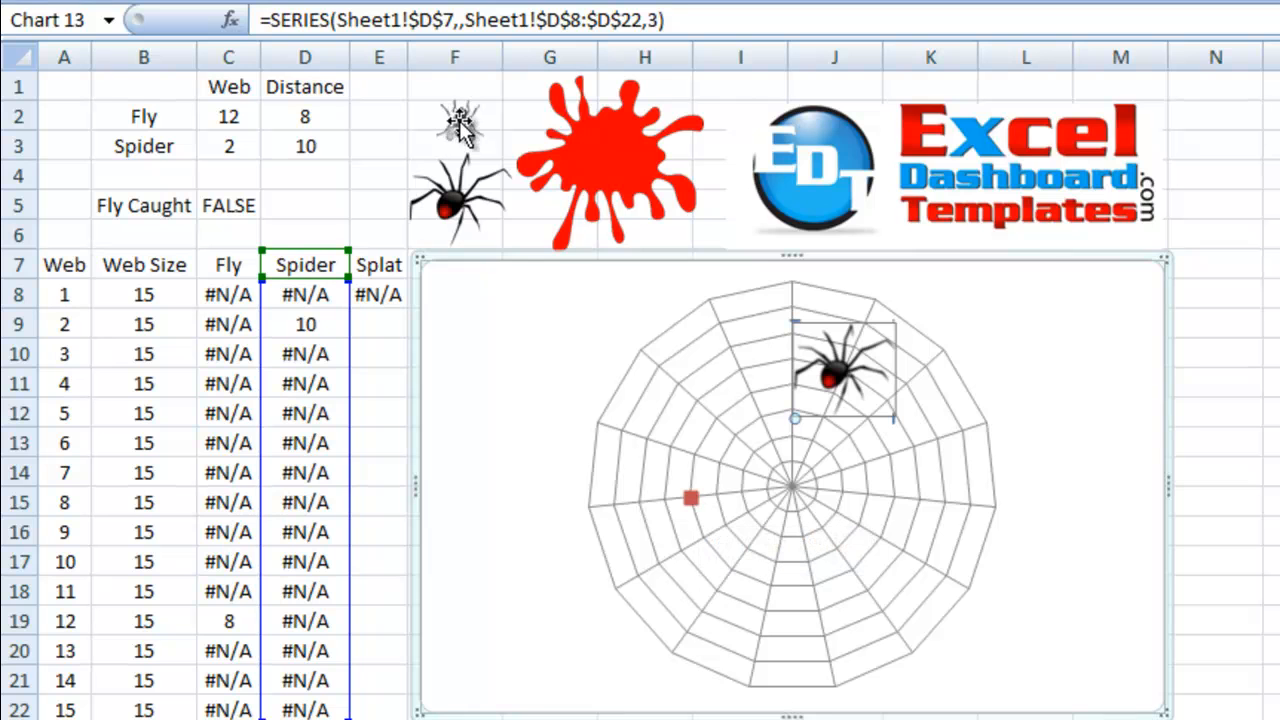
Pick up the fly picture and select the Fly series marker to receive it.
{"action": "left_click", "coordinate": [460, 120]}
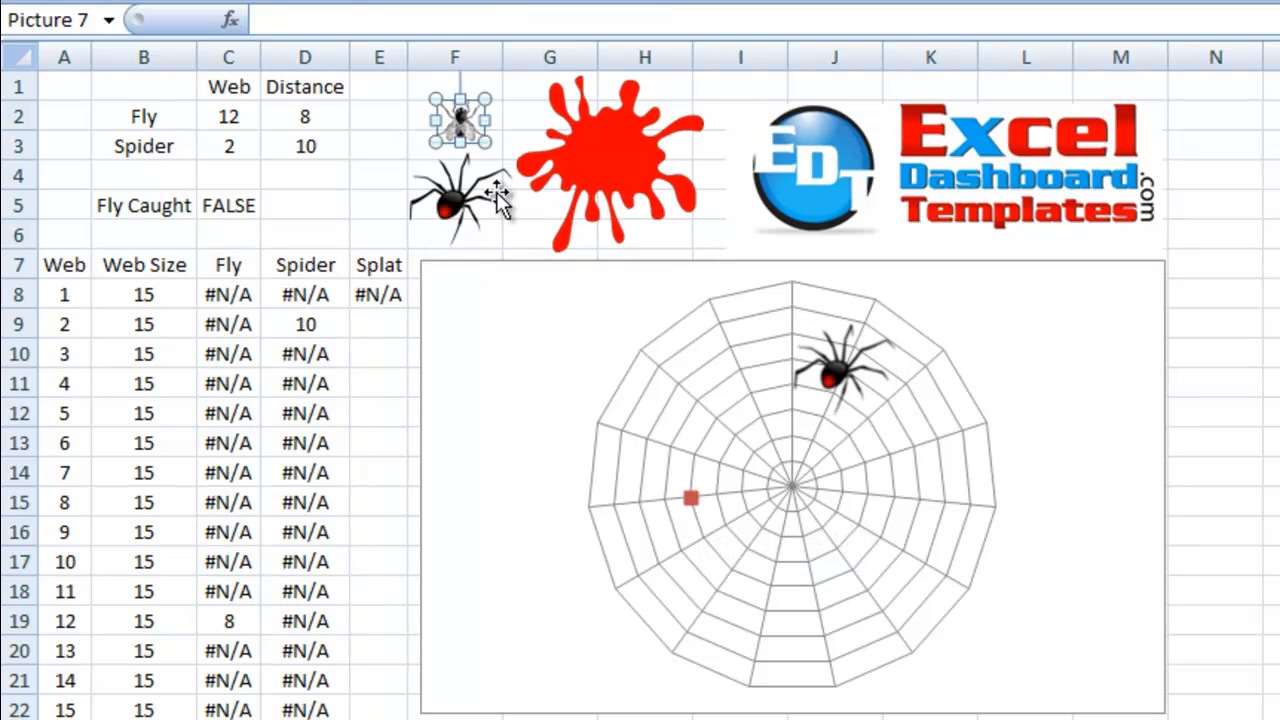
{"action": "left_click", "coordinate": [690, 498]}
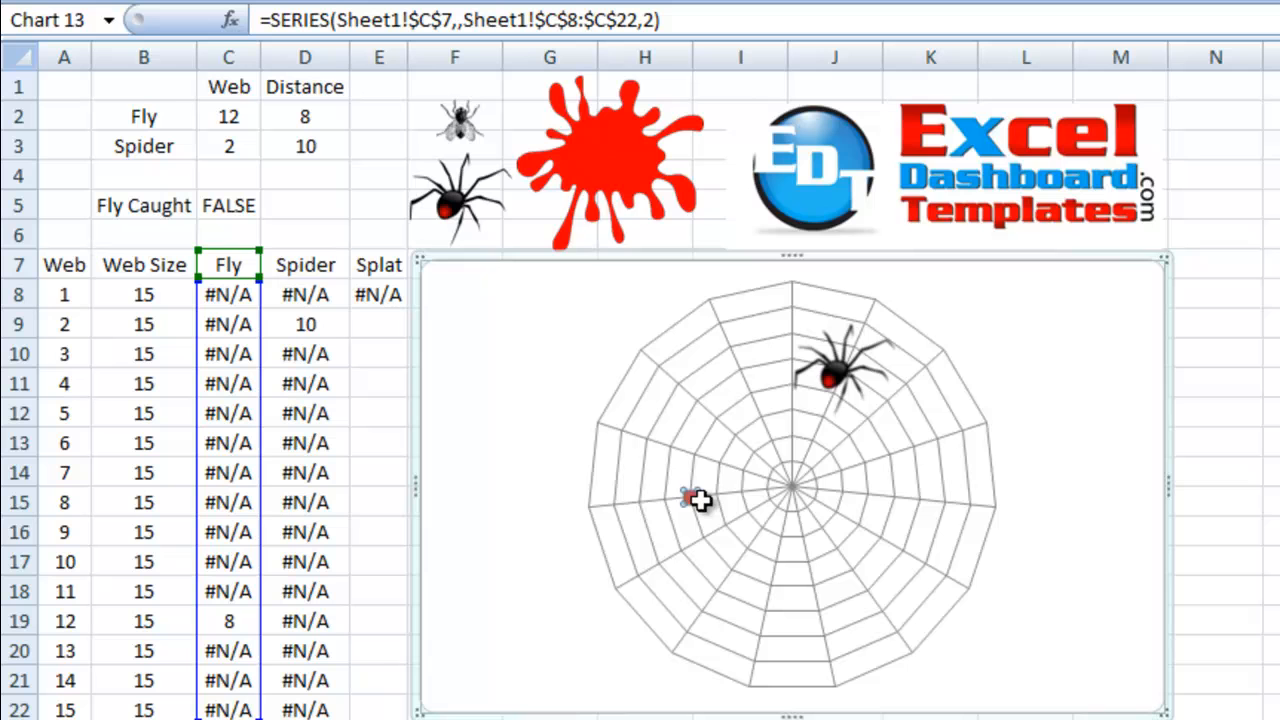
{"action": "mouse_move", "coordinate": [690, 500]}
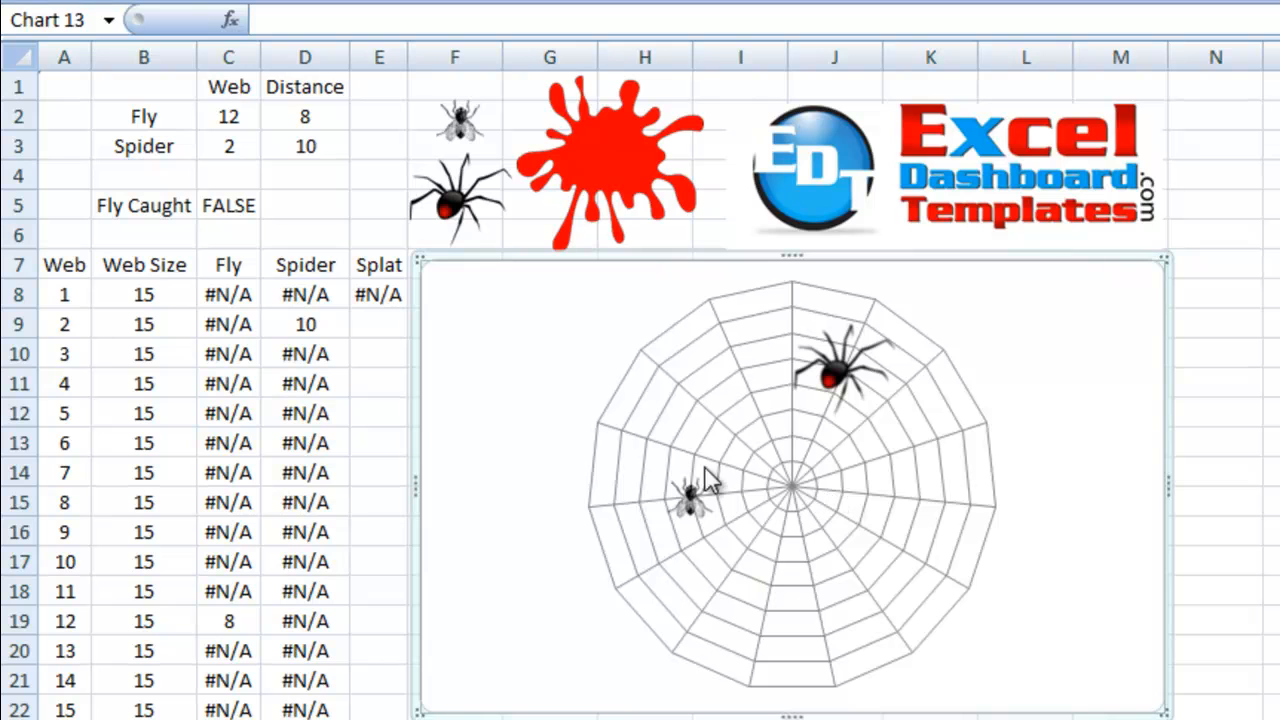
{"action": "mouse_move", "coordinate": [784, 420]}
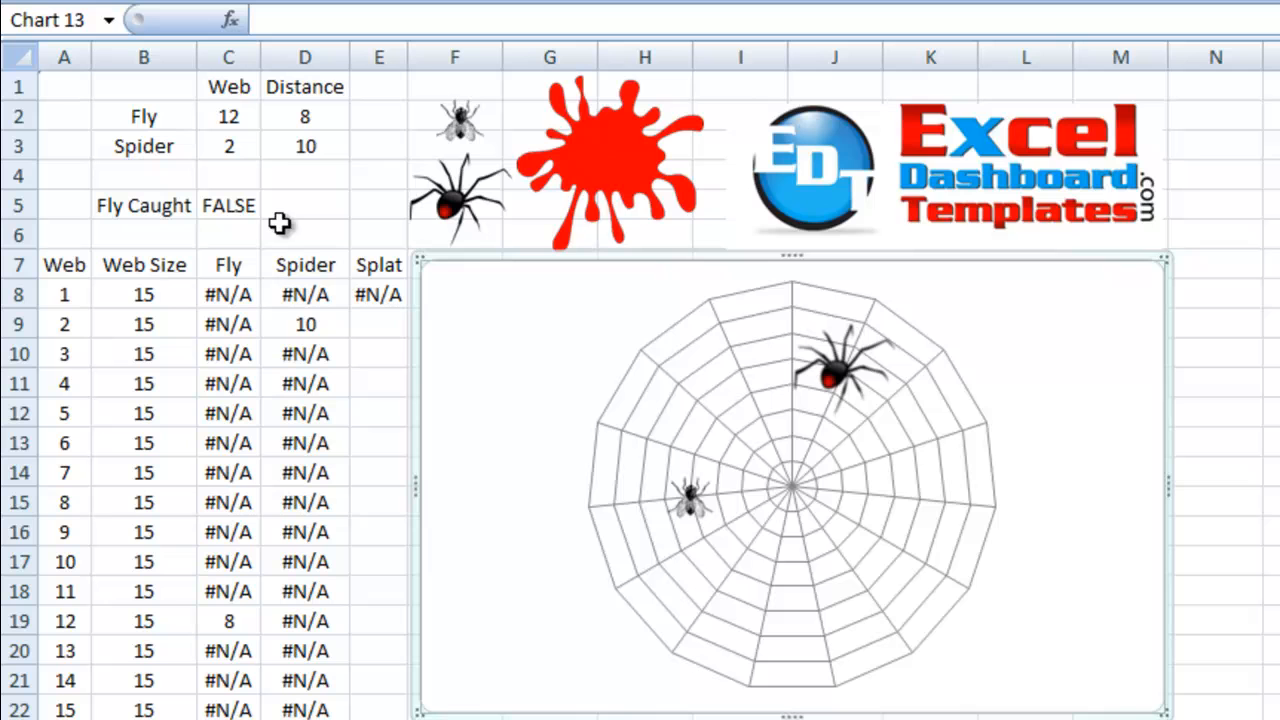
{"action": "mouse_move", "coordinate": [790, 490]}
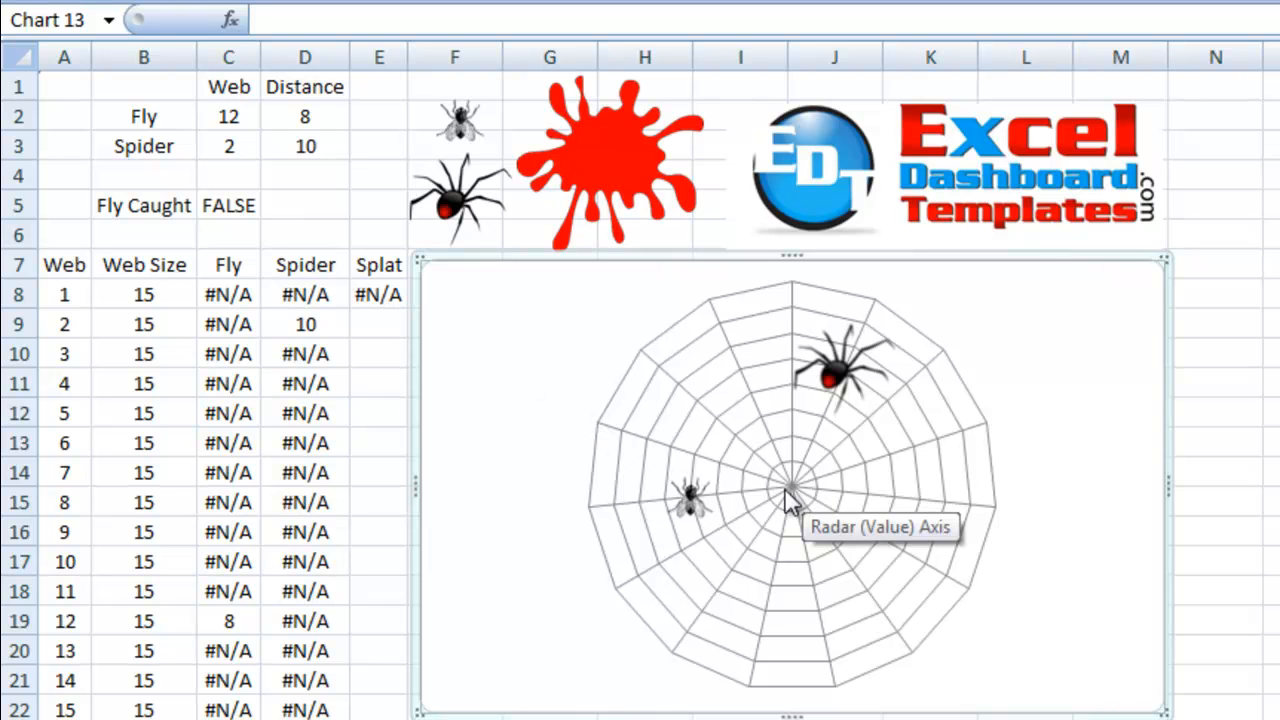
{"action": "mouse_move", "coordinate": [1022, 516]}
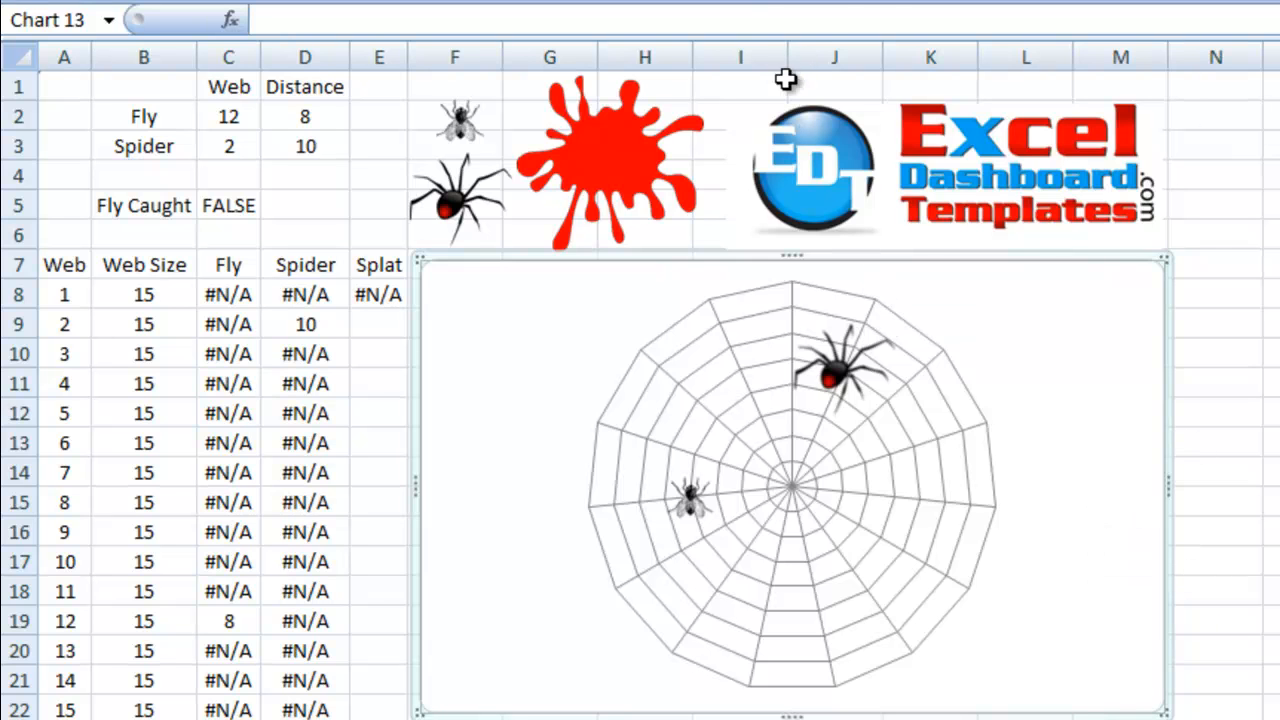
{"action": "mouse_move", "coordinate": [896, 160]}
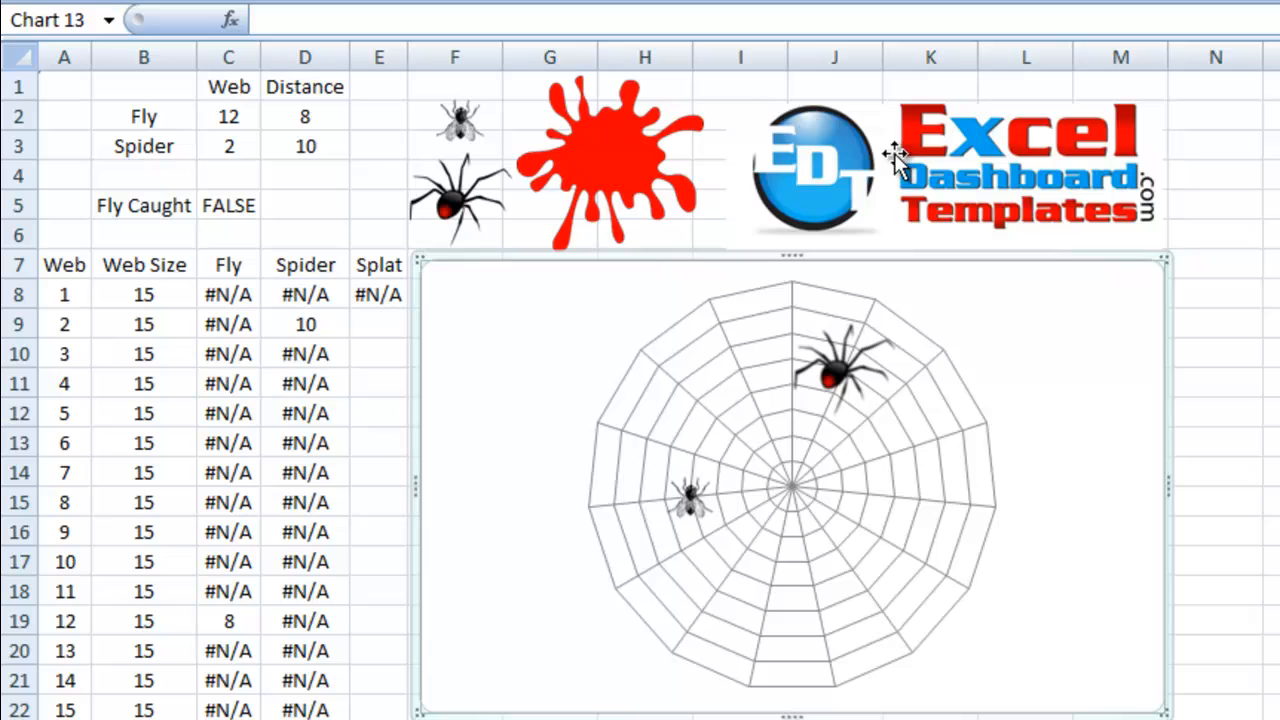
{"action": "mouse_move", "coordinate": [930, 284]}
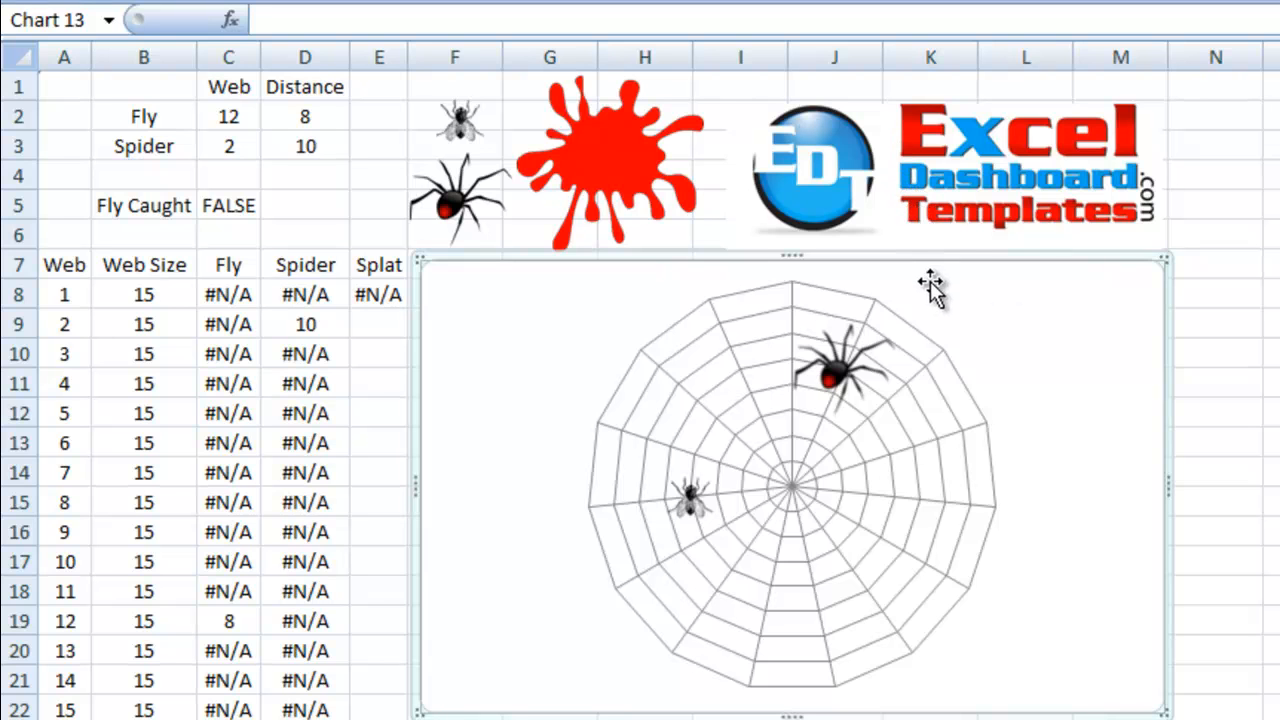
{"action": "mouse_move", "coordinate": [1000, 298]}
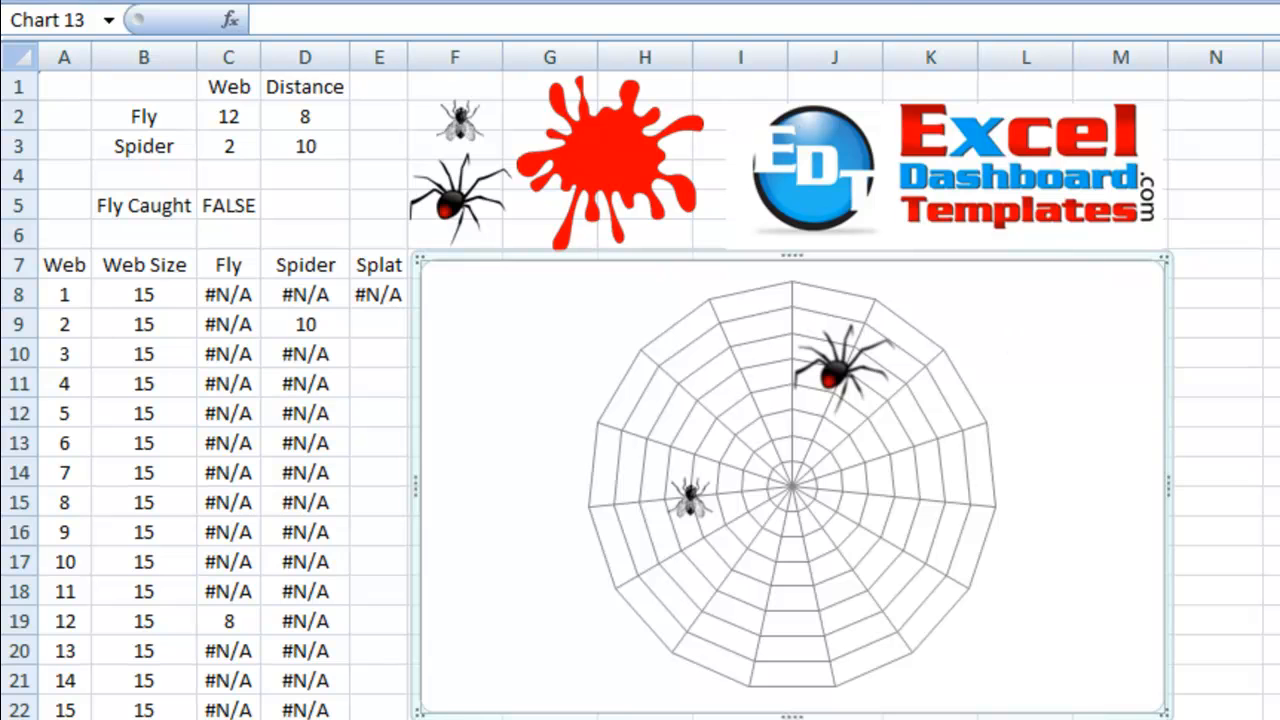
Copy the red splat picture and paste it onto Series "Splat" chosen via Current Selection.
{"action": "left_click", "coordinate": [878, 26]}
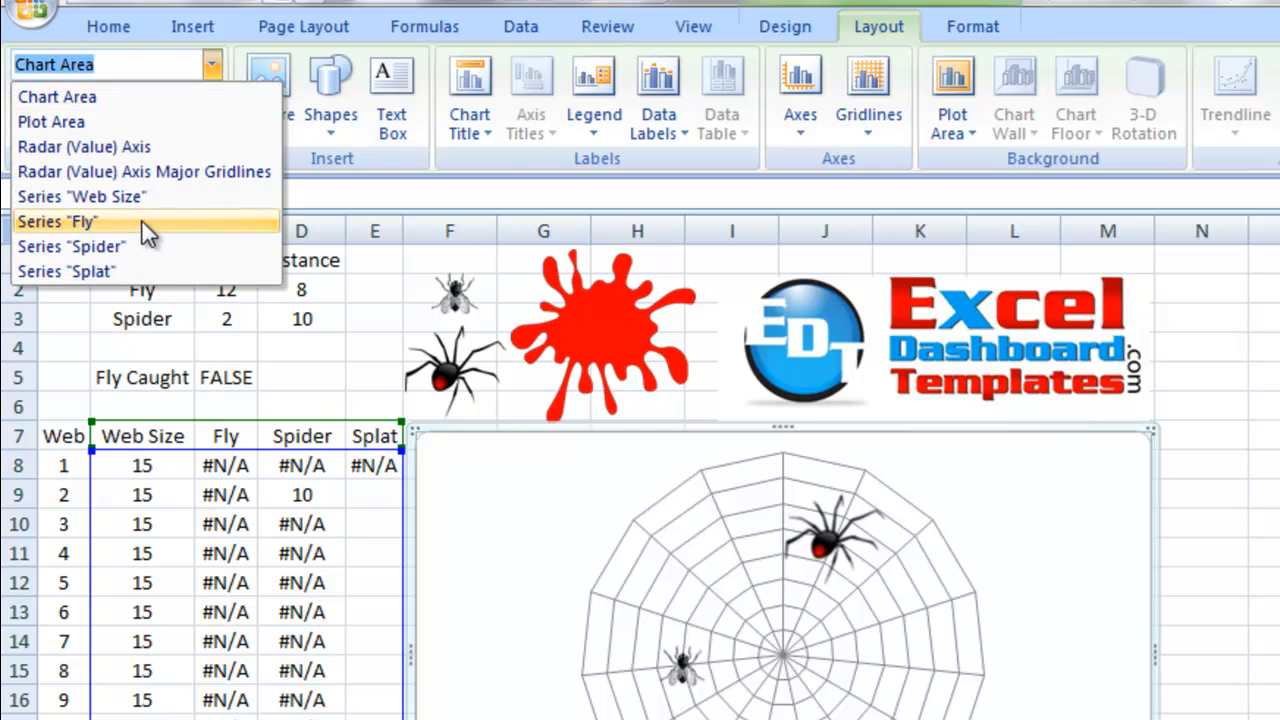
{"action": "left_click", "coordinate": [56, 220]}
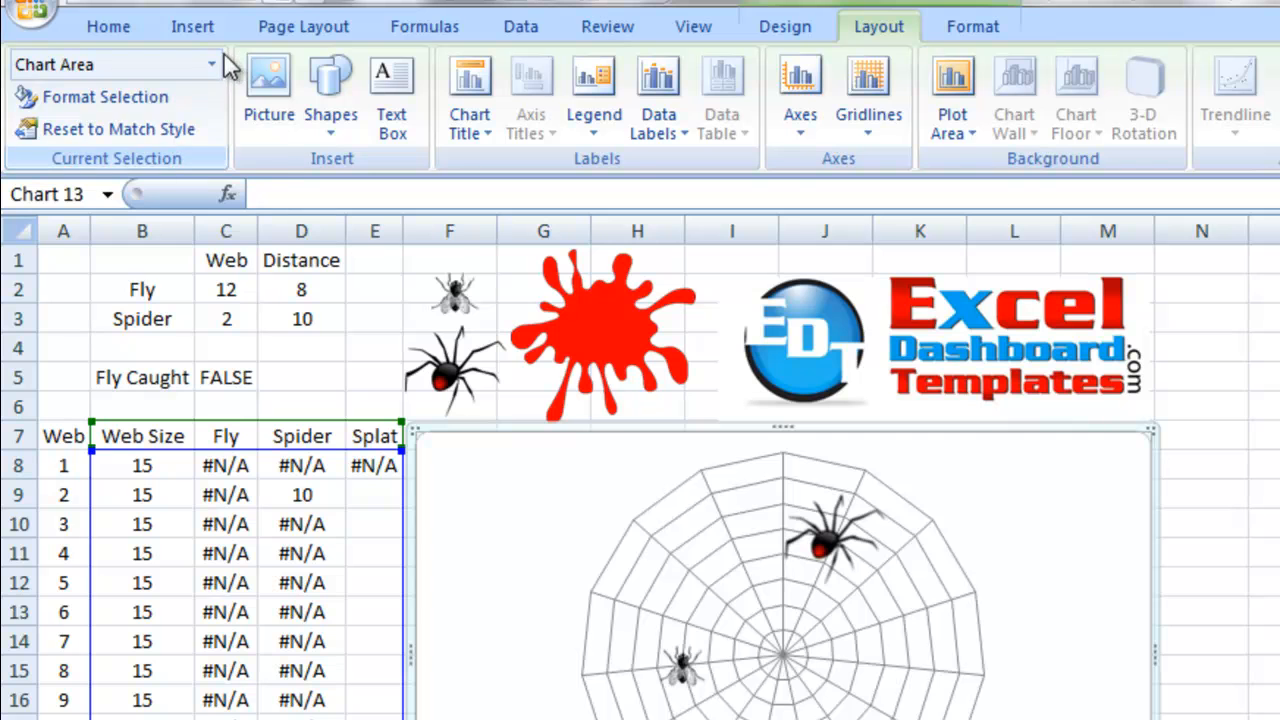
{"action": "left_click", "coordinate": [212, 64]}
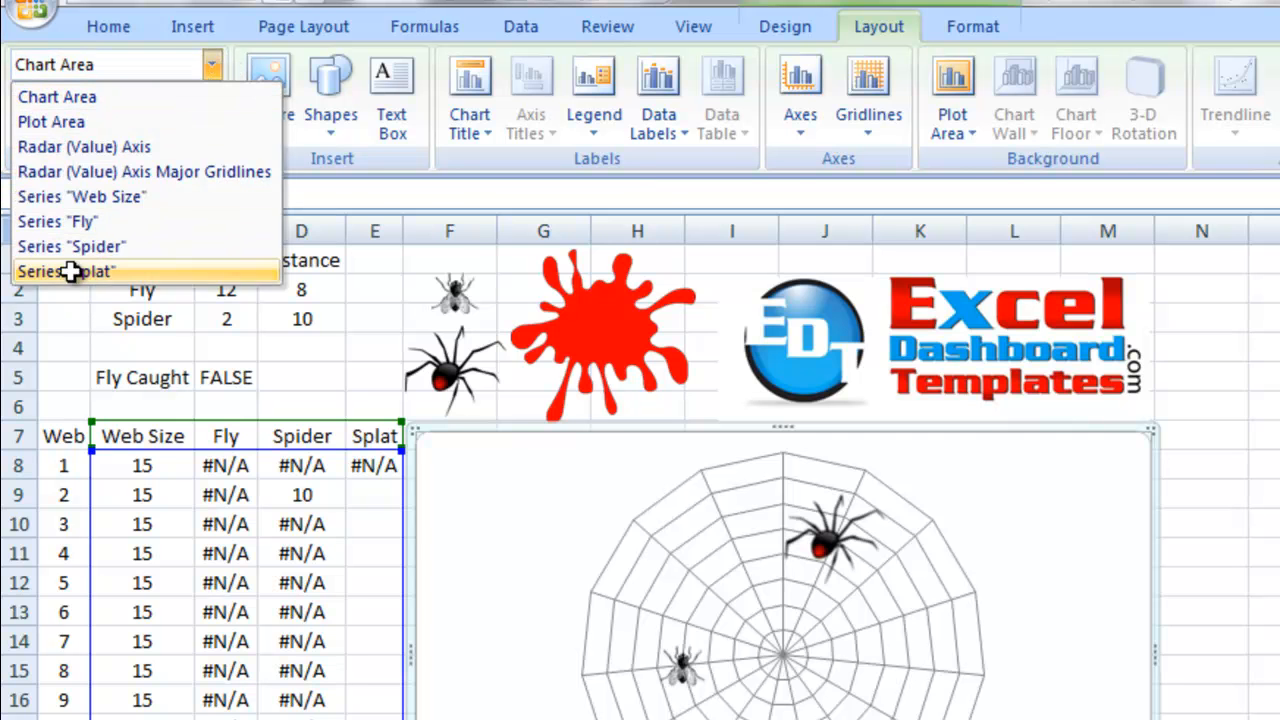
{"action": "left_click", "coordinate": [600, 336]}
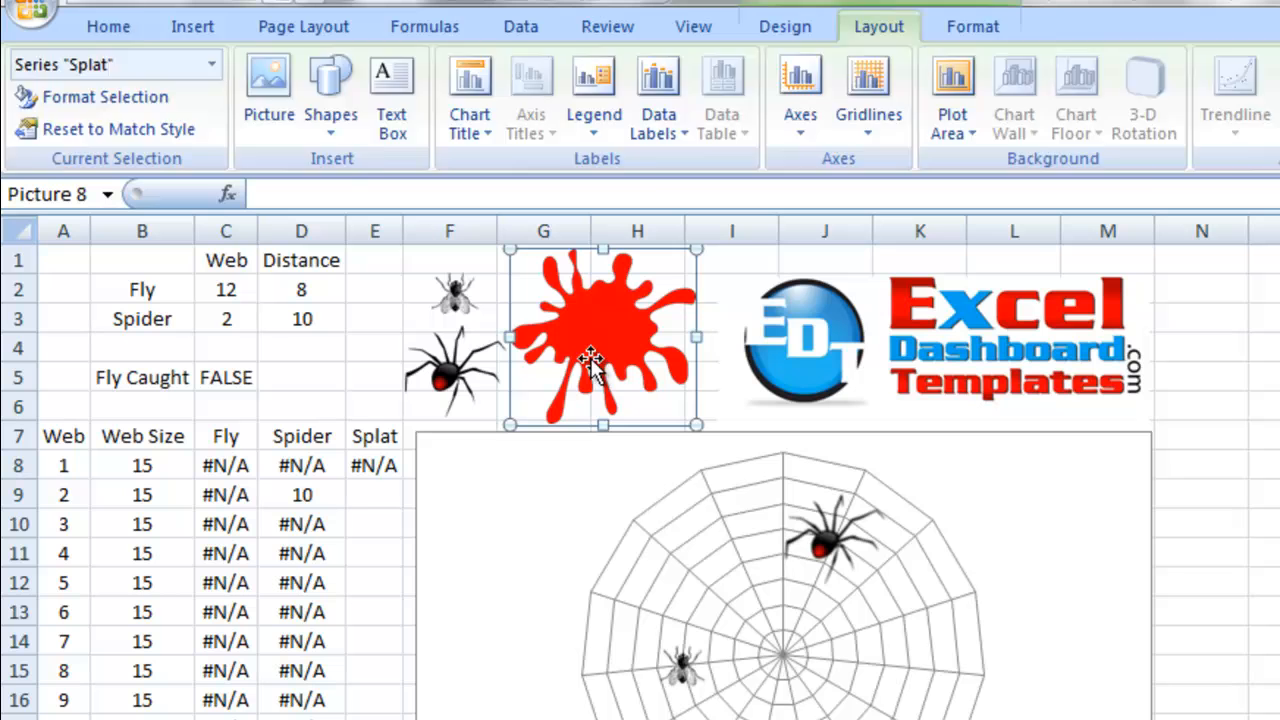
{"action": "left_click", "coordinate": [108, 26]}
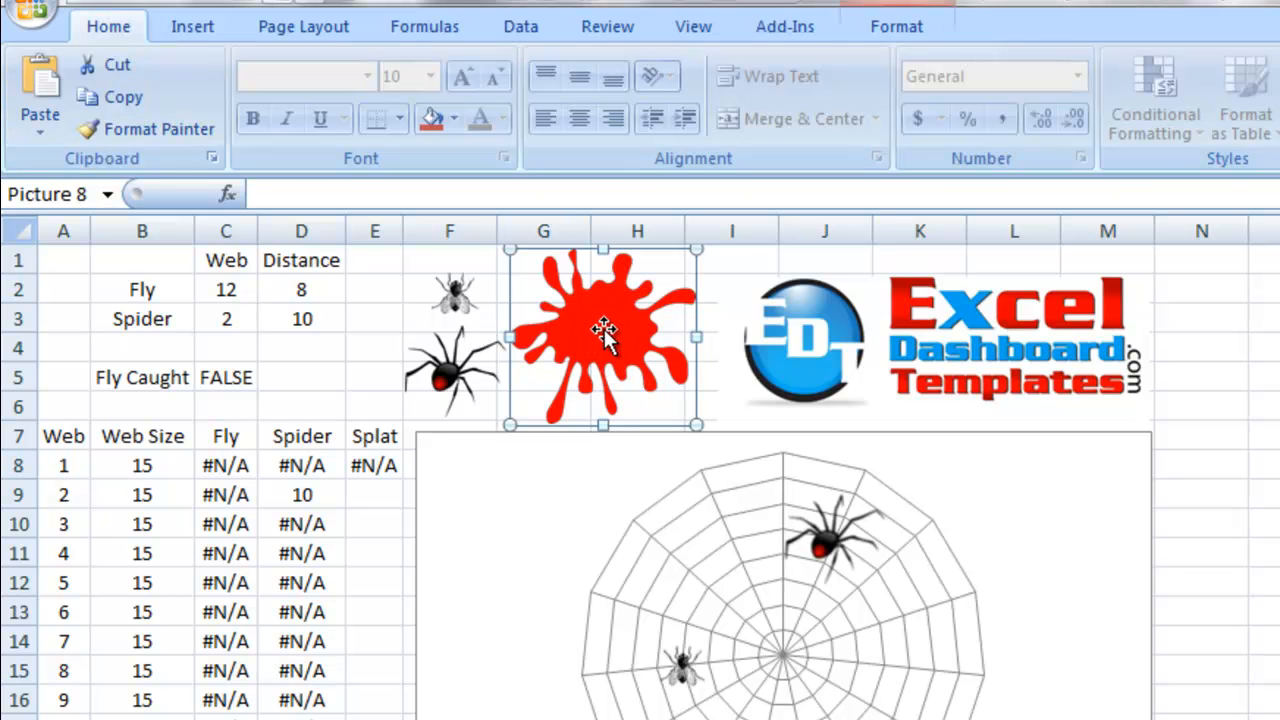
{"action": "mouse_move", "coordinate": [790, 664]}
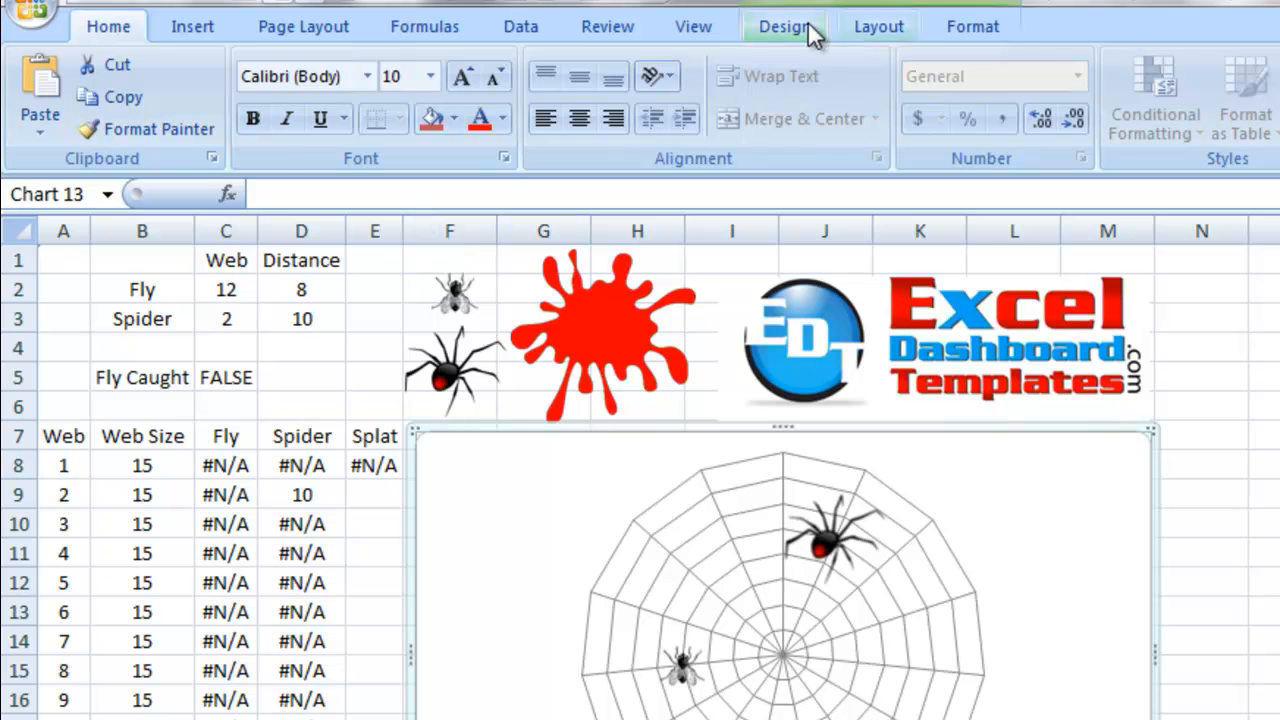
{"action": "left_click", "coordinate": [878, 26]}
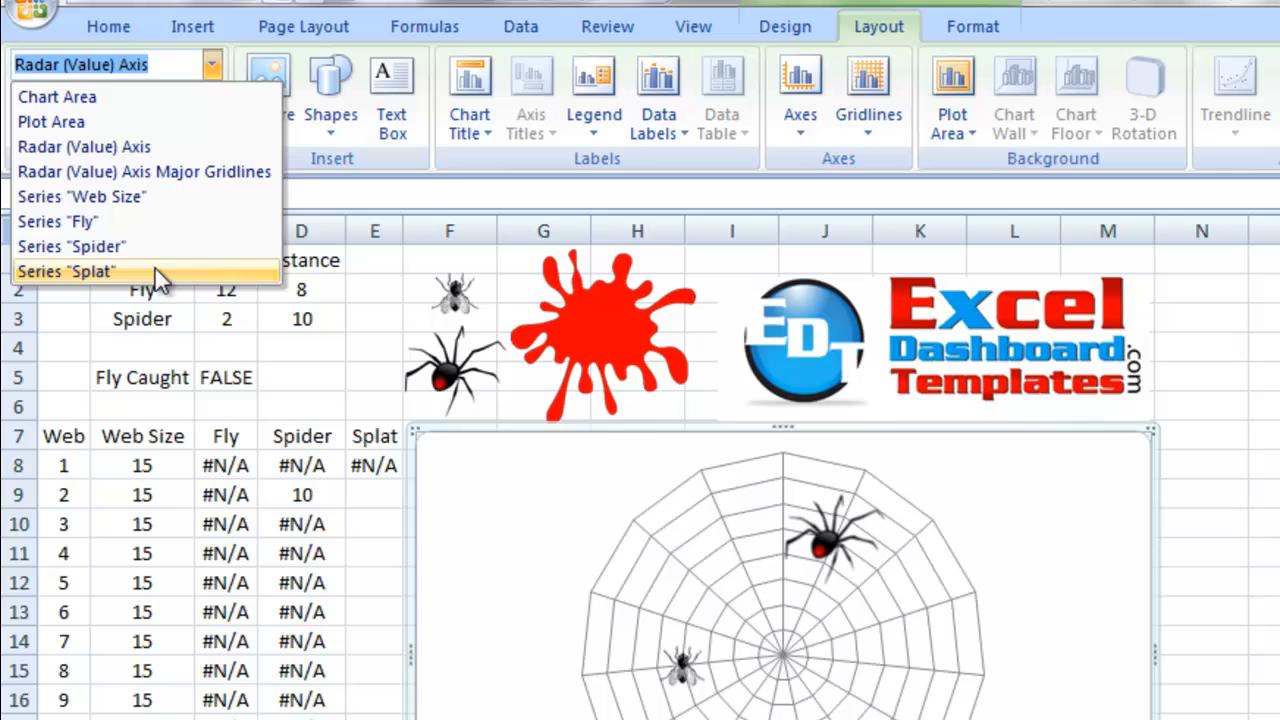
{"action": "left_click", "coordinate": [64, 272]}
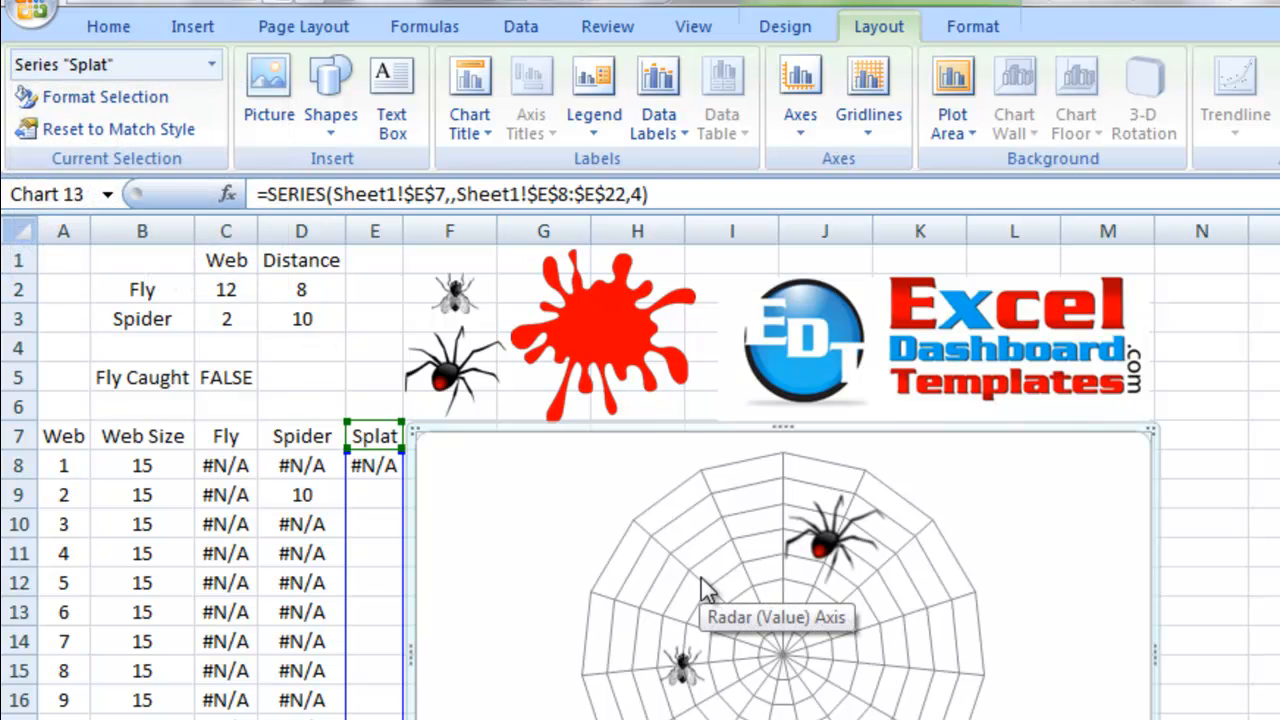
{"action": "mouse_move", "coordinate": [784, 640]}
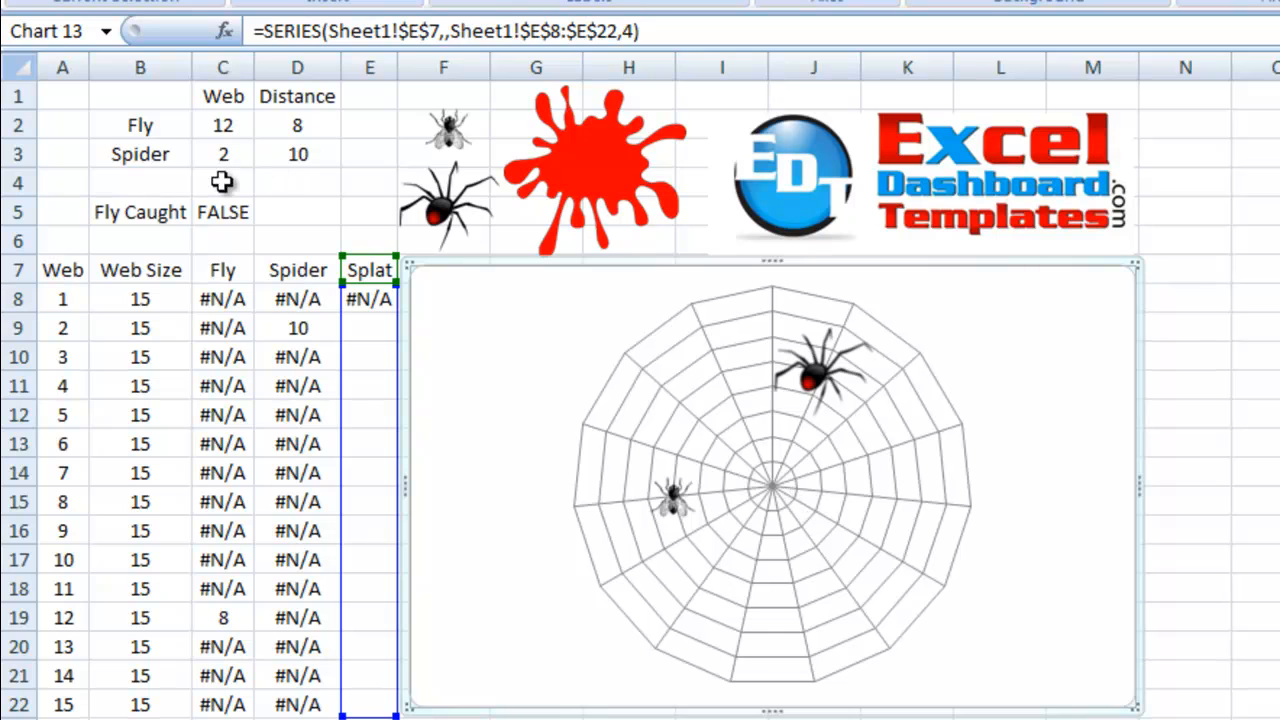
Overwrite cell C5 with TRUE so the red splat shows at the web's centre.
{"action": "left_click", "coordinate": [222, 212]}
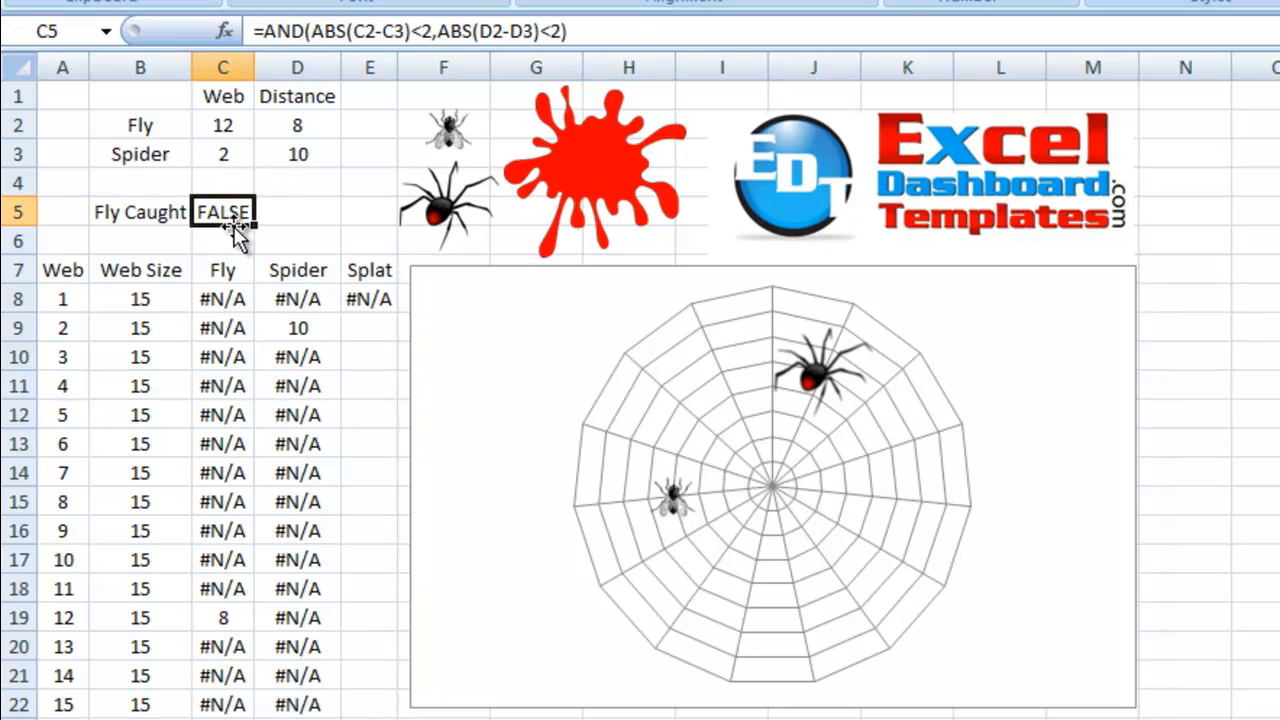
{"action": "type", "text": "tru"}
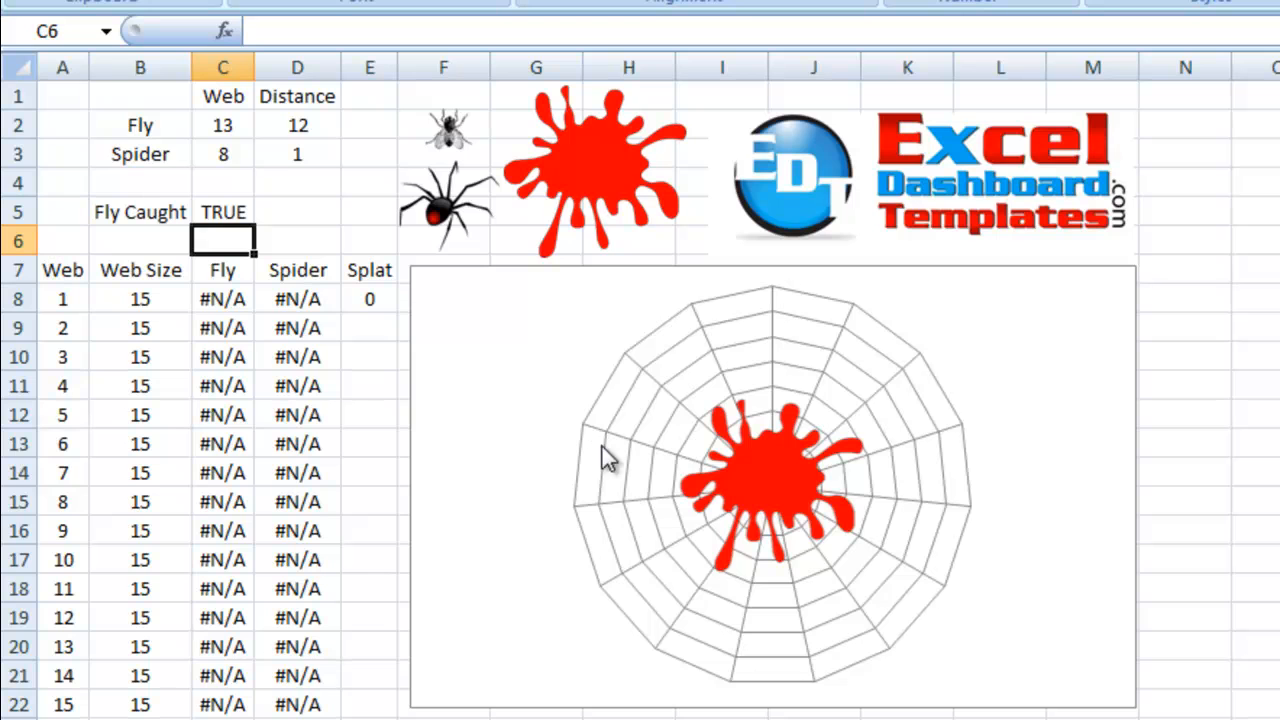
{"action": "mouse_move", "coordinate": [688, 458]}
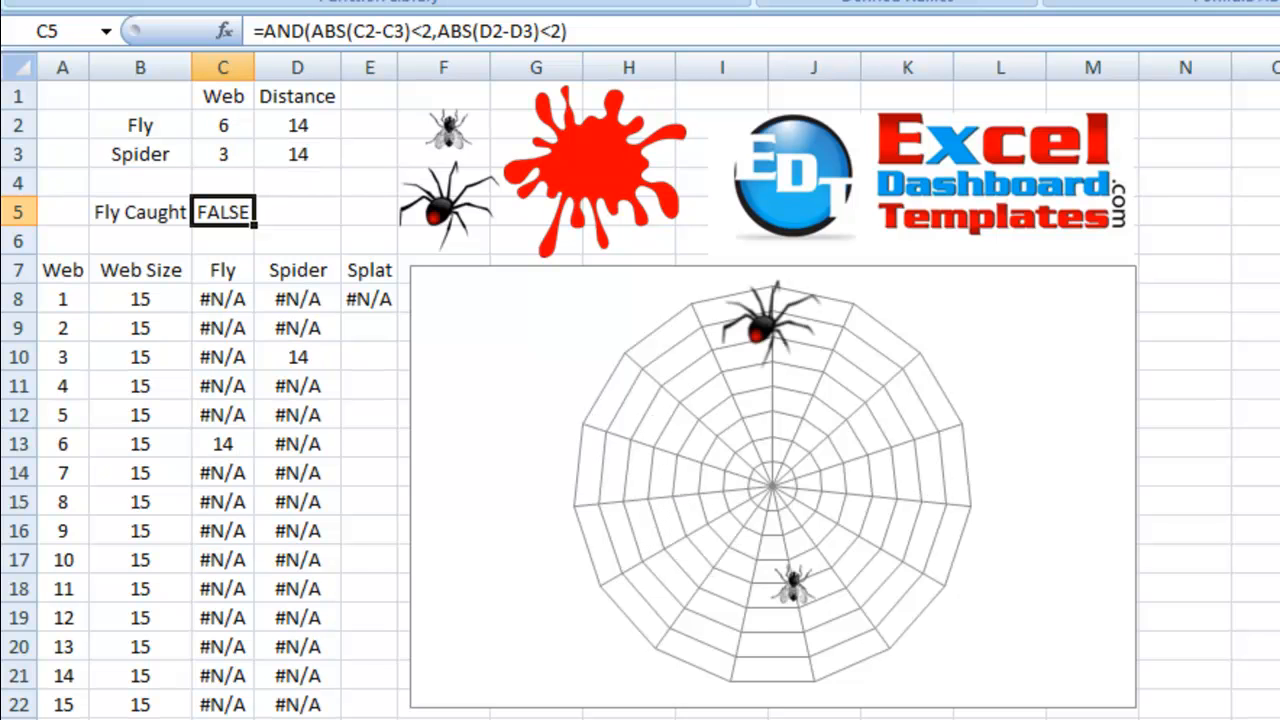
Recalculate with F9 until the spider reaches the fly and Fly Caught becomes TRUE.
{"action": "key", "text": "F9"}
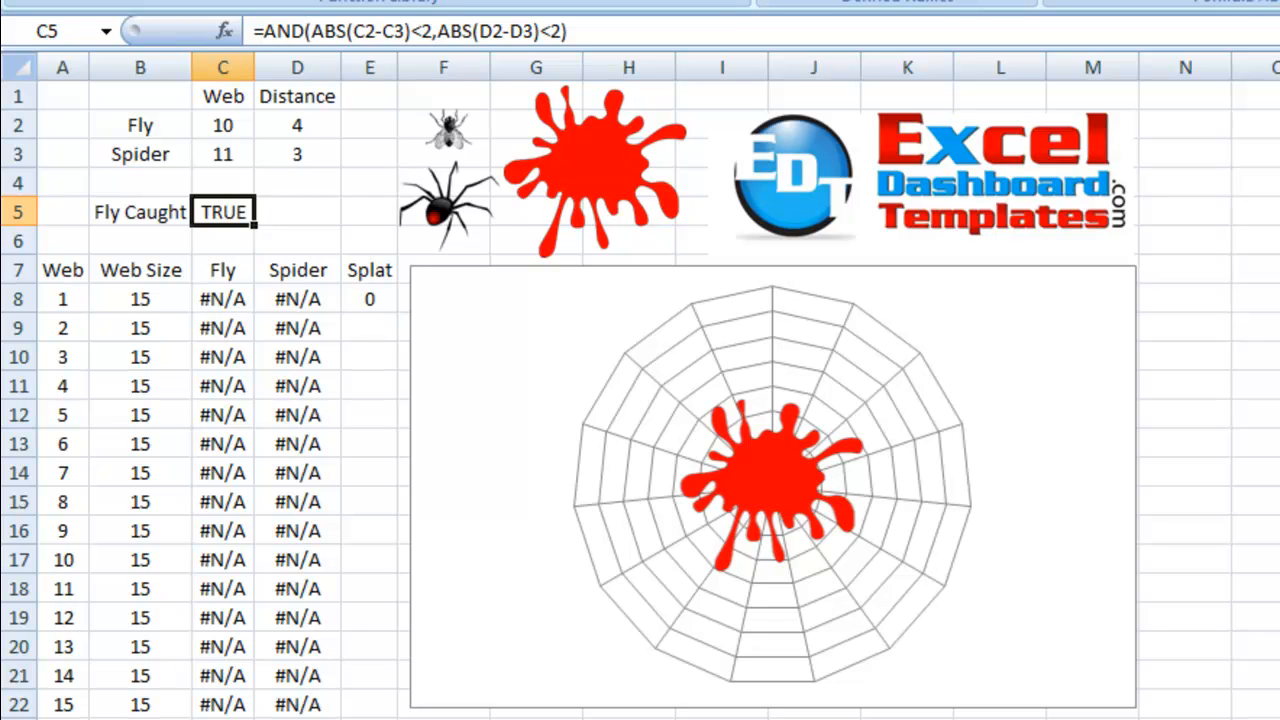
{"action": "mouse_move", "coordinate": [1036, 256]}
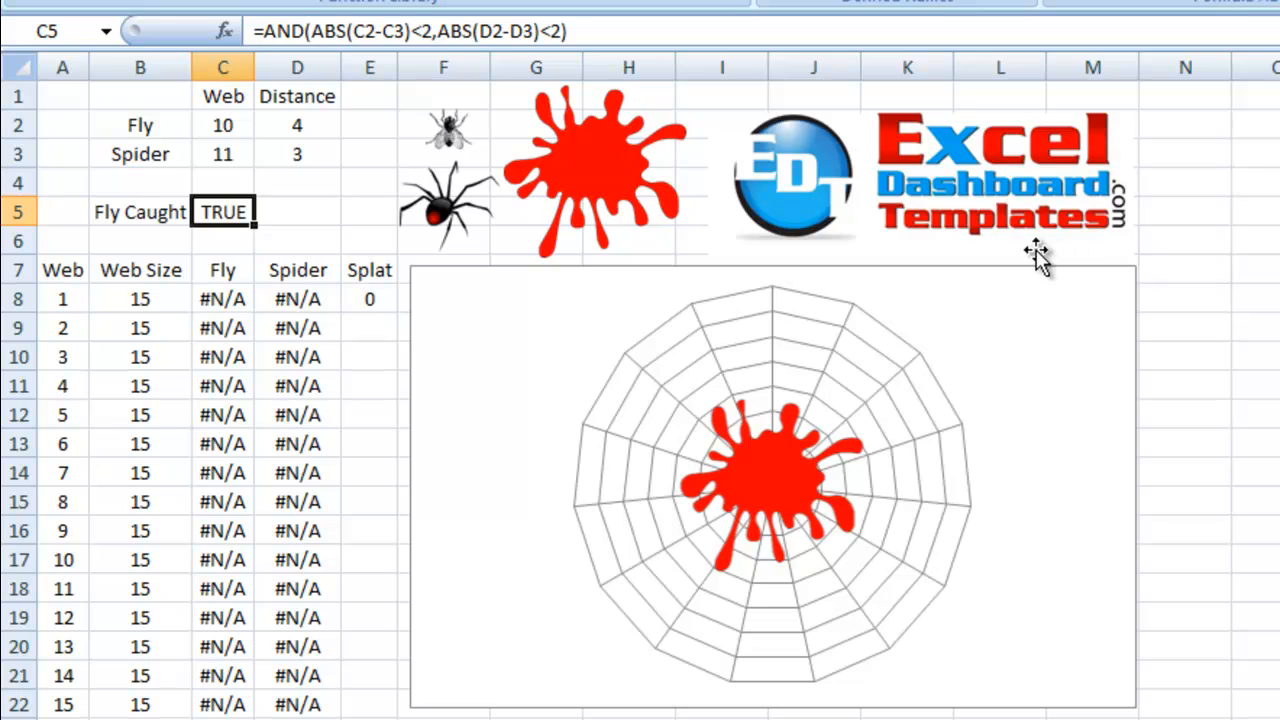
{"action": "mouse_move", "coordinate": [950, 236]}
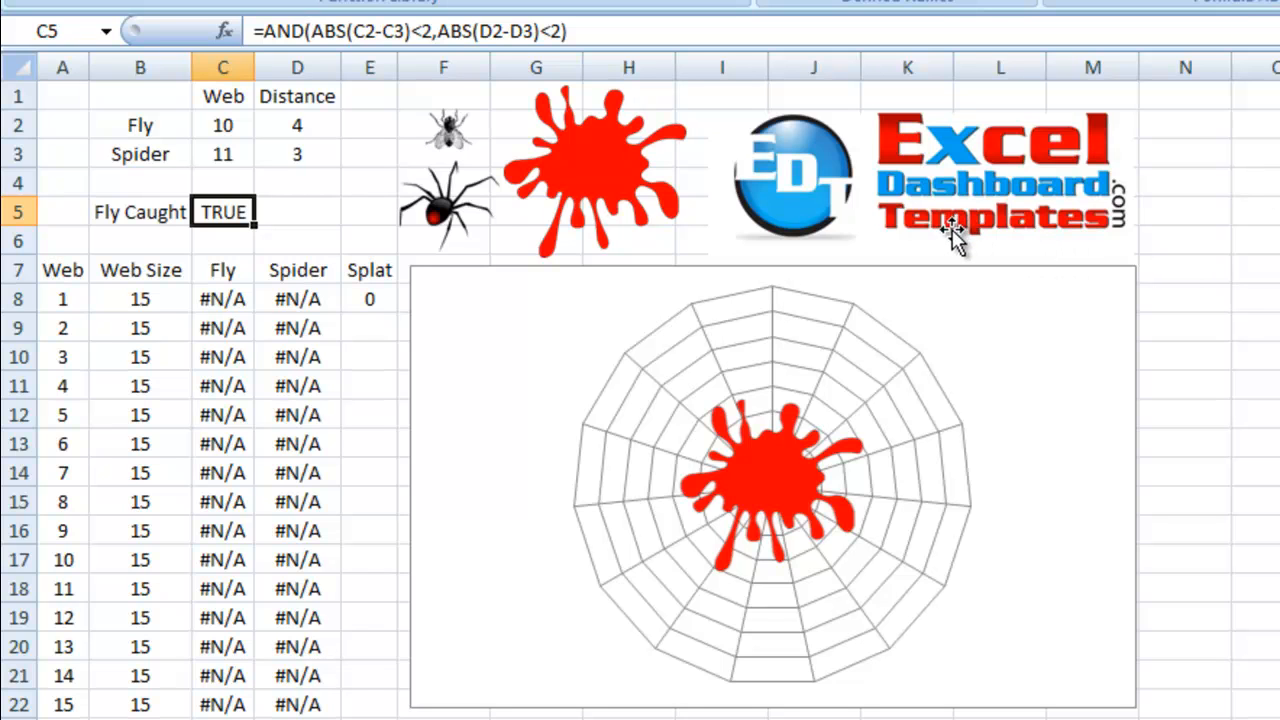
{"action": "mouse_move", "coordinate": [1090, 164]}
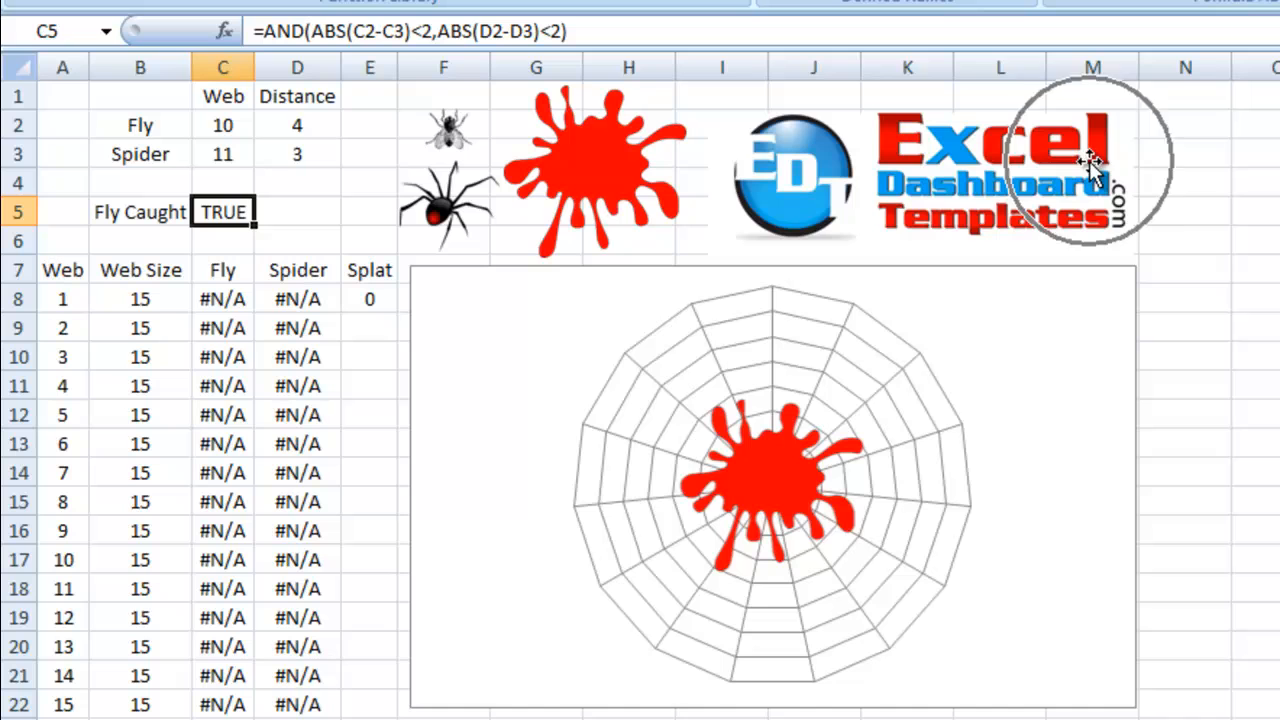
{"action": "mouse_move", "coordinate": [820, 160]}
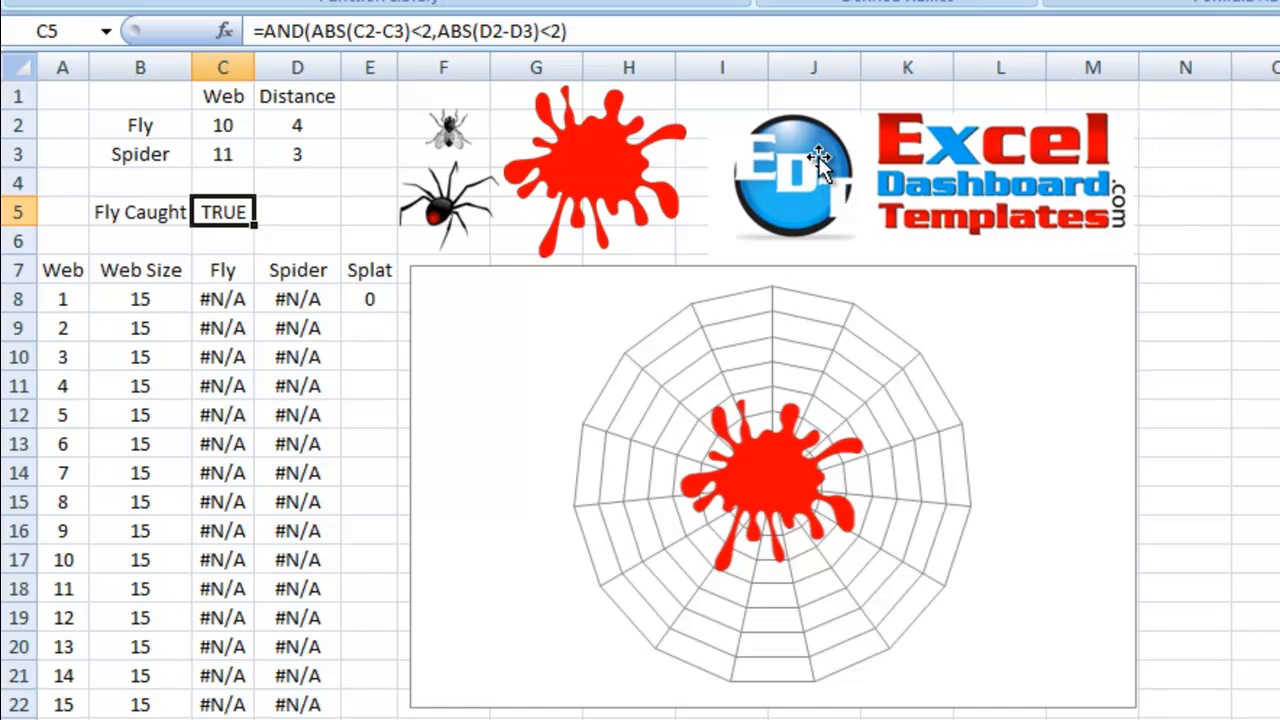
{"action": "mouse_move", "coordinate": [844, 160]}
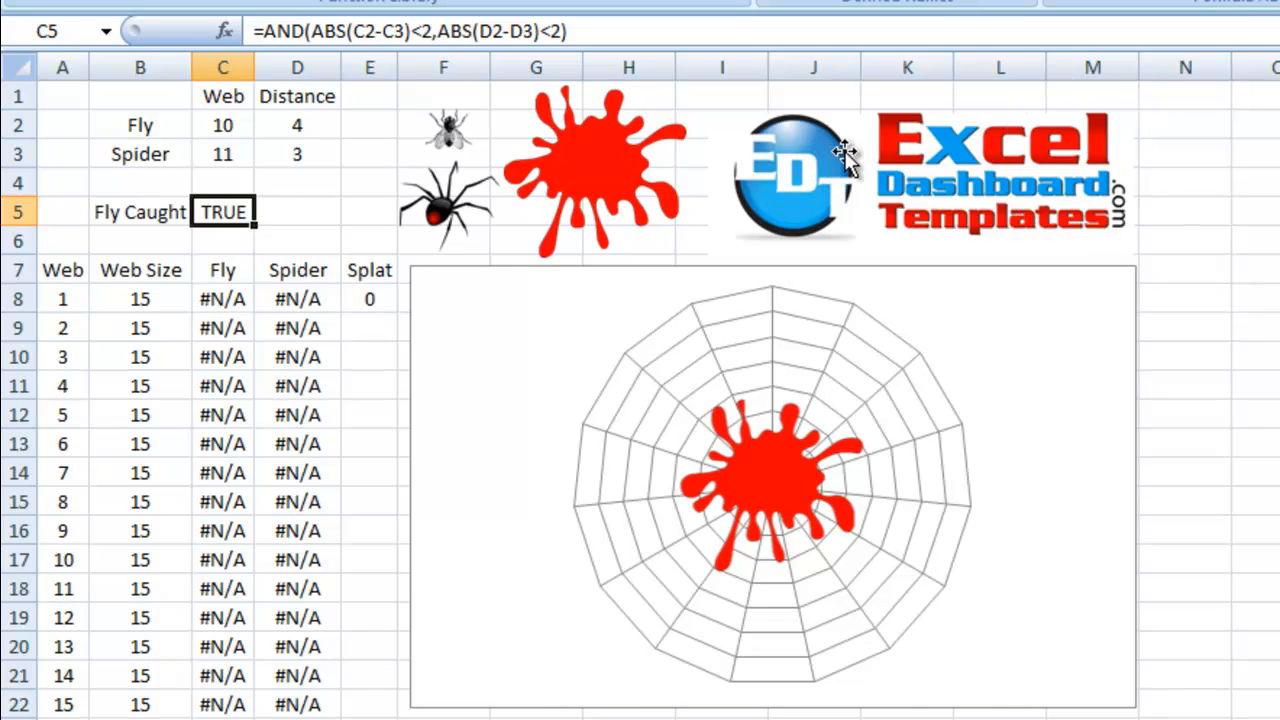
{"action": "mouse_move", "coordinate": [864, 224]}
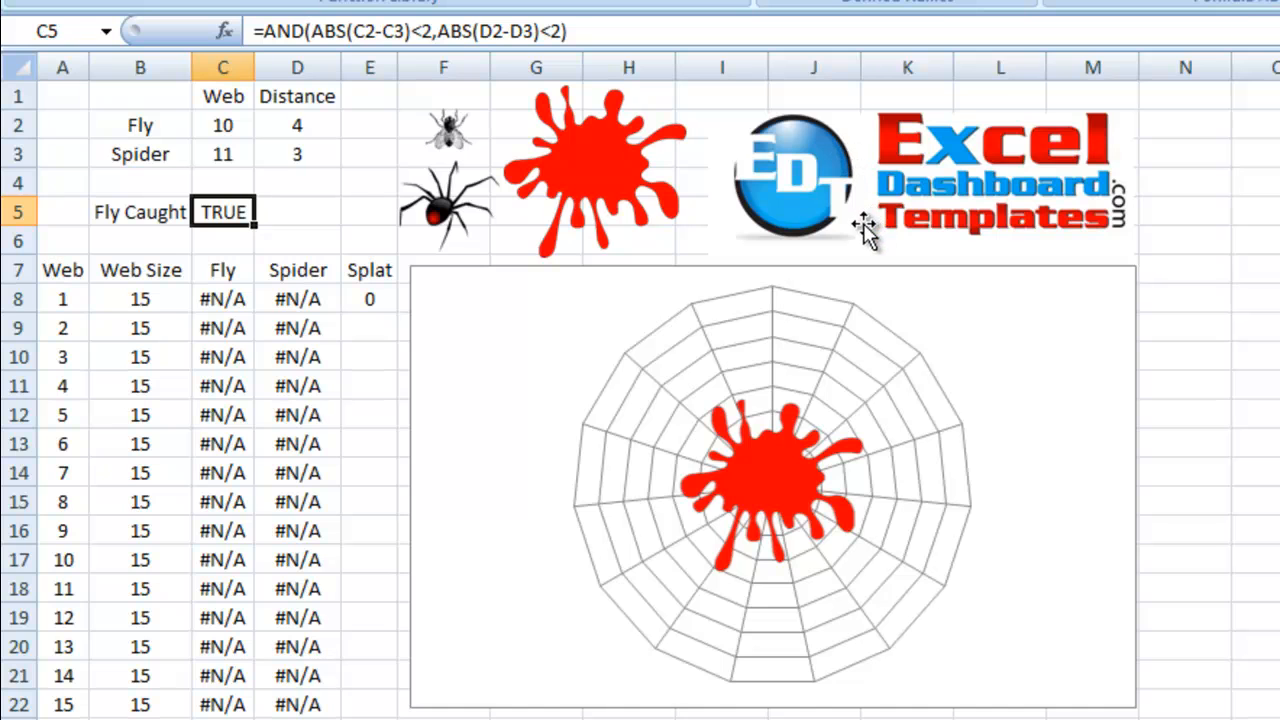
{"action": "mouse_move", "coordinate": [1070, 236]}
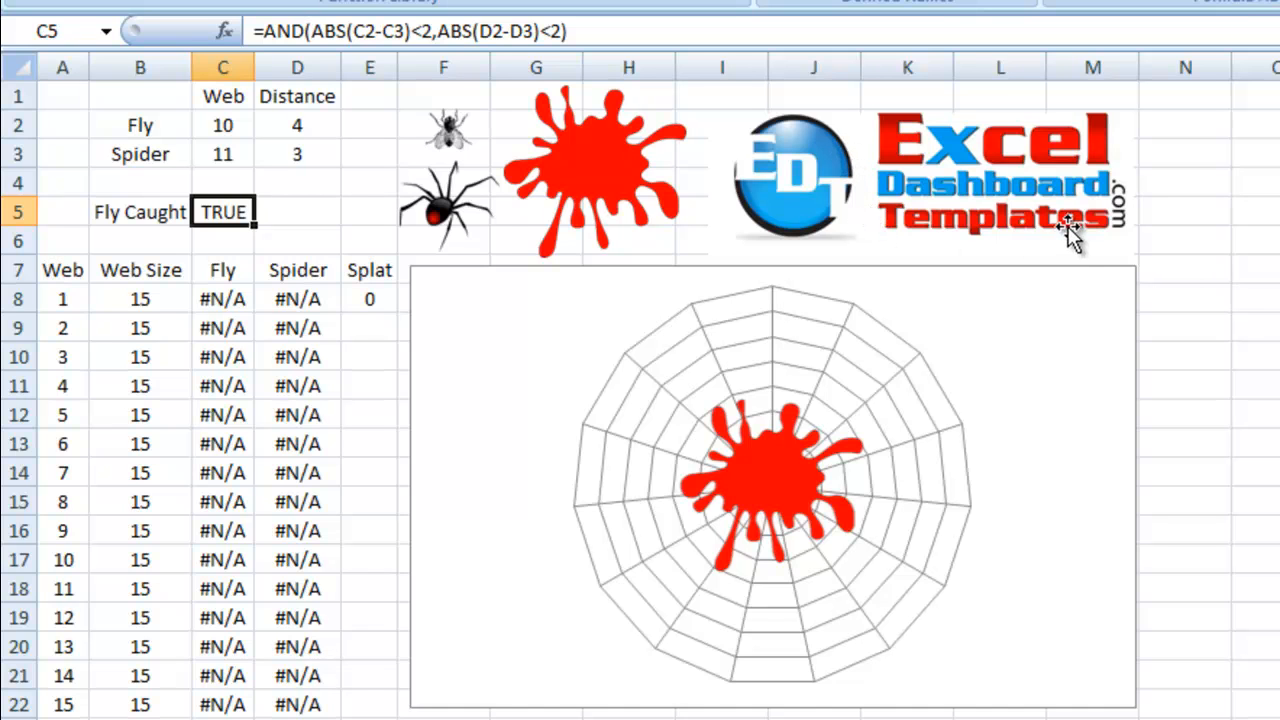
{"action": "mouse_move", "coordinate": [1140, 164]}
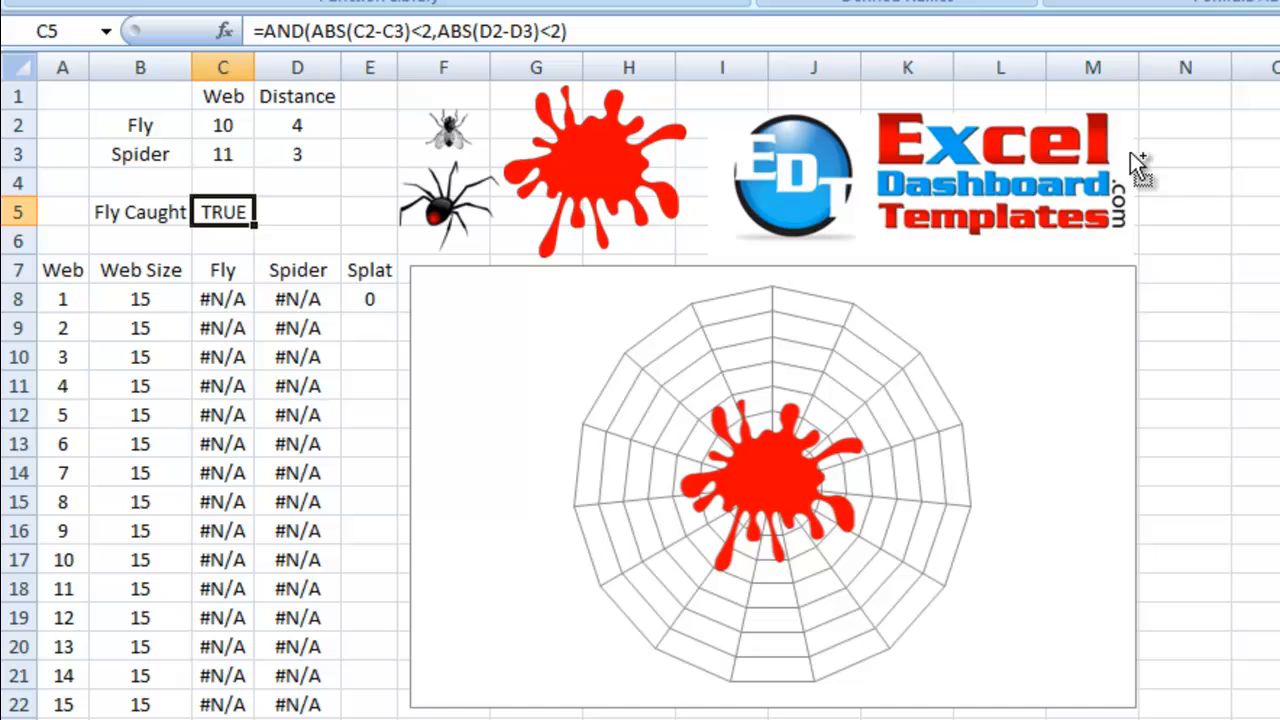
{"action": "mouse_move", "coordinate": [964, 292]}
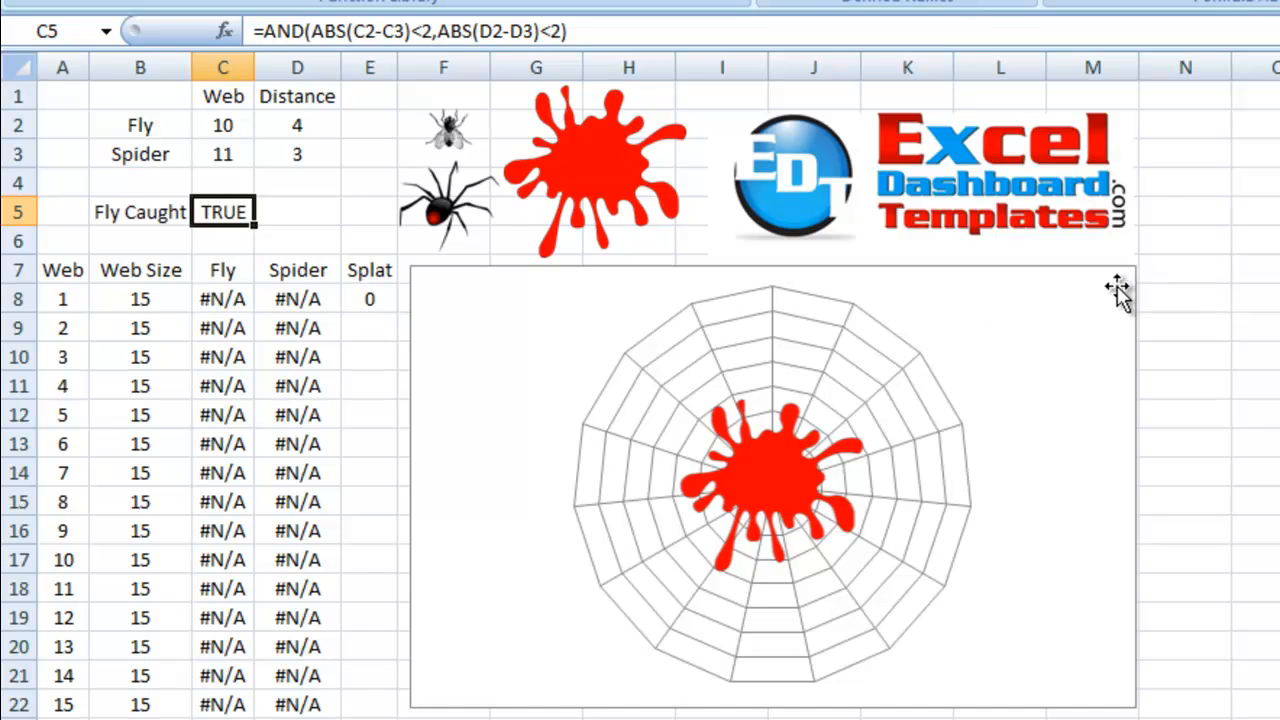
{"action": "mouse_move", "coordinate": [1116, 290]}
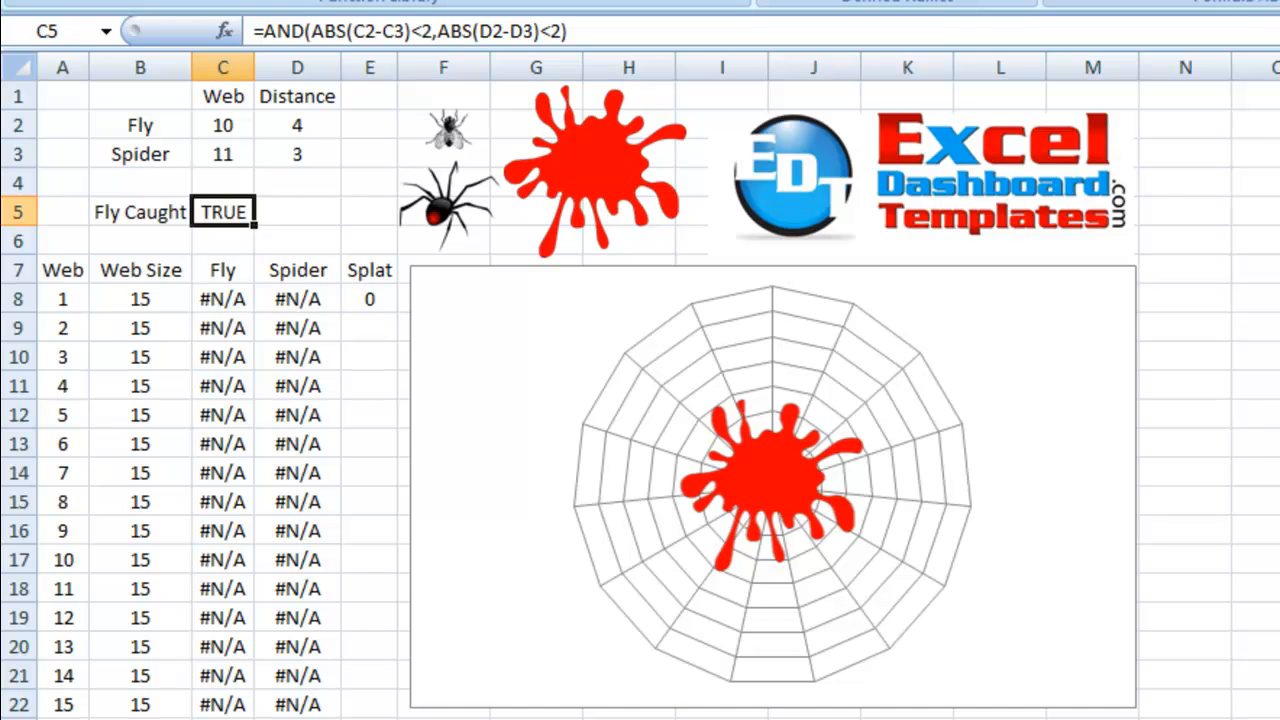